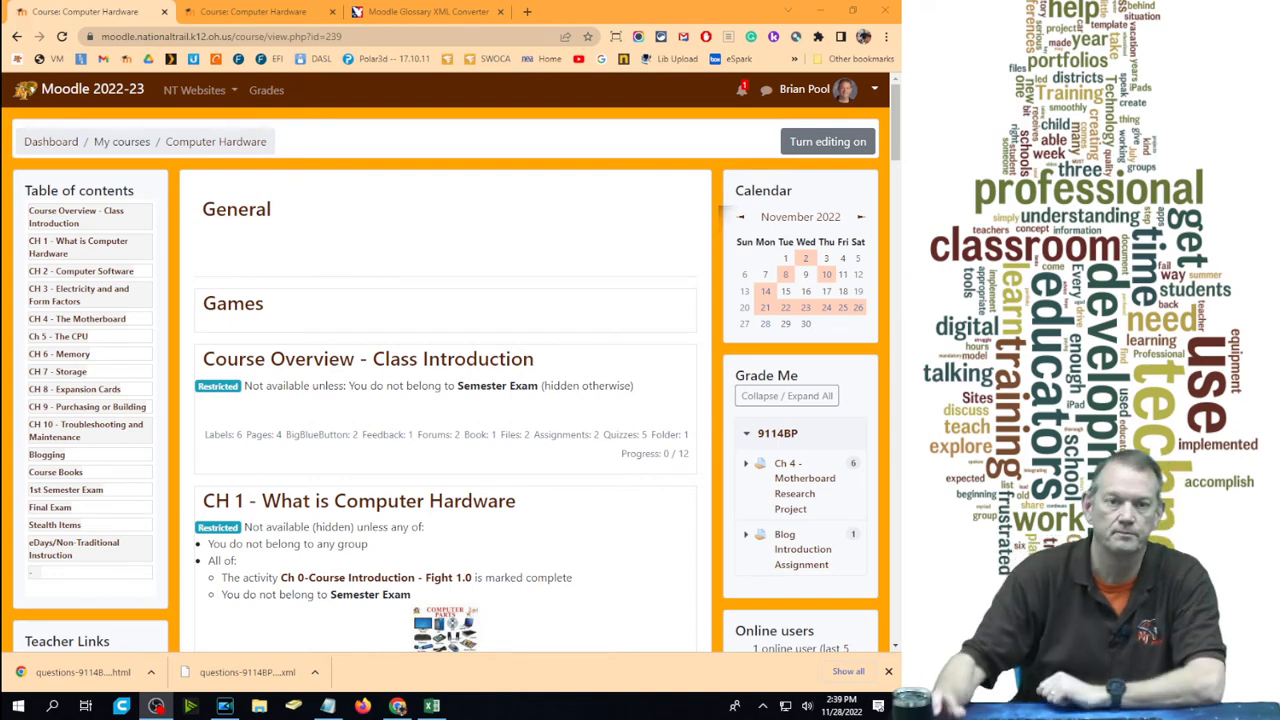
{"action": "mouse_move", "coordinate": [772, 164]}
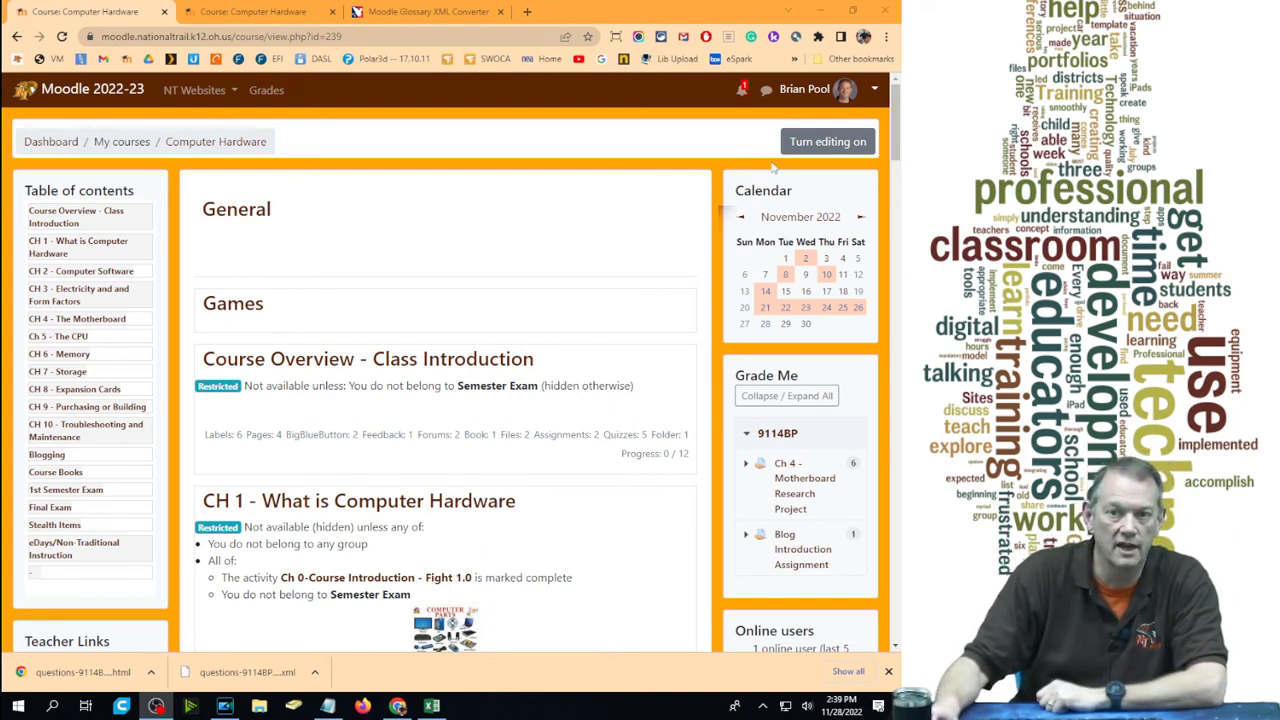
Turn editing on for the Computer Hardware course page
{"action": "left_click", "coordinate": [828, 140]}
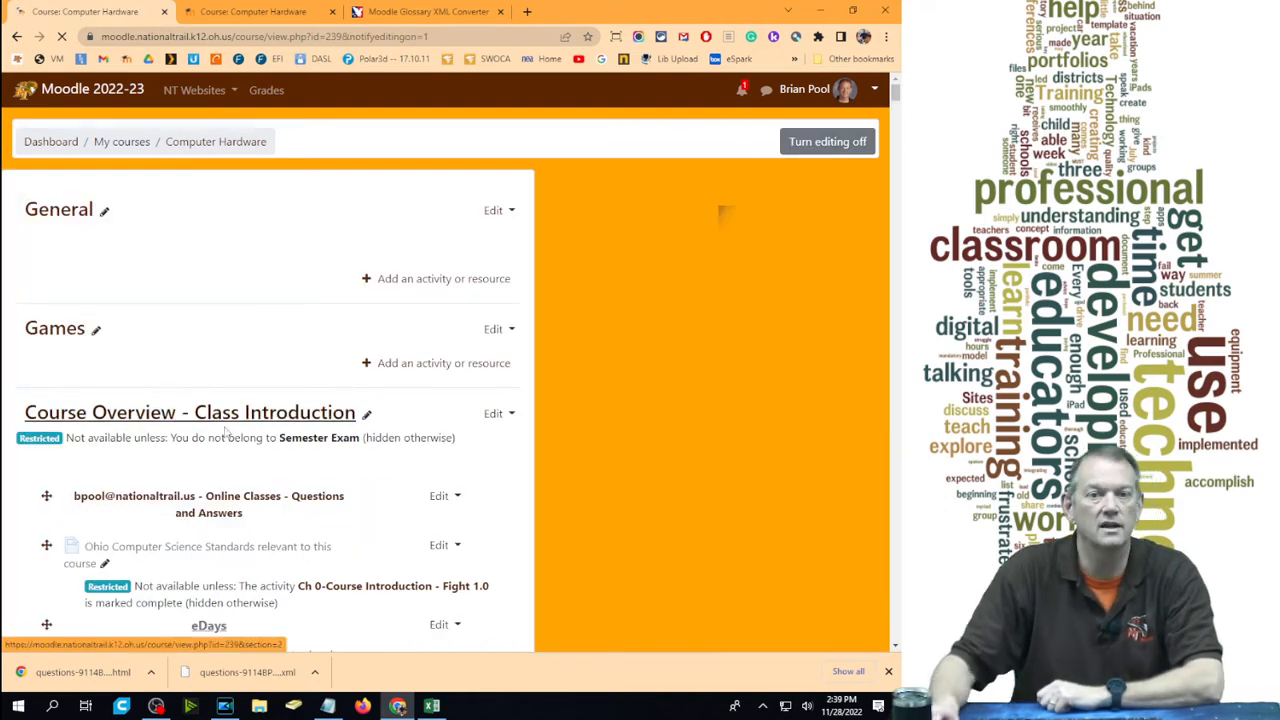
{"action": "left_click", "coordinate": [828, 140]}
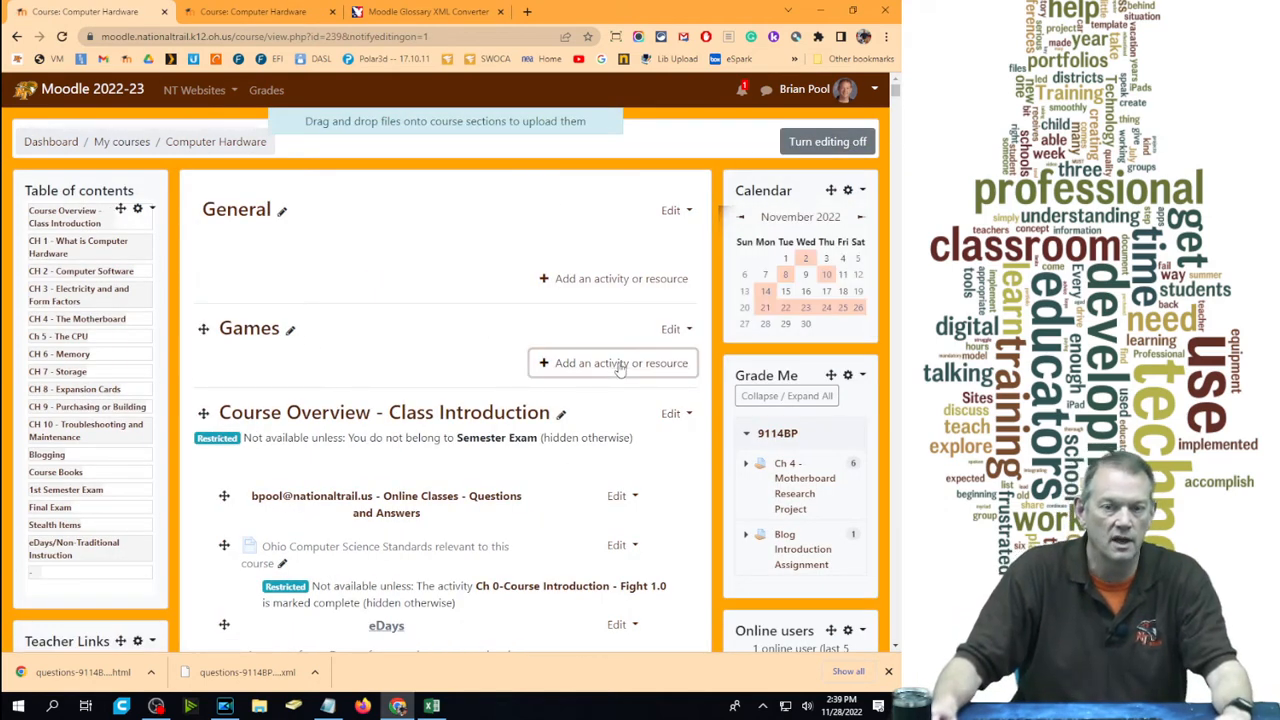
Start adding an activity to the Games section and show only the activity types
{"action": "left_click", "coordinate": [612, 364]}
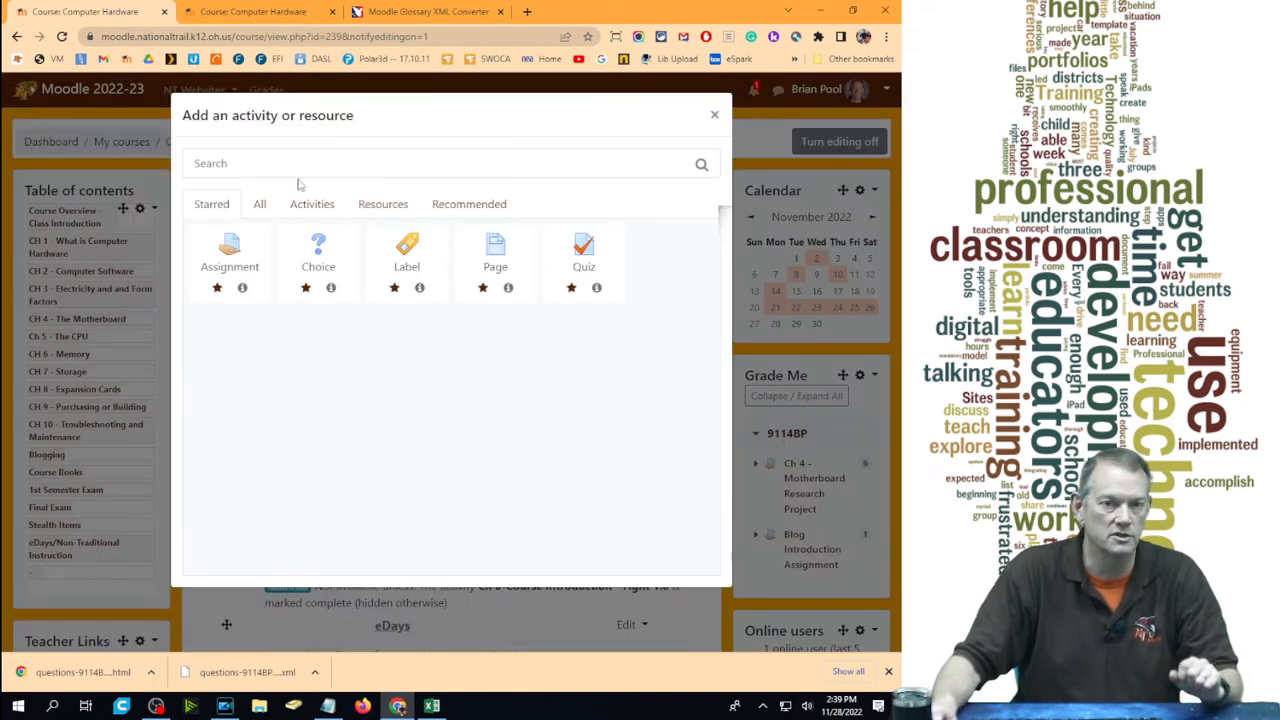
{"action": "left_click", "coordinate": [312, 204]}
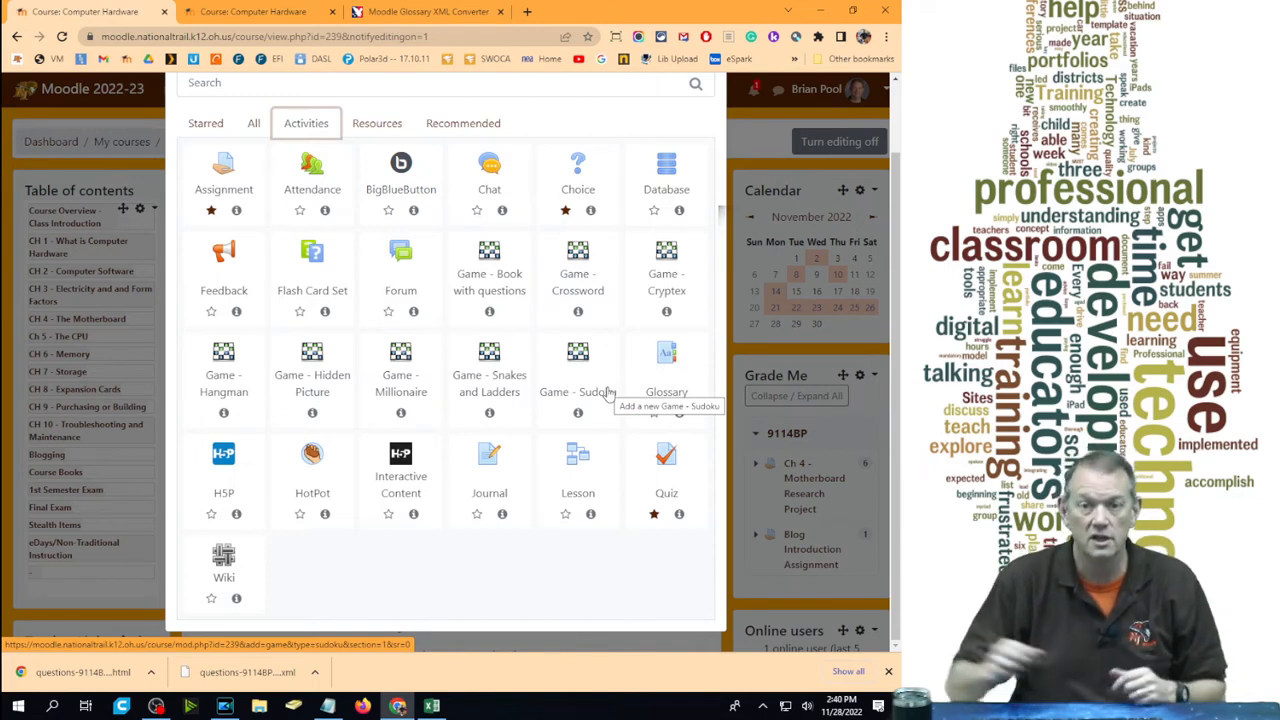
{"action": "mouse_move", "coordinate": [344, 156]}
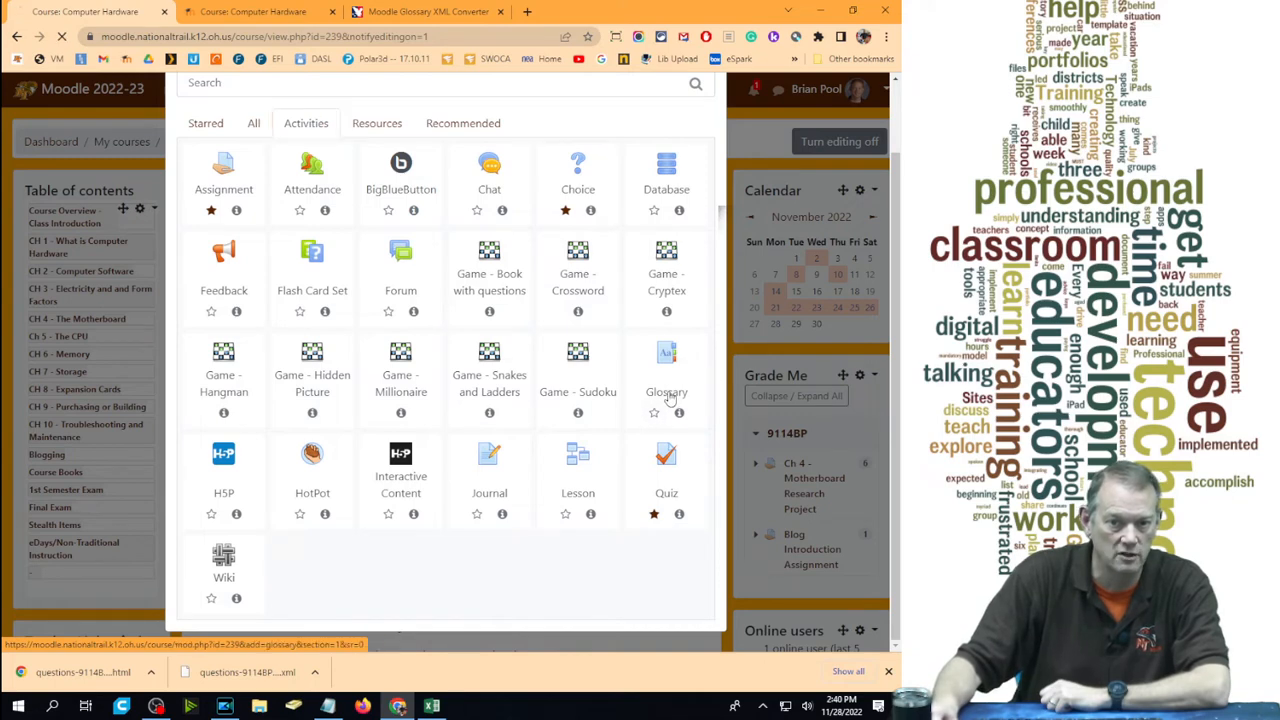
Add a Glossary named 'Chapter 4 Terms' and make it a Main glossary
{"action": "left_click", "coordinate": [666, 352]}
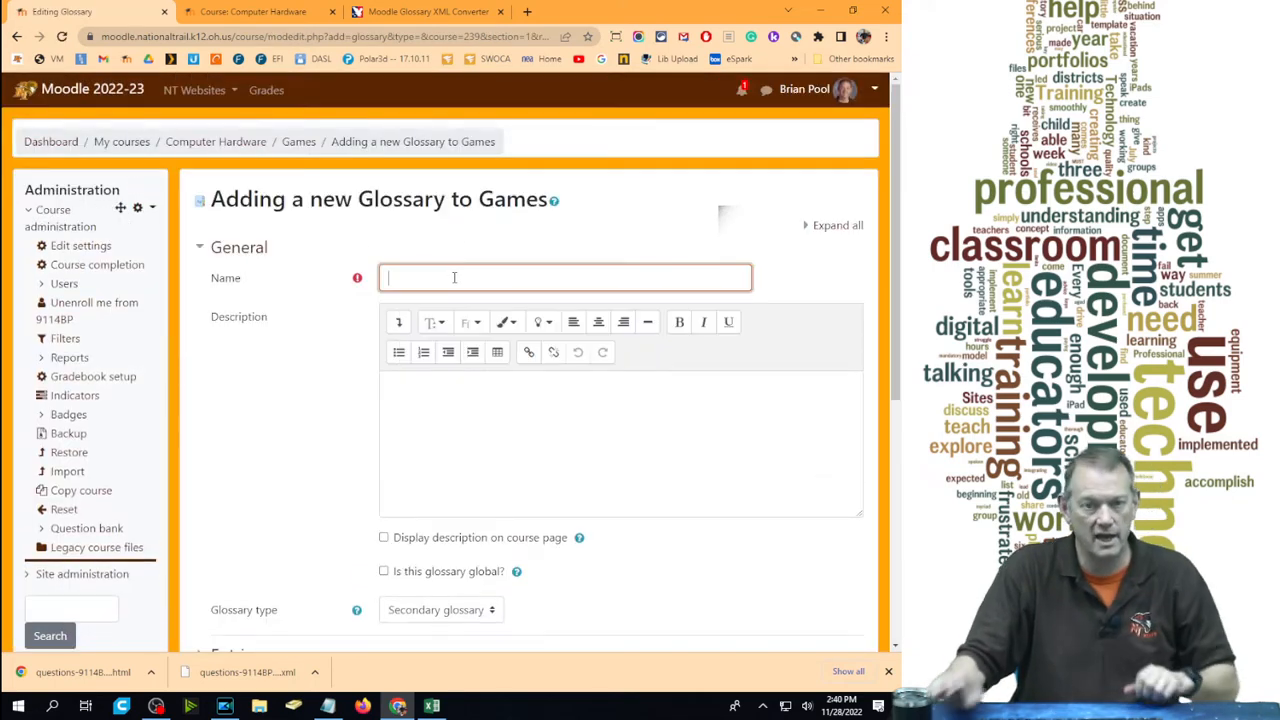
{"action": "type", "text": "Chapter"}
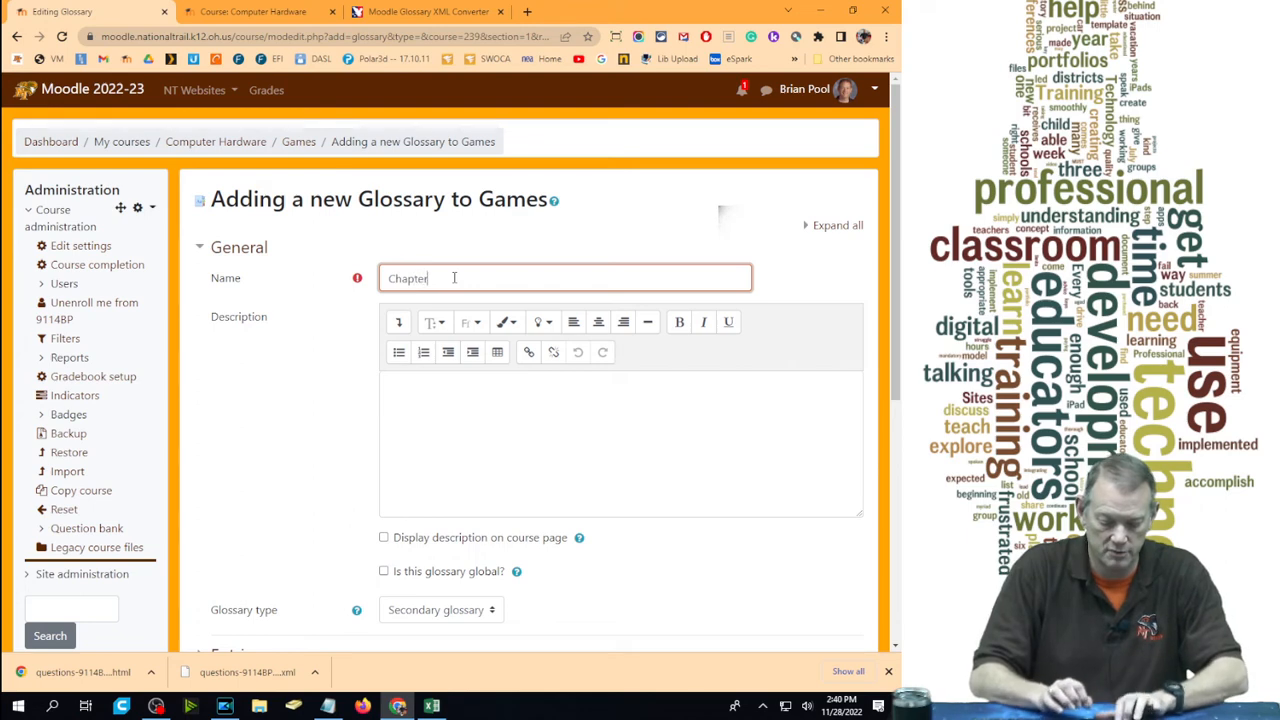
{"action": "type", "text": "4 Terms"}
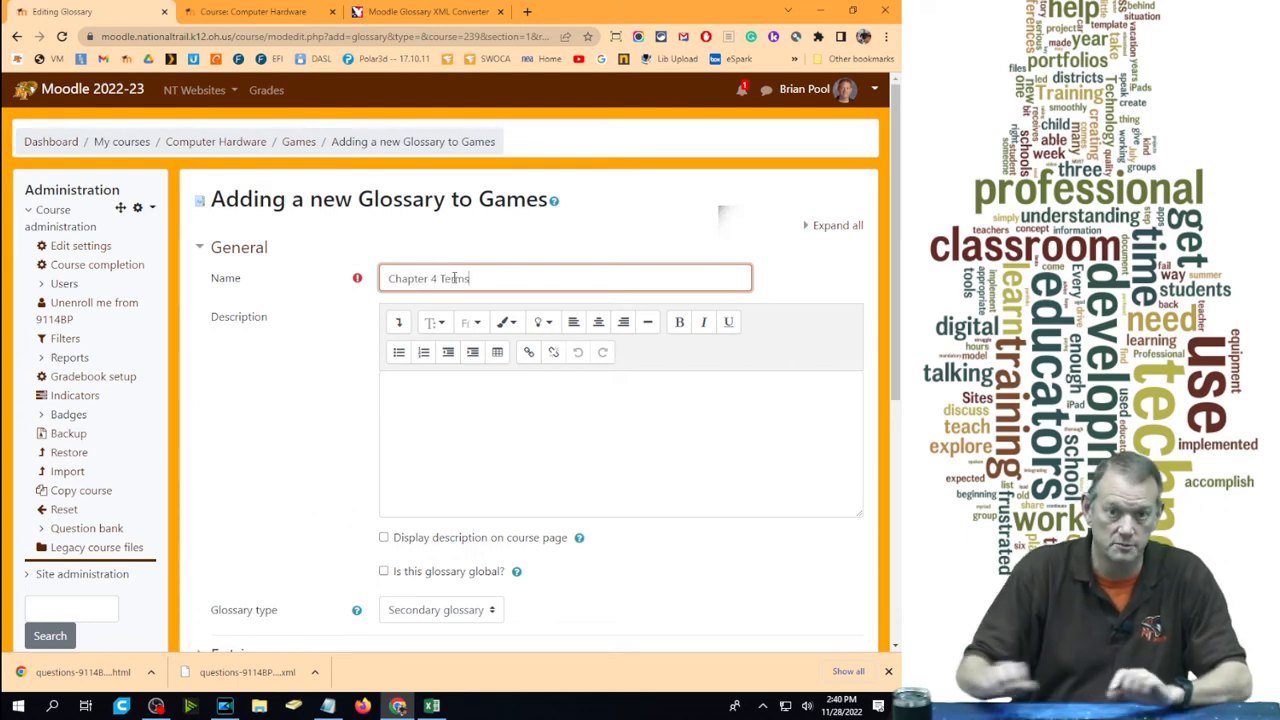
{"action": "mouse_move", "coordinate": [522, 432]}
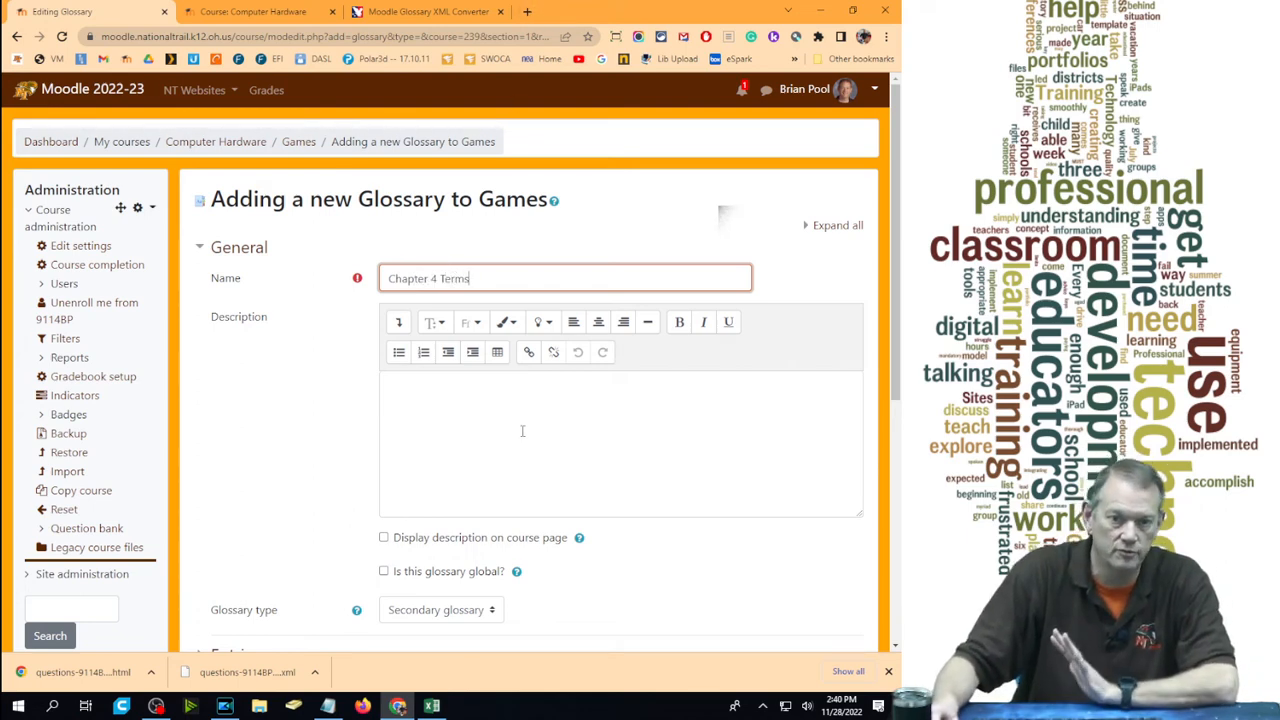
{"action": "scroll", "scroll_direction": "down", "scroll_amount": 3}
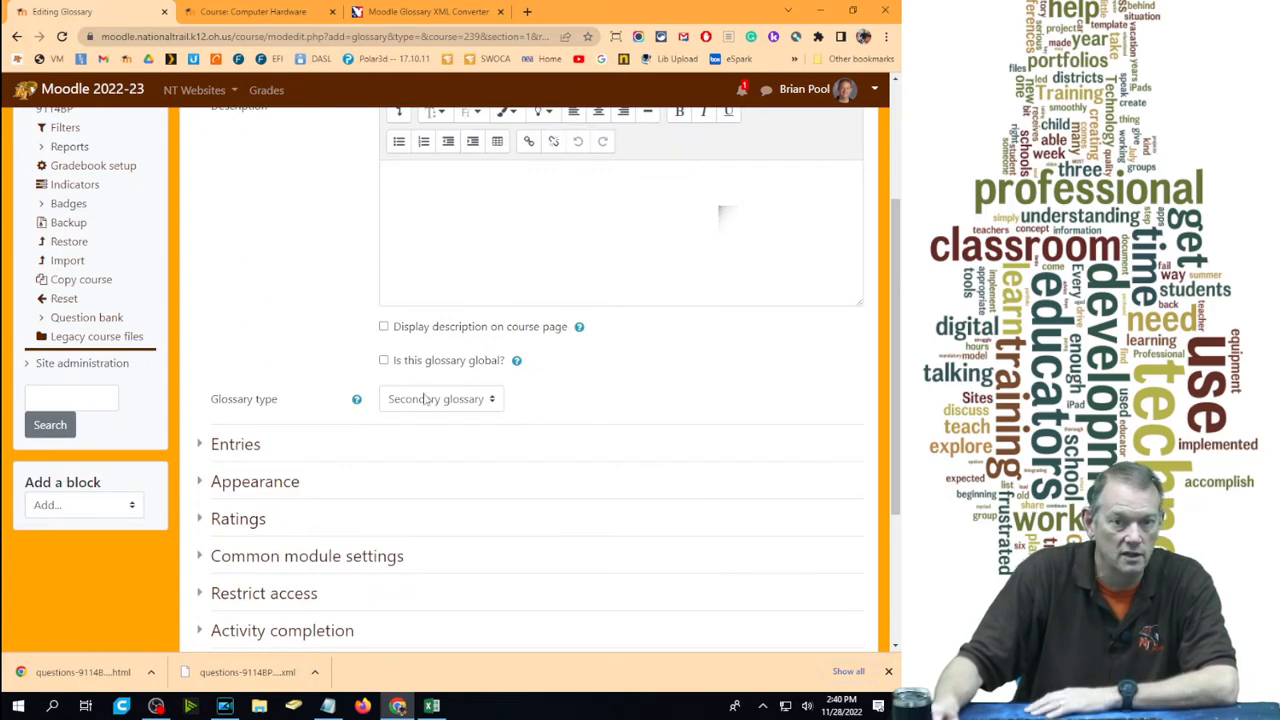
{"action": "left_click", "coordinate": [440, 400]}
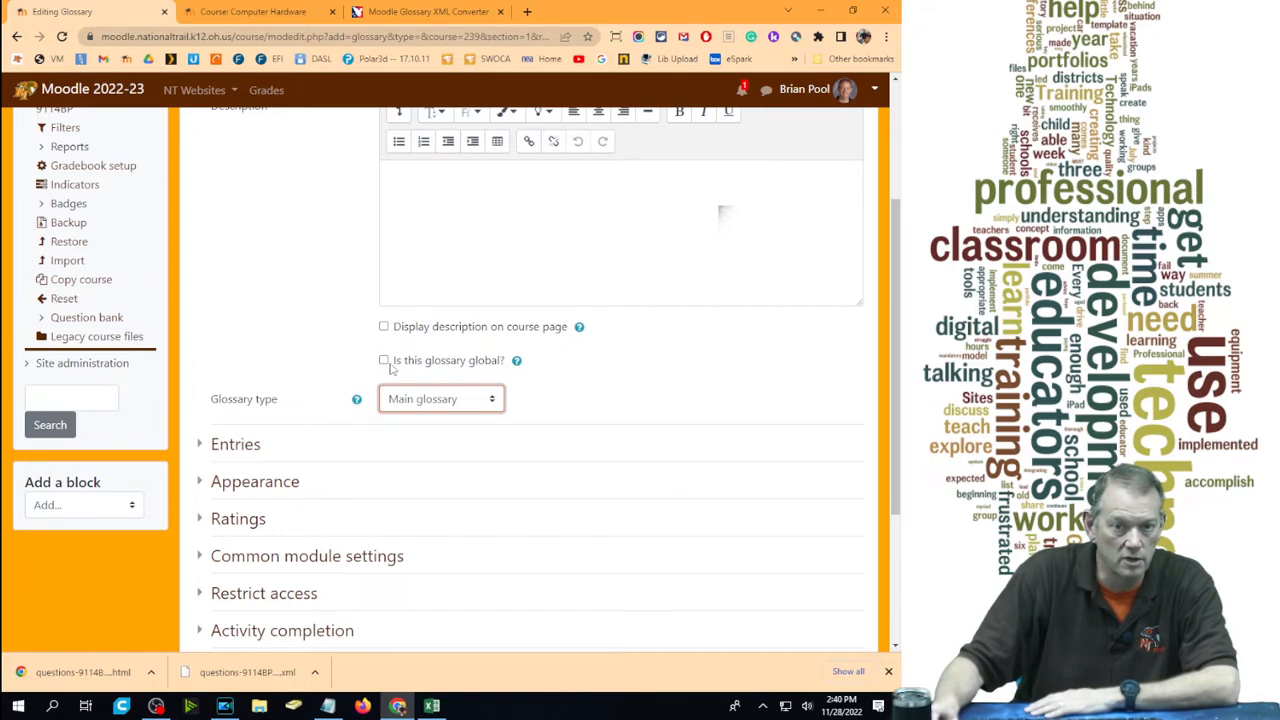
Review the Entries and Appearance settings, then save and display the glossary
{"action": "left_click", "coordinate": [236, 444]}
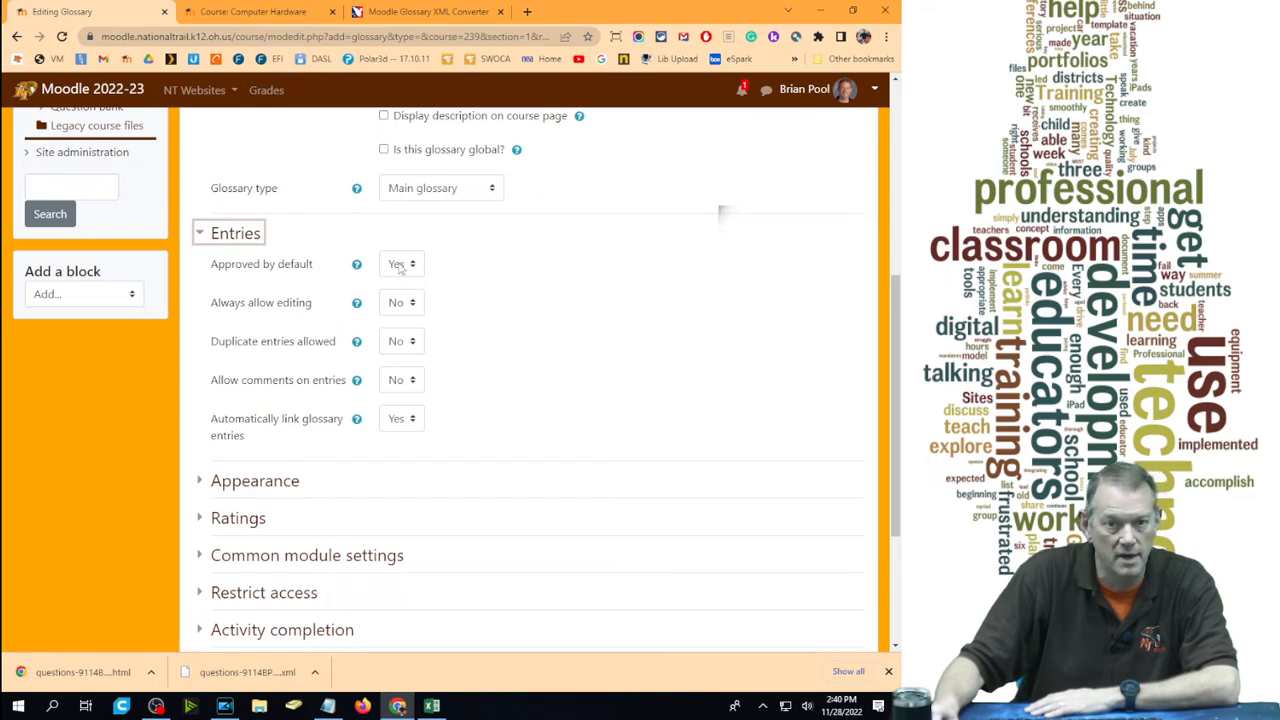
{"action": "mouse_move", "coordinate": [352, 300]}
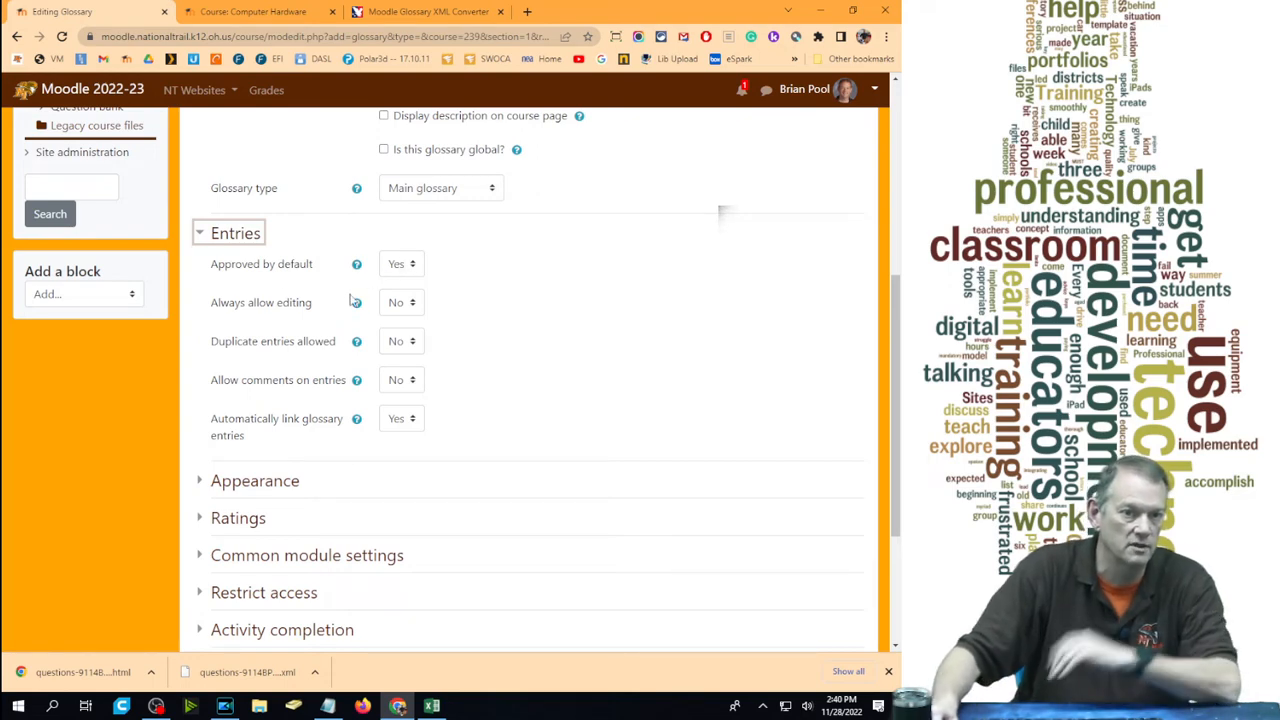
{"action": "mouse_move", "coordinate": [474, 320]}
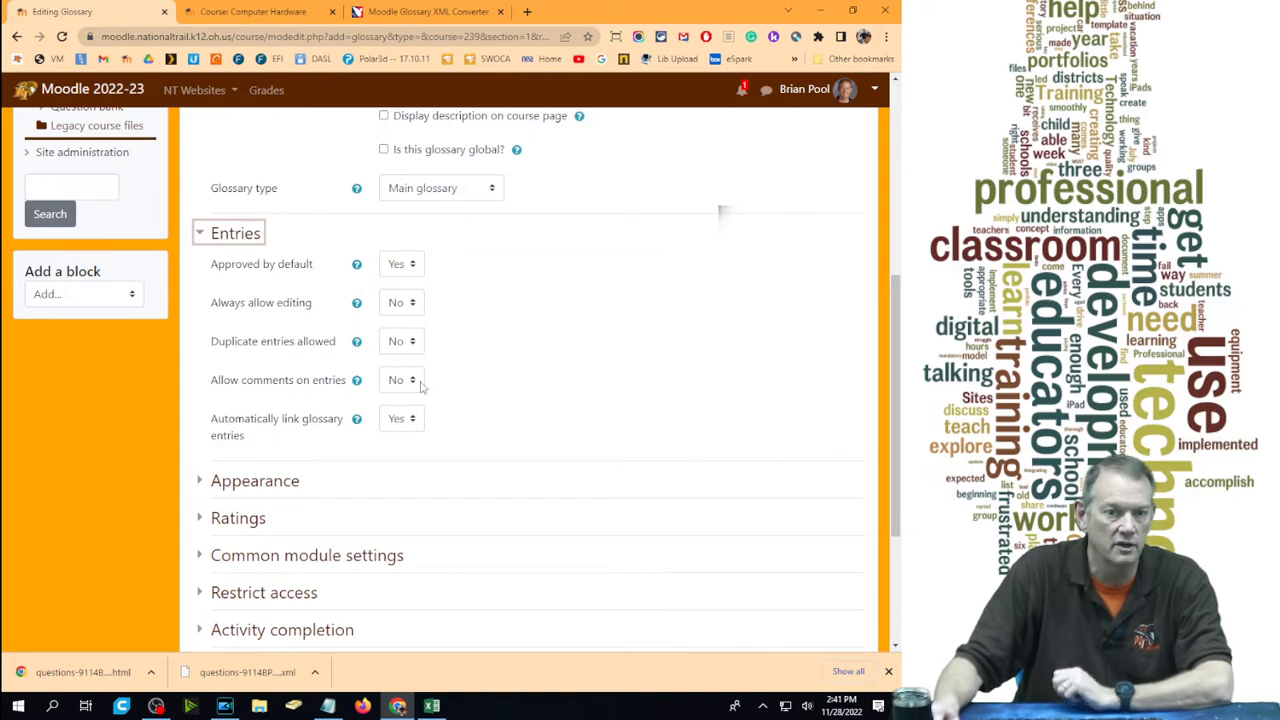
{"action": "scroll", "scroll_direction": "down", "scroll_amount": 3}
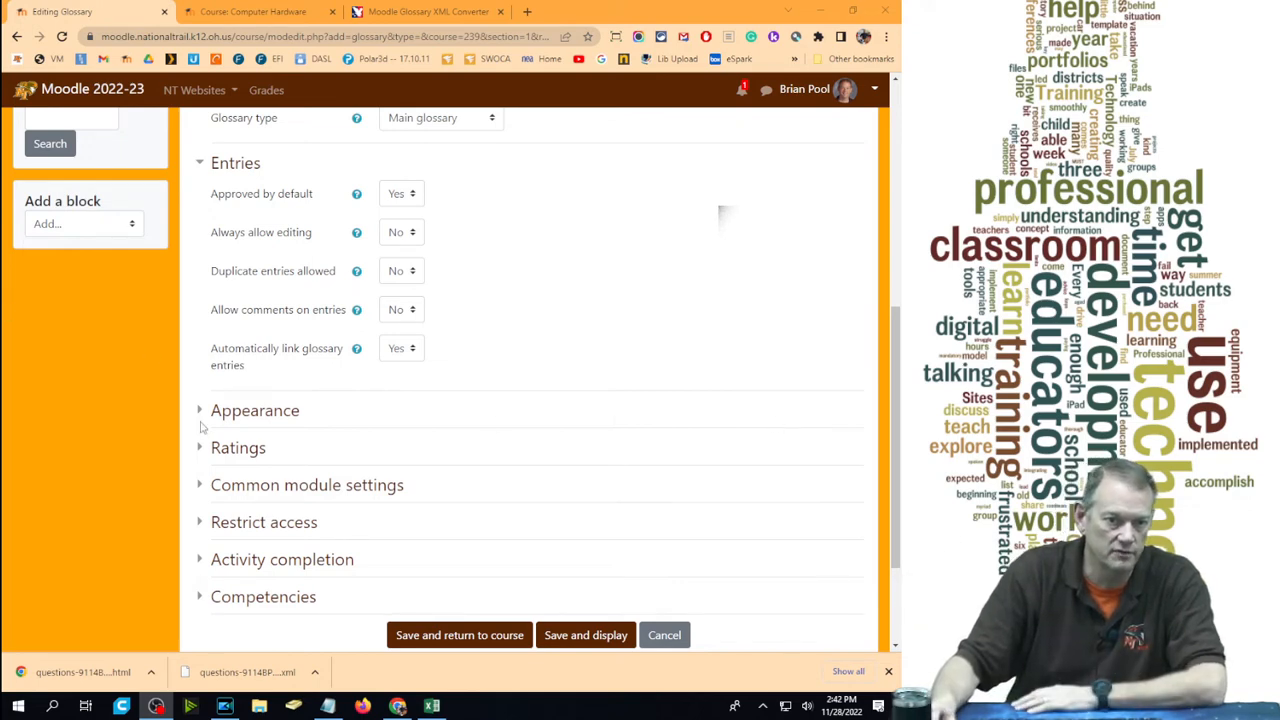
{"action": "left_click", "coordinate": [254, 410]}
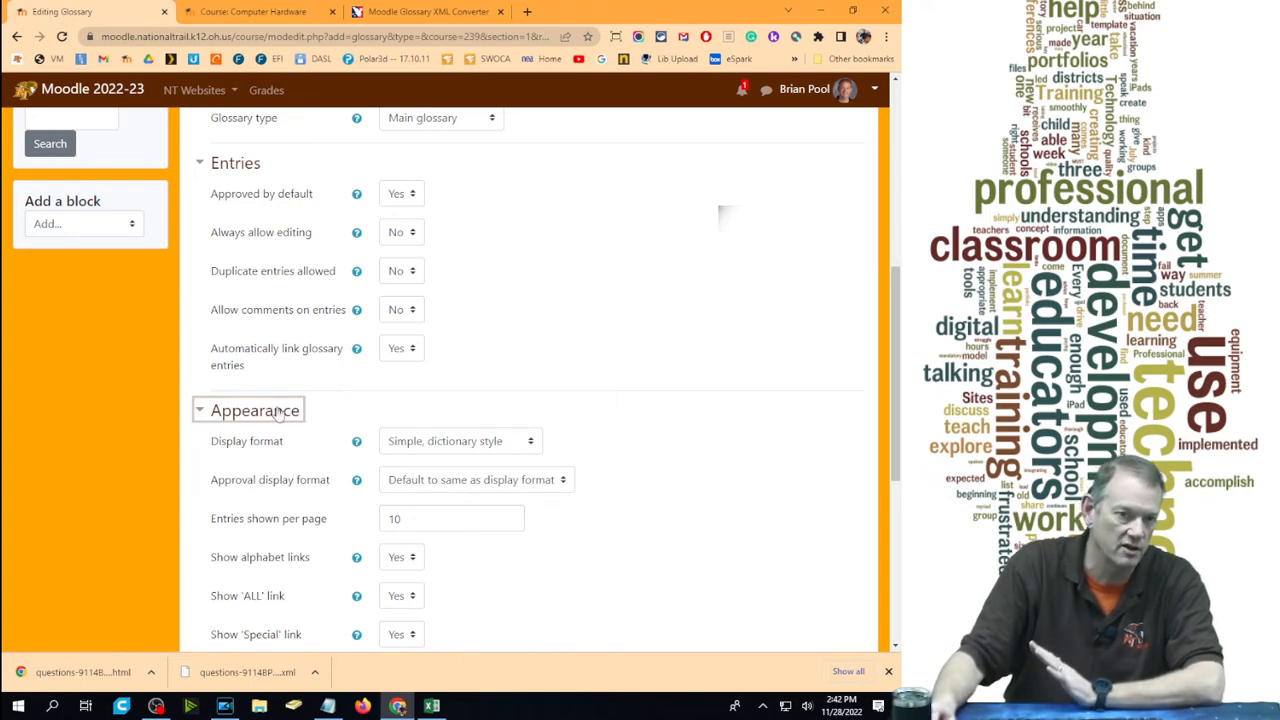
{"action": "left_click", "coordinate": [254, 410]}
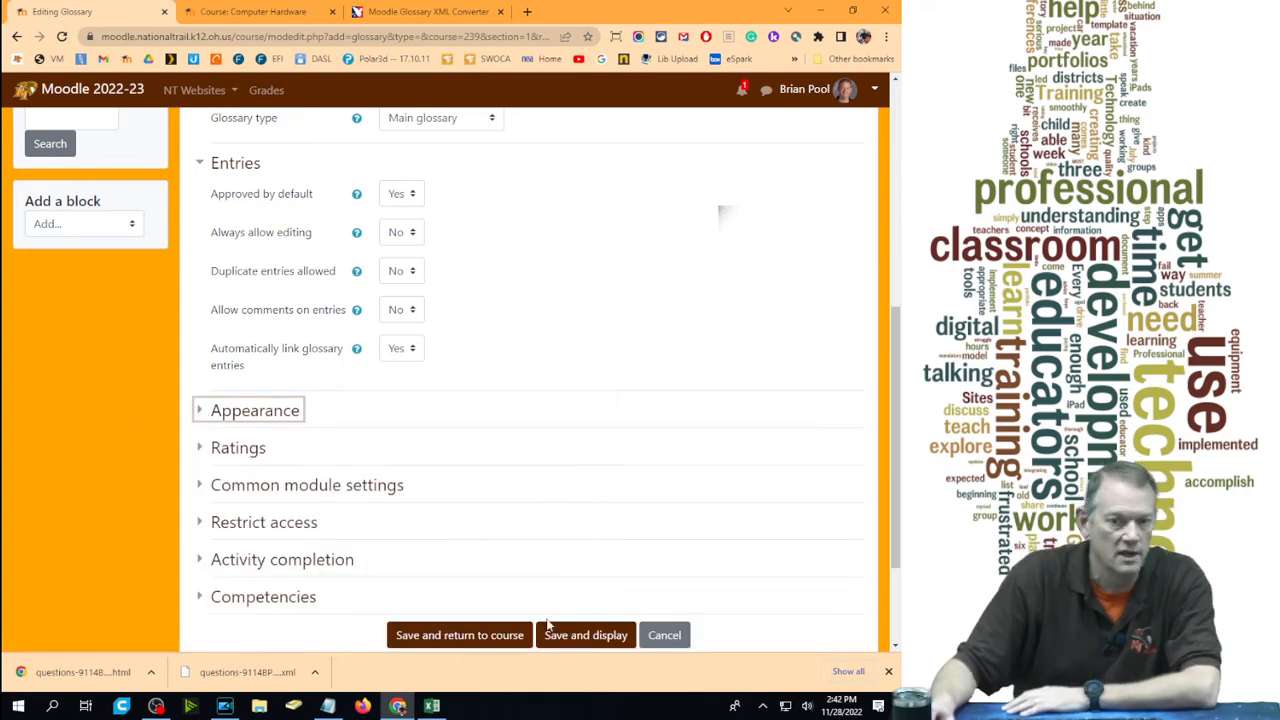
{"action": "left_click", "coordinate": [584, 636]}
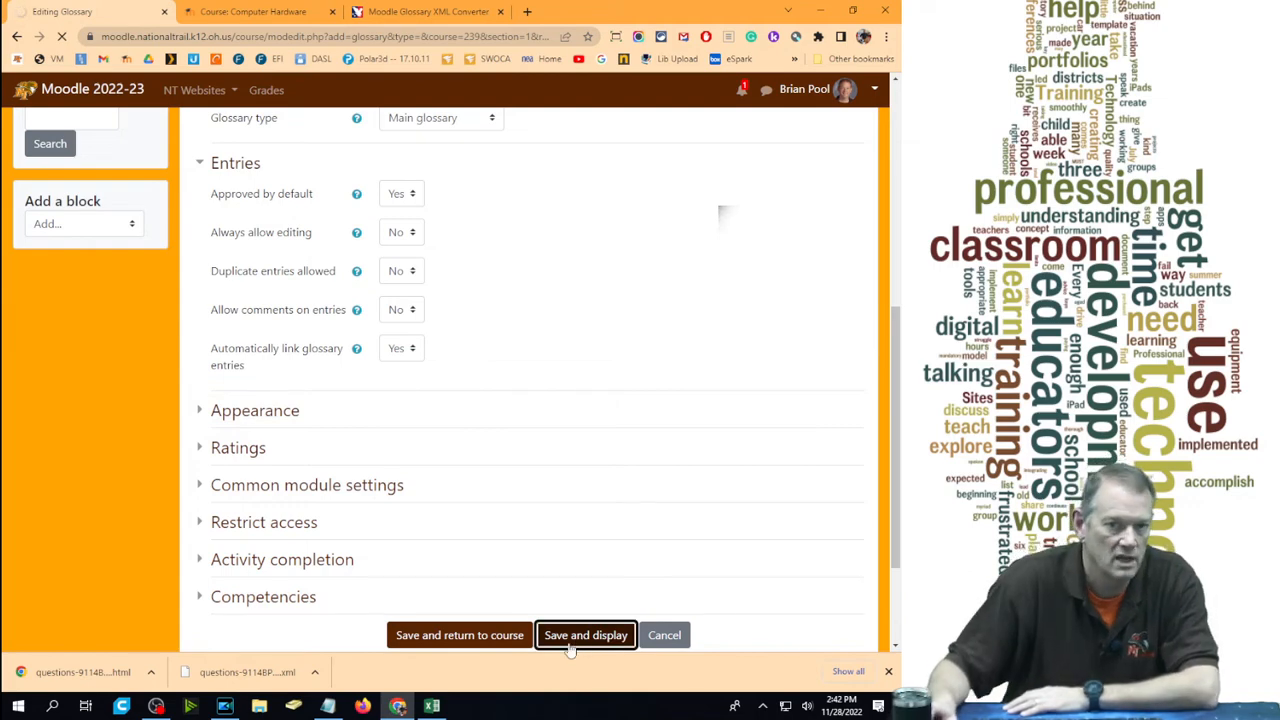
View the add-entry form, then return to the empty Chapter 4 Terms glossary page
{"action": "left_click", "coordinate": [584, 636]}
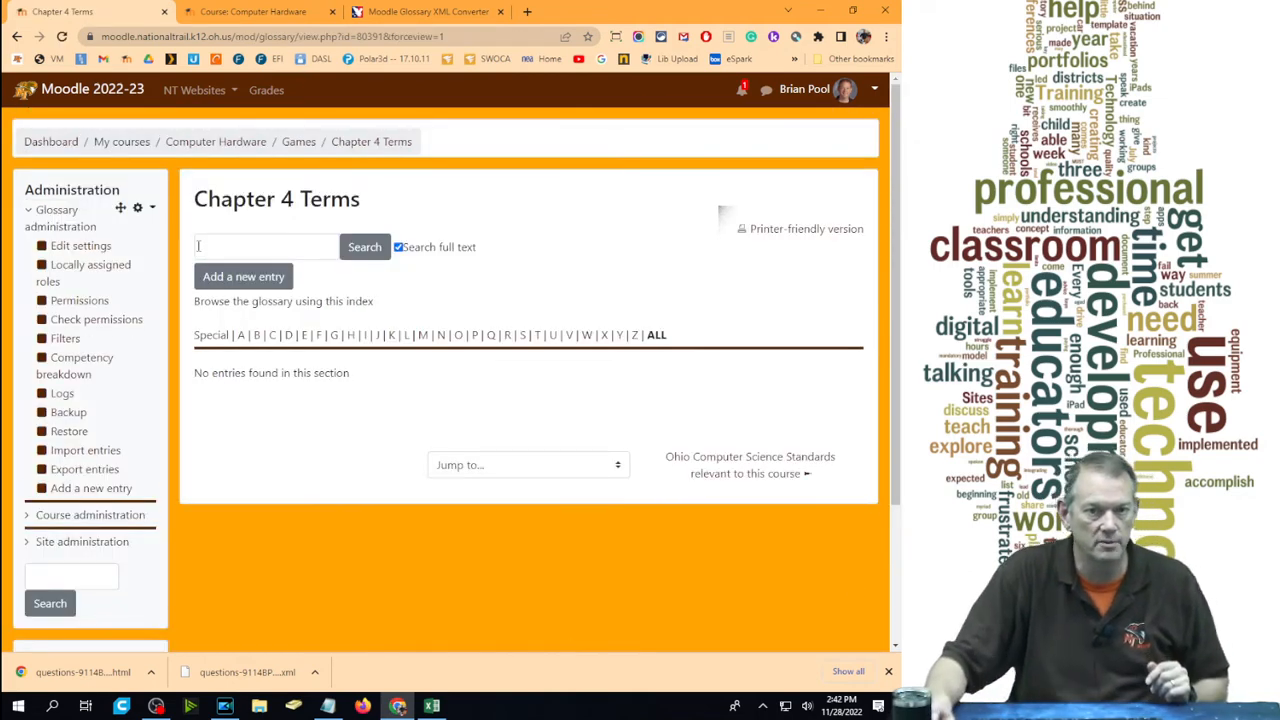
{"action": "left_click", "coordinate": [244, 276]}
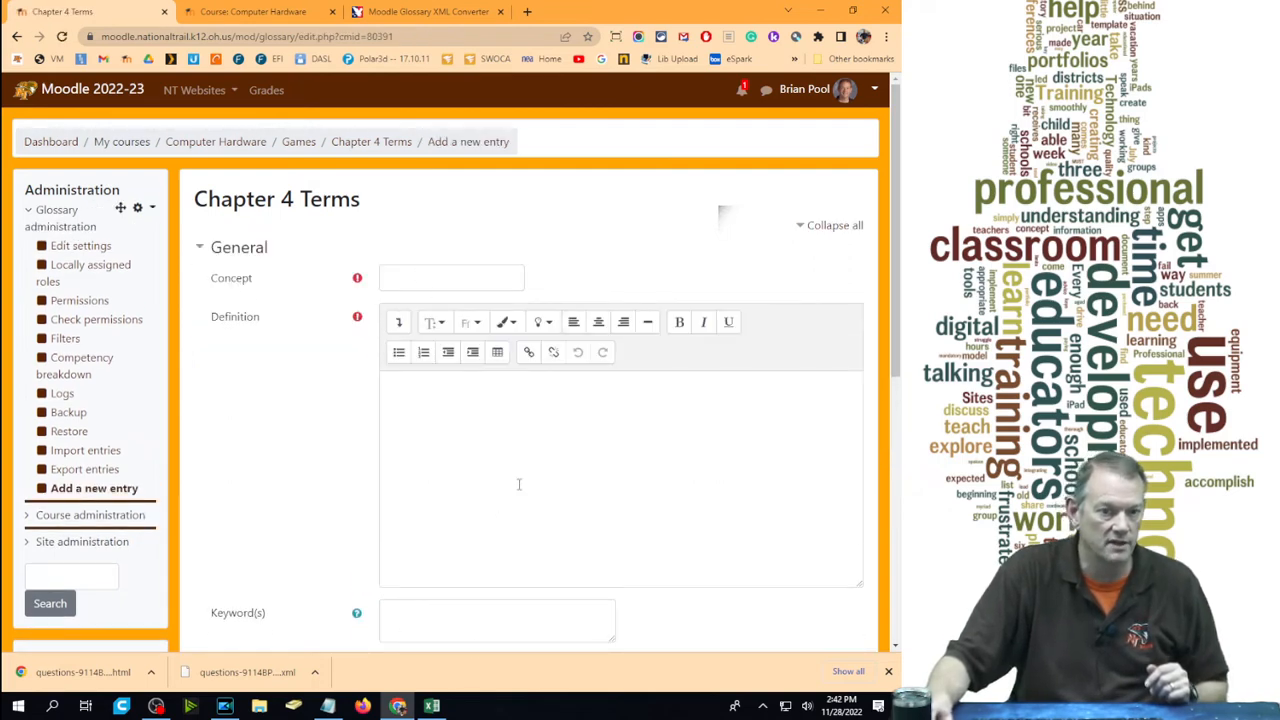
{"action": "scroll", "scroll_direction": "down", "scroll_amount": 3}
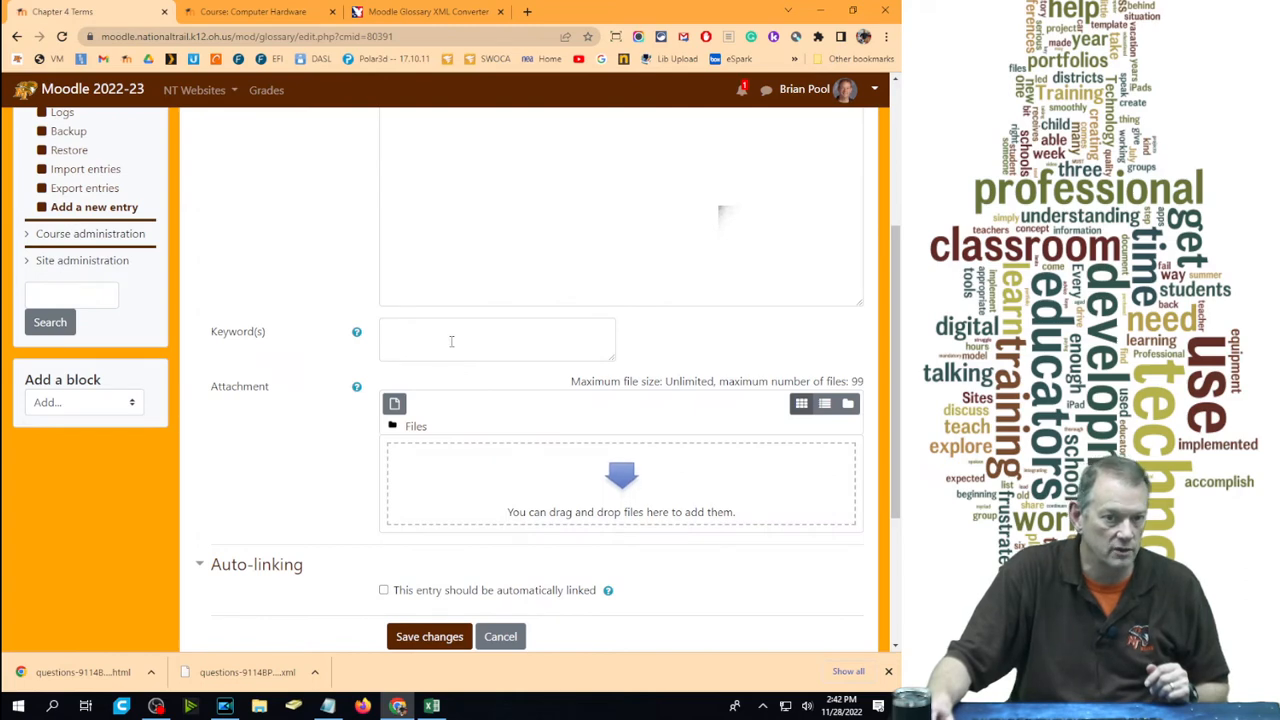
{"action": "mouse_move", "coordinate": [656, 506]}
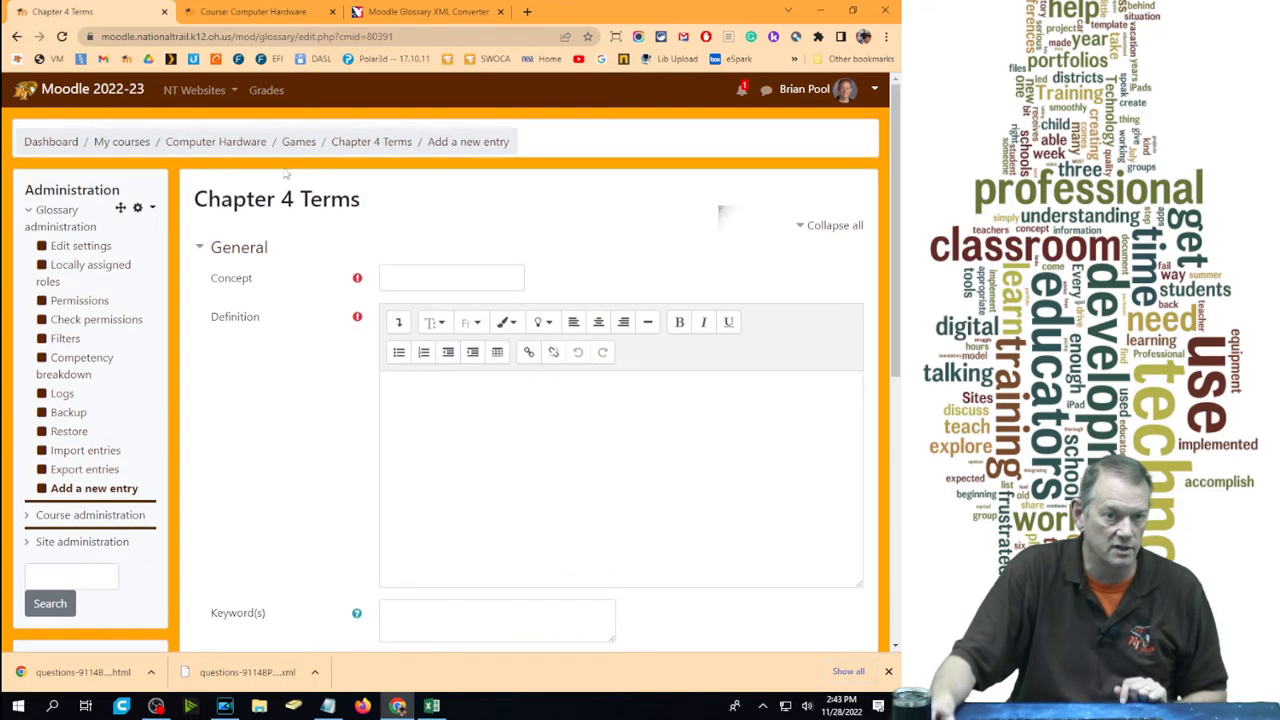
{"action": "left_click", "coordinate": [372, 140]}
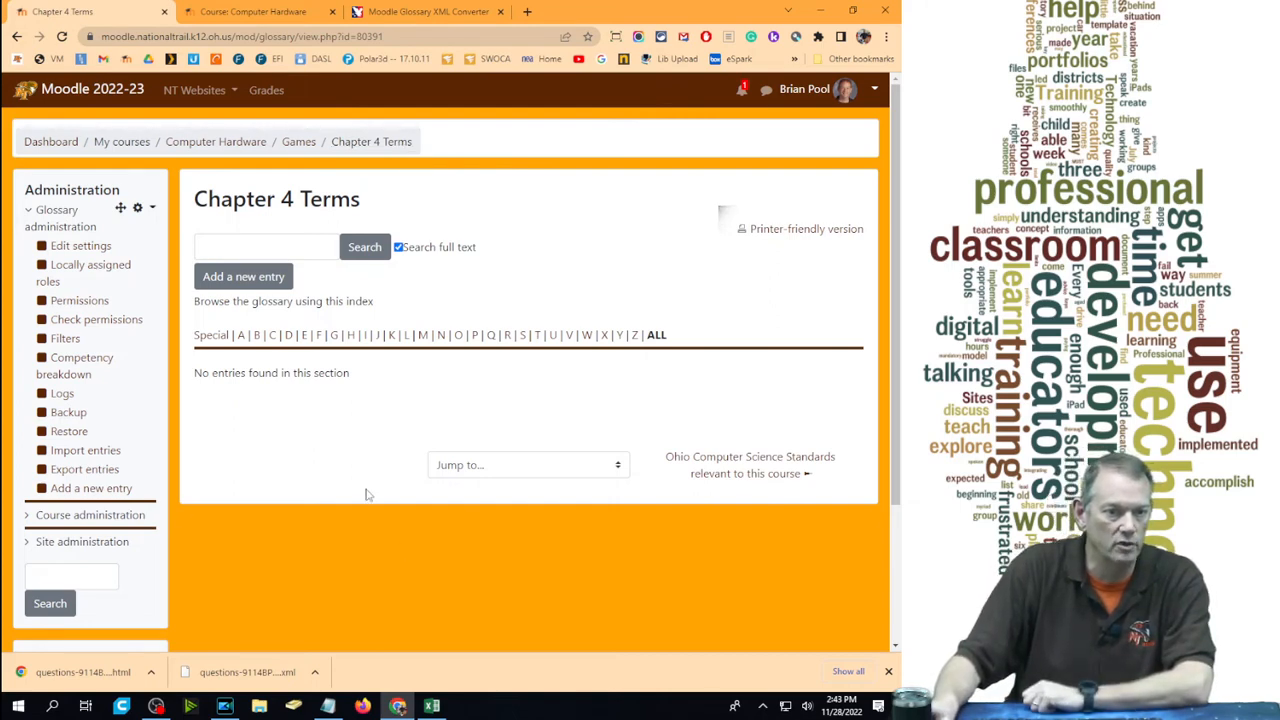
Go to the Import entries page for importing from an XML file
{"action": "left_click", "coordinate": [88, 450]}
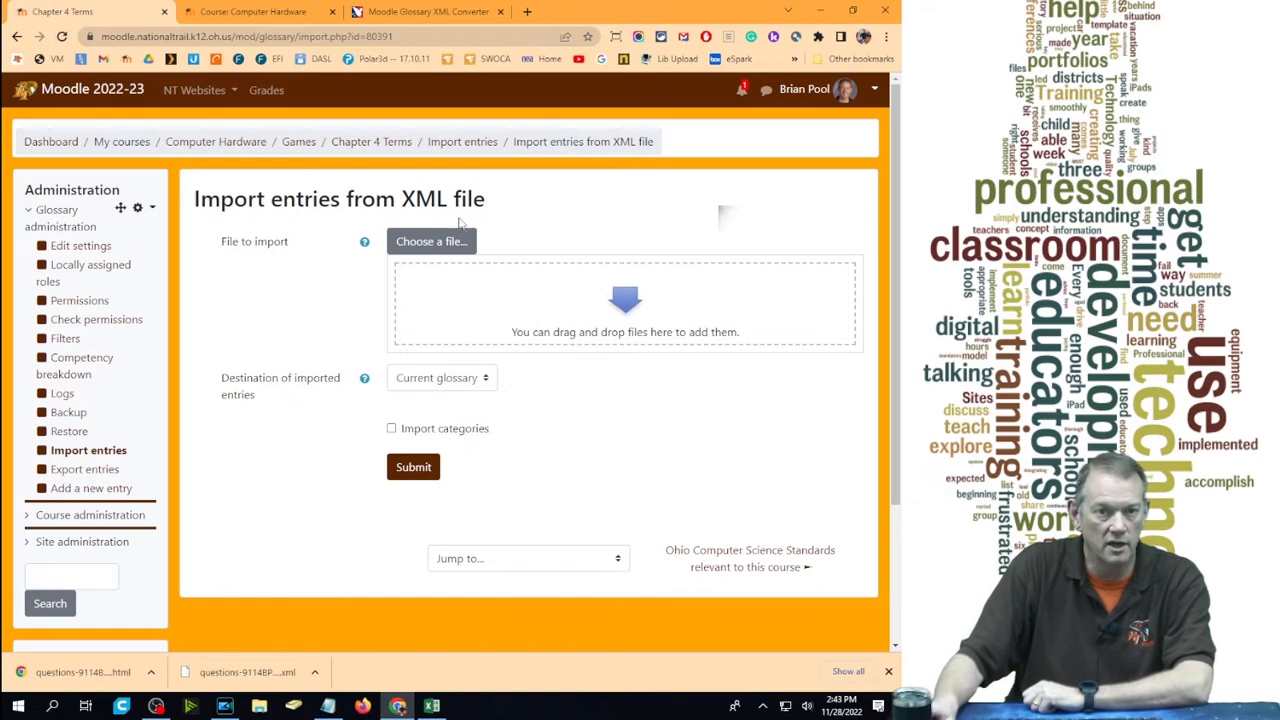
{"action": "double_click", "coordinate": [424, 200]}
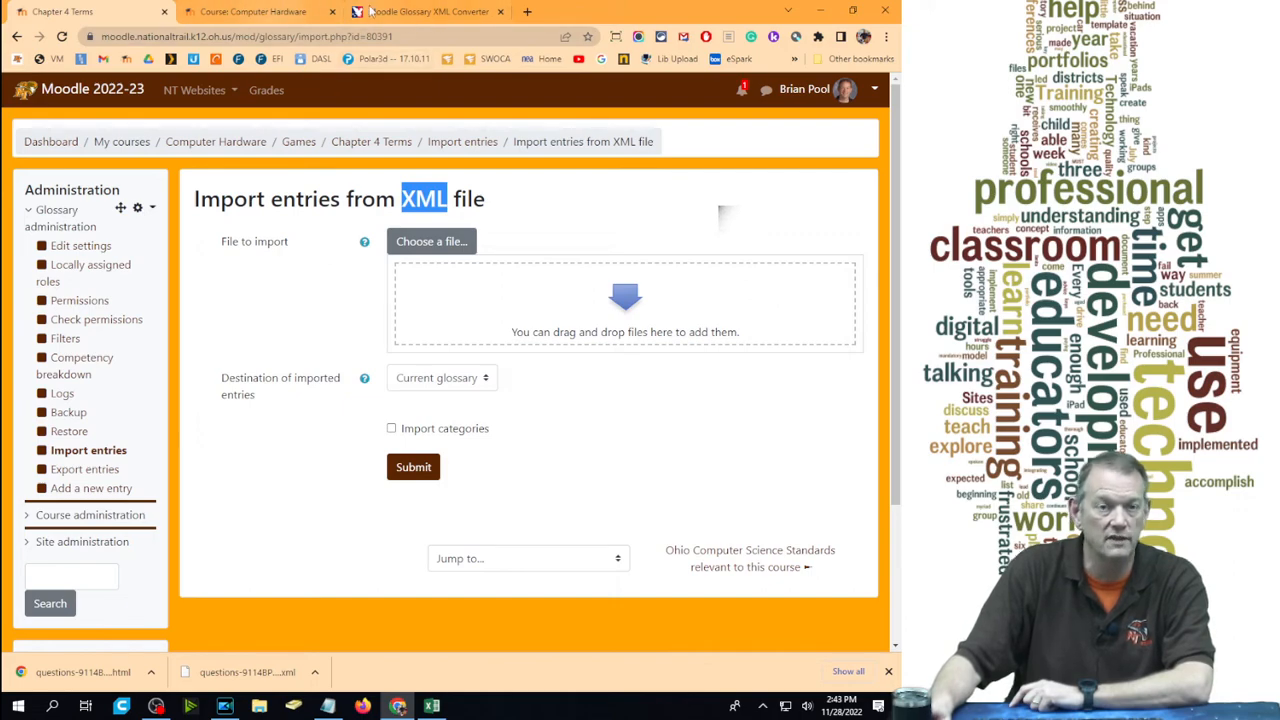
{"action": "mouse_move", "coordinate": [418, 12]}
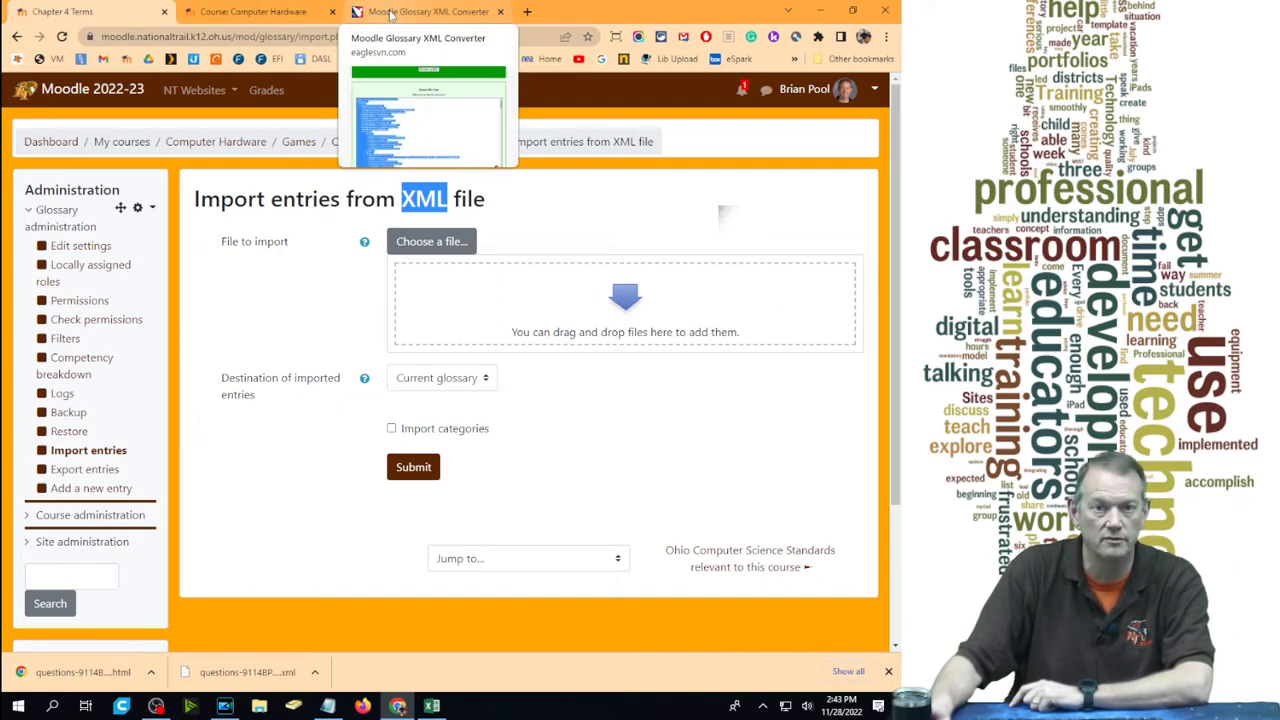
Switch to the Glossary XML Converter tab and focus its empty input box
{"action": "left_click", "coordinate": [424, 12]}
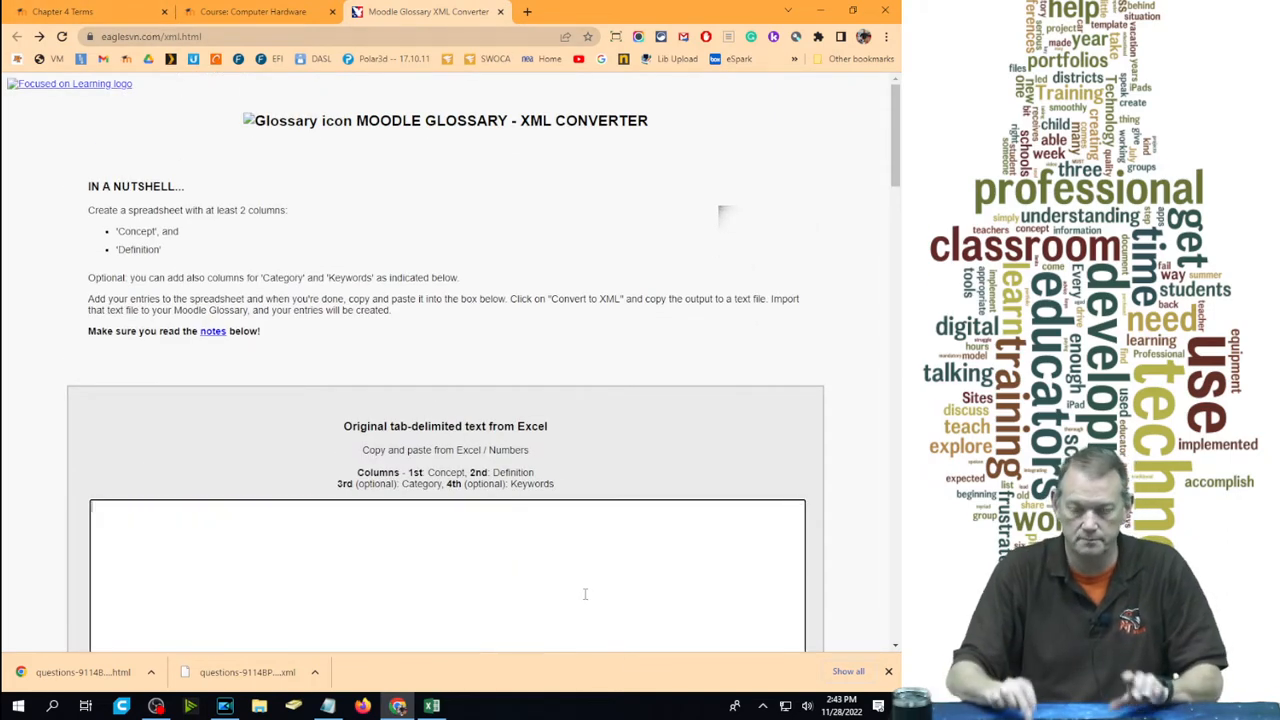
{"action": "scroll", "scroll_direction": "down", "scroll_amount": 3}
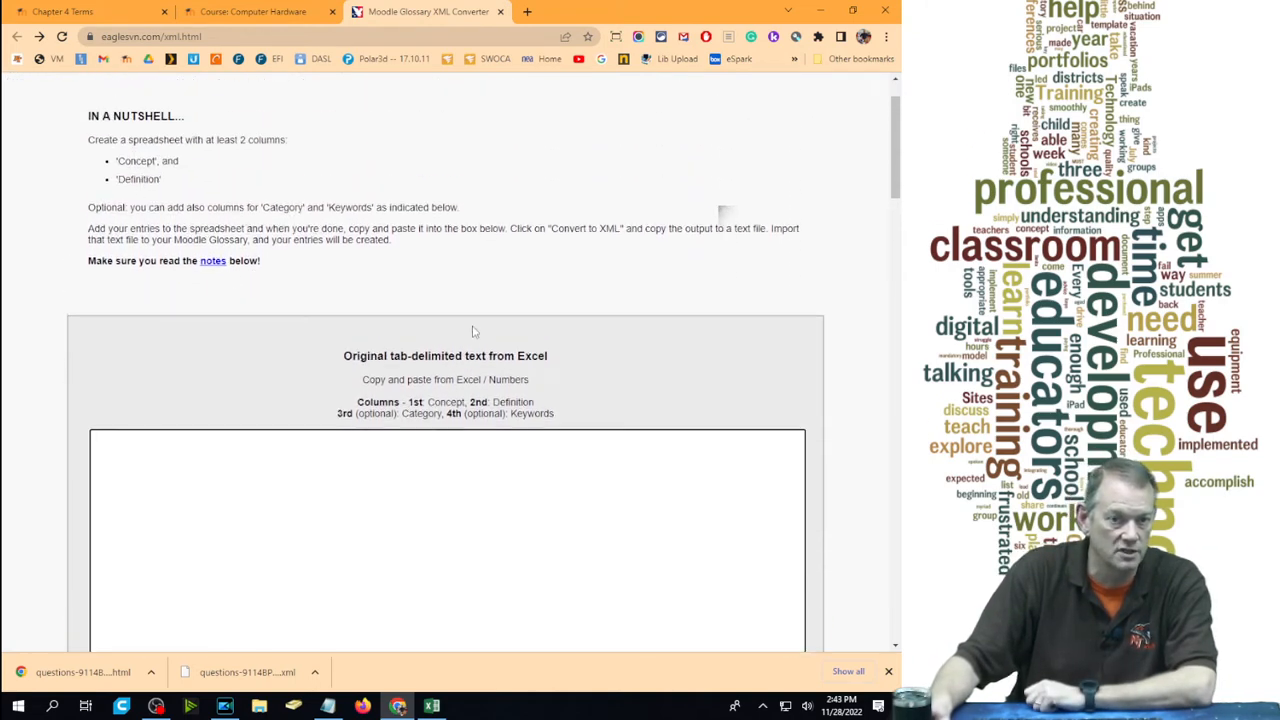
{"action": "scroll", "scroll_direction": "down", "scroll_amount": 3}
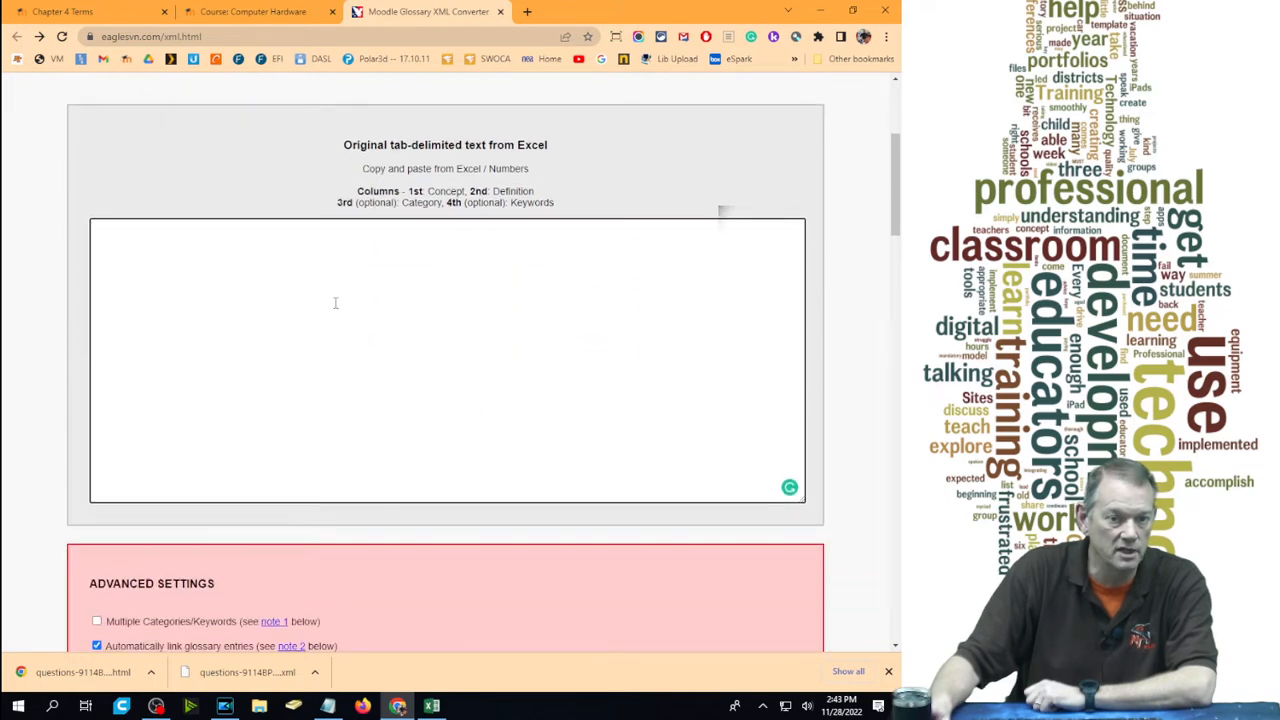
{"action": "left_click", "coordinate": [444, 152]}
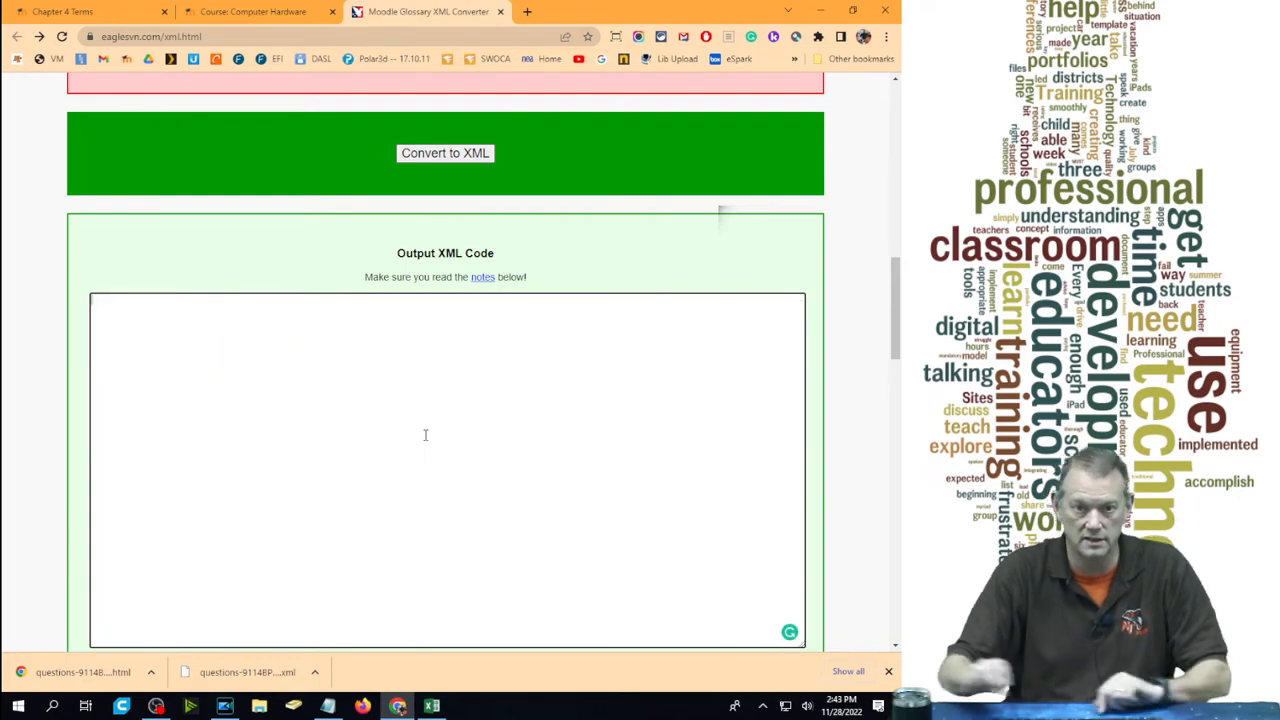
{"action": "scroll", "scroll_direction": "up", "scroll_amount": 3}
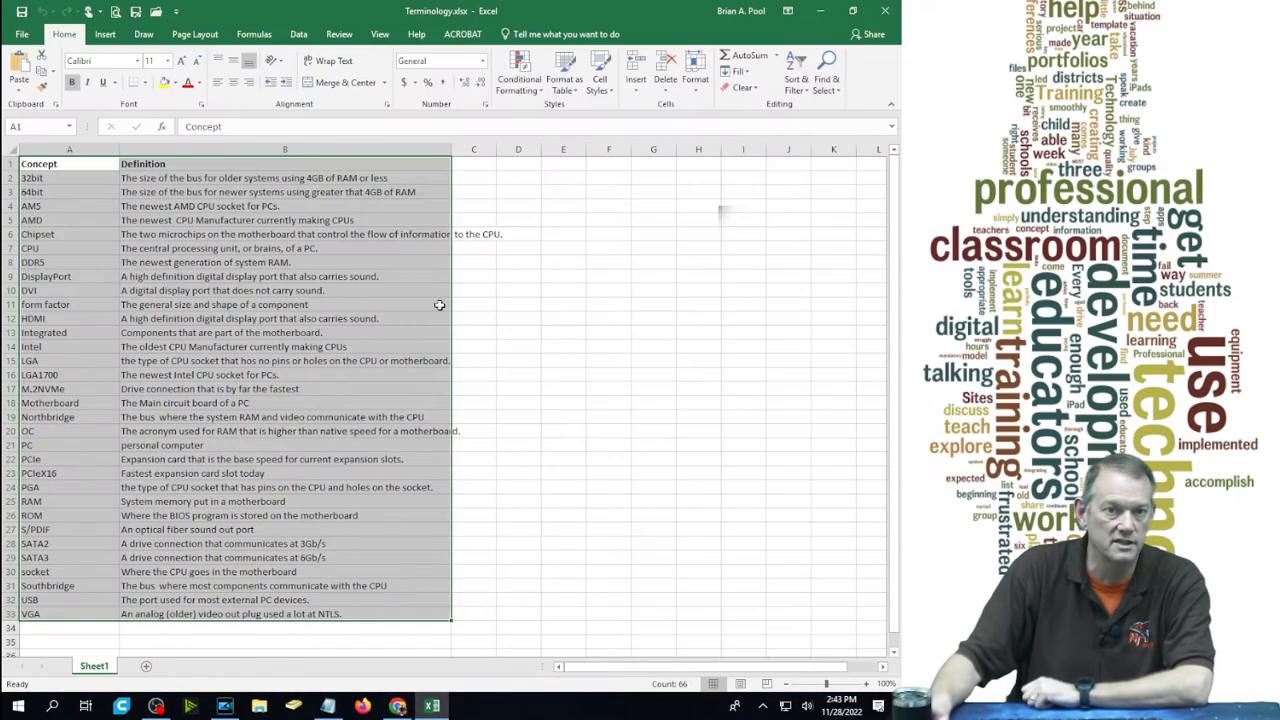
Select the Concept and Definition term list in Terminology.xlsx for copying
{"action": "left_click", "coordinate": [284, 332]}
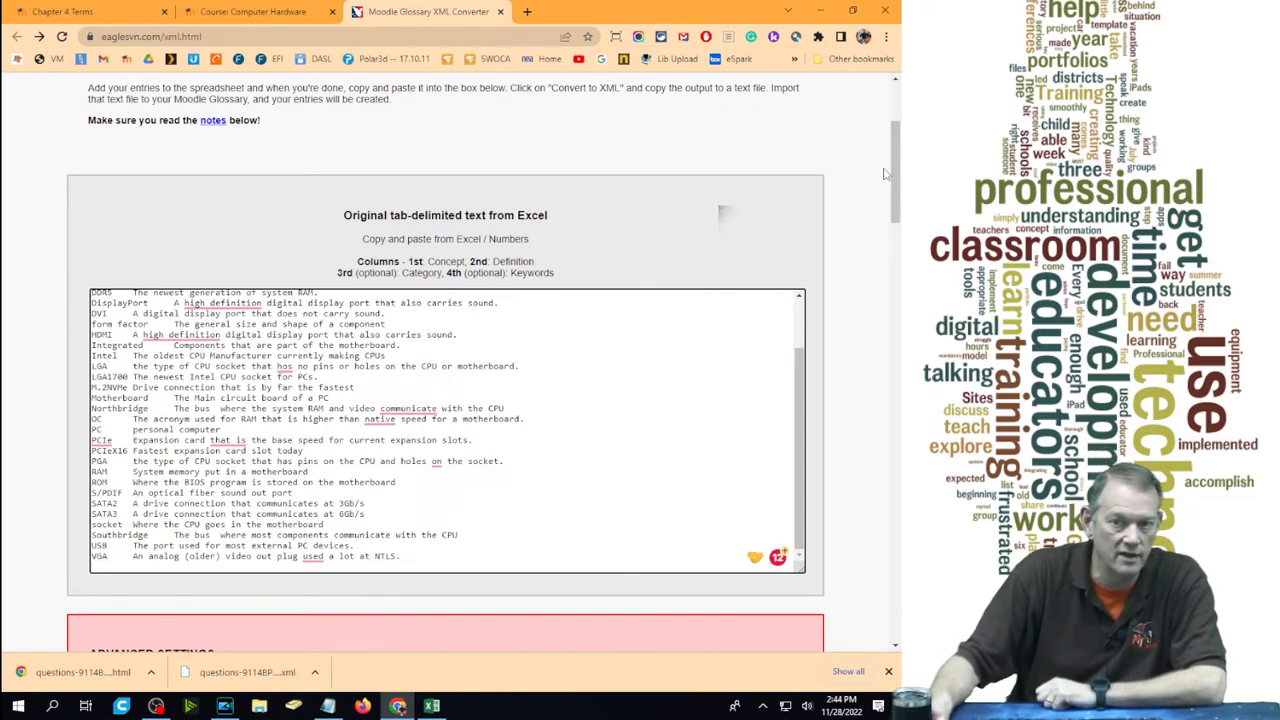
Convert the pasted terms to glossary XML and select all of the generated output
{"action": "scroll", "scroll_direction": "down", "scroll_amount": 3}
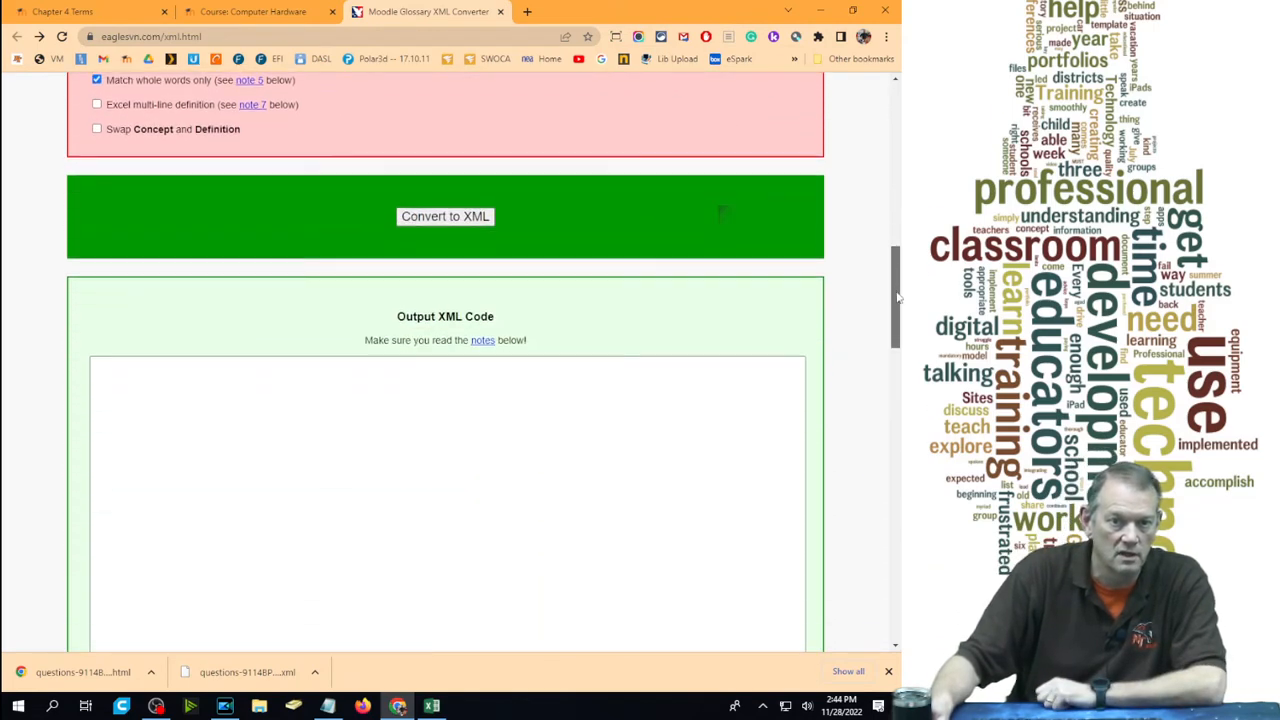
{"action": "left_click", "coordinate": [444, 216]}
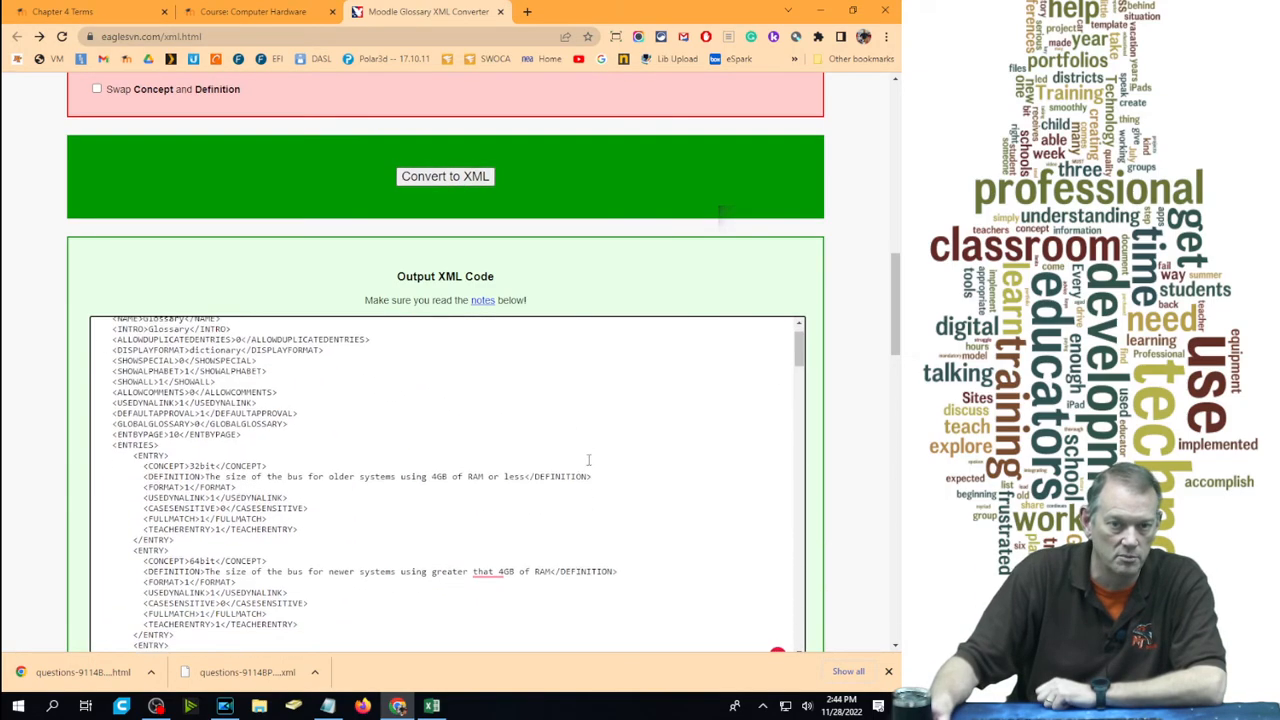
{"action": "scroll", "scroll_direction": "down", "scroll_amount": 3}
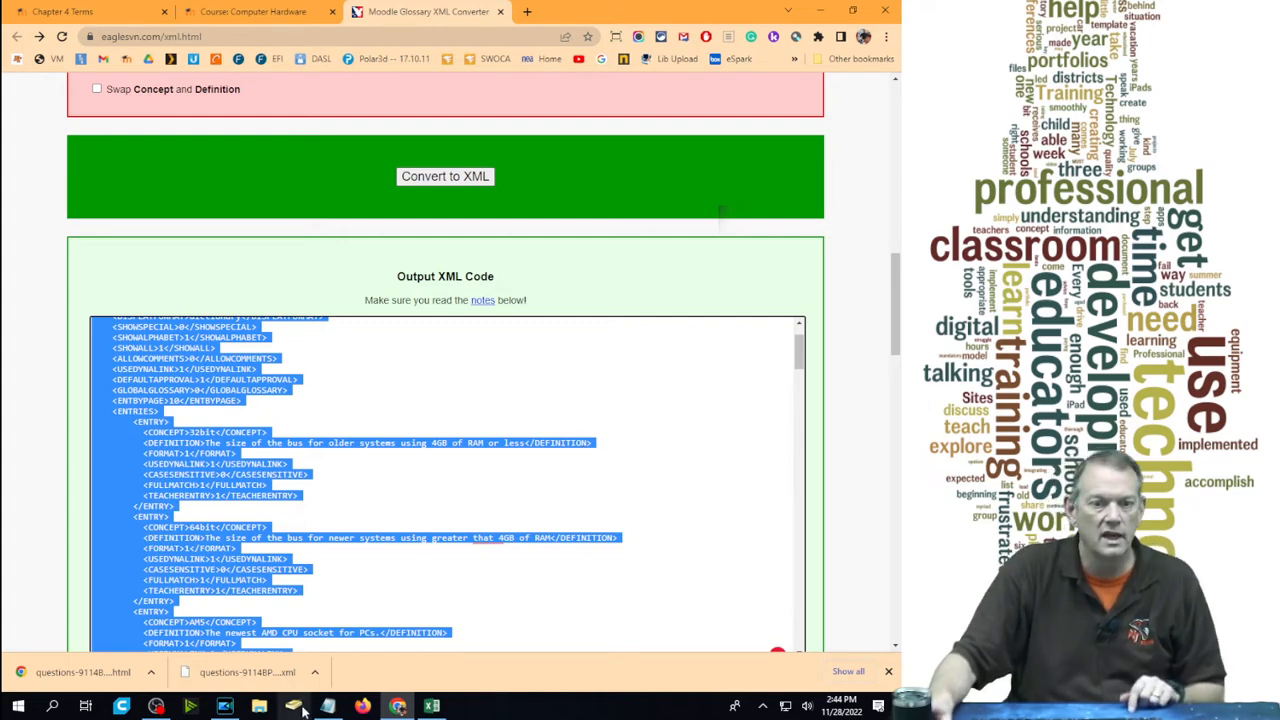
{"action": "left_click", "coordinate": [12, 708]}
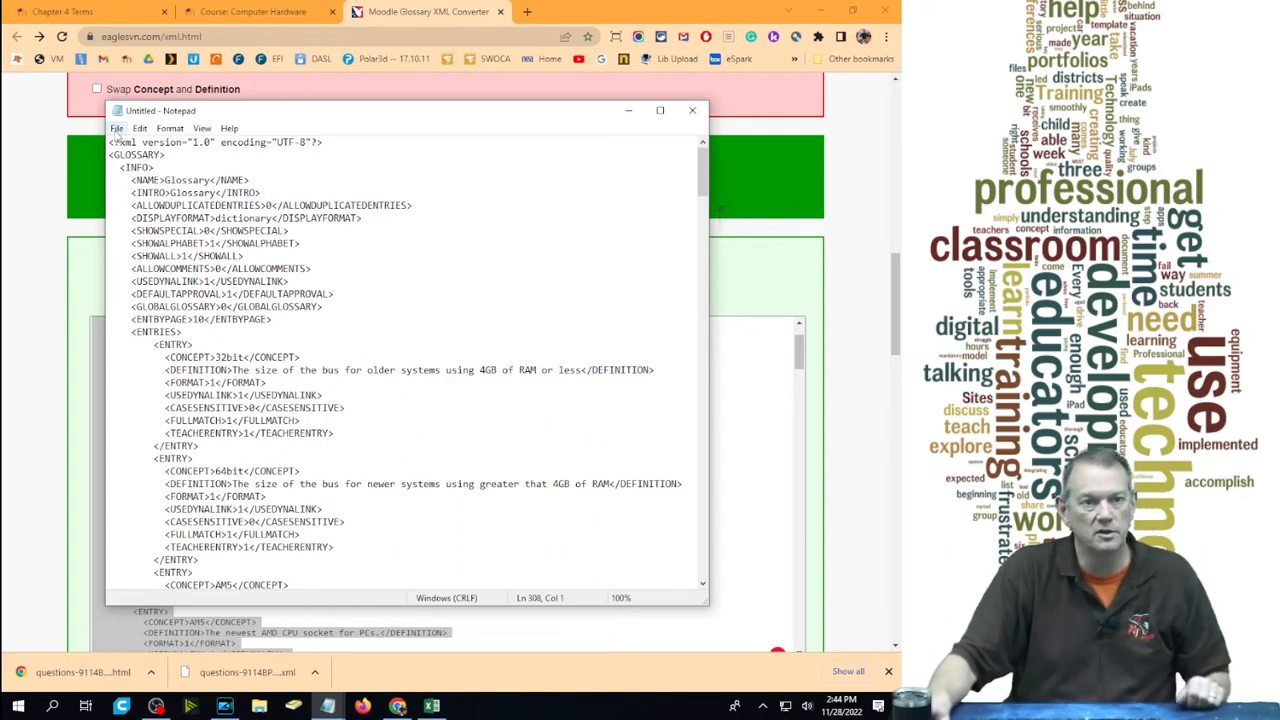
Save the XML from Notepad as 'chapter 4 terms.xml' and return to Moodle
{"action": "left_click", "coordinate": [116, 128]}
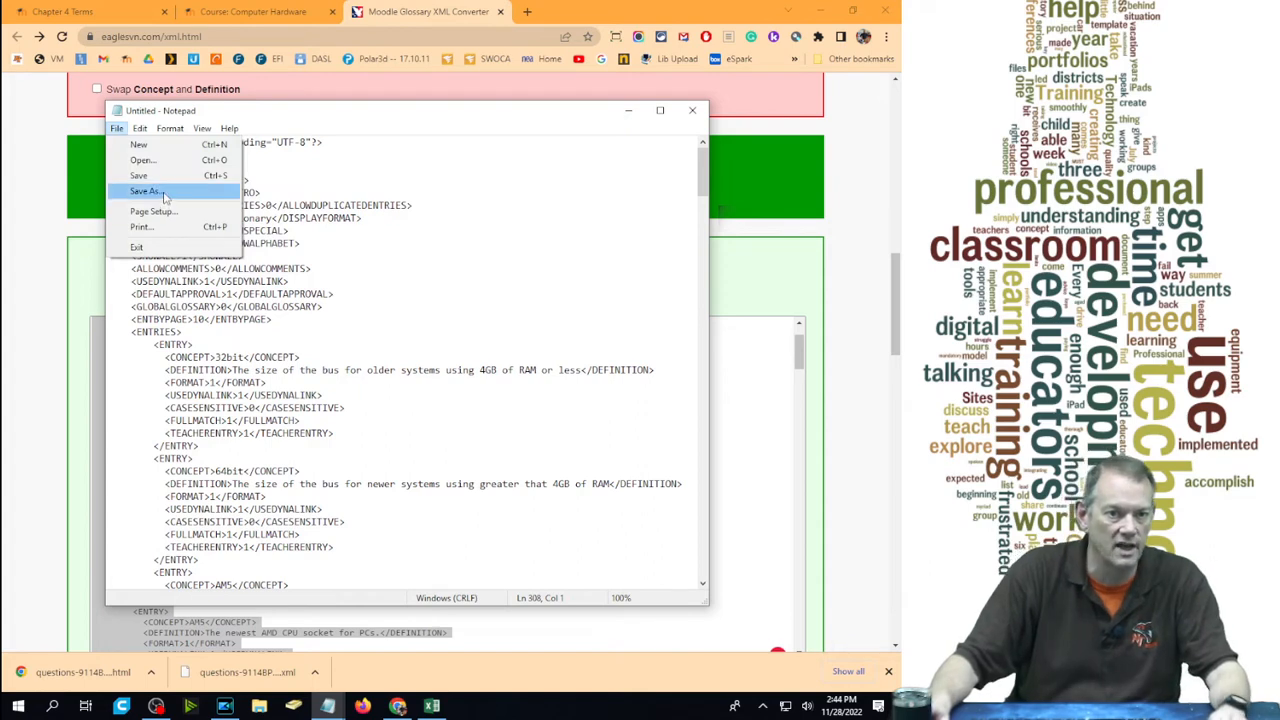
{"action": "left_click", "coordinate": [144, 192]}
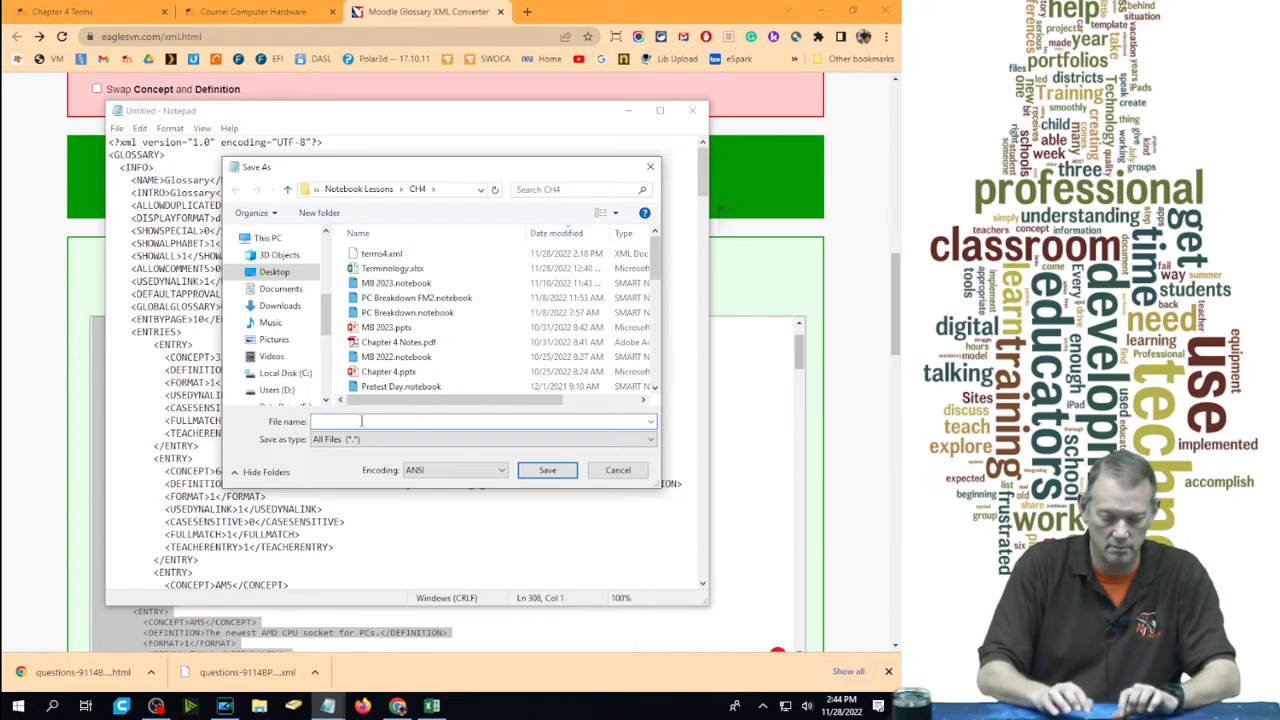
{"action": "type", "text": "chapter 4 terms.xml"}
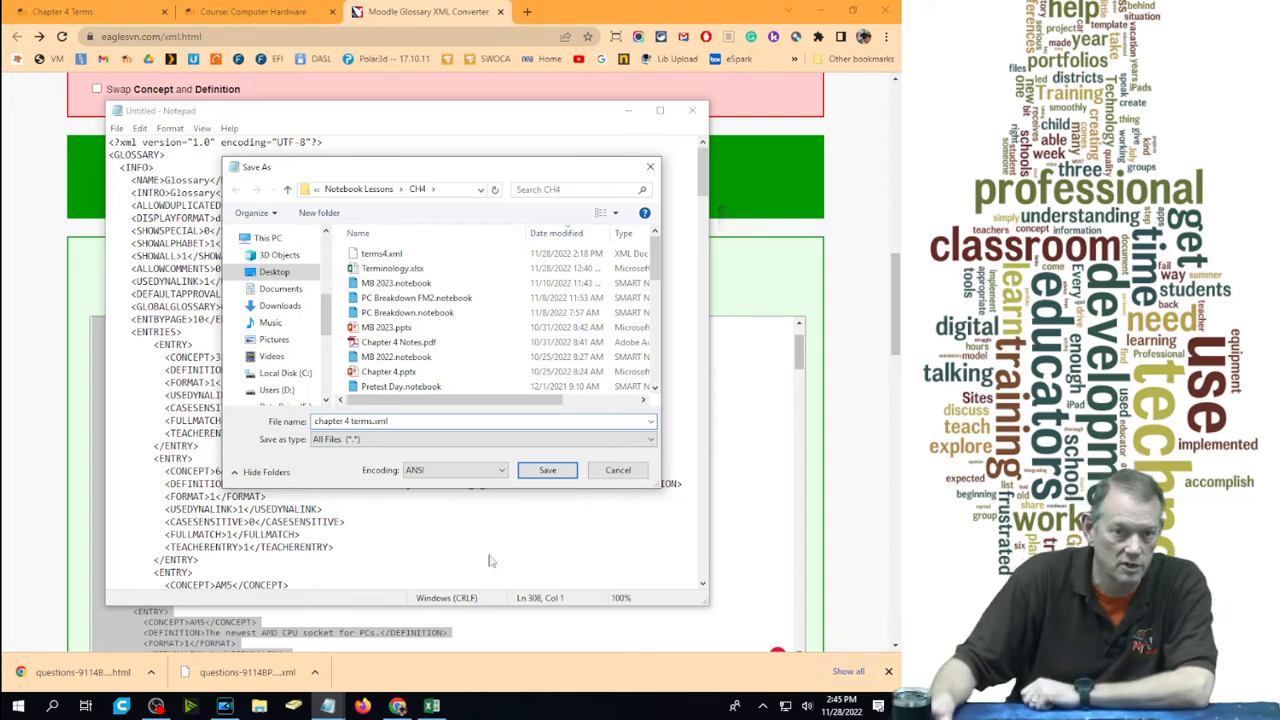
{"action": "left_click", "coordinate": [548, 470]}
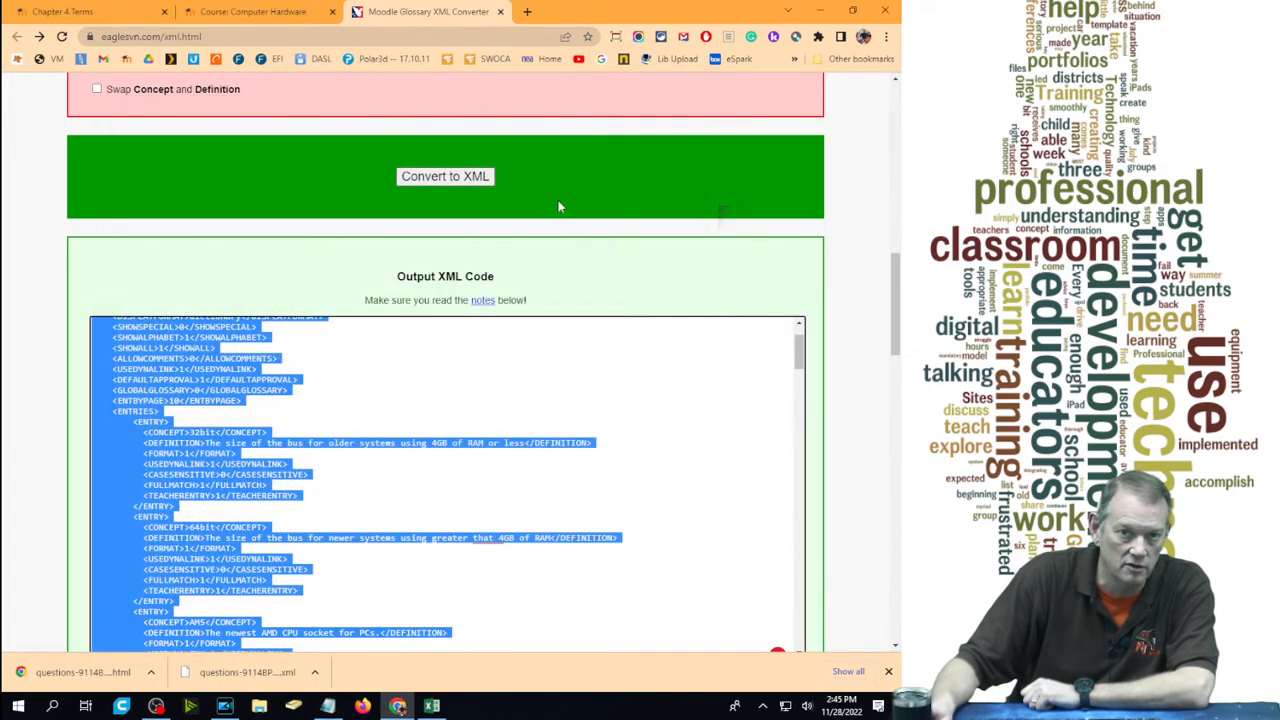
{"action": "left_click", "coordinate": [76, 16]}
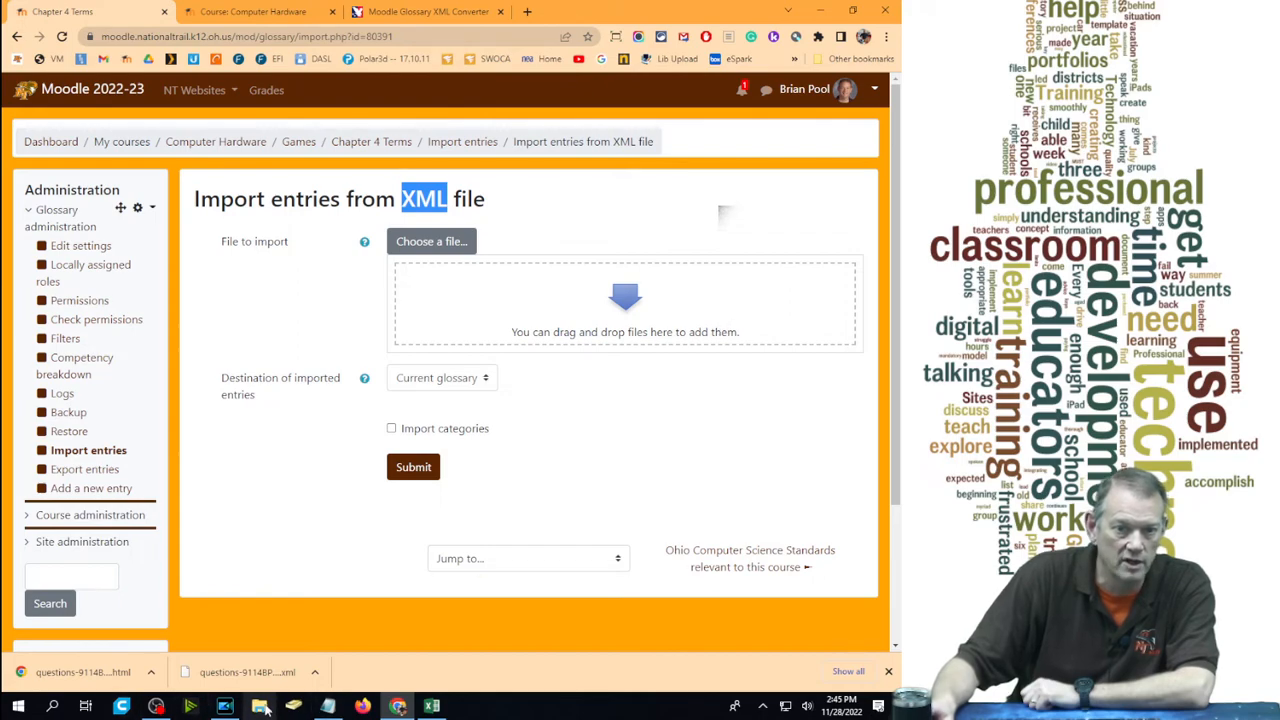
Import chapter 4 terms.xml, bringing all 32 entries into the glossary
{"action": "left_click", "coordinate": [260, 704]}
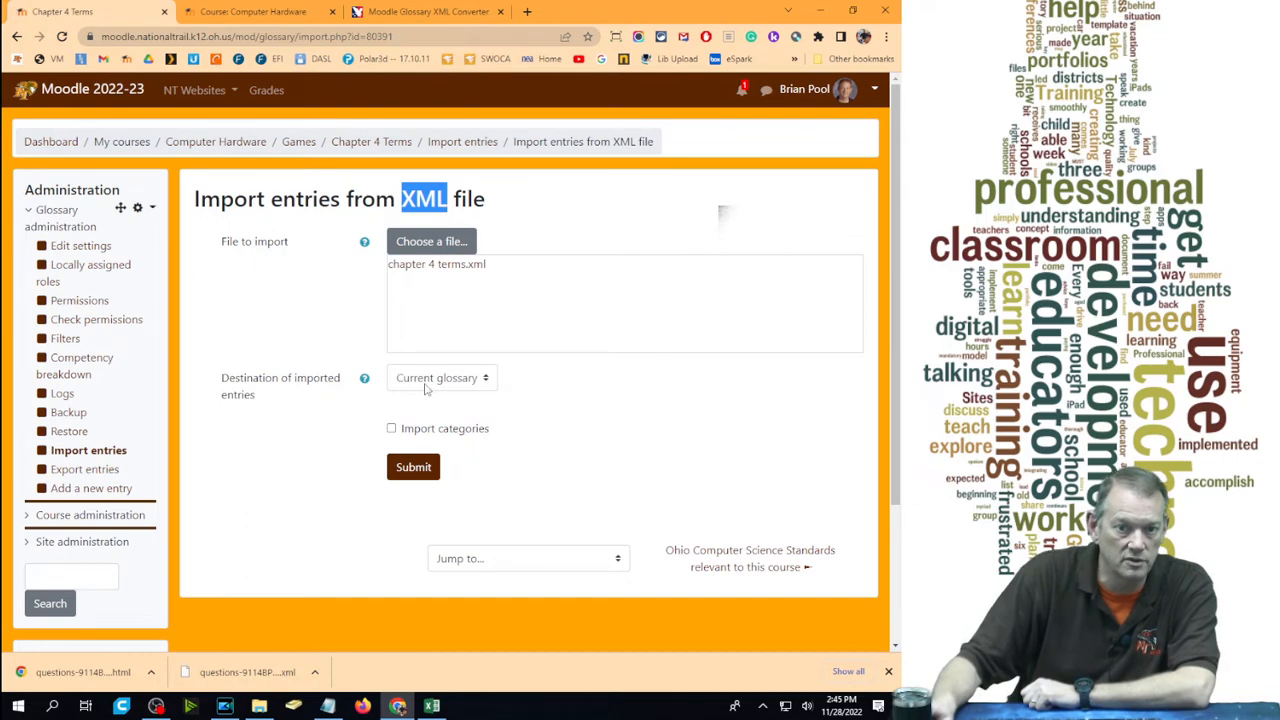
{"action": "left_click", "coordinate": [412, 468]}
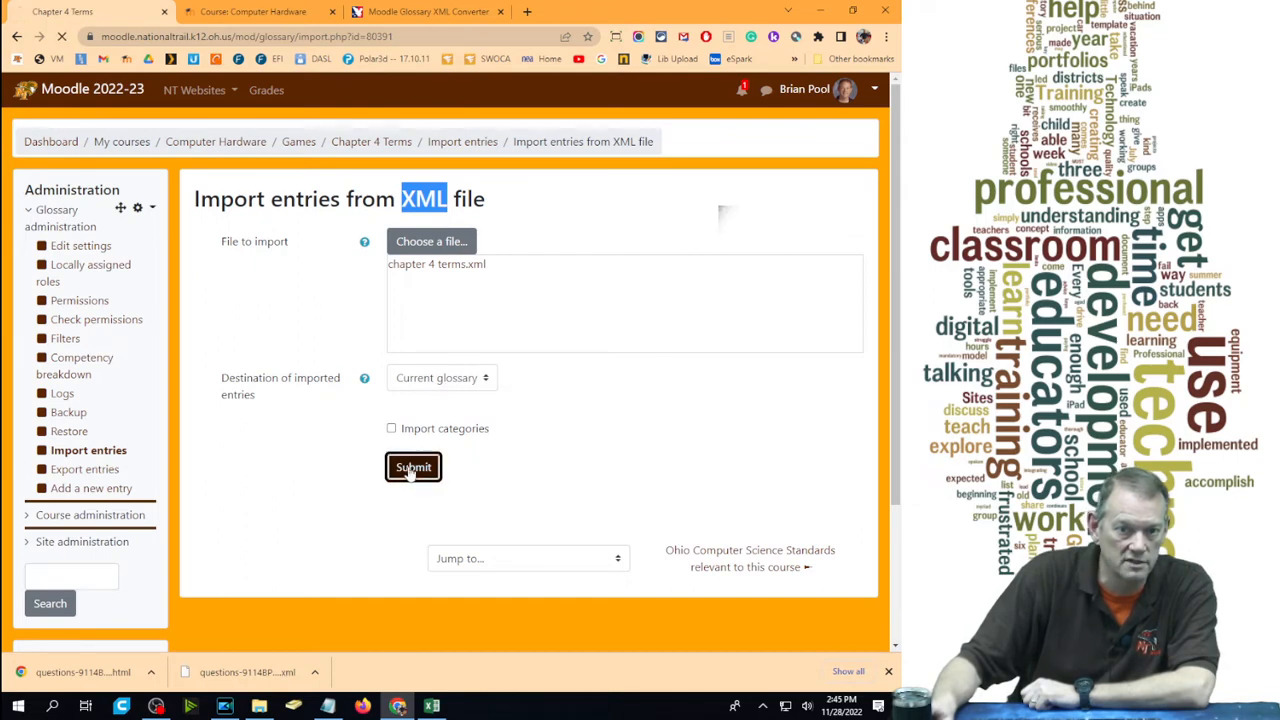
{"action": "left_click", "coordinate": [412, 468]}
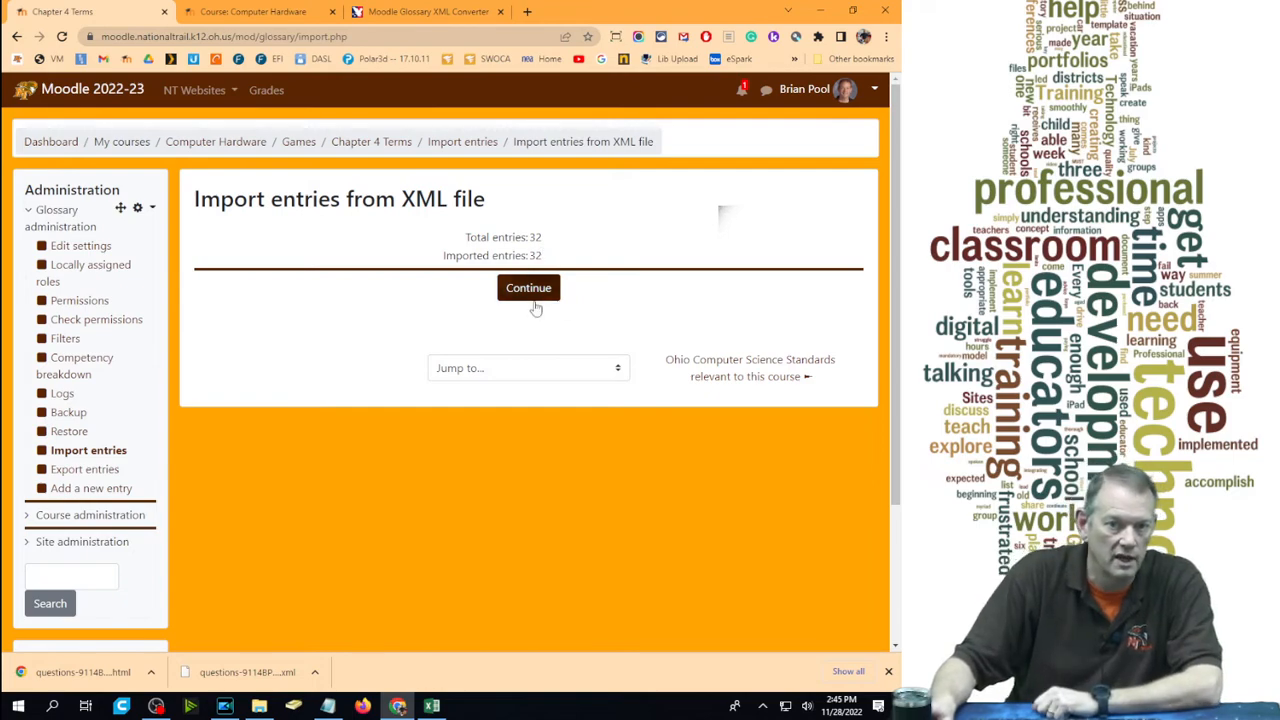
{"action": "left_click", "coordinate": [528, 288]}
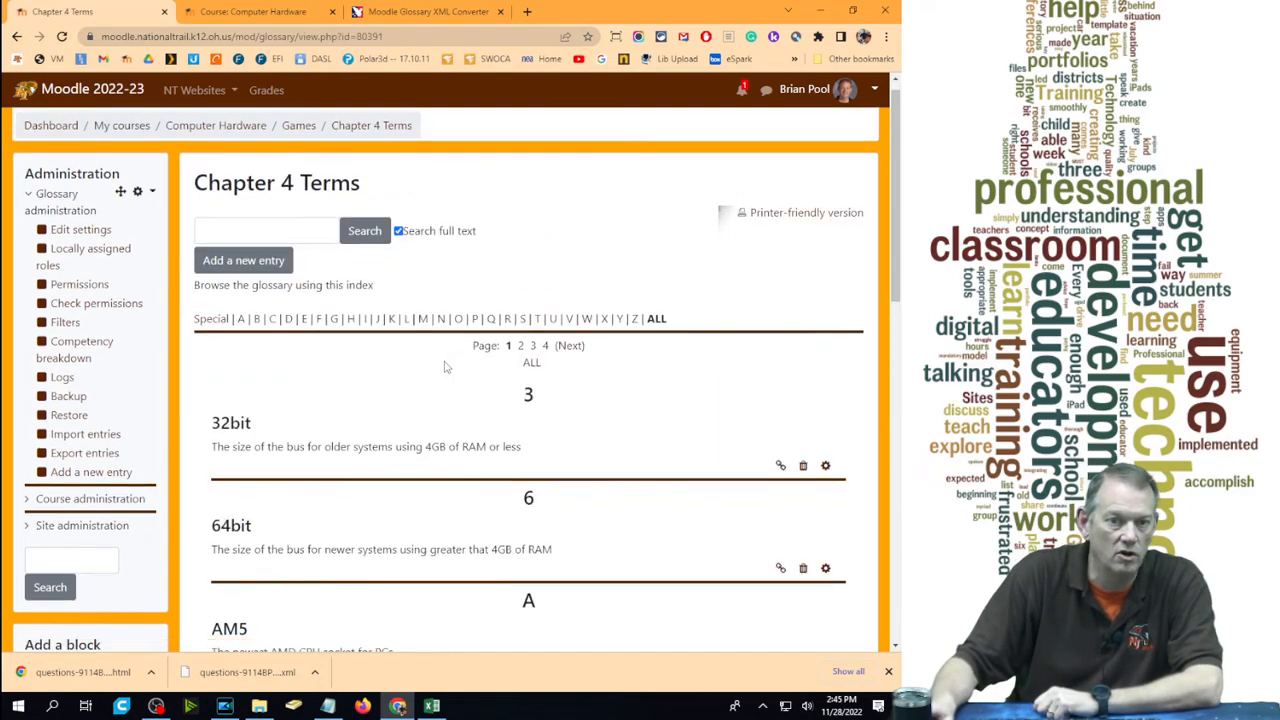
{"action": "scroll", "scroll_direction": "down", "scroll_amount": 3}
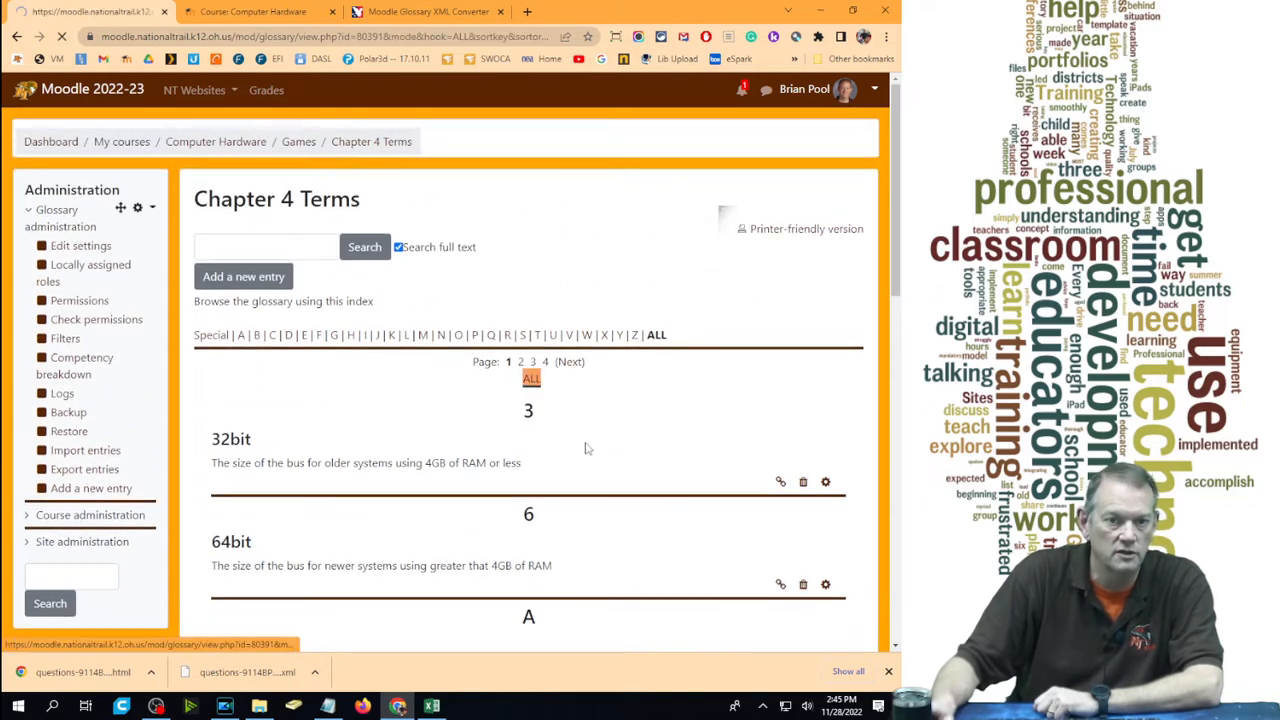
{"action": "scroll", "scroll_direction": "down", "scroll_amount": 3}
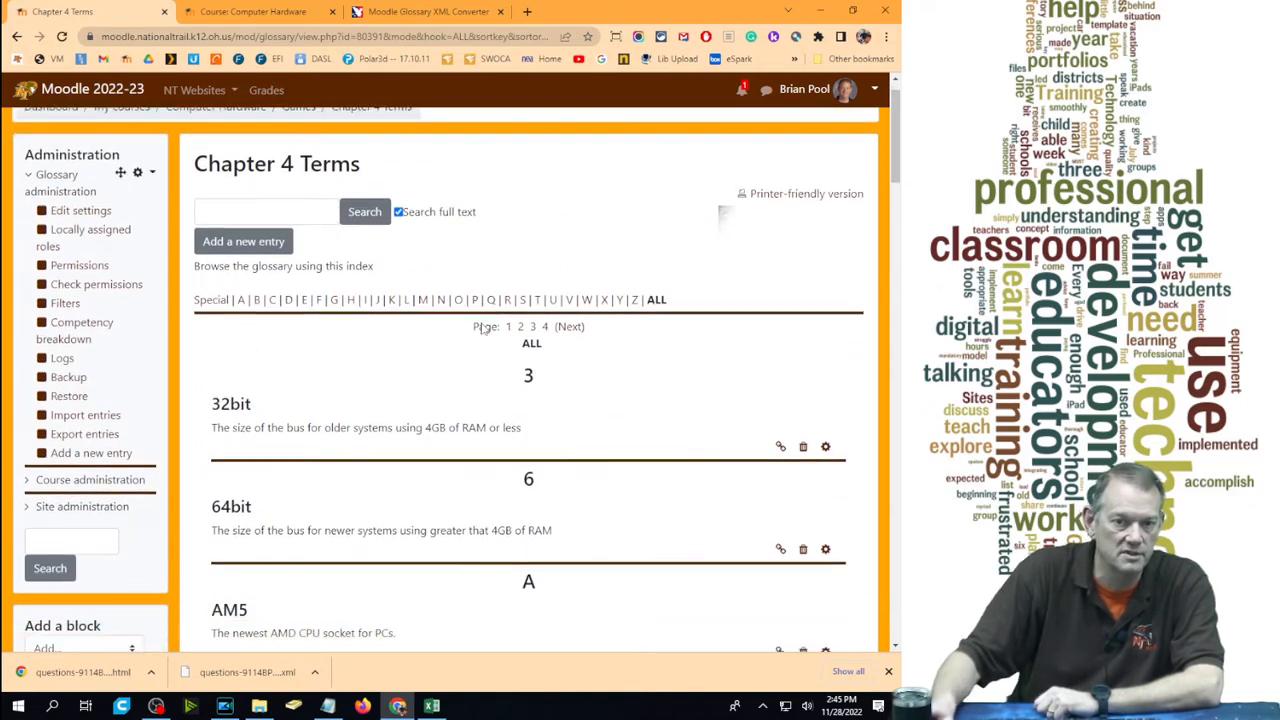
{"action": "scroll", "scroll_direction": "down", "scroll_amount": 3}
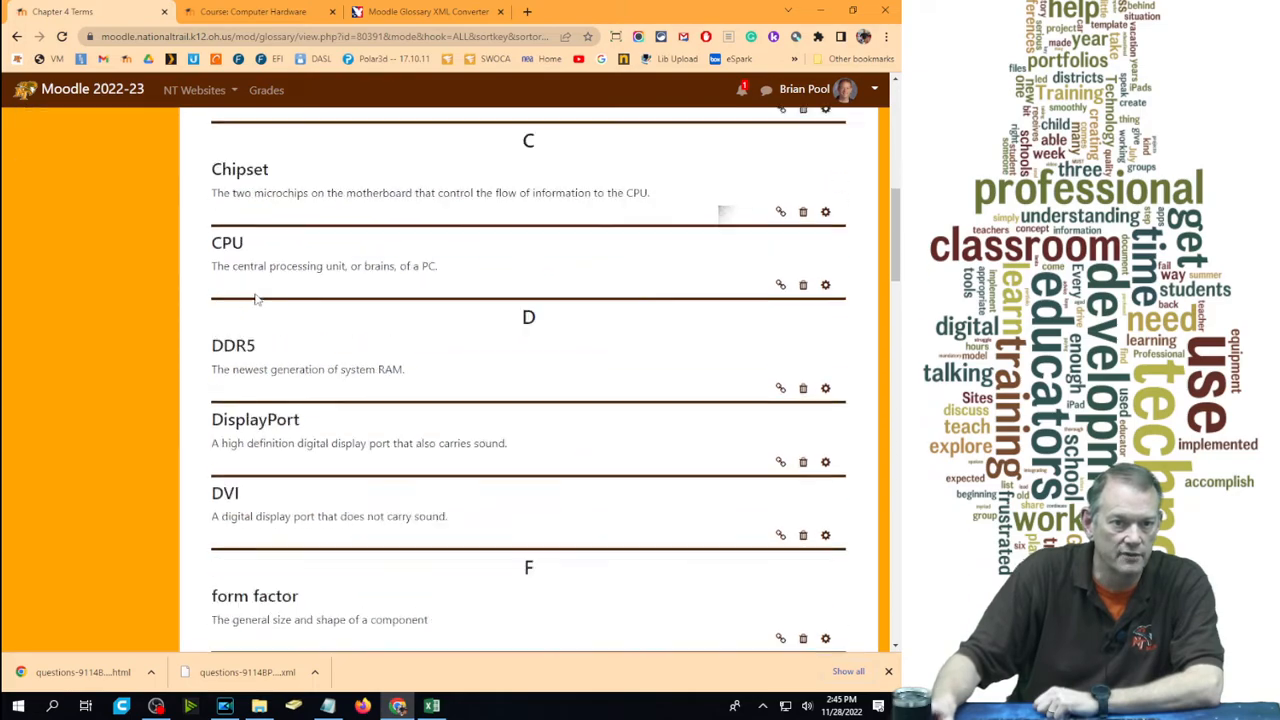
{"action": "scroll", "scroll_direction": "down", "scroll_amount": 3}
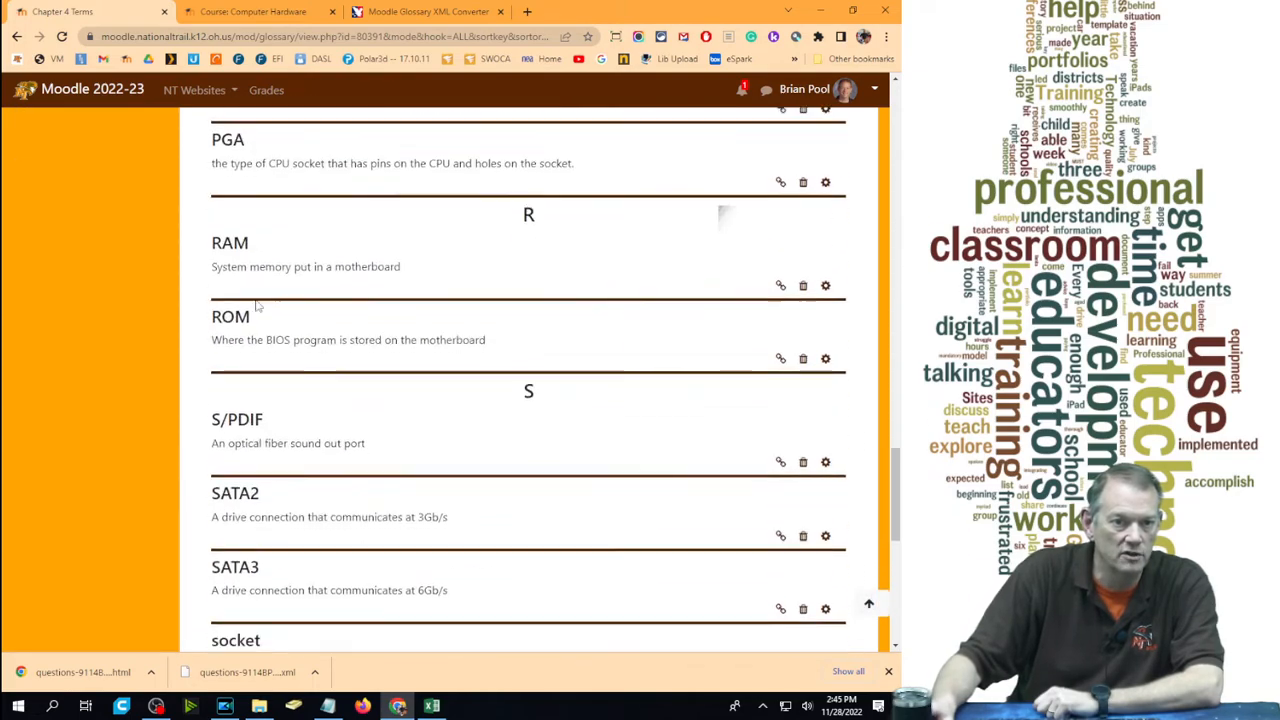
{"action": "scroll", "scroll_direction": "up", "scroll_amount": 3}
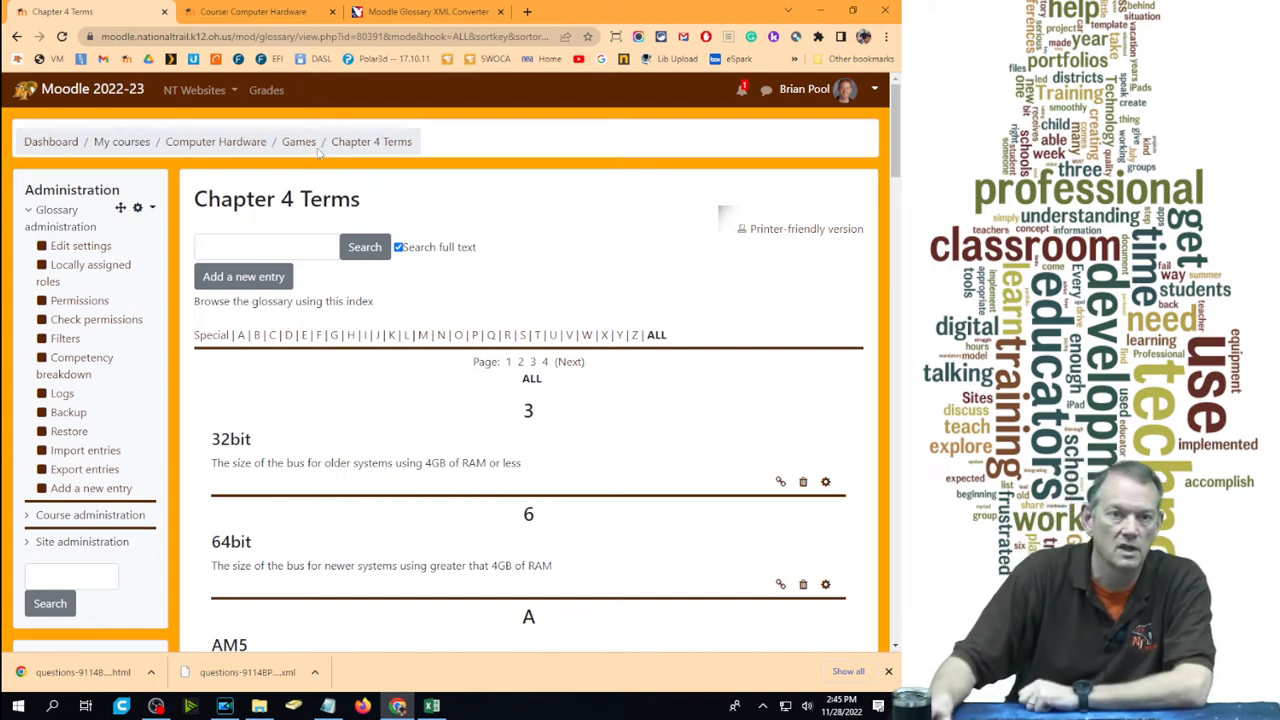
{"action": "mouse_move", "coordinate": [298, 144]}
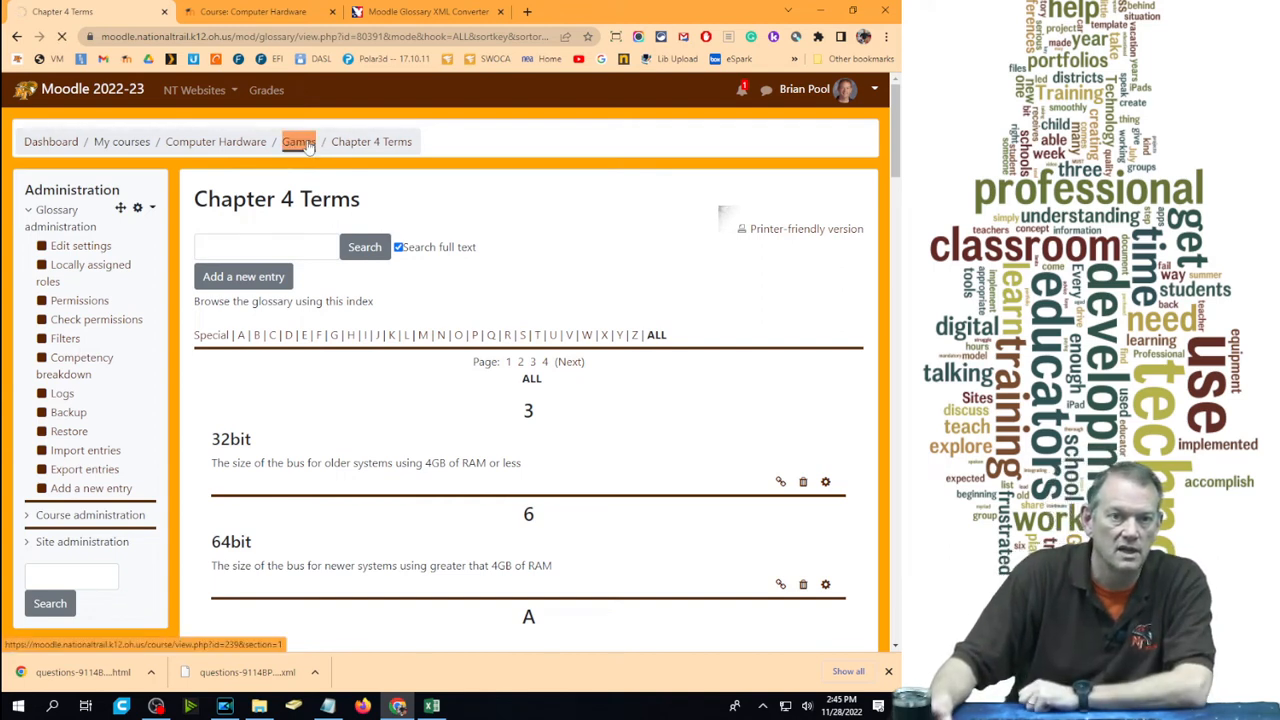
Add a Game - Crossword activity to the Games section
{"action": "left_click", "coordinate": [300, 140]}
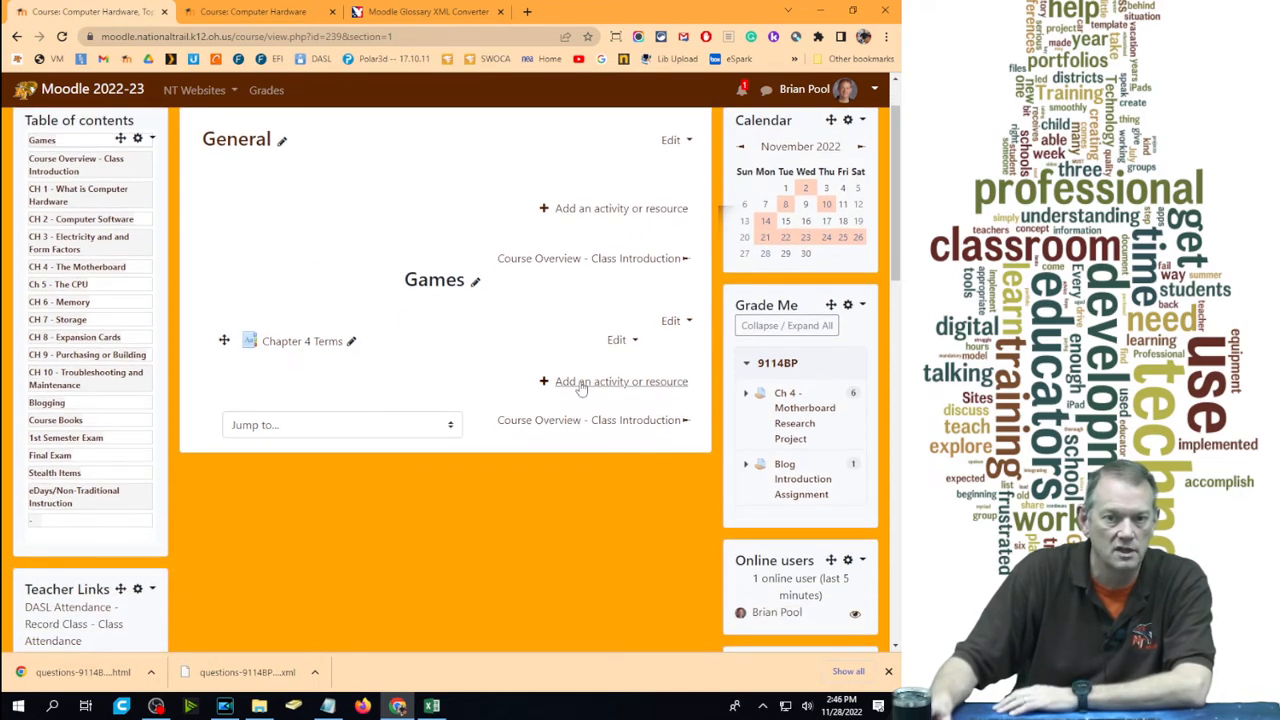
{"action": "left_click", "coordinate": [620, 380]}
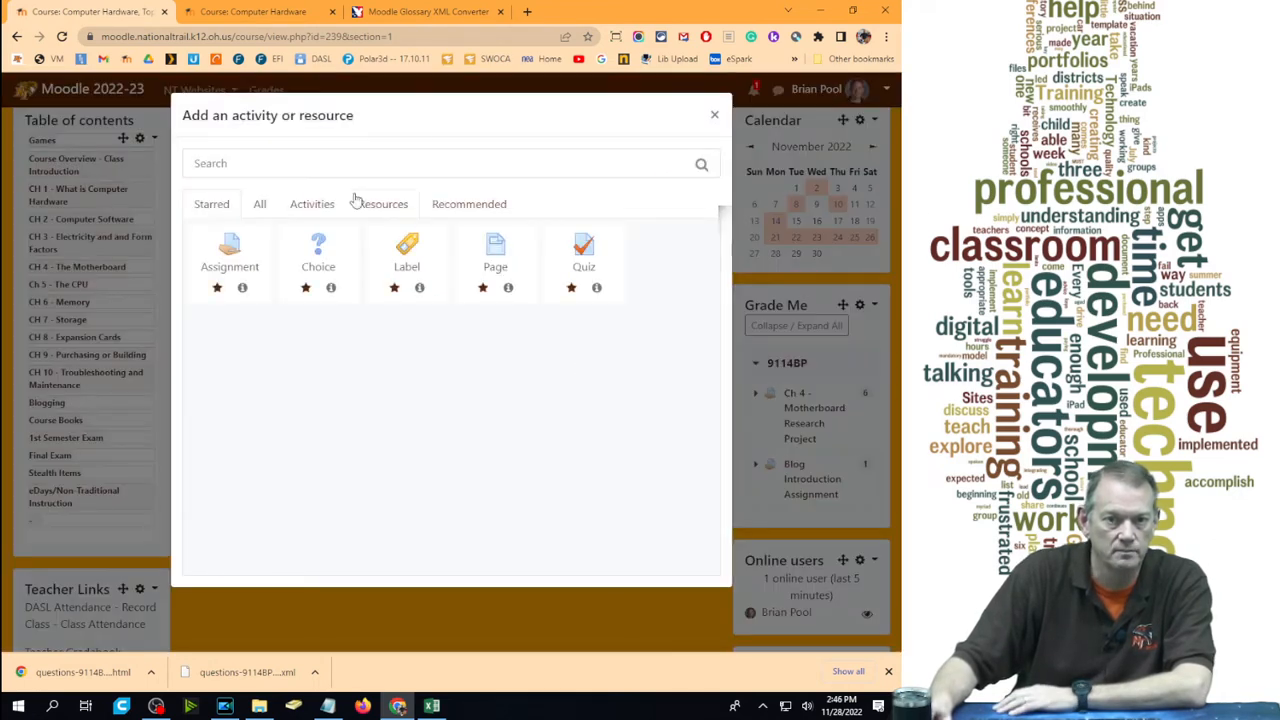
{"action": "left_click", "coordinate": [306, 204]}
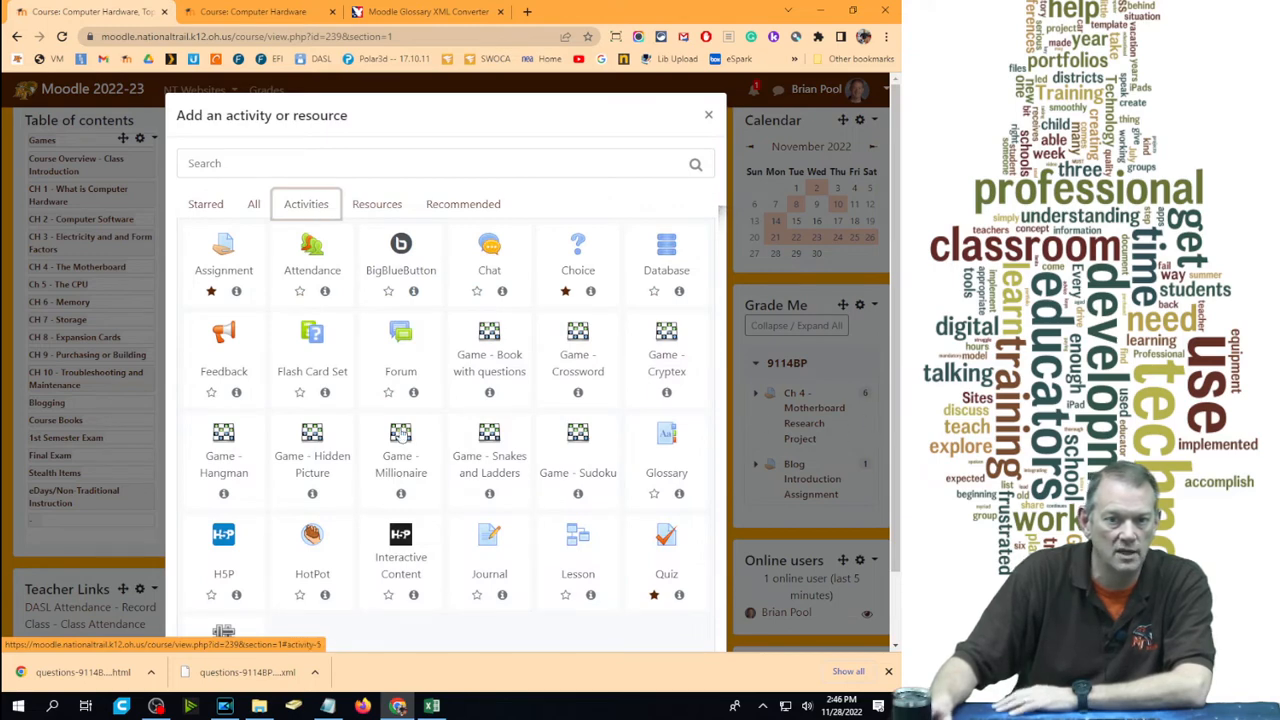
{"action": "left_click", "coordinate": [576, 332]}
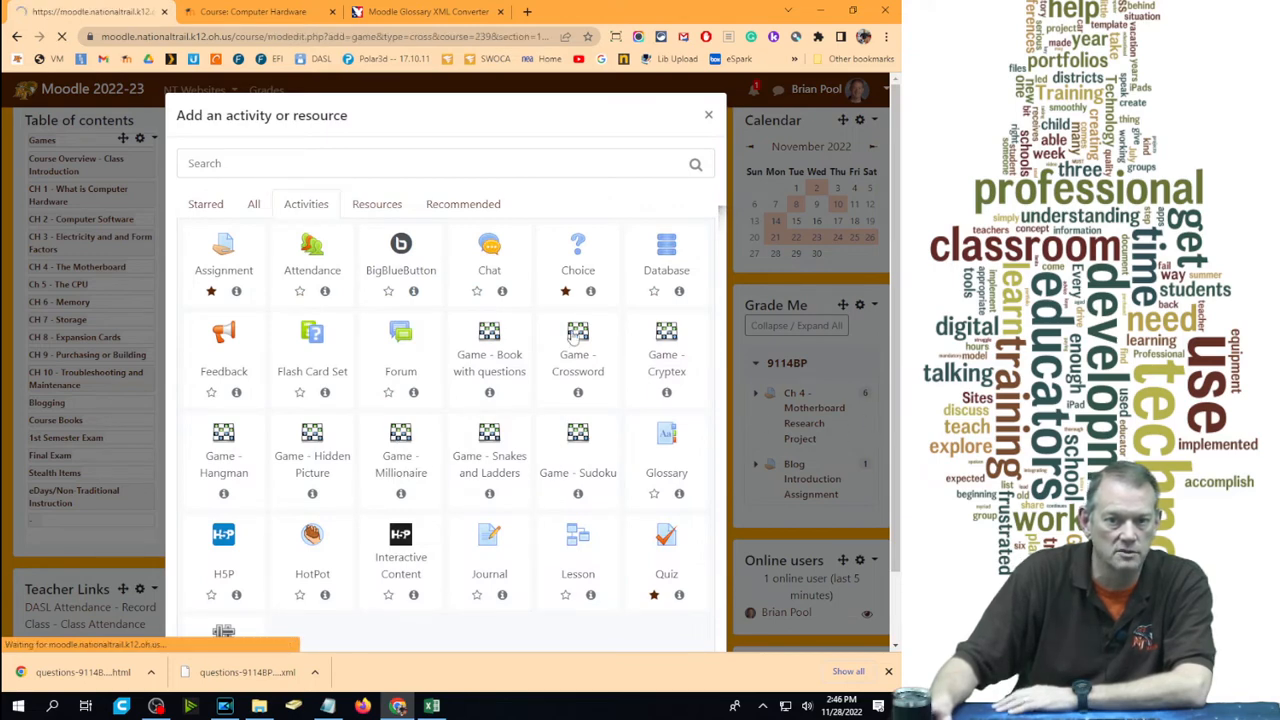
{"action": "left_click", "coordinate": [578, 334]}
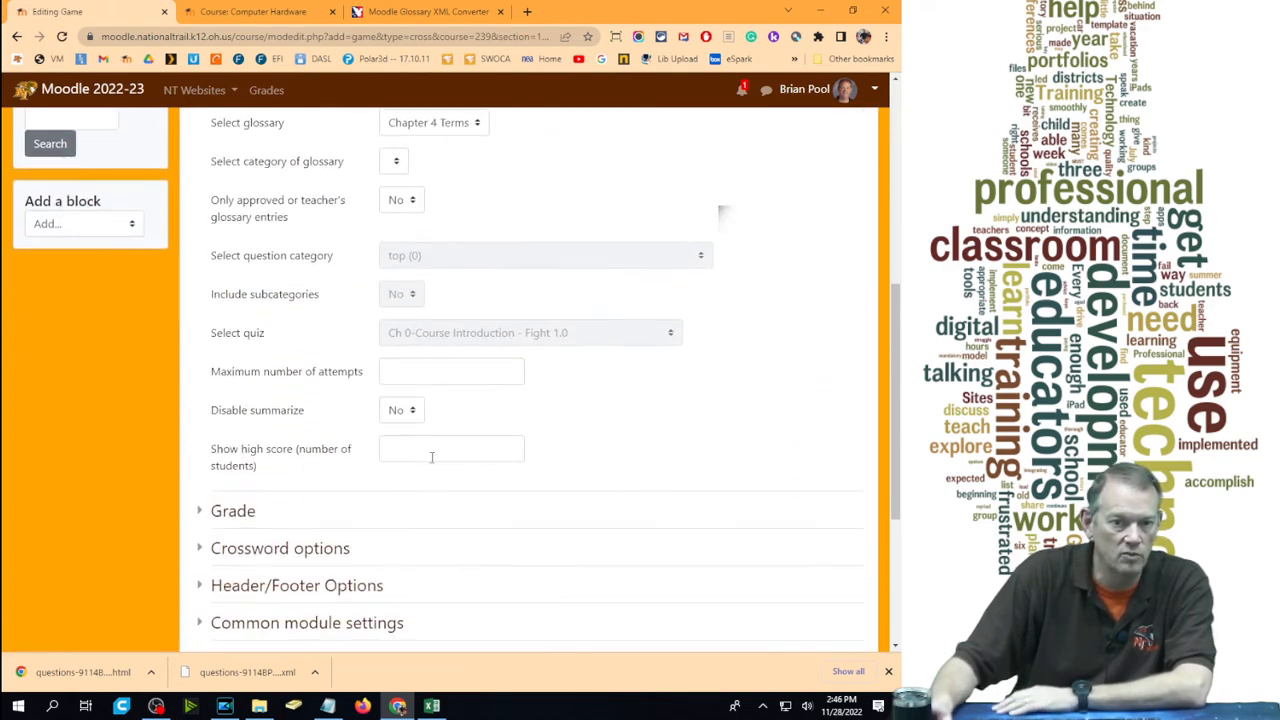
Source the crossword from the Chapter 4 Terms glossary and save and display it
{"action": "scroll", "scroll_direction": "down", "scroll_amount": 3}
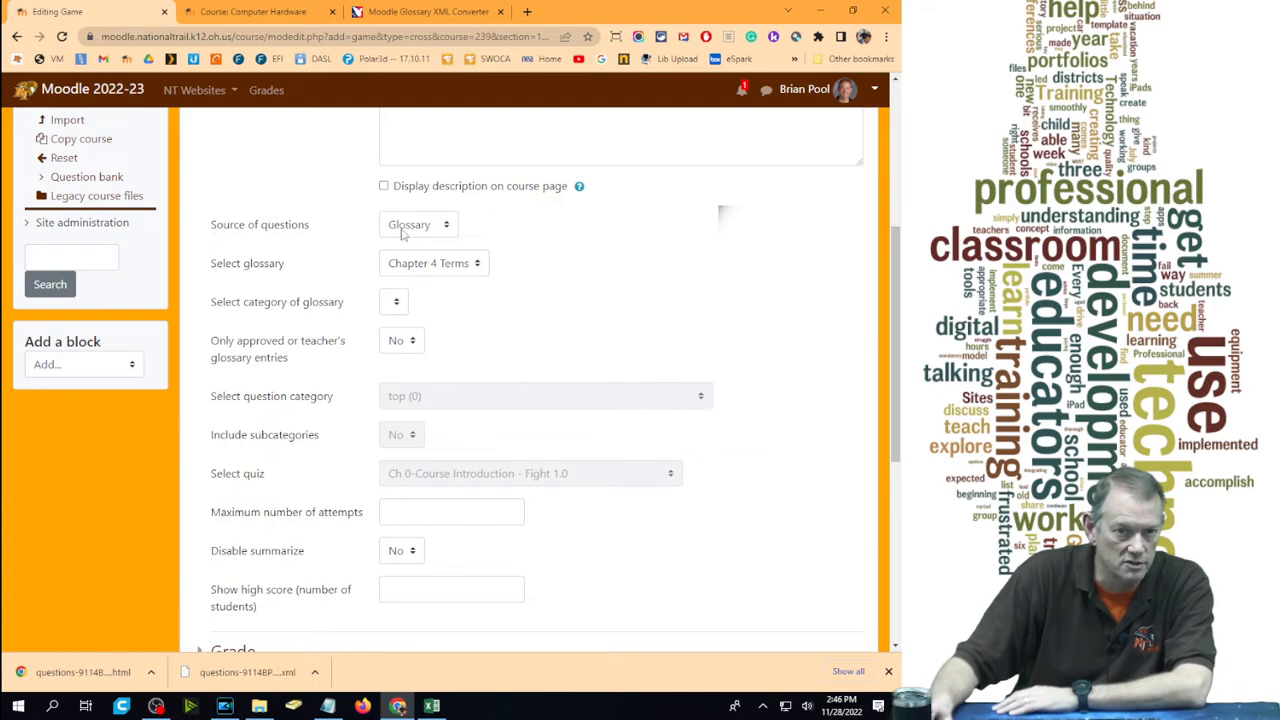
{"action": "left_click", "coordinate": [416, 224]}
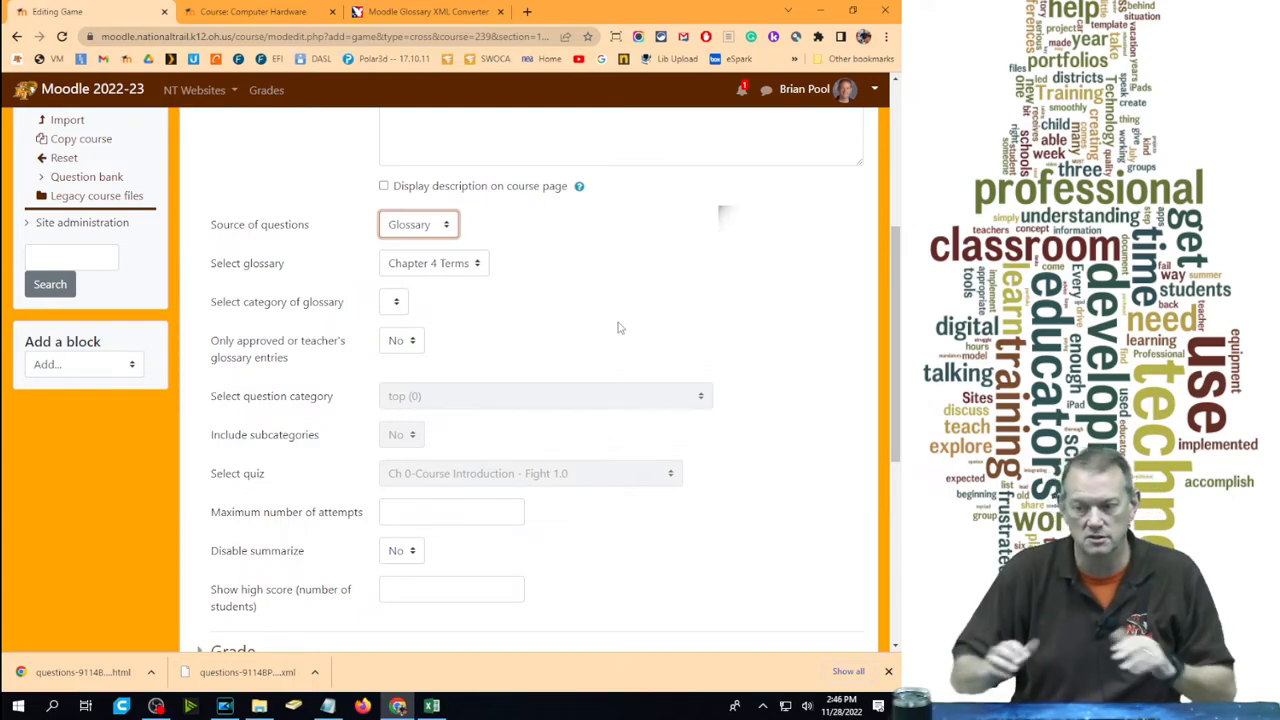
{"action": "mouse_move", "coordinate": [780, 588]}
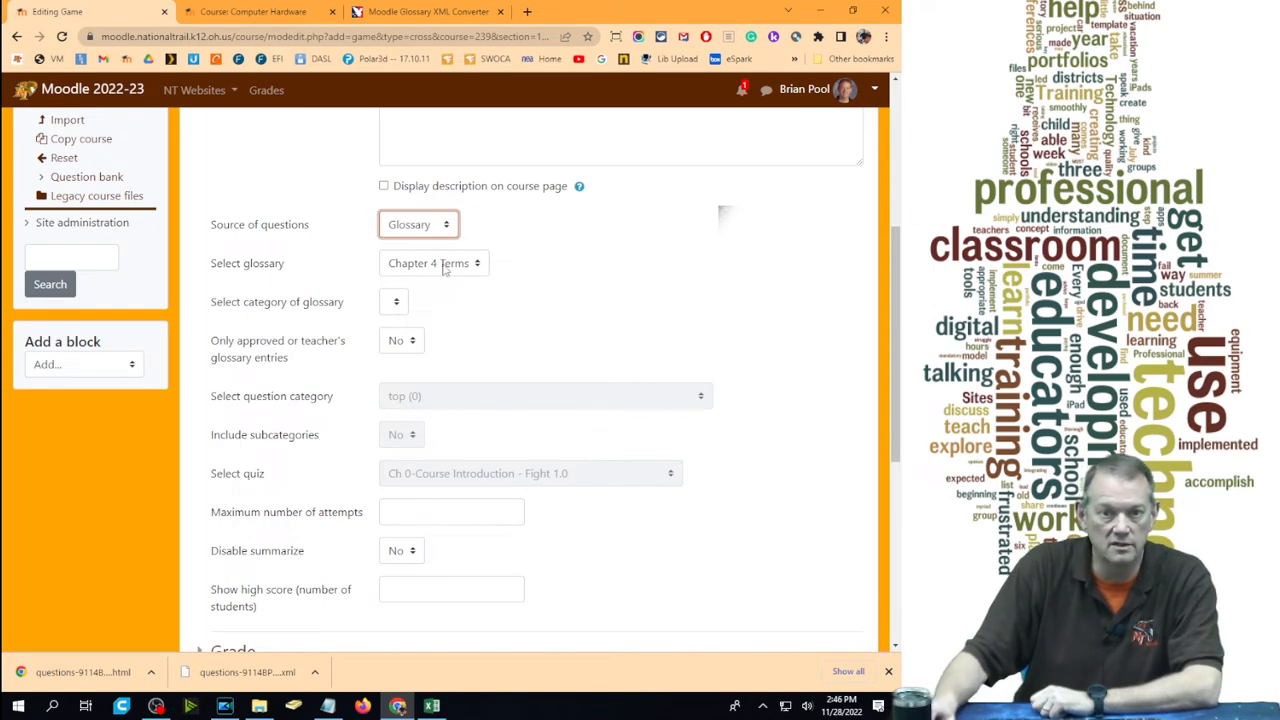
{"action": "mouse_move", "coordinate": [556, 356]}
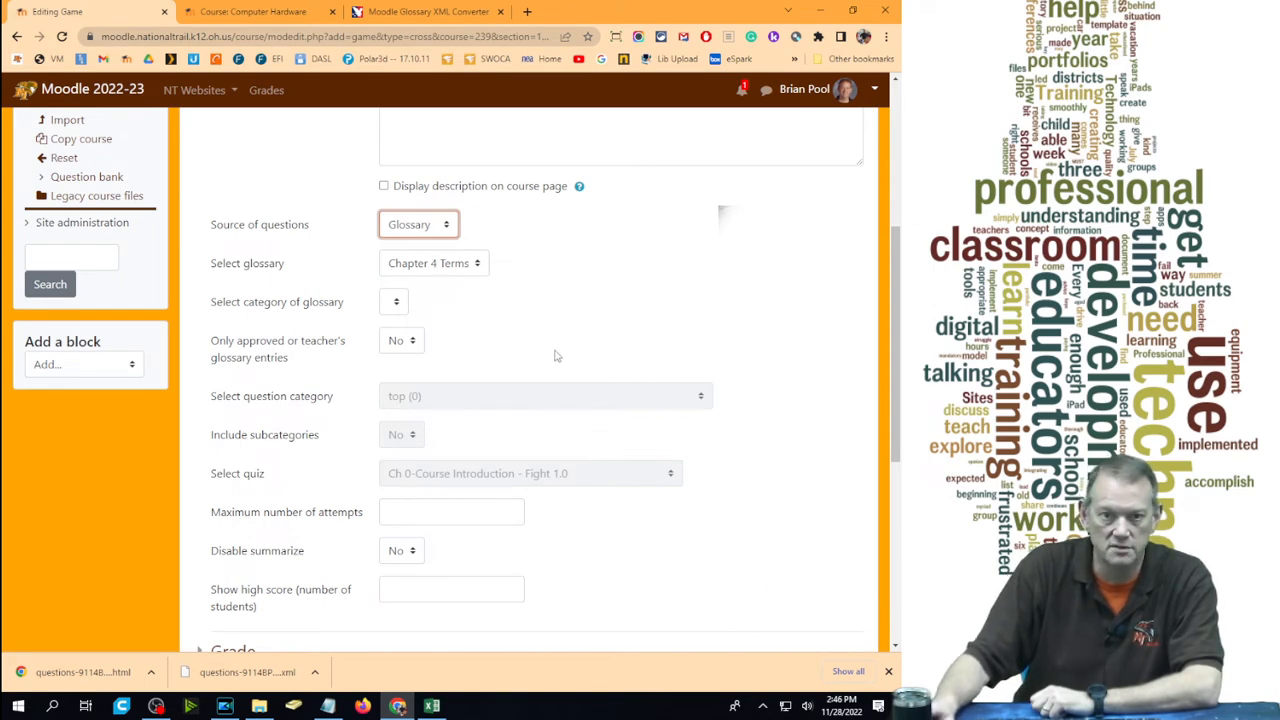
{"action": "scroll", "scroll_direction": "down", "scroll_amount": 3}
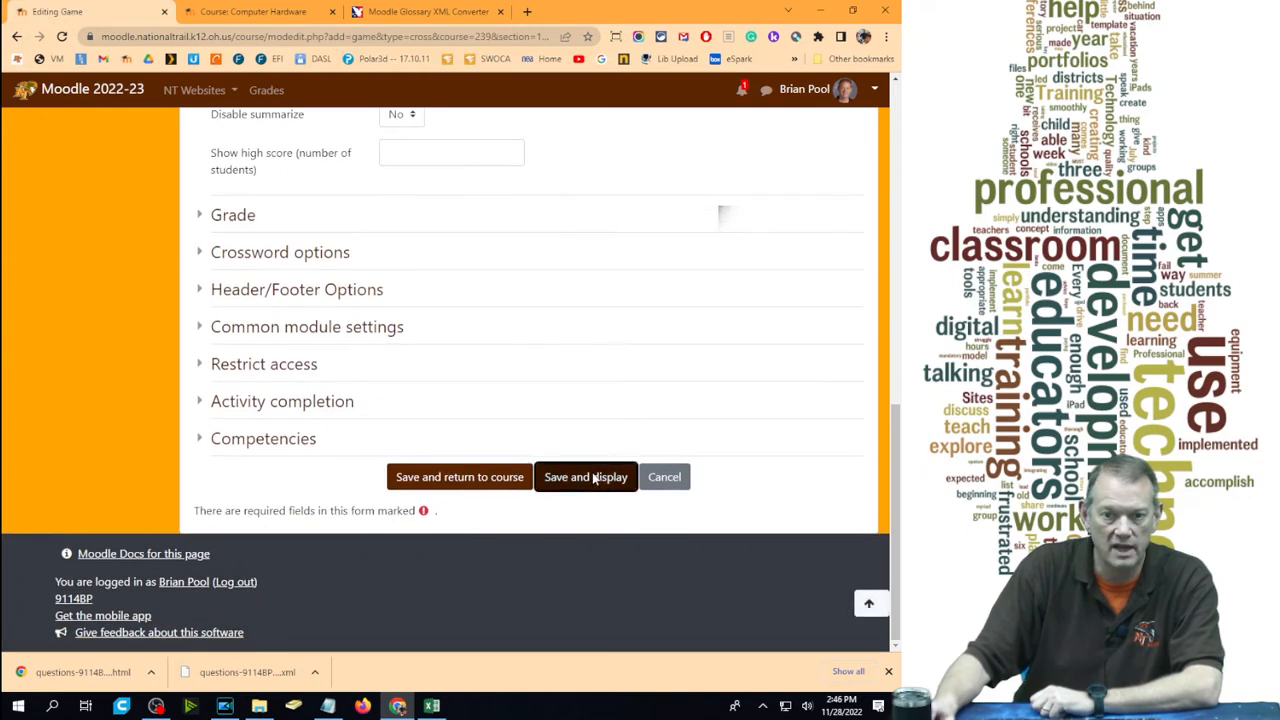
{"action": "left_click", "coordinate": [586, 476]}
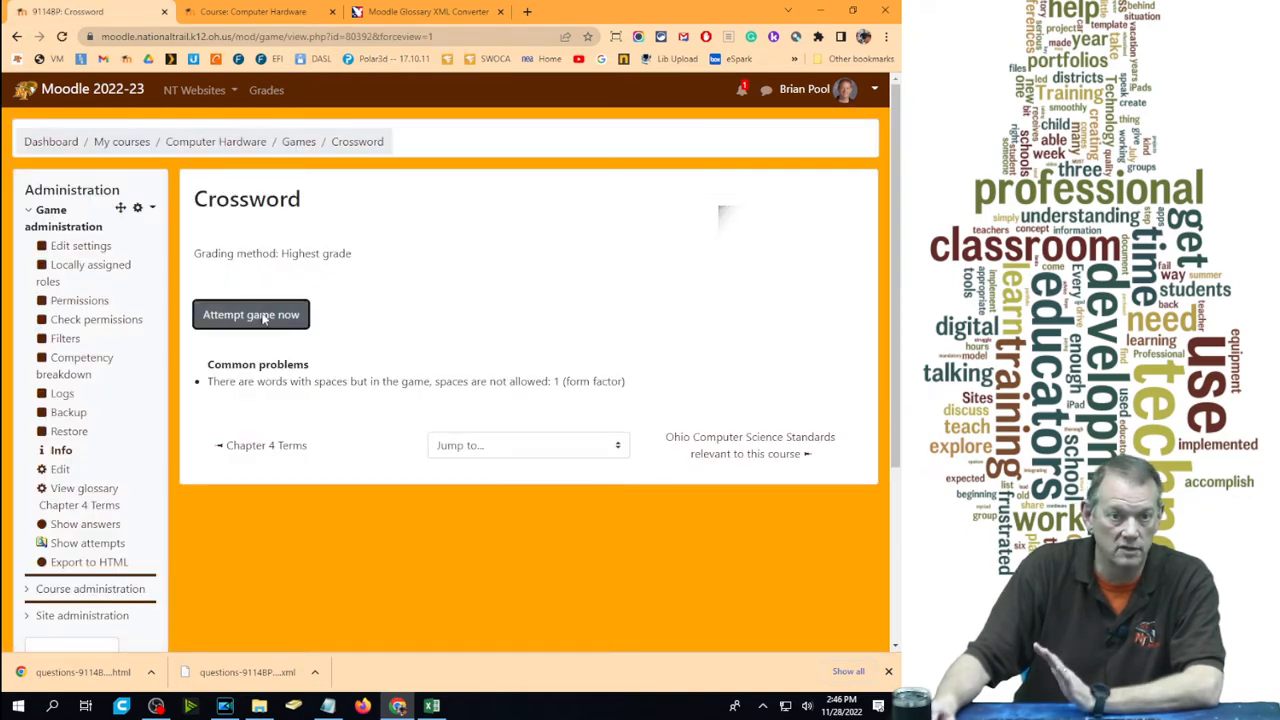
Start a Crossword attempt, review the grid and clues, then go to Edit settings
{"action": "left_click", "coordinate": [250, 314]}
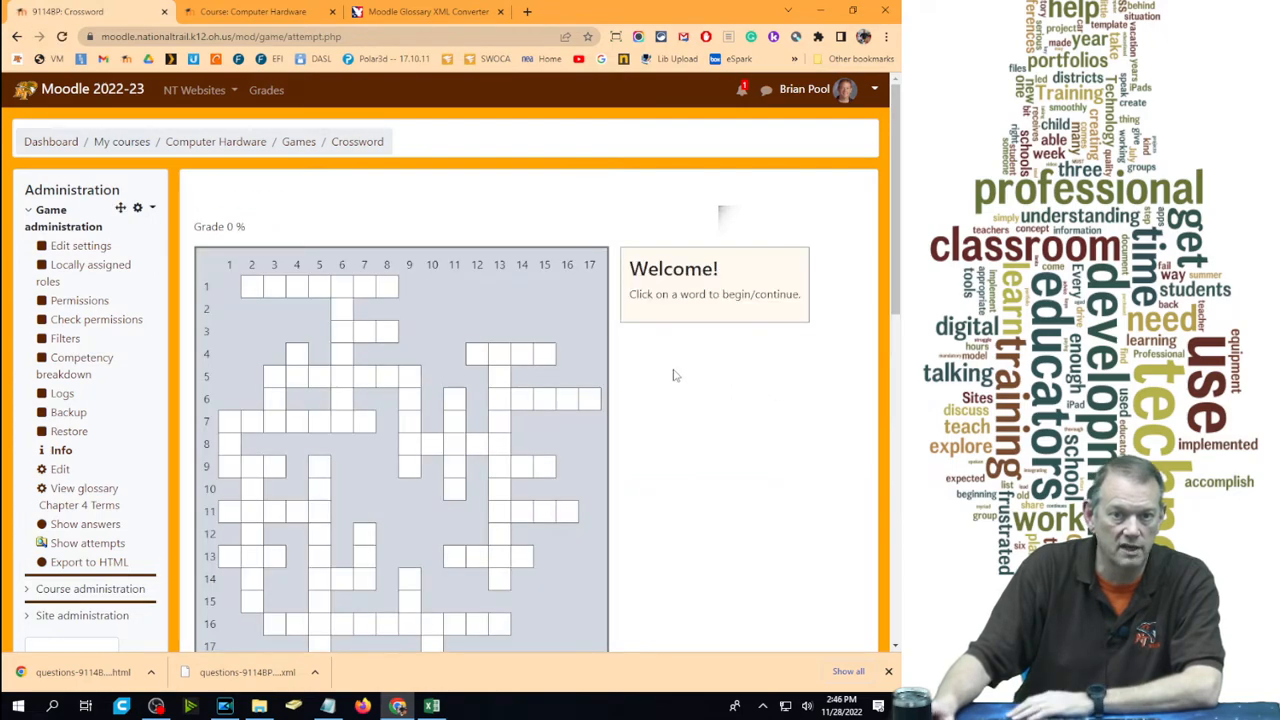
{"action": "scroll", "scroll_direction": "down", "scroll_amount": 3}
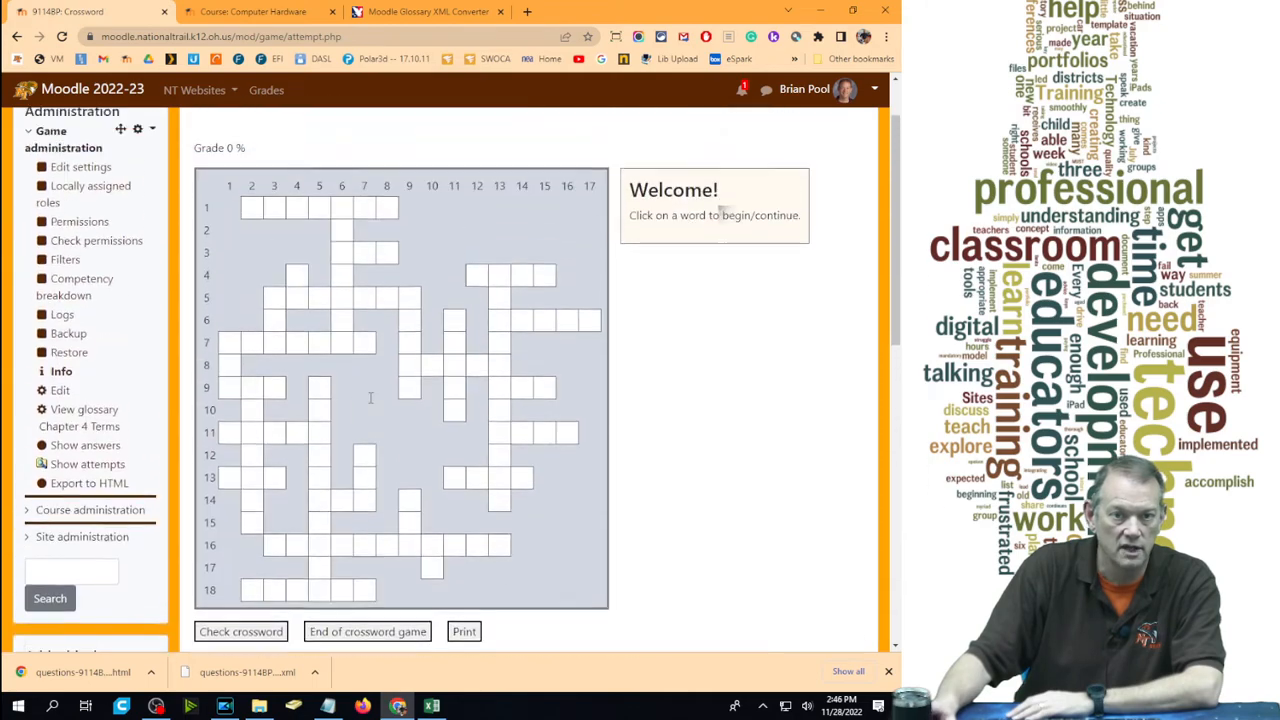
{"action": "scroll", "scroll_direction": "down", "scroll_amount": 3}
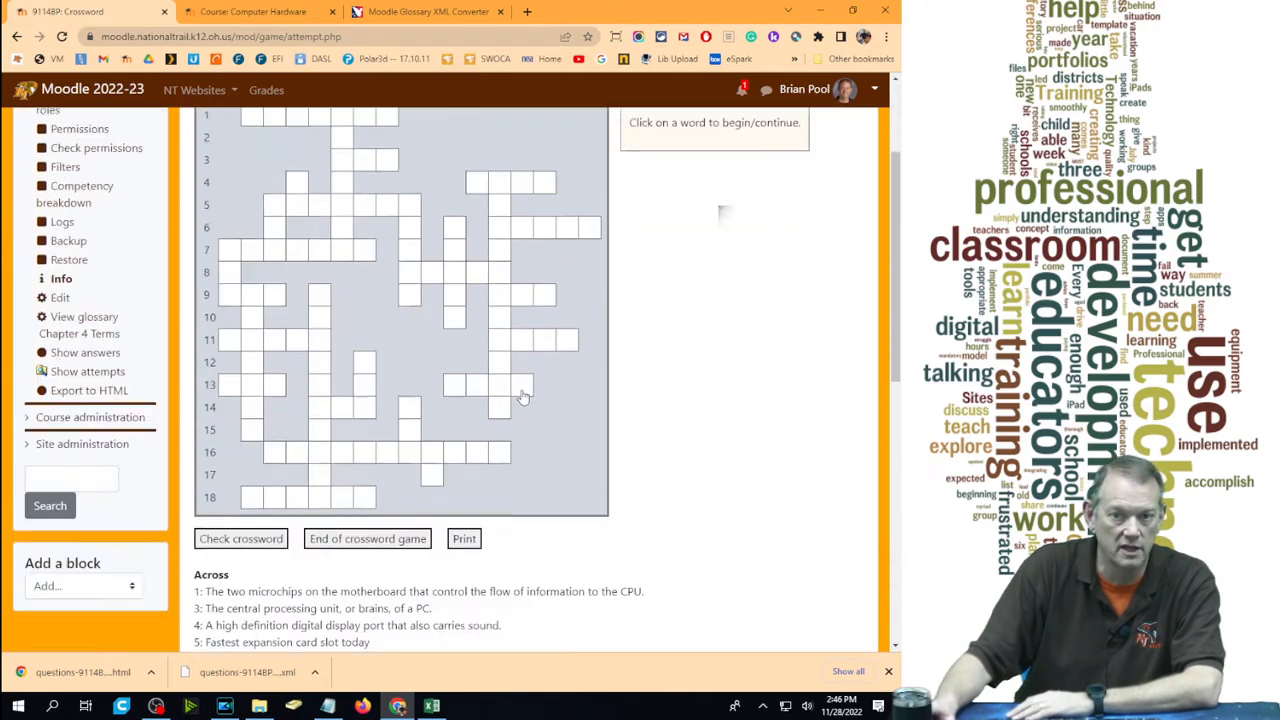
{"action": "scroll", "scroll_direction": "up", "scroll_amount": 3}
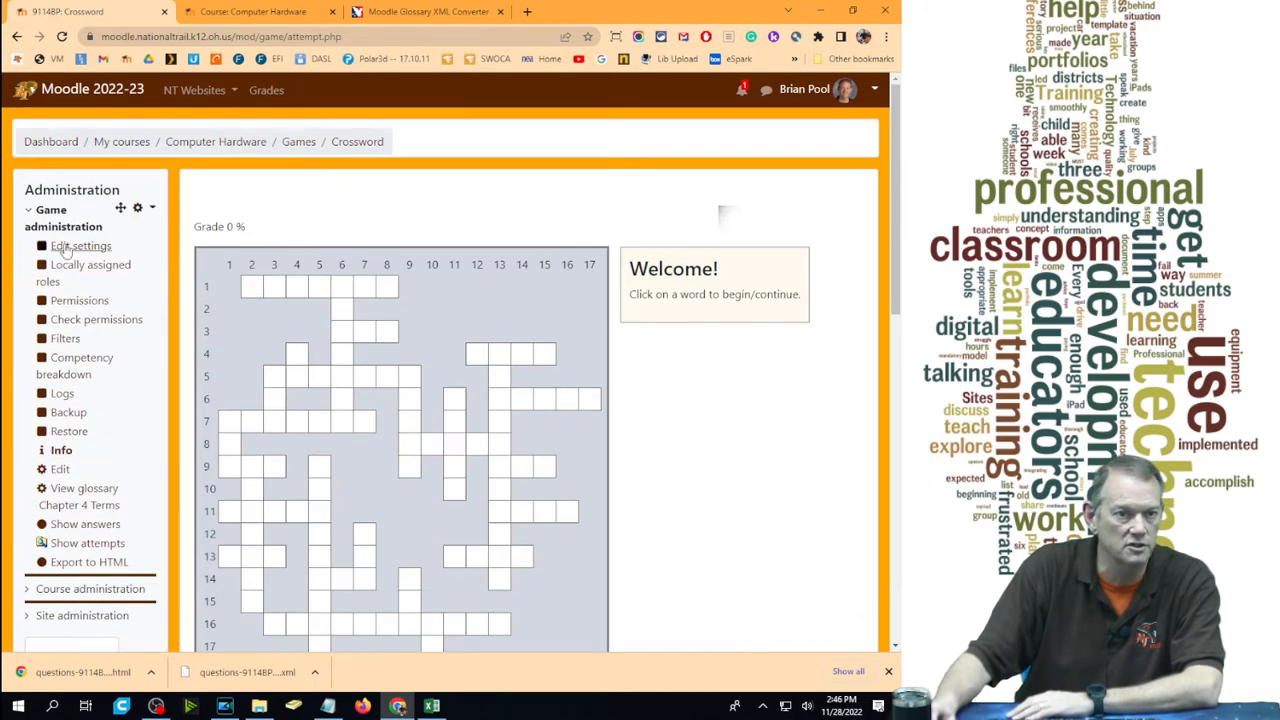
{"action": "left_click", "coordinate": [80, 244]}
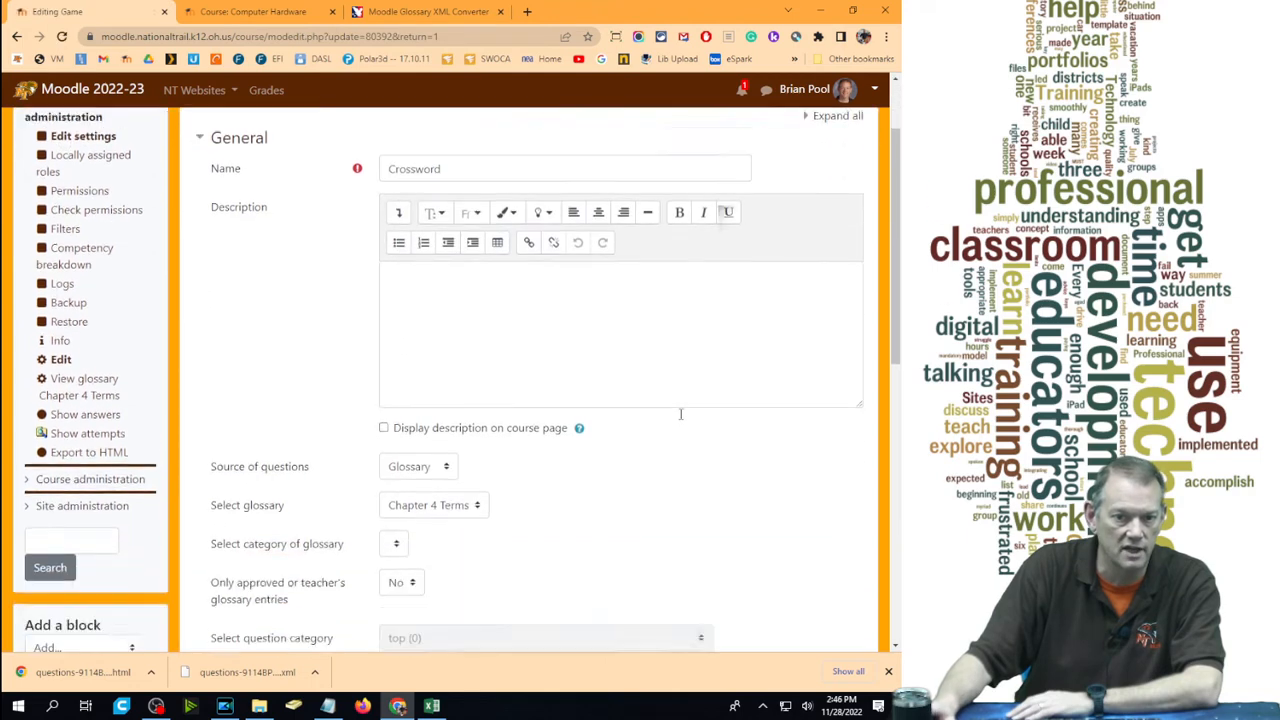
Set Layout to 'Phrases on the right of crossword', save, and start adding another activity
{"action": "scroll", "scroll_direction": "down", "scroll_amount": 3}
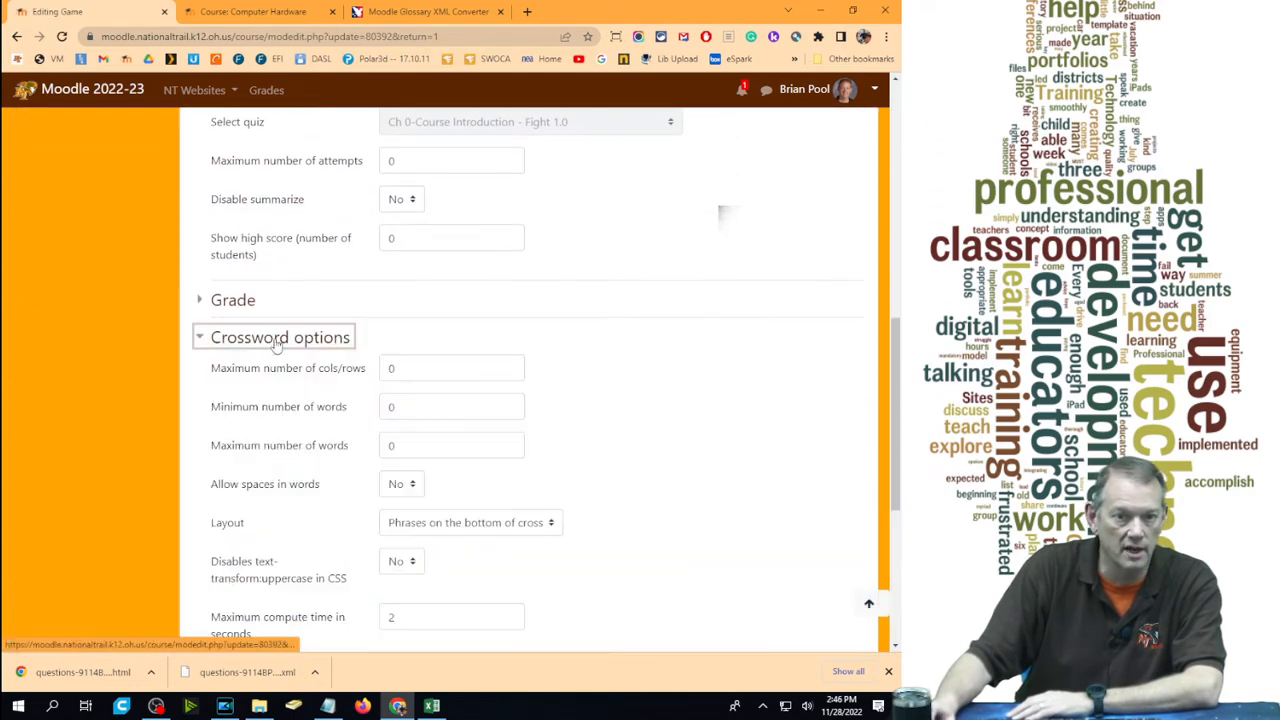
{"action": "left_click", "coordinate": [470, 522]}
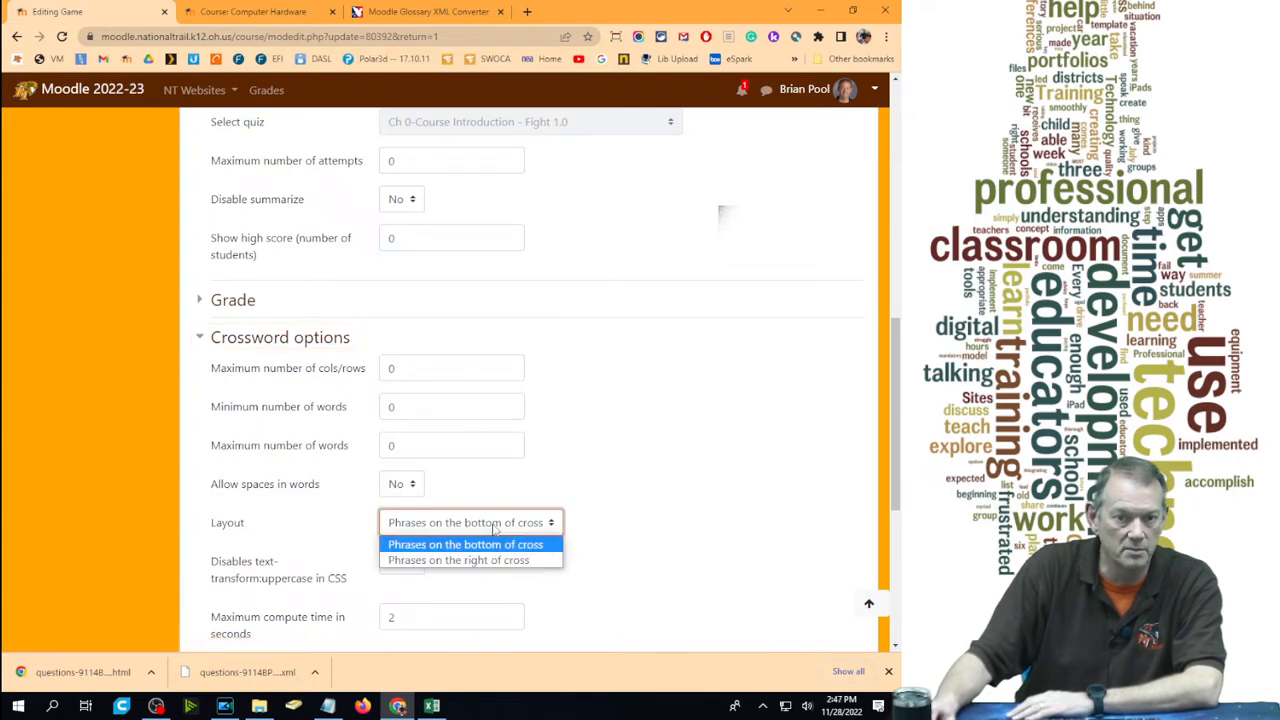
{"action": "left_click", "coordinate": [456, 560]}
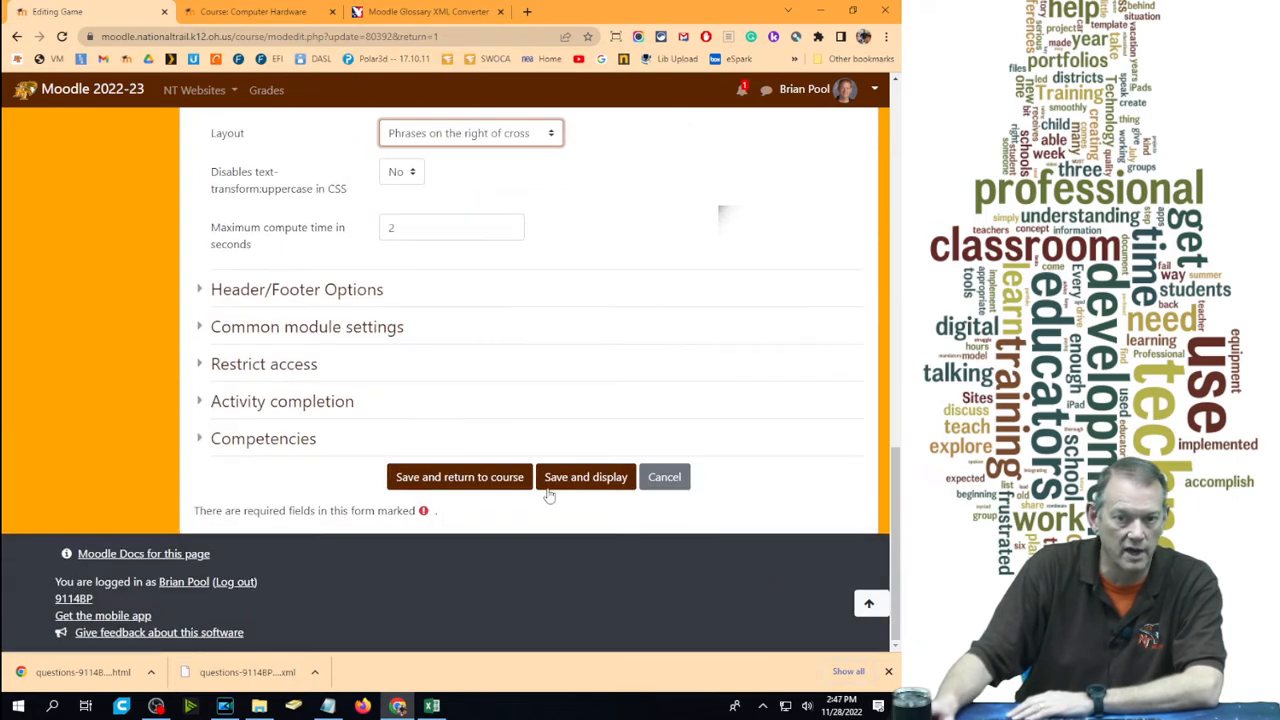
{"action": "left_click", "coordinate": [584, 476]}
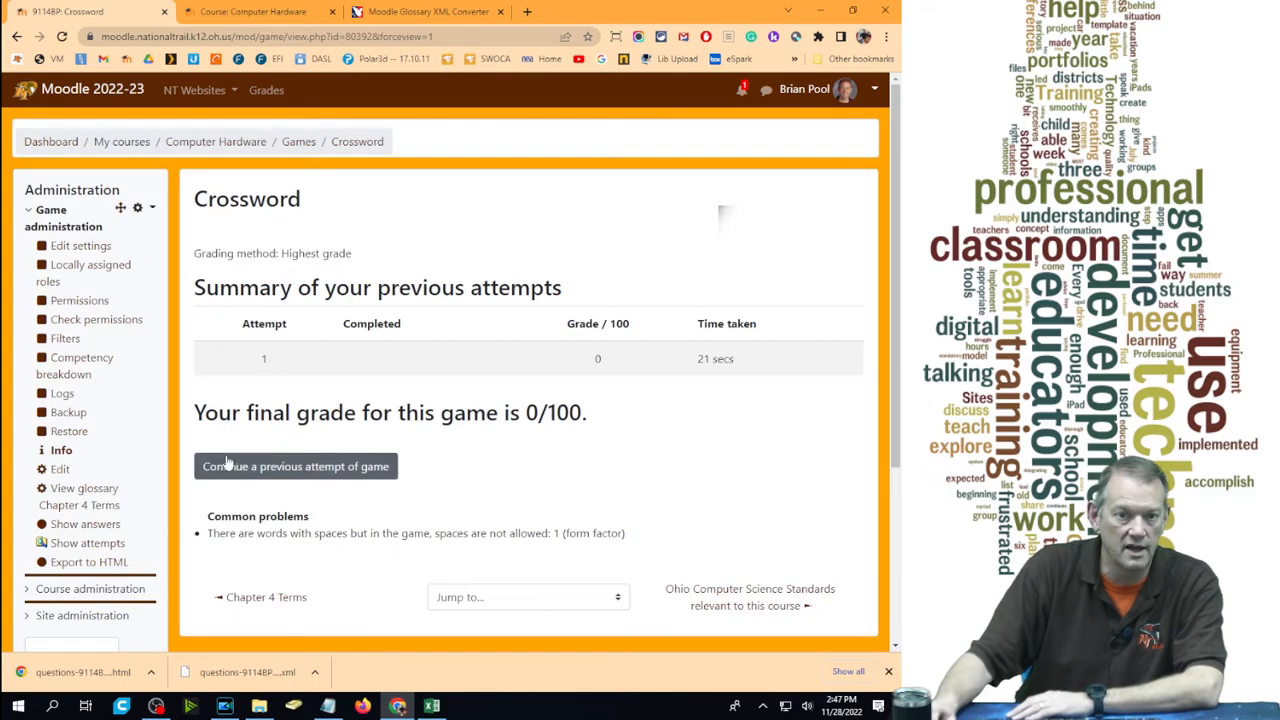
{"action": "left_click", "coordinate": [296, 466]}
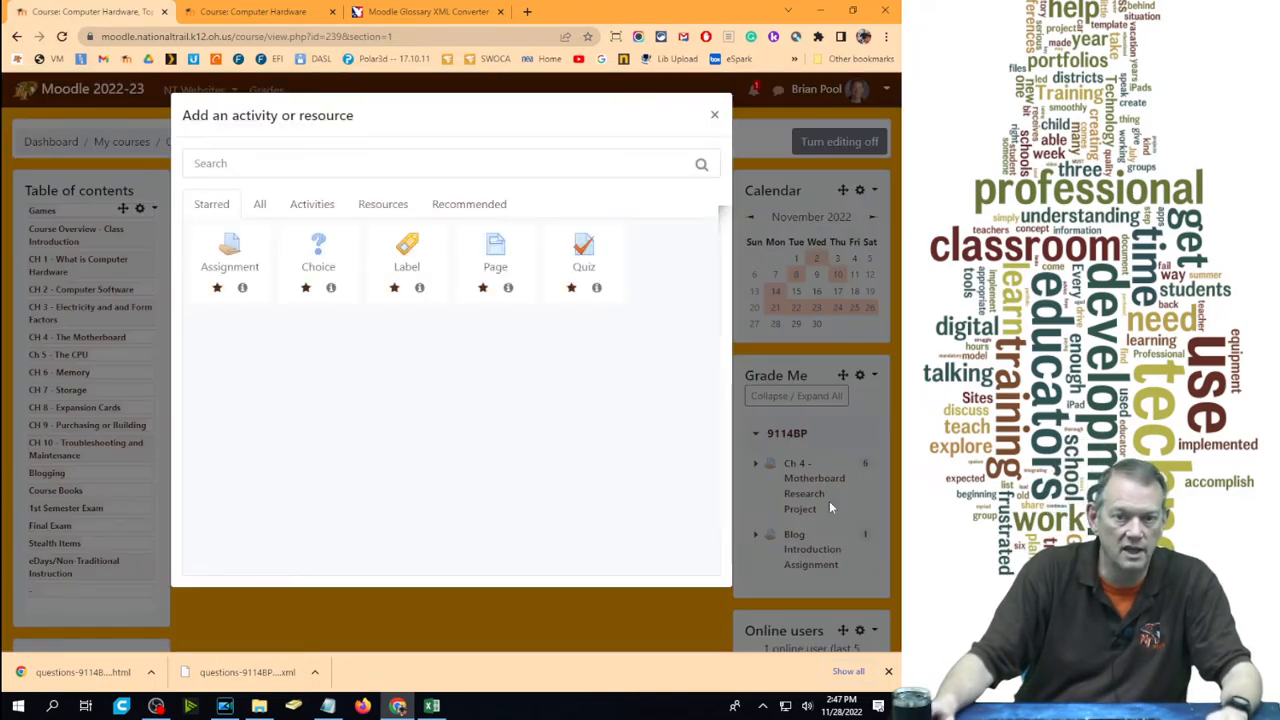
Add a Hangman game named Hangman using the Chapter 4 Terms glossary and display it
{"action": "left_click", "coordinate": [306, 204]}
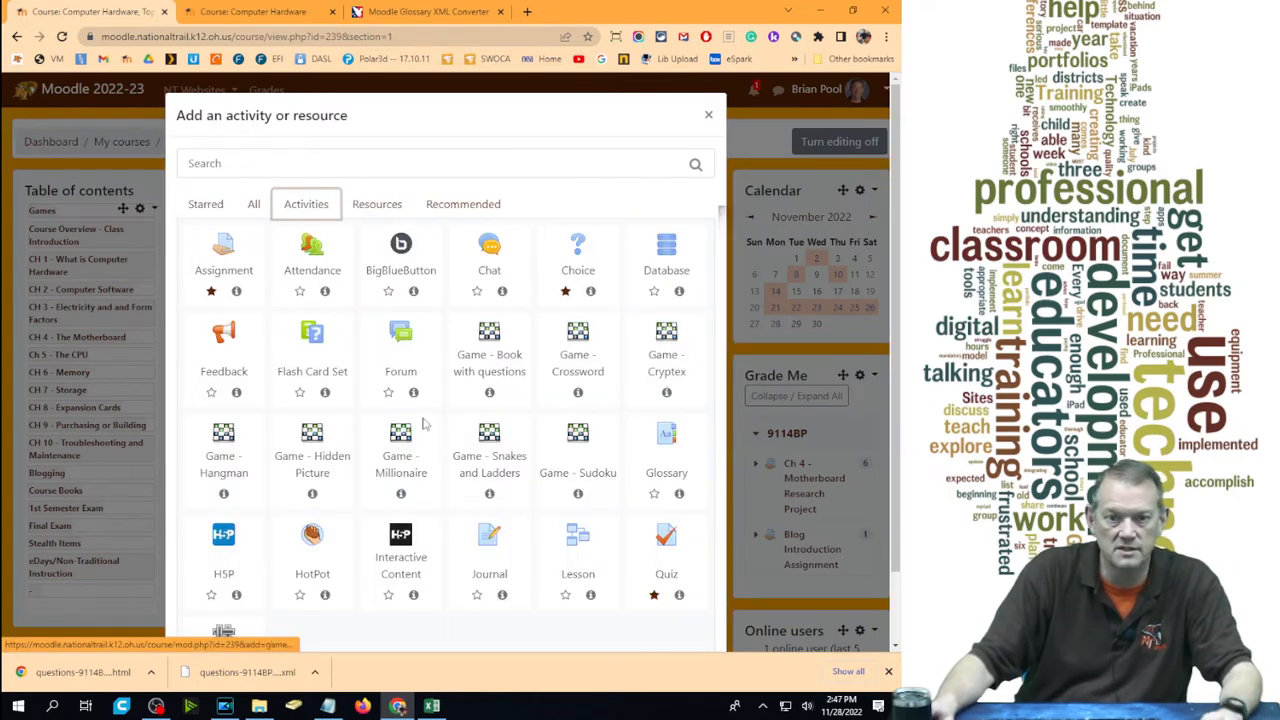
{"action": "mouse_move", "coordinate": [208, 484]}
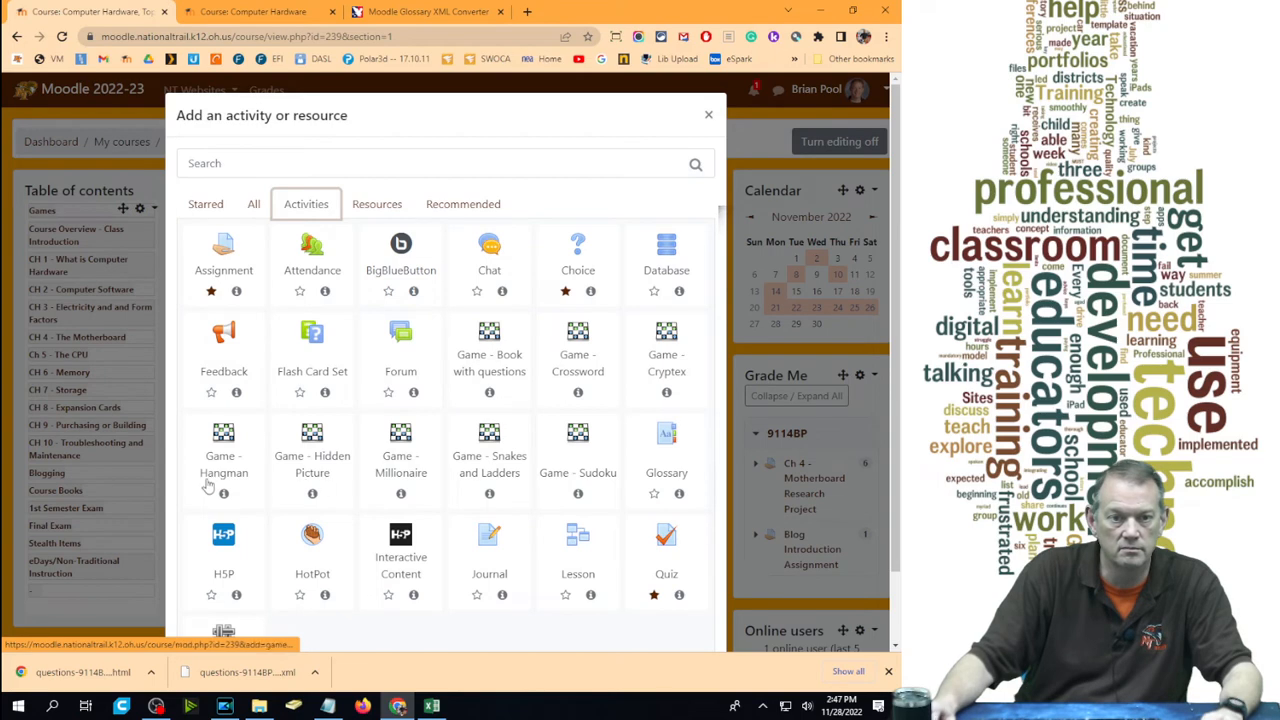
{"action": "left_click", "coordinate": [224, 420]}
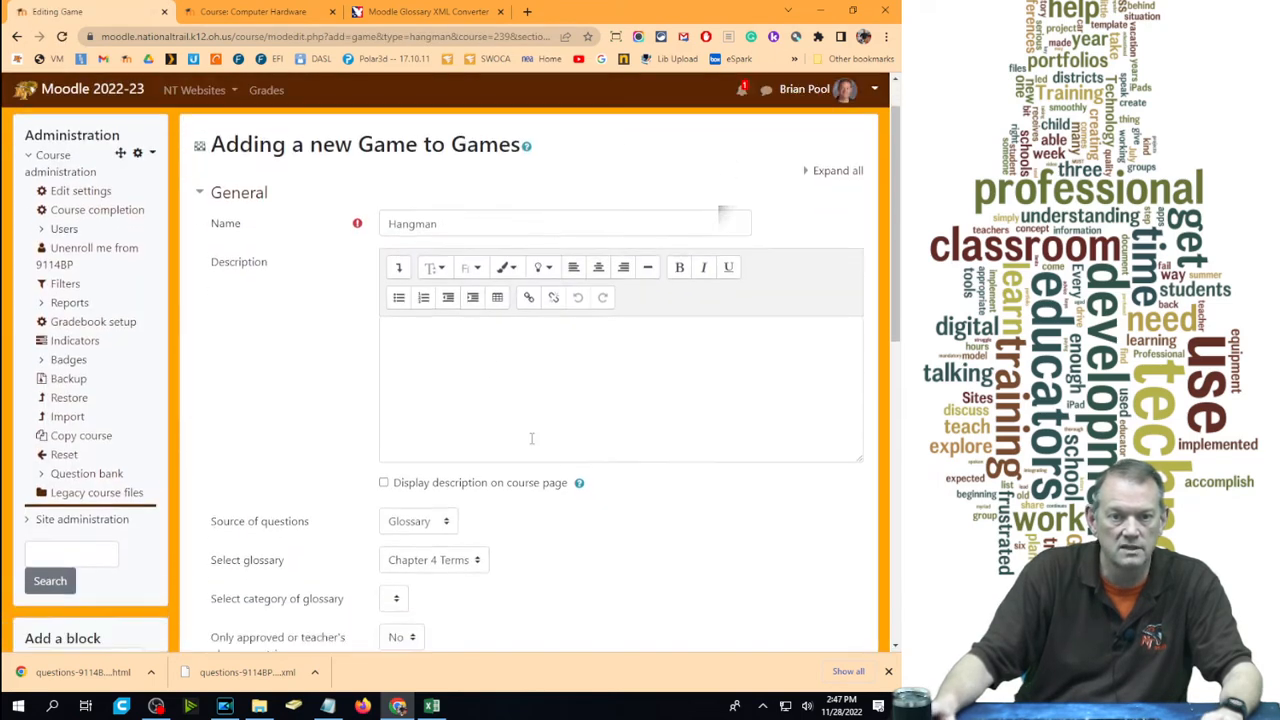
{"action": "scroll", "scroll_direction": "down", "scroll_amount": 3}
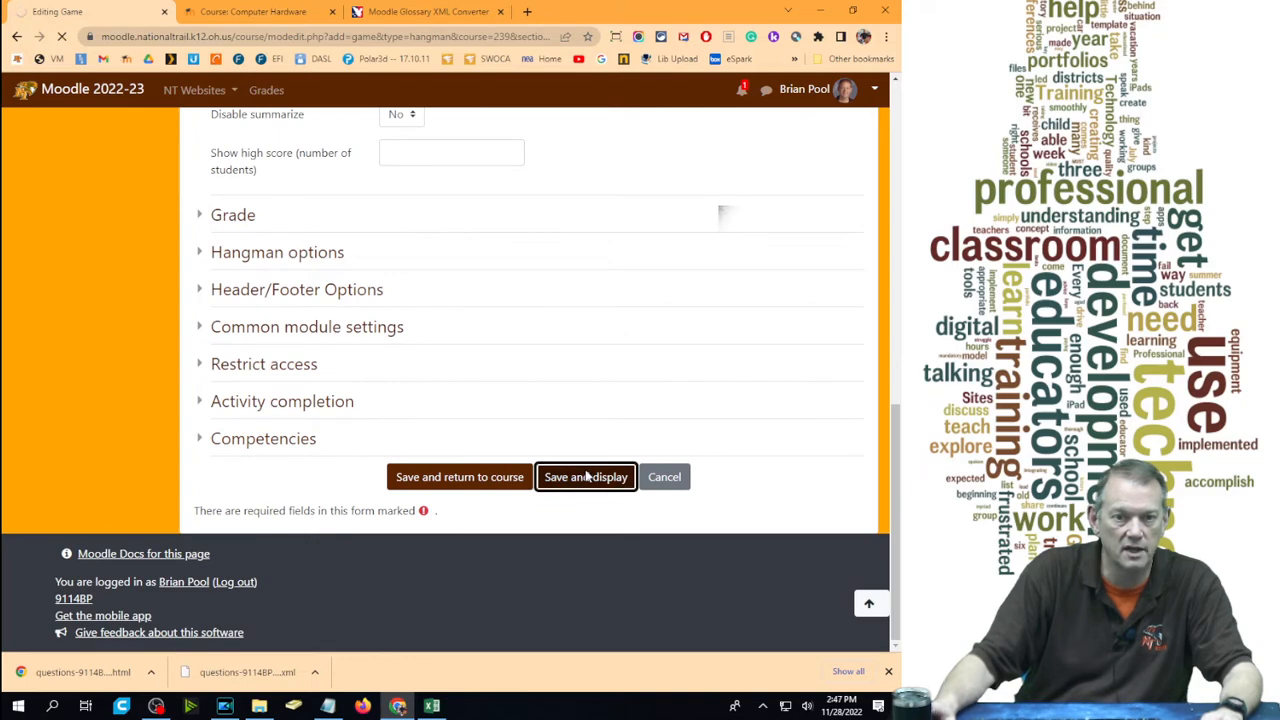
{"action": "left_click", "coordinate": [586, 476]}
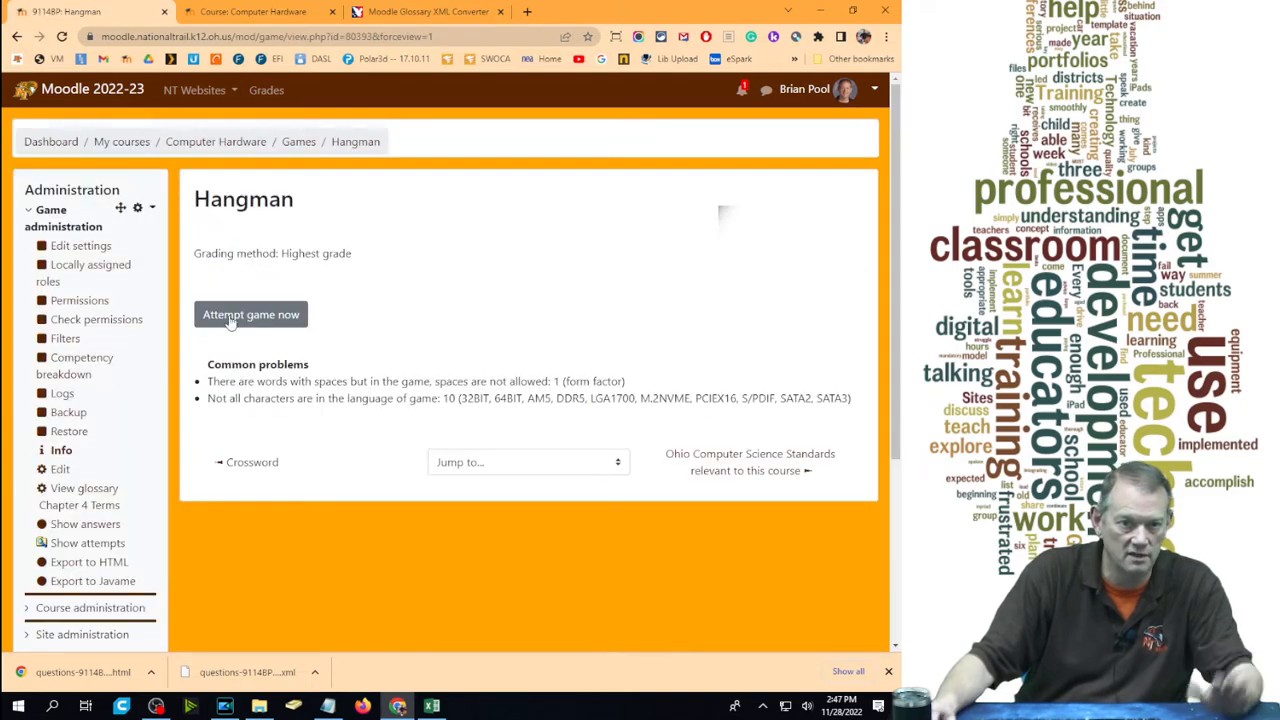
Attempt Hangman, guessing D, V, G and A to solve the word VGA with 94%
{"action": "left_click", "coordinate": [250, 314]}
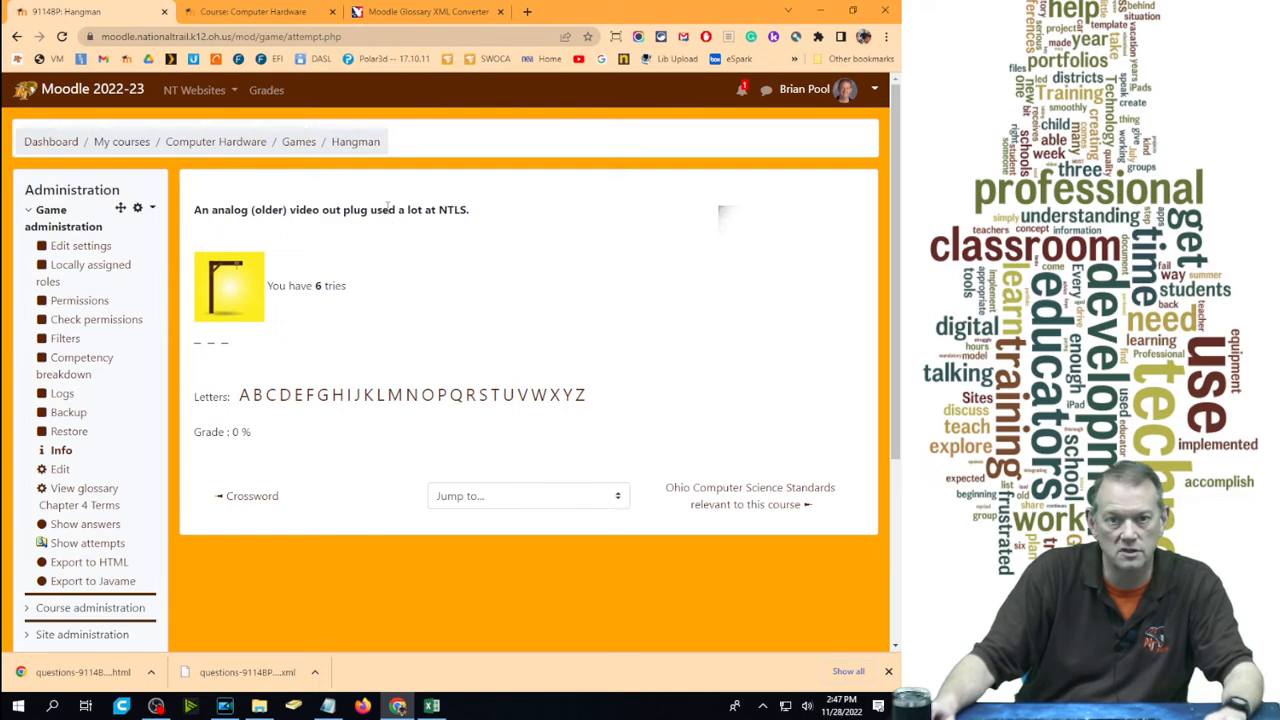
{"action": "mouse_move", "coordinate": [480, 368]}
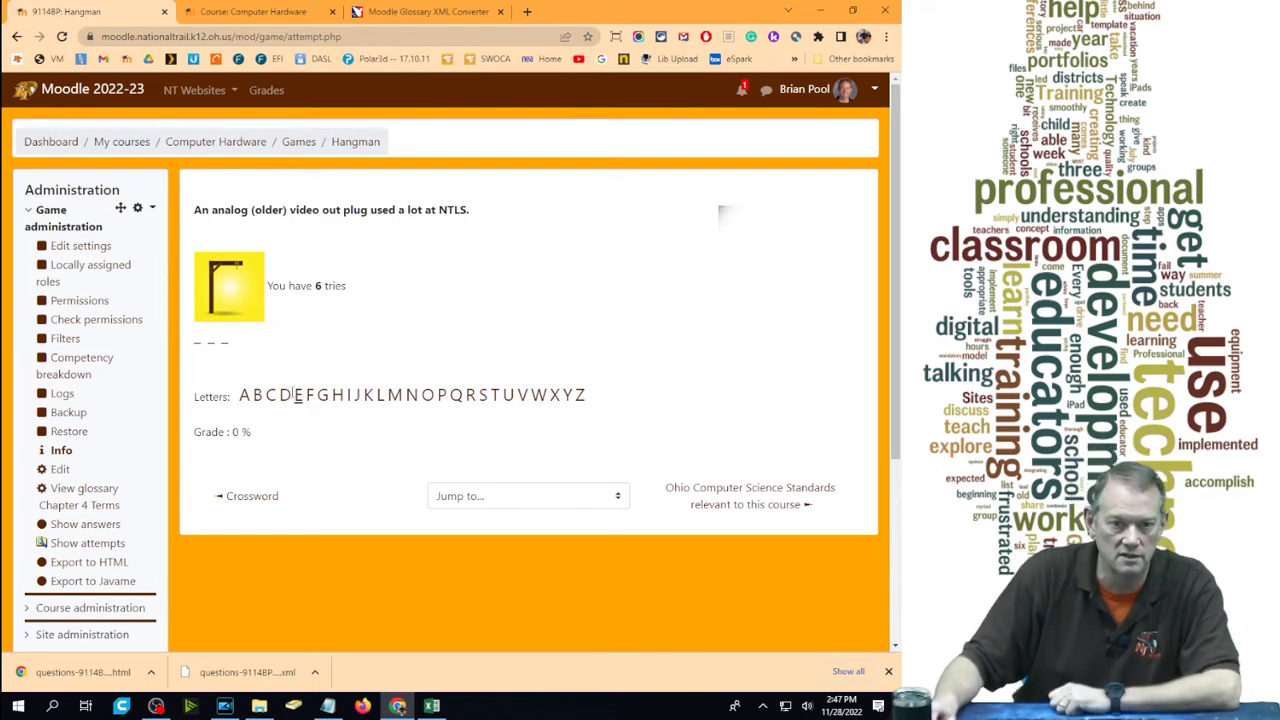
{"action": "left_click", "coordinate": [284, 396]}
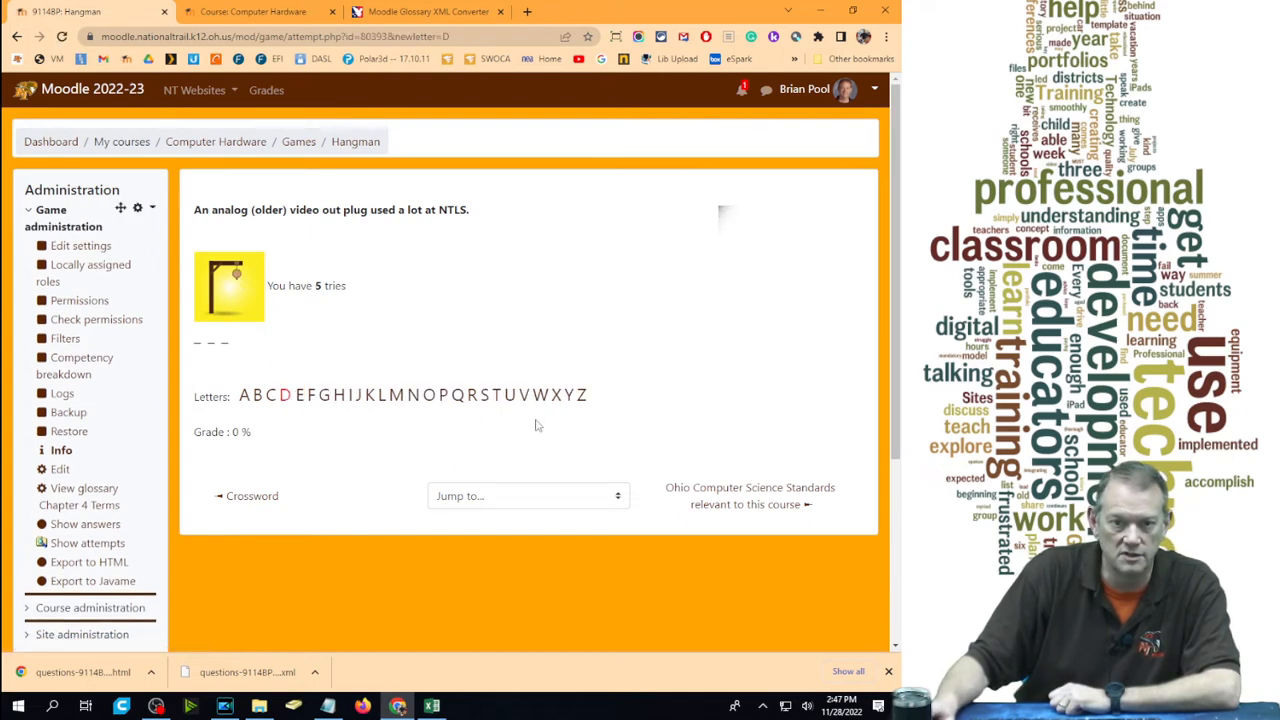
{"action": "left_click", "coordinate": [528, 396]}
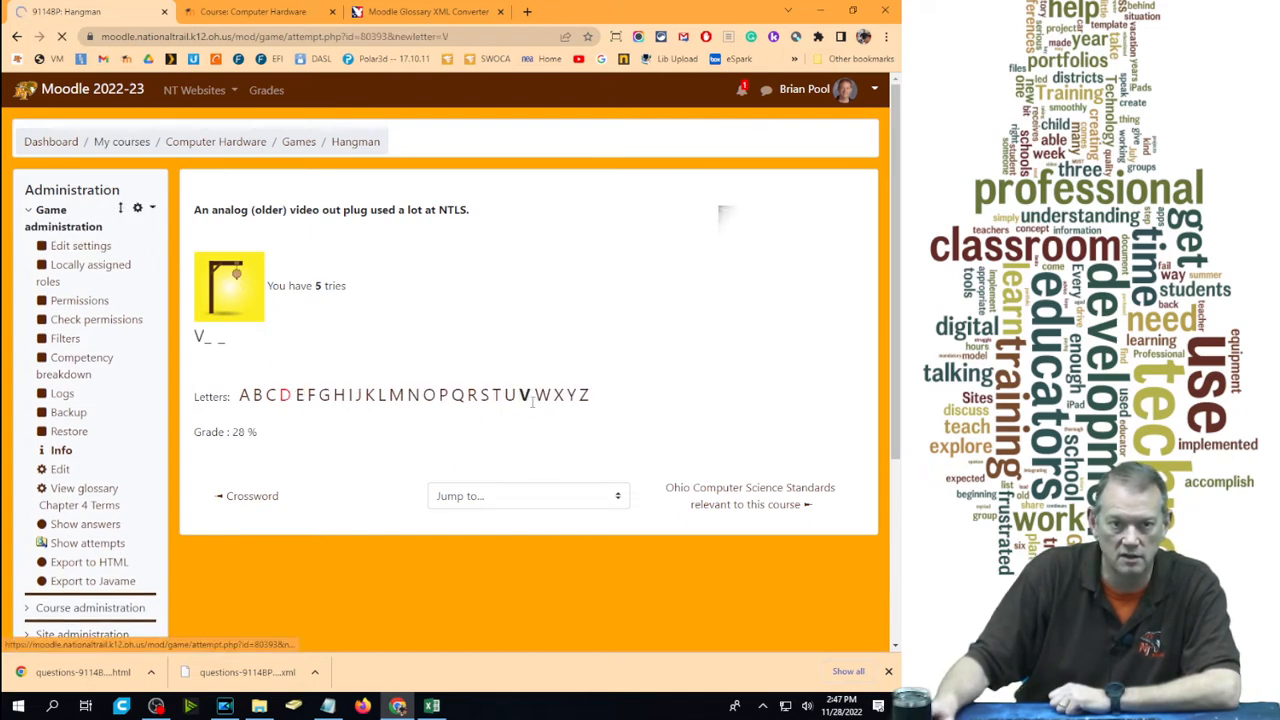
{"action": "left_click", "coordinate": [322, 396]}
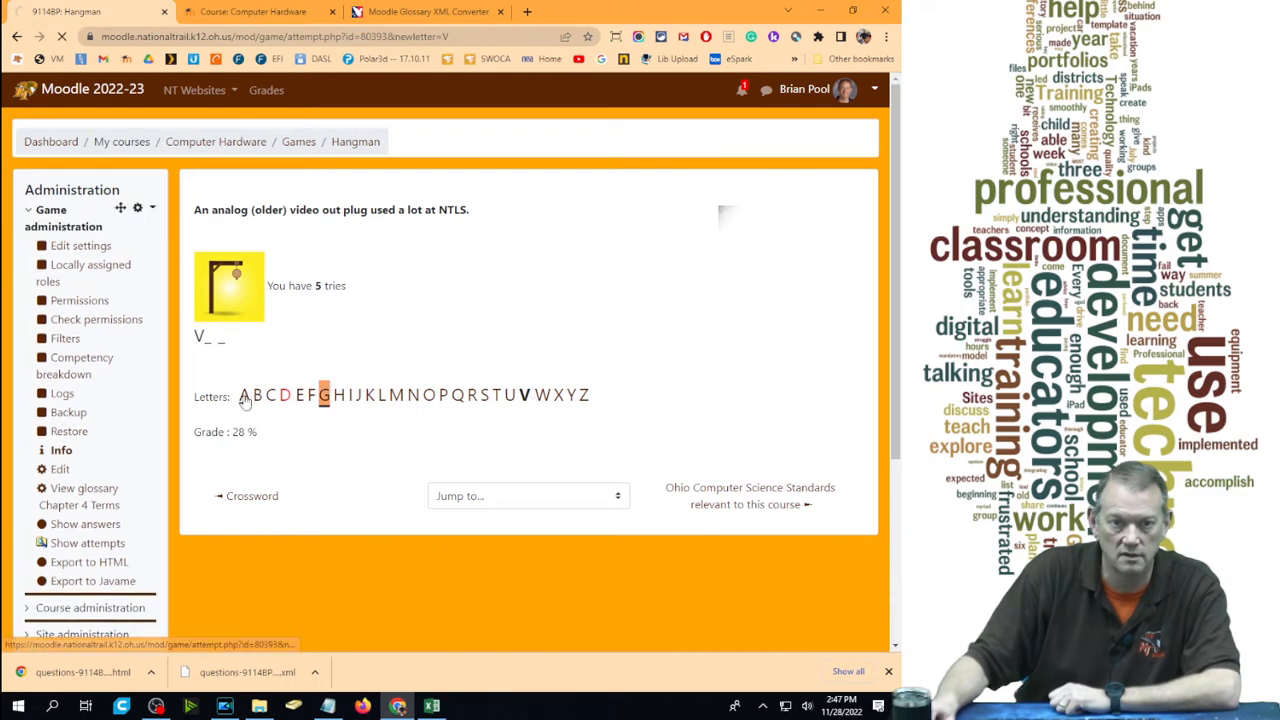
{"action": "left_click", "coordinate": [324, 396]}
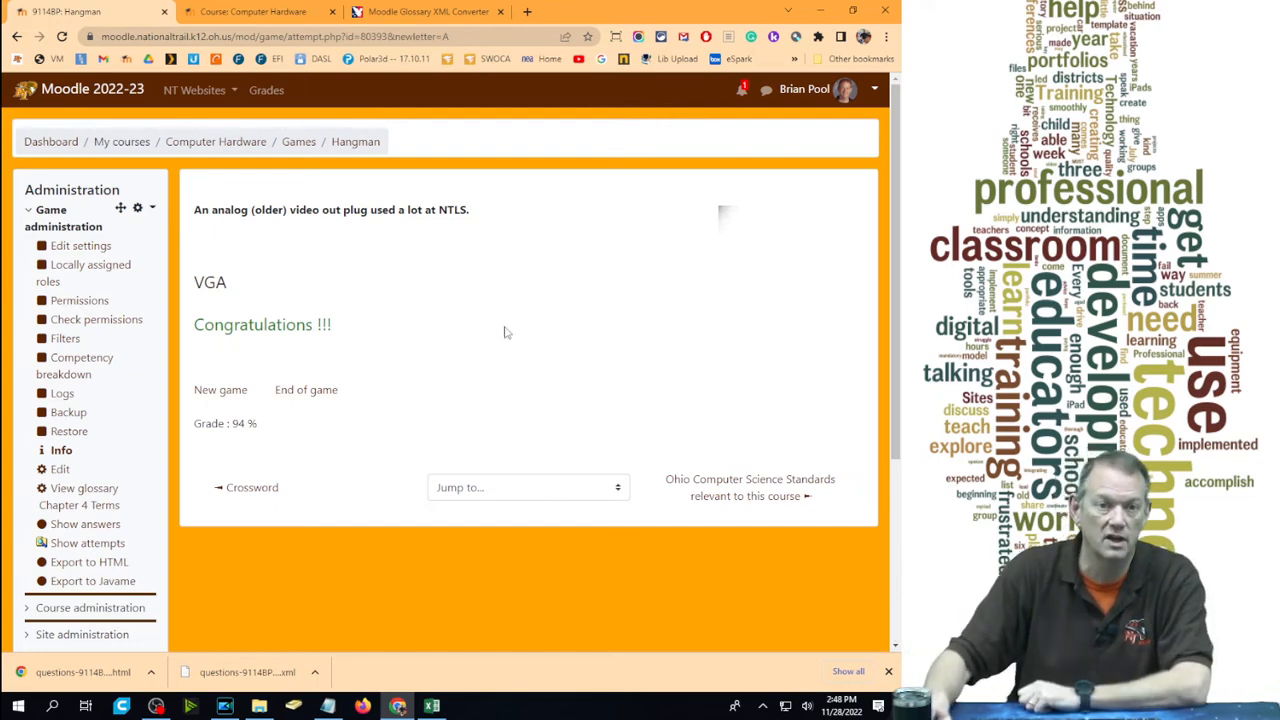
{"action": "mouse_move", "coordinate": [298, 140]}
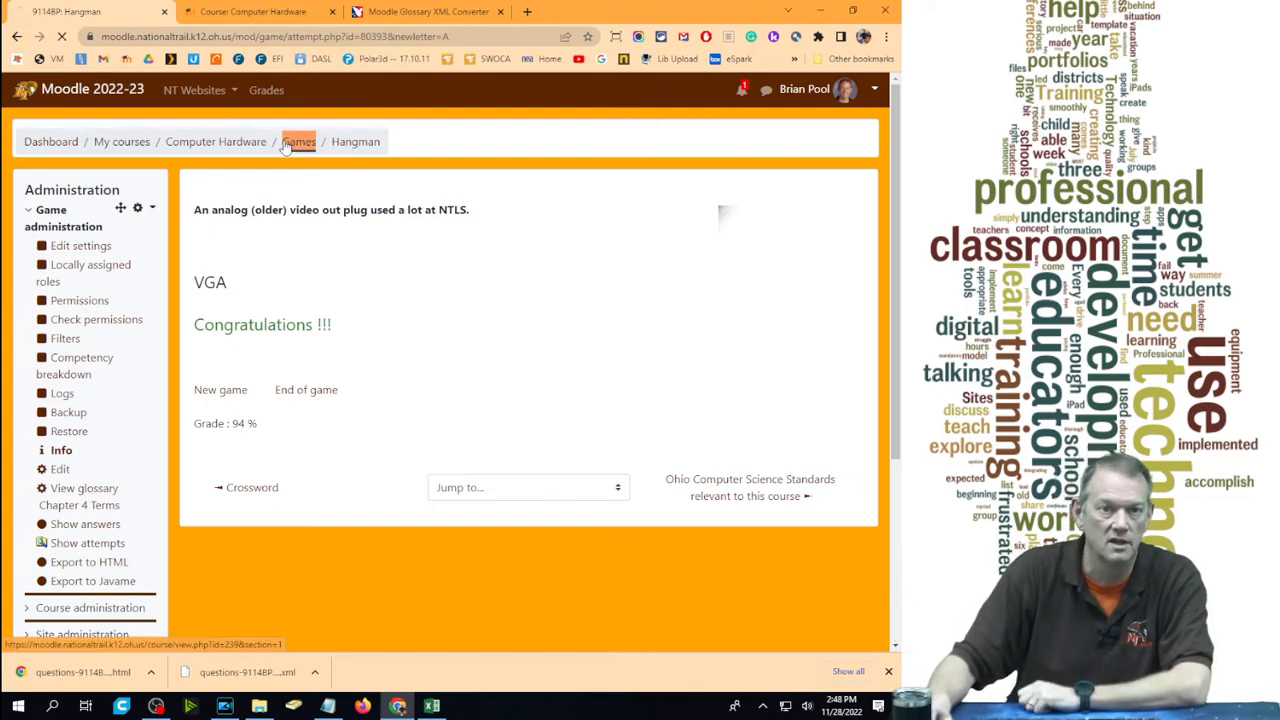
Back in Games, bring up the add-activity chooser on the Activities list
{"action": "left_click", "coordinate": [298, 140]}
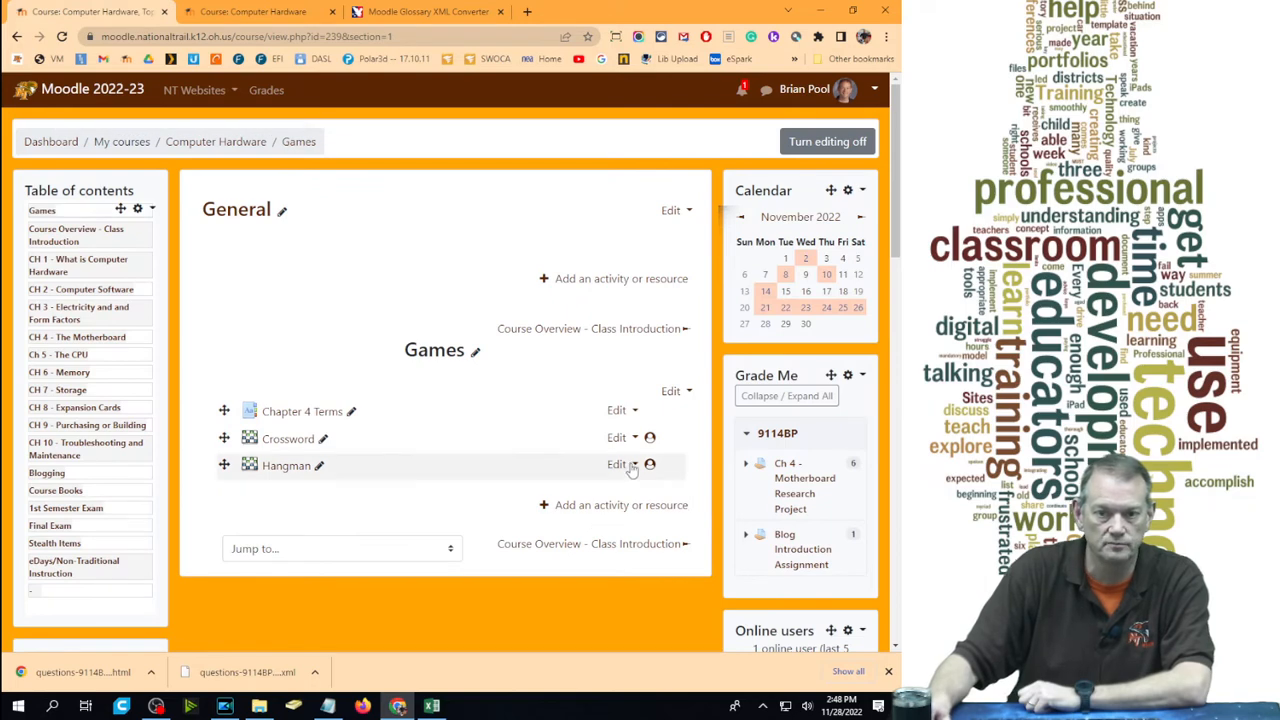
{"action": "left_click", "coordinate": [616, 464]}
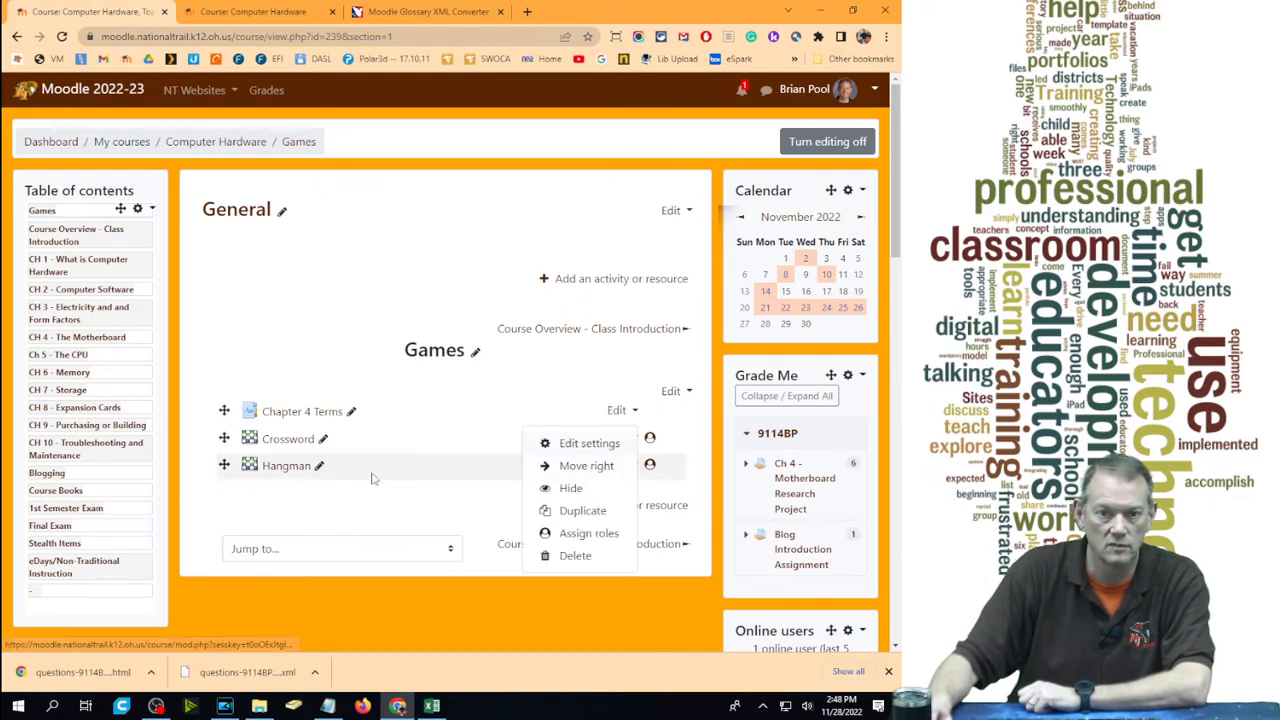
{"action": "mouse_move", "coordinate": [396, 524]}
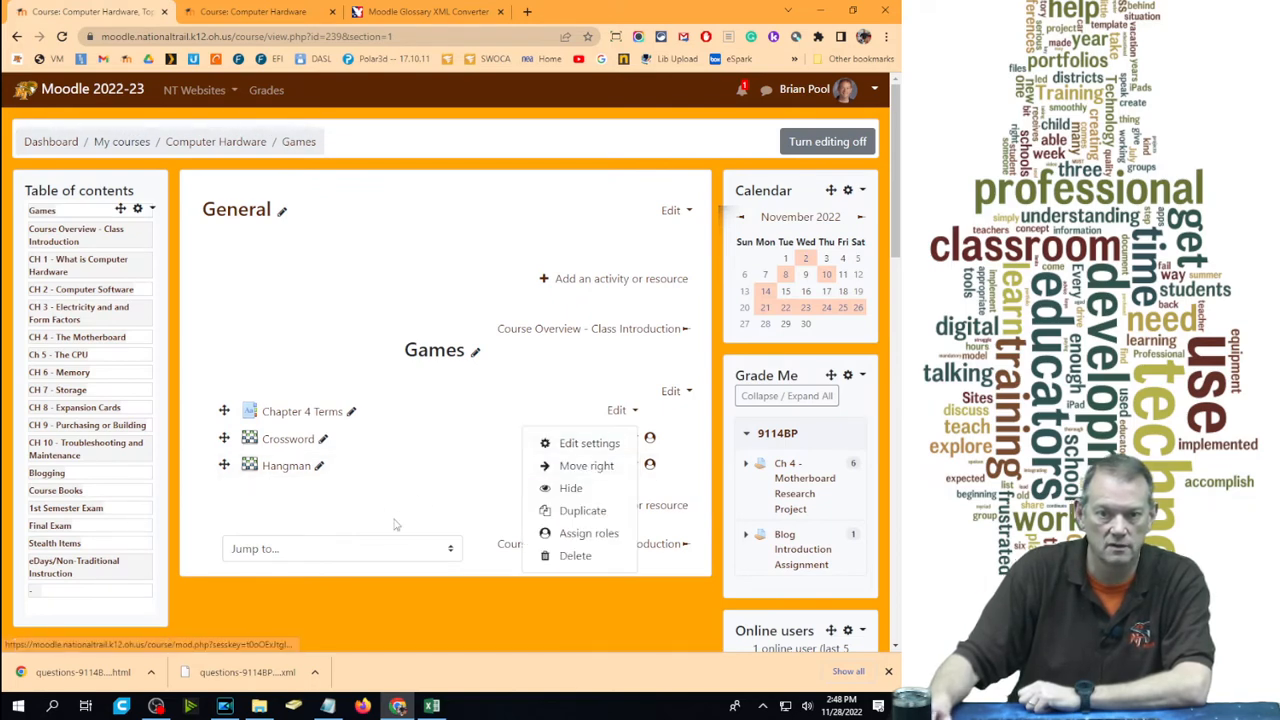
{"action": "left_click", "coordinate": [620, 278]}
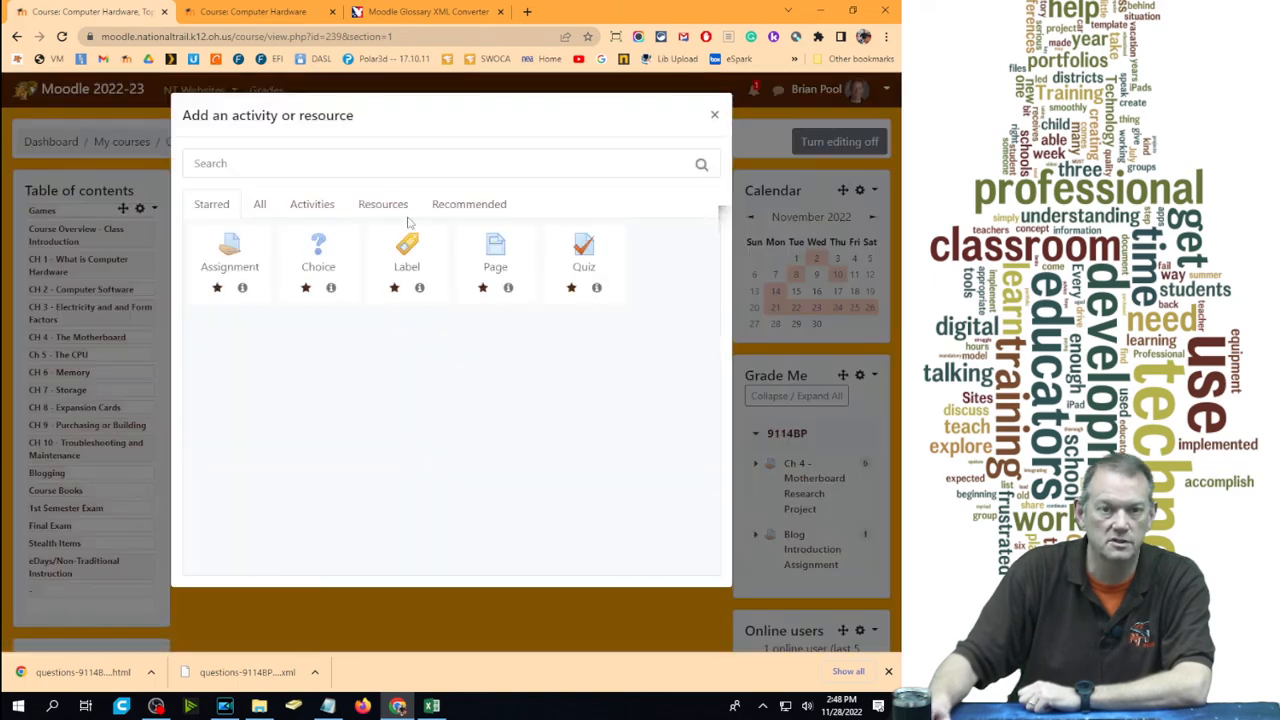
{"action": "left_click", "coordinate": [312, 204]}
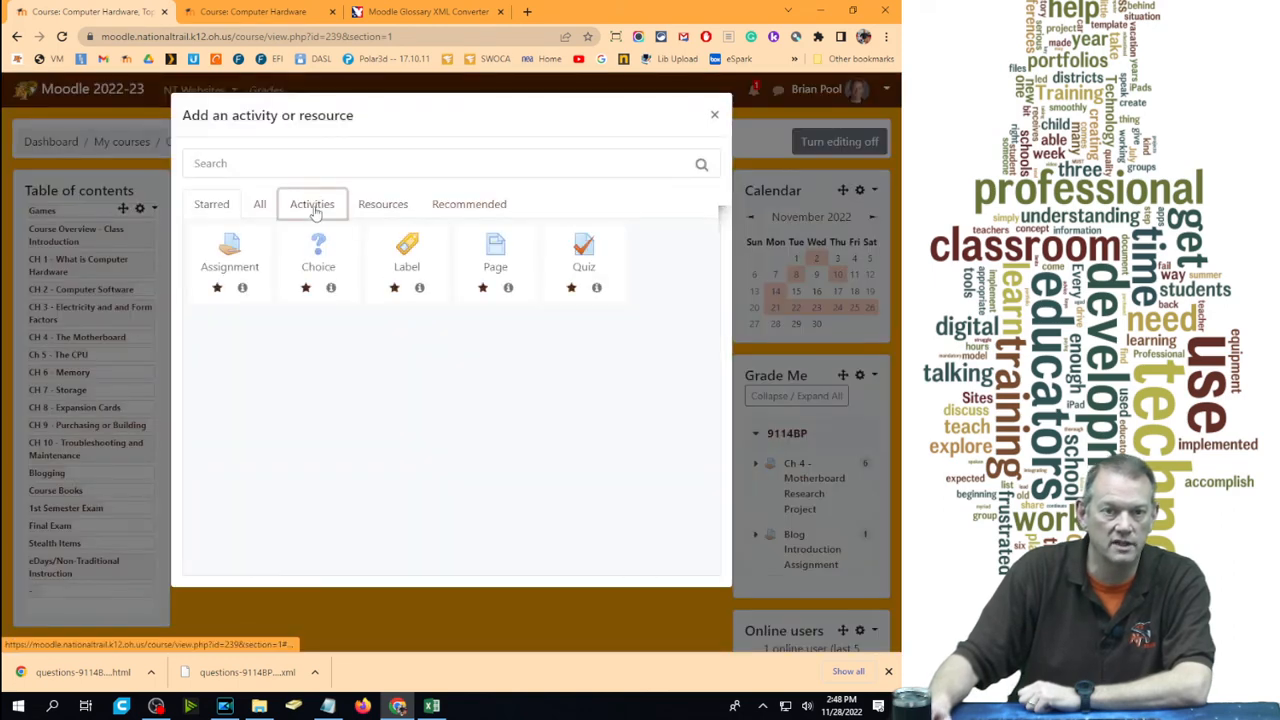
{"action": "left_click", "coordinate": [312, 204]}
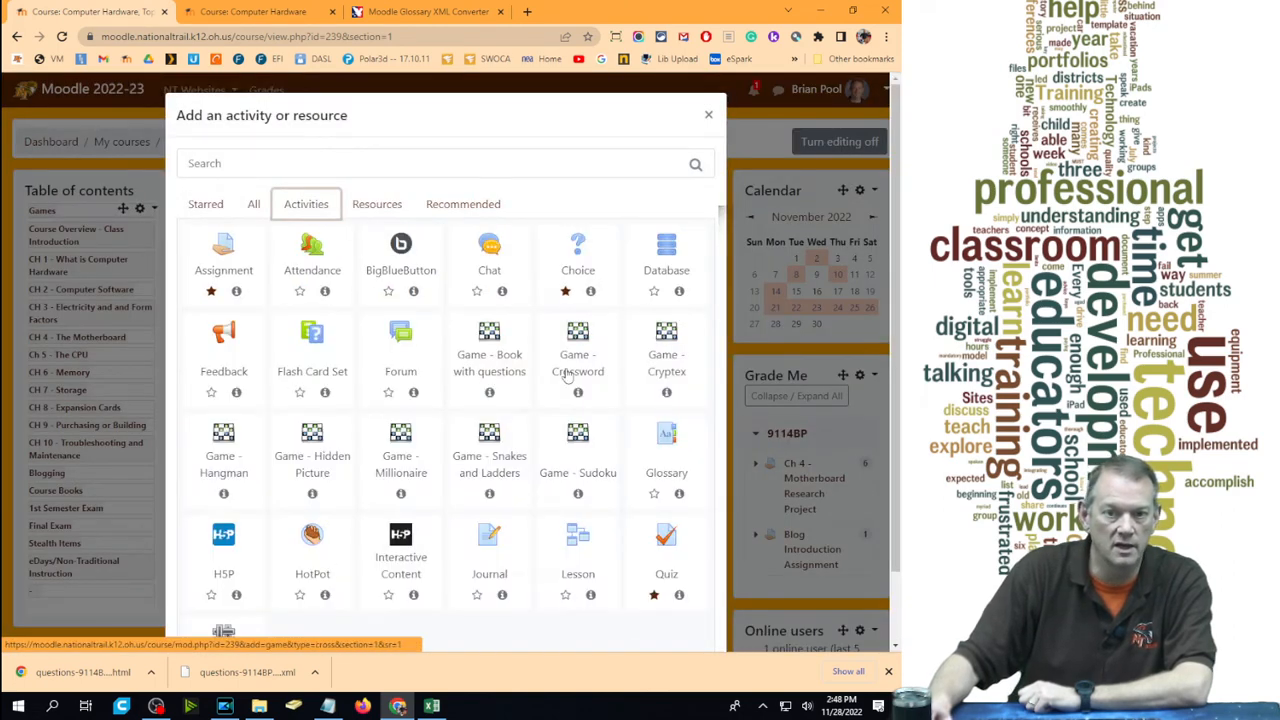
{"action": "mouse_move", "coordinate": [408, 480]}
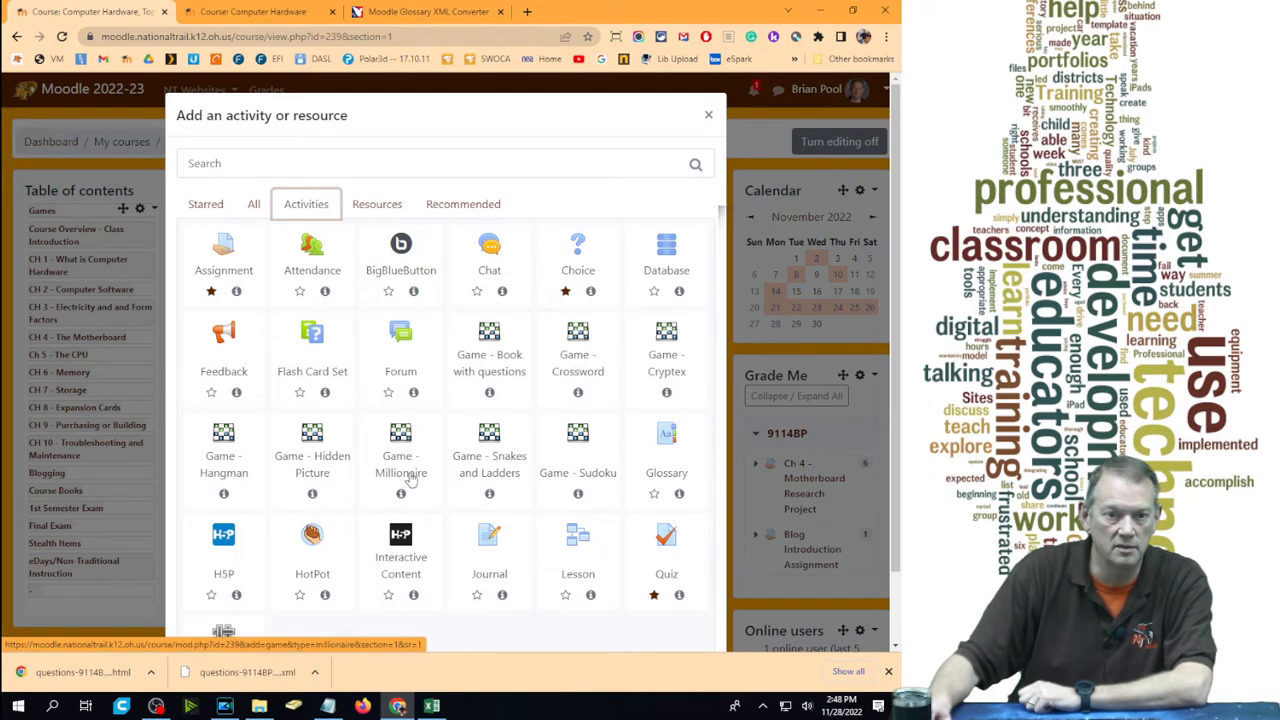
Add a Millionaire game drawing questions from the Chapter 4 question category
{"action": "left_click", "coordinate": [400, 434]}
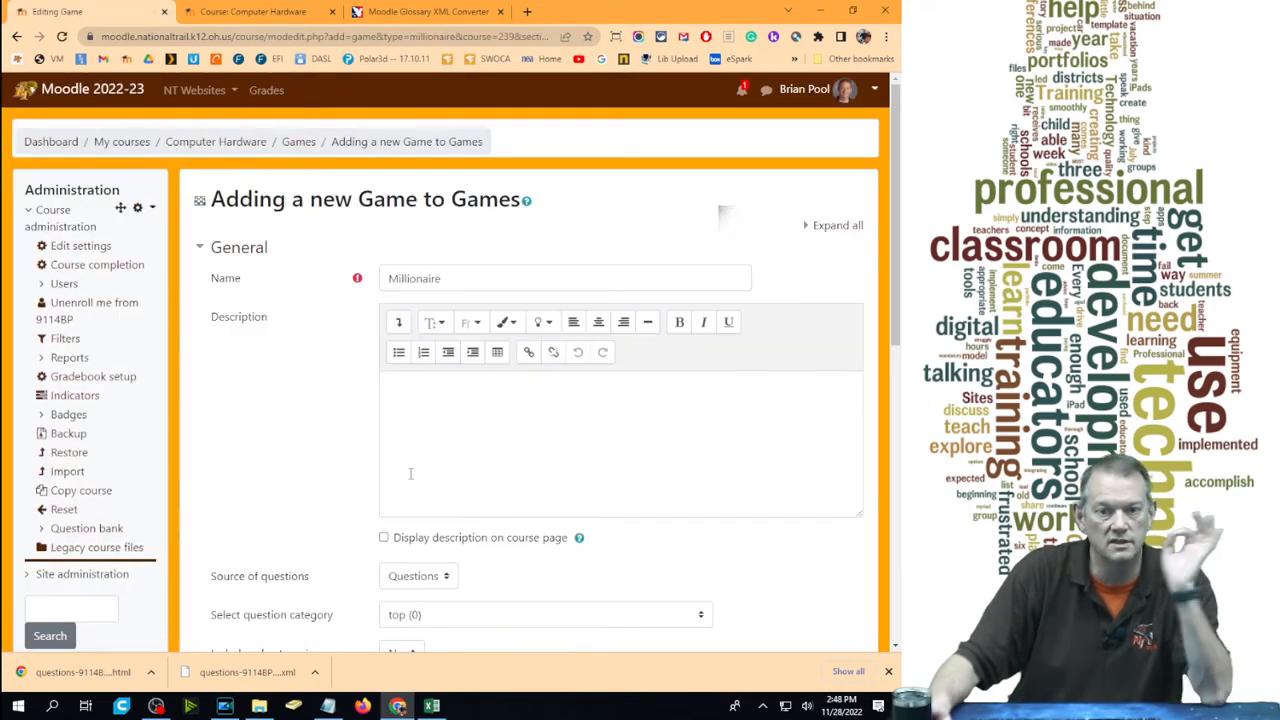
{"action": "scroll", "scroll_direction": "down", "scroll_amount": 3}
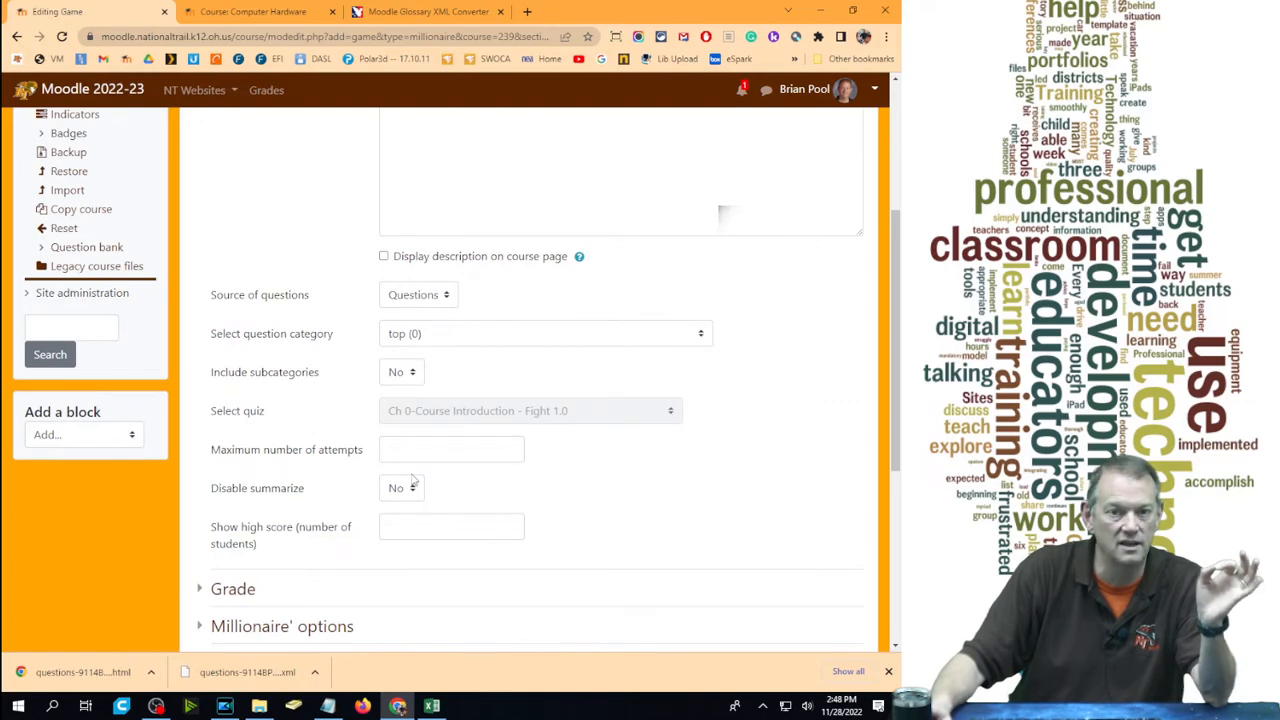
{"action": "left_click", "coordinate": [416, 294]}
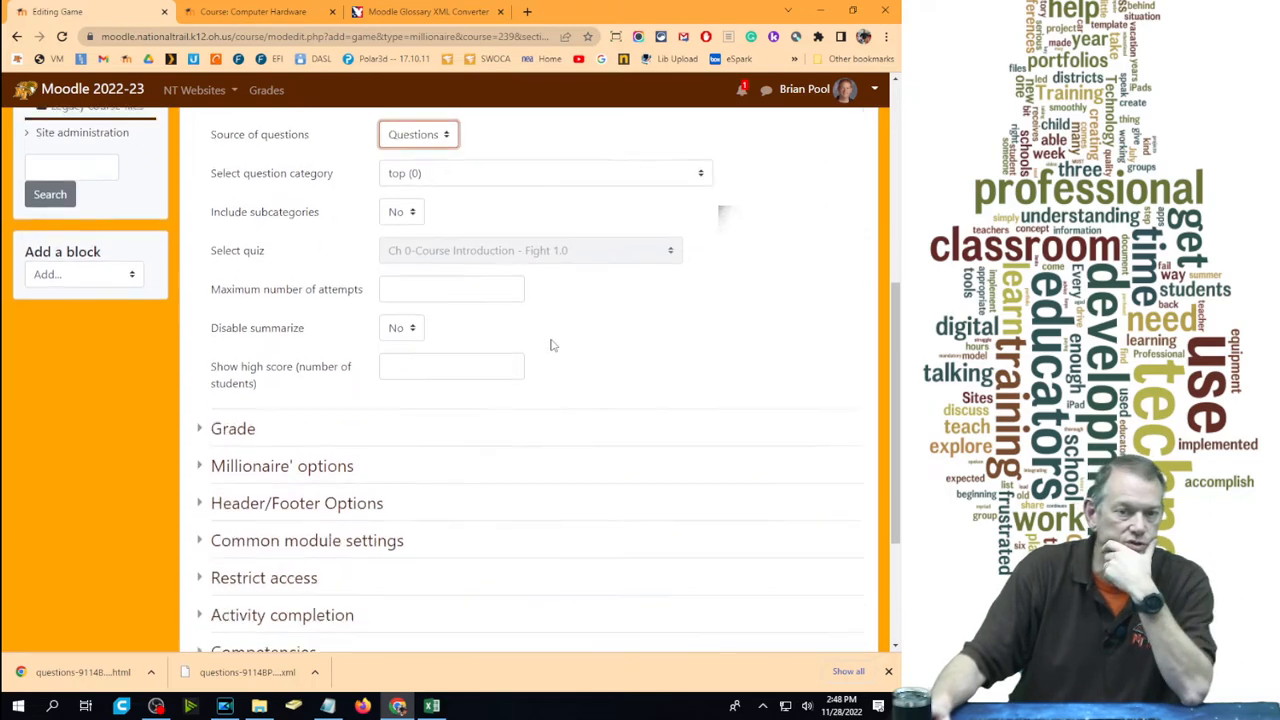
{"action": "left_click", "coordinate": [544, 172]}
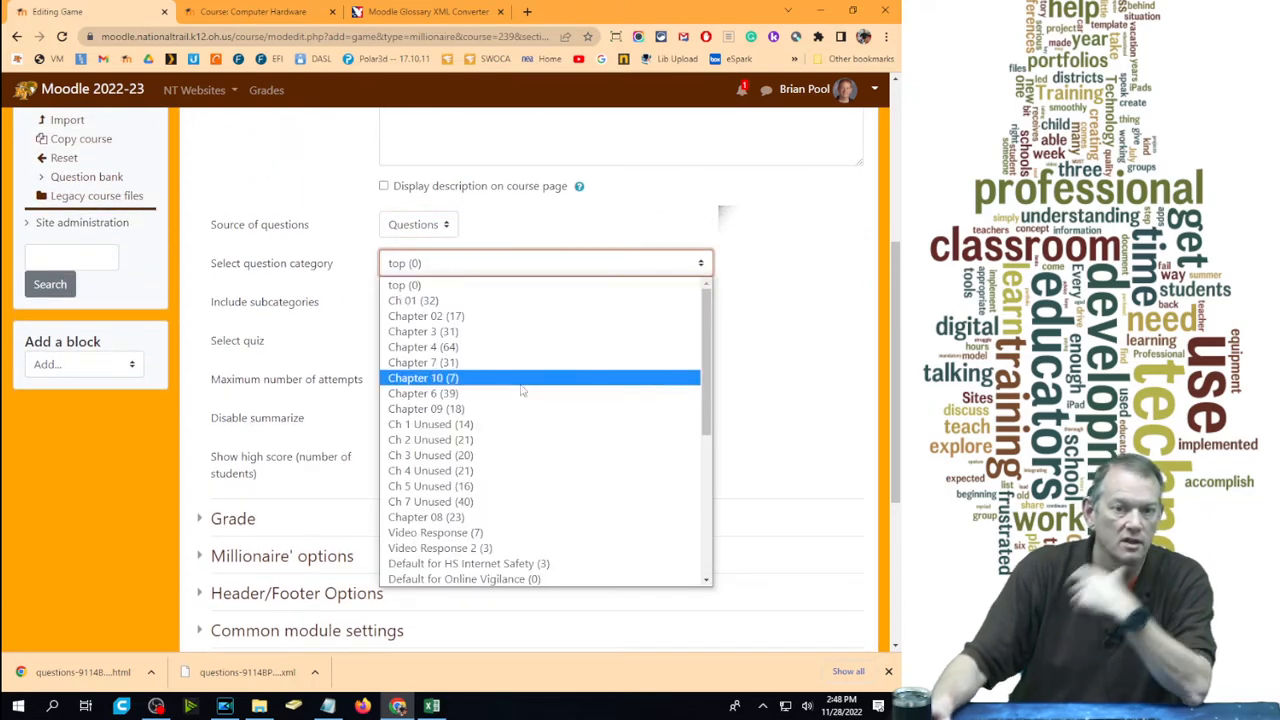
{"action": "mouse_move", "coordinate": [528, 470]}
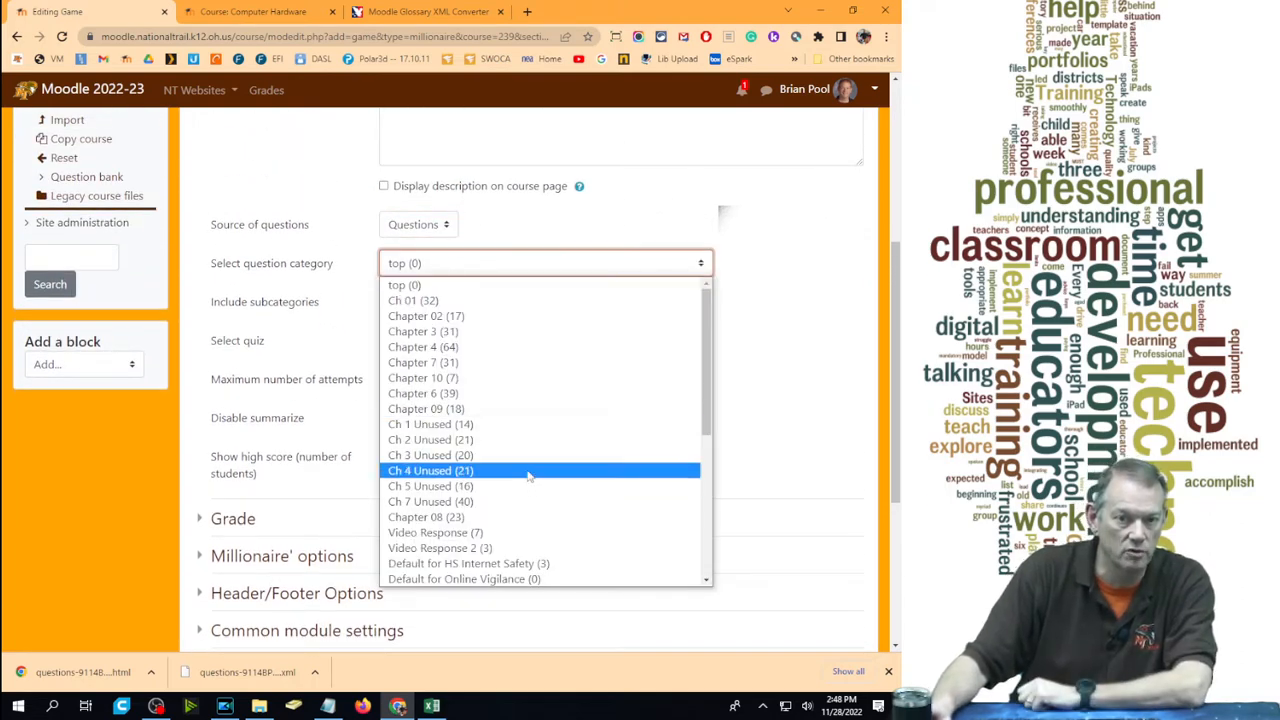
{"action": "left_click", "coordinate": [424, 346]}
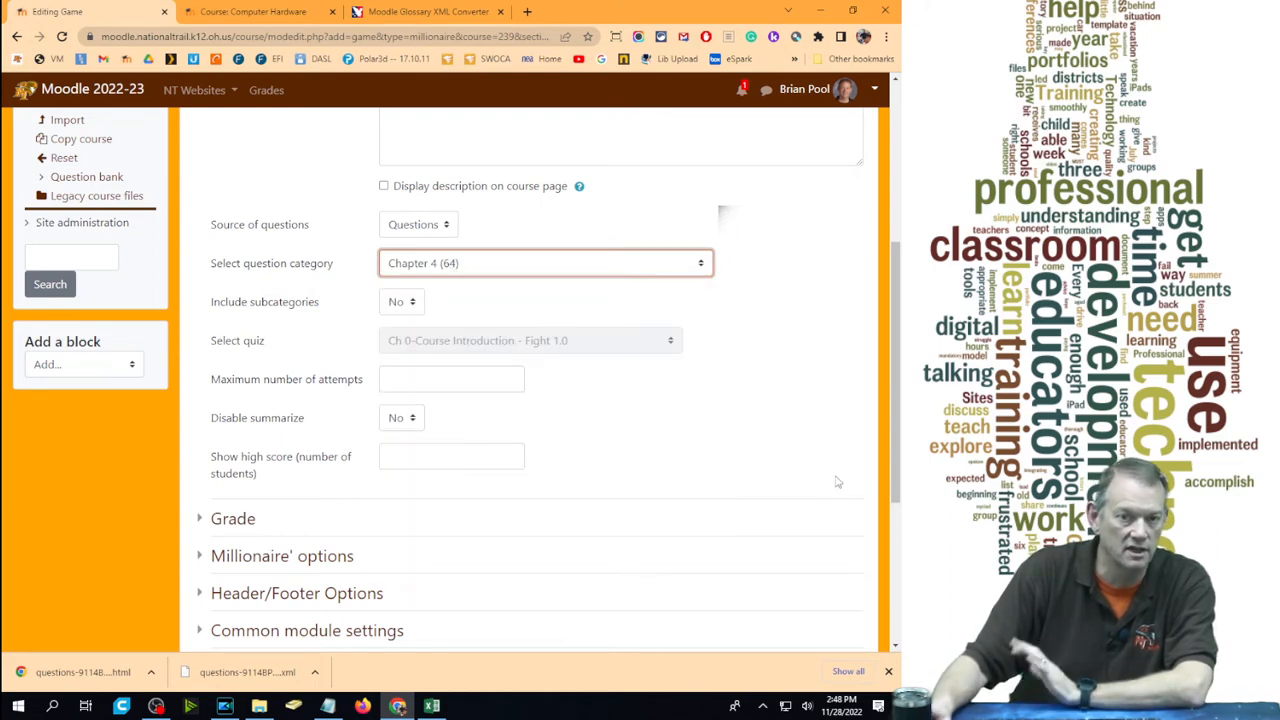
Set the Grade category to CH 4 Fight and save and display the game
{"action": "scroll", "scroll_direction": "down", "scroll_amount": 3}
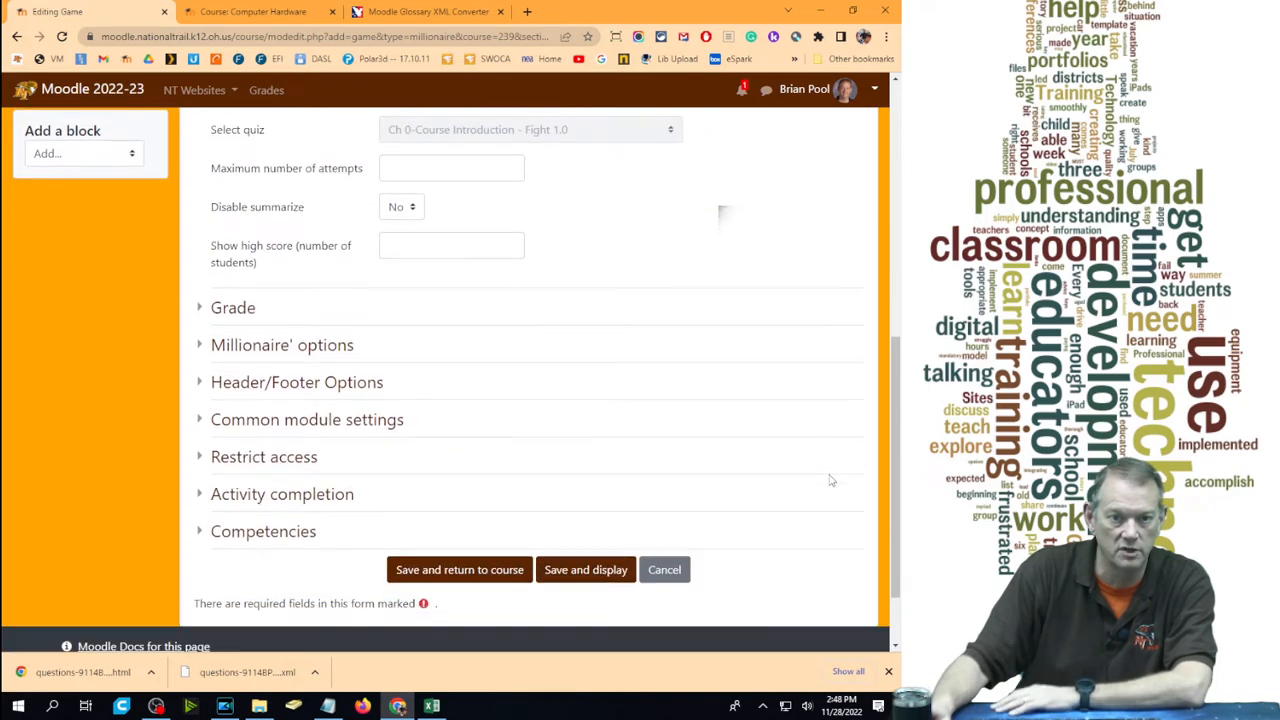
{"action": "left_click", "coordinate": [232, 308]}
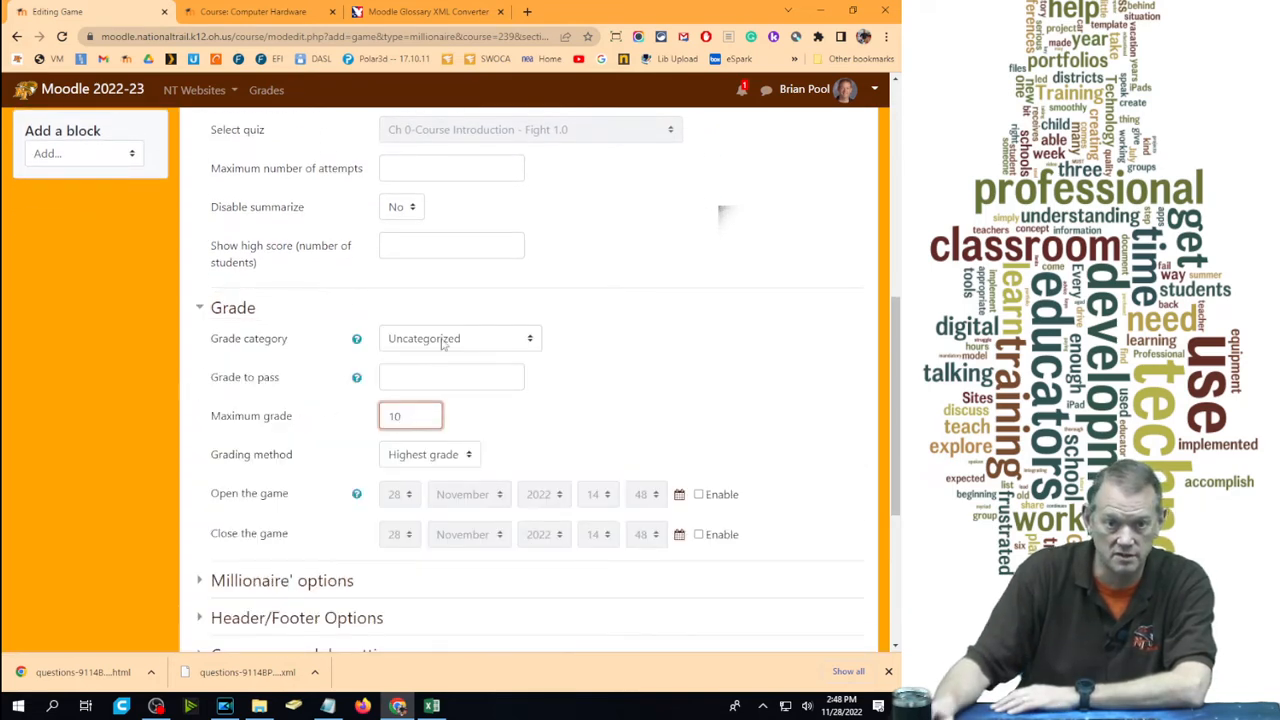
{"action": "left_click", "coordinate": [460, 338]}
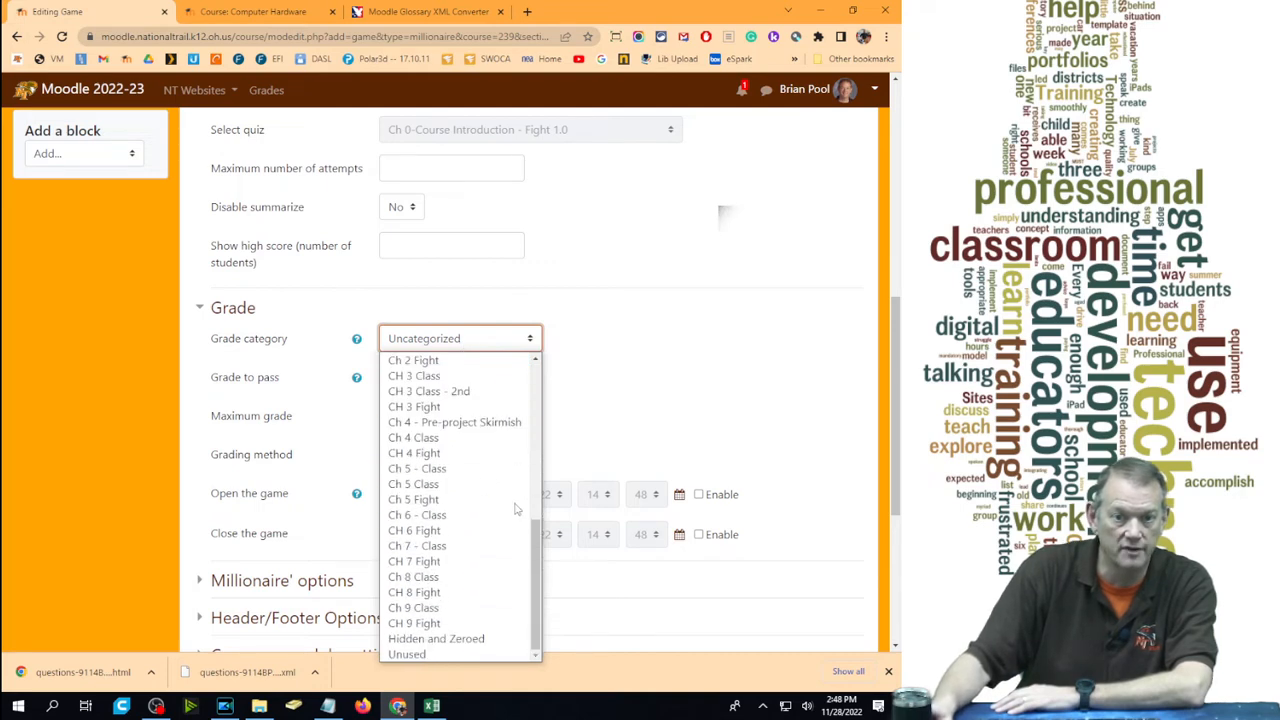
{"action": "left_click", "coordinate": [412, 452]}
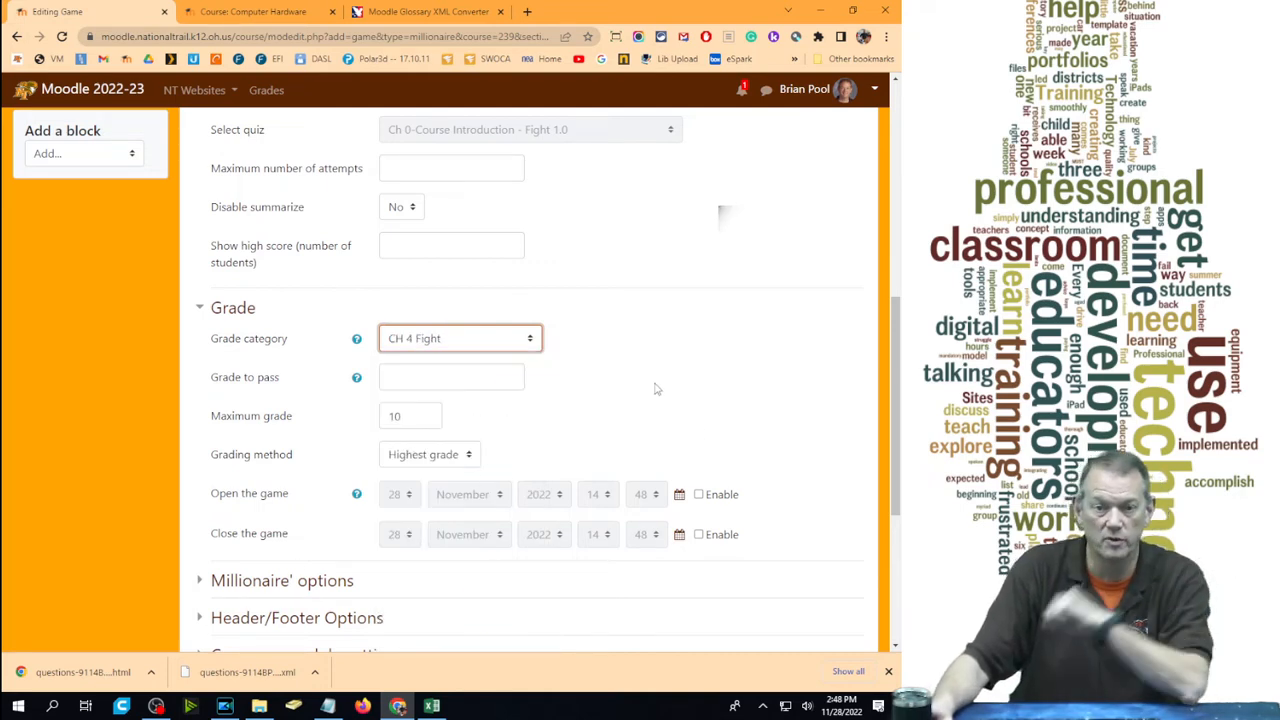
{"action": "scroll", "scroll_direction": "down", "scroll_amount": 3}
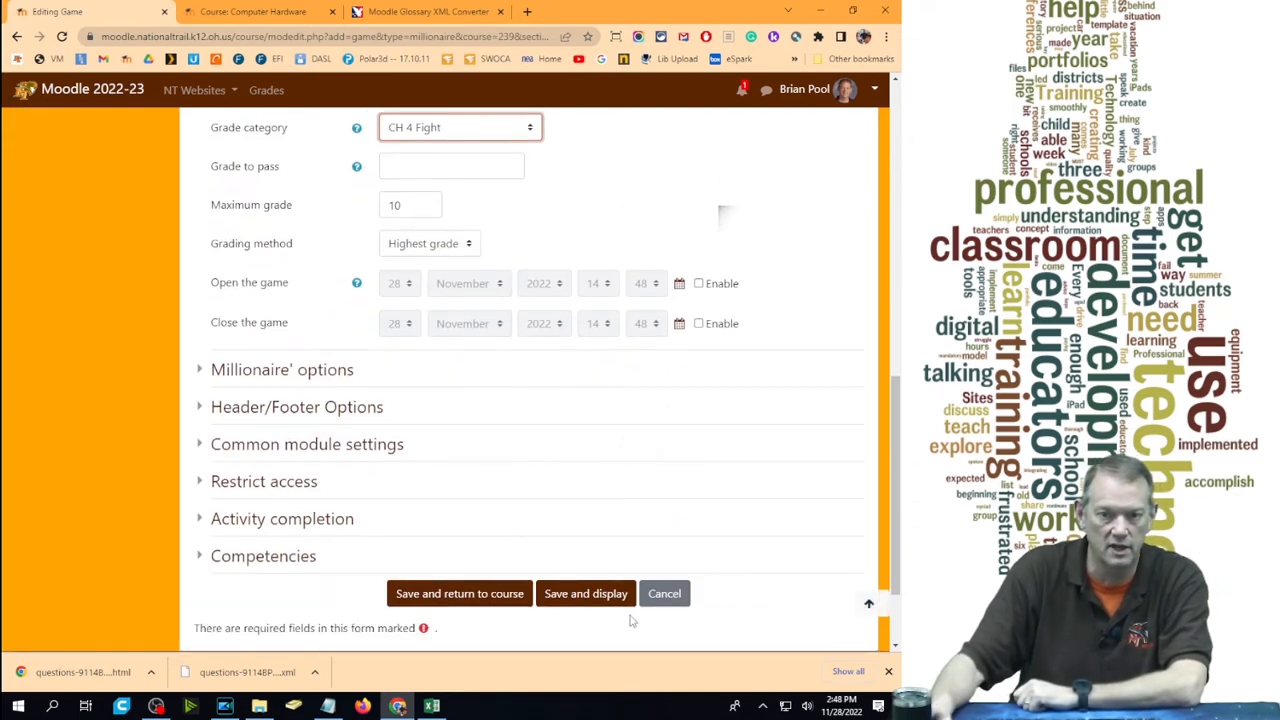
{"action": "left_click", "coordinate": [584, 592]}
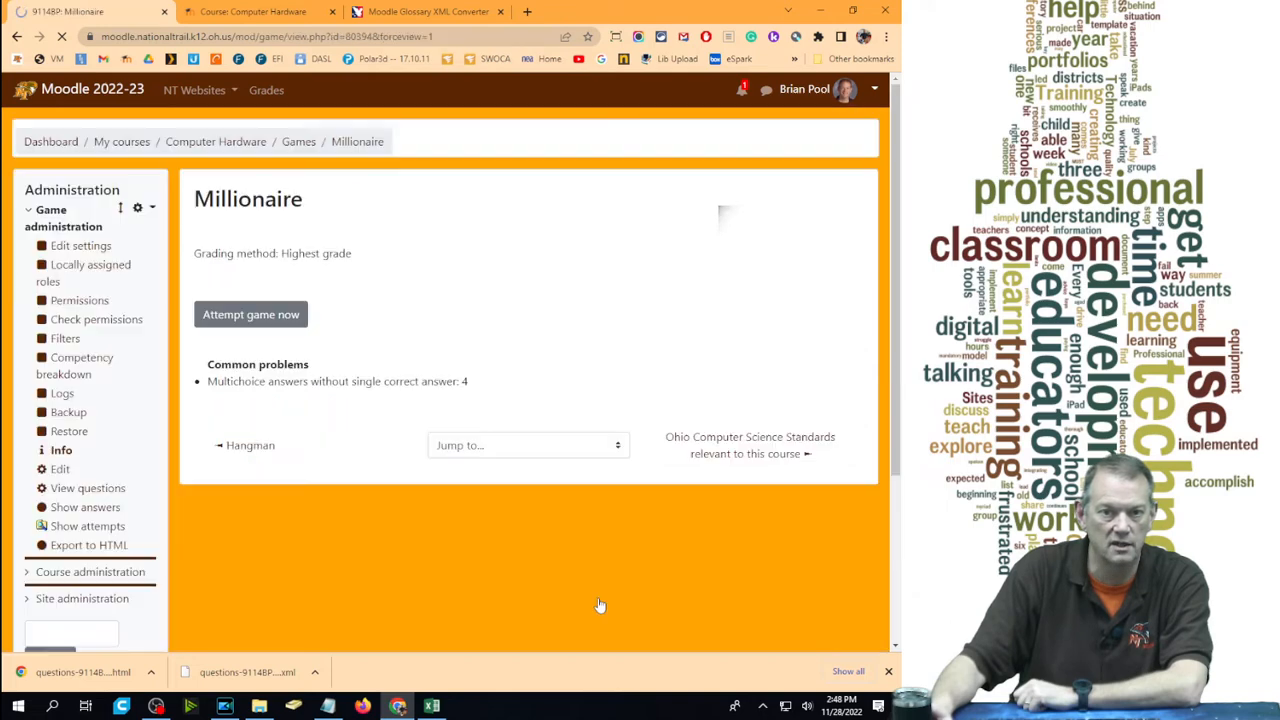
Attempt Millionaire and answer C on the motherboard bus question until the round ends
{"action": "left_click", "coordinate": [250, 314]}
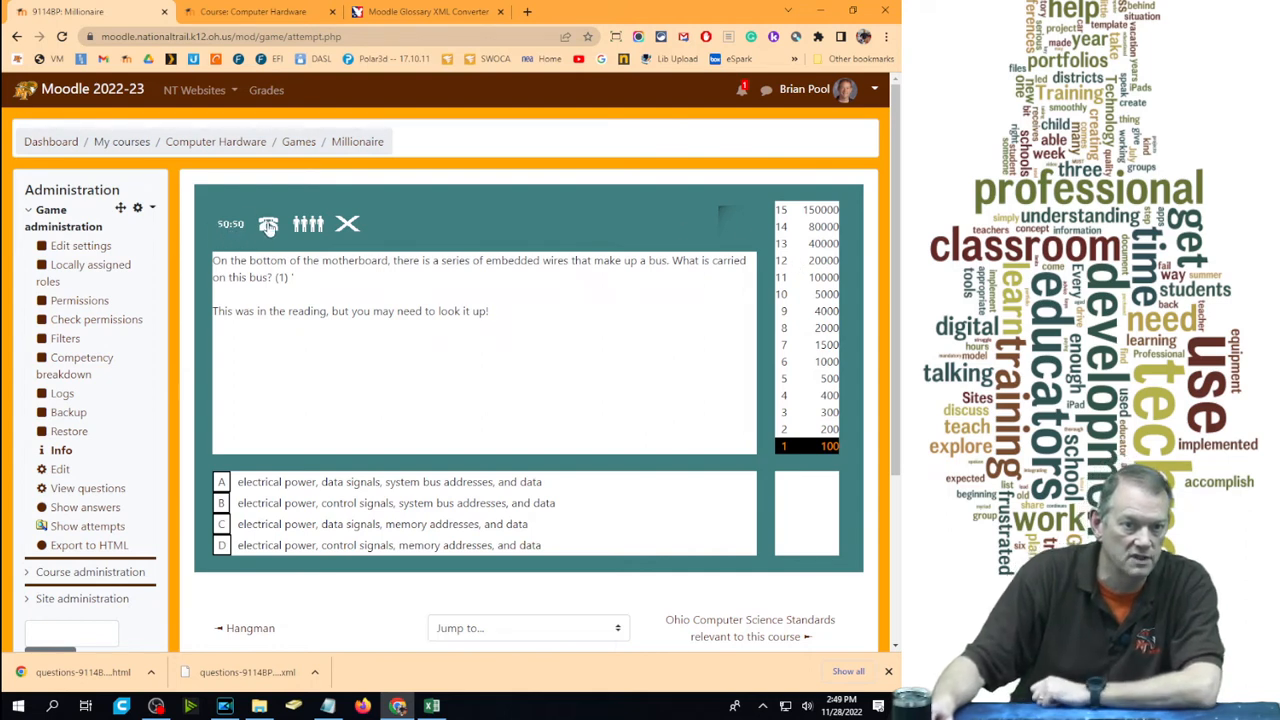
{"action": "mouse_move", "coordinate": [308, 224]}
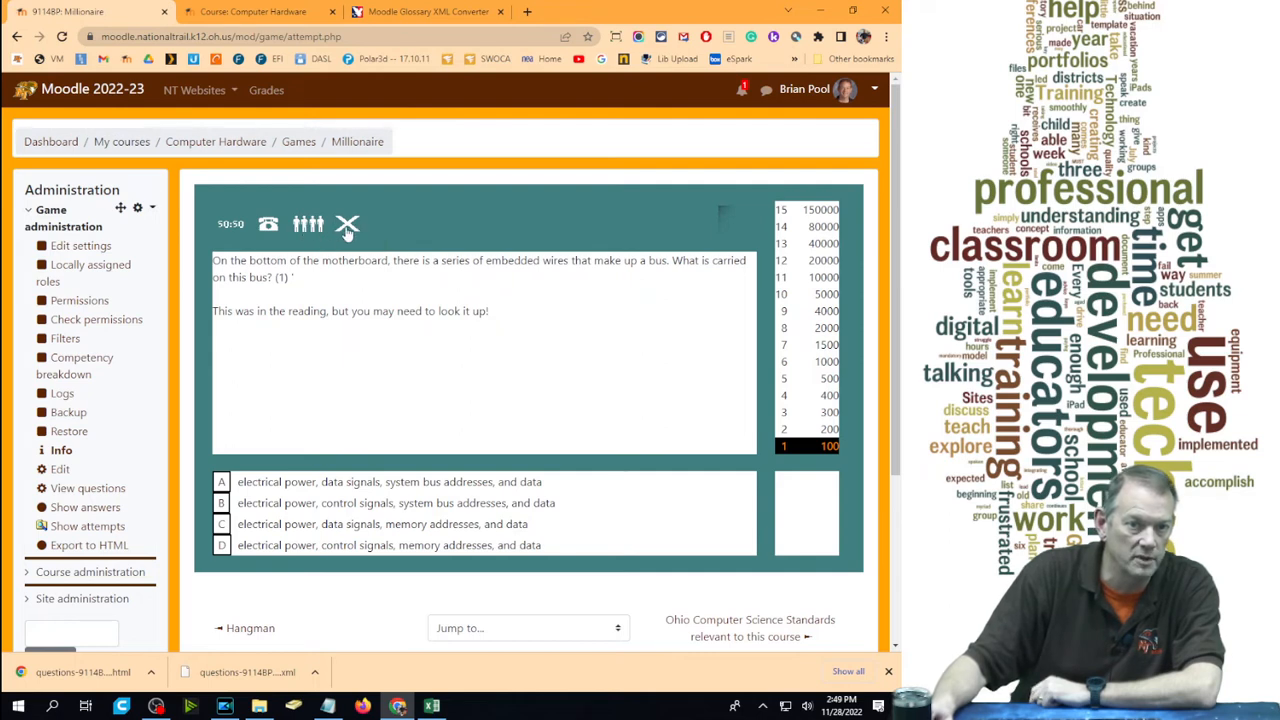
{"action": "mouse_move", "coordinate": [314, 376]}
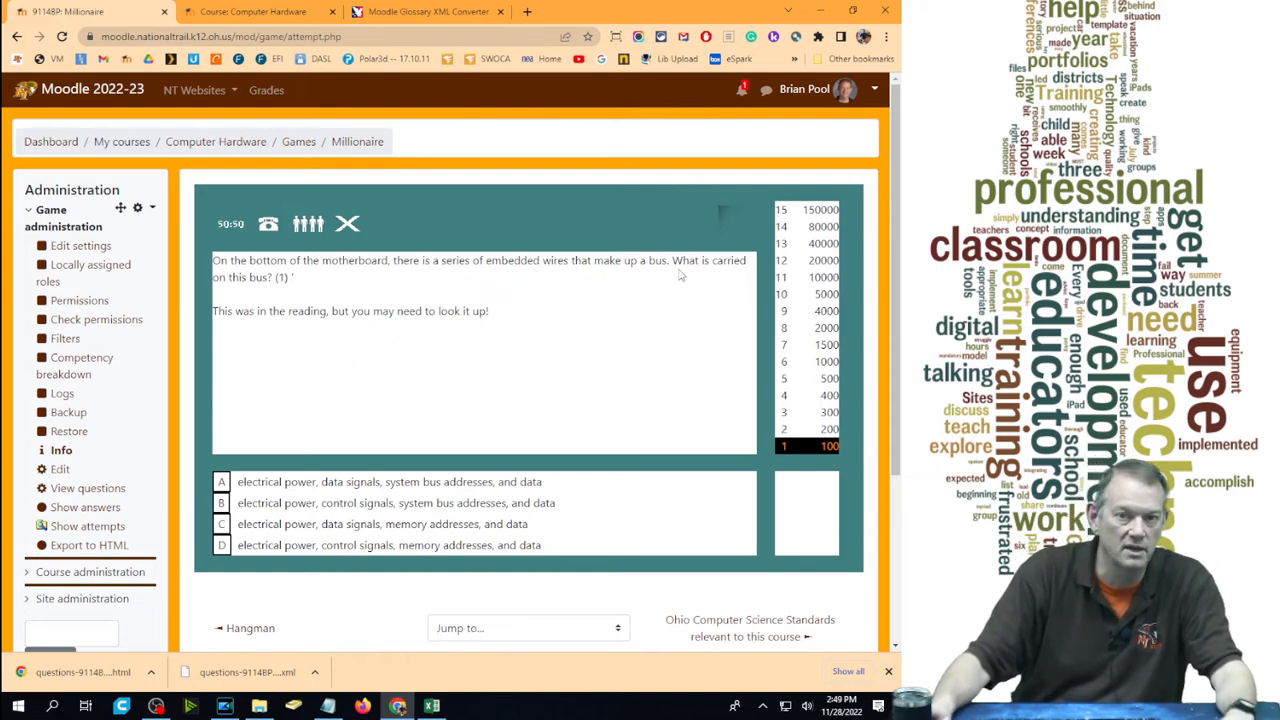
{"action": "mouse_move", "coordinate": [244, 292]}
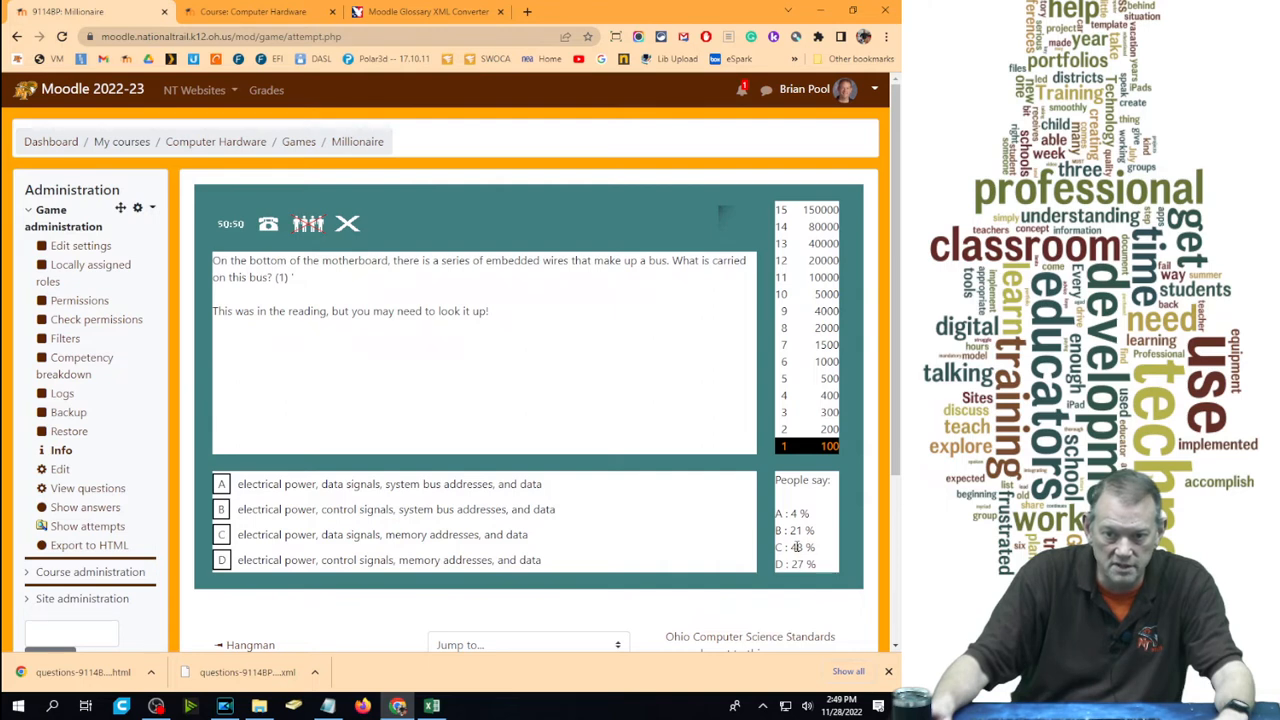
{"action": "left_click", "coordinate": [384, 534]}
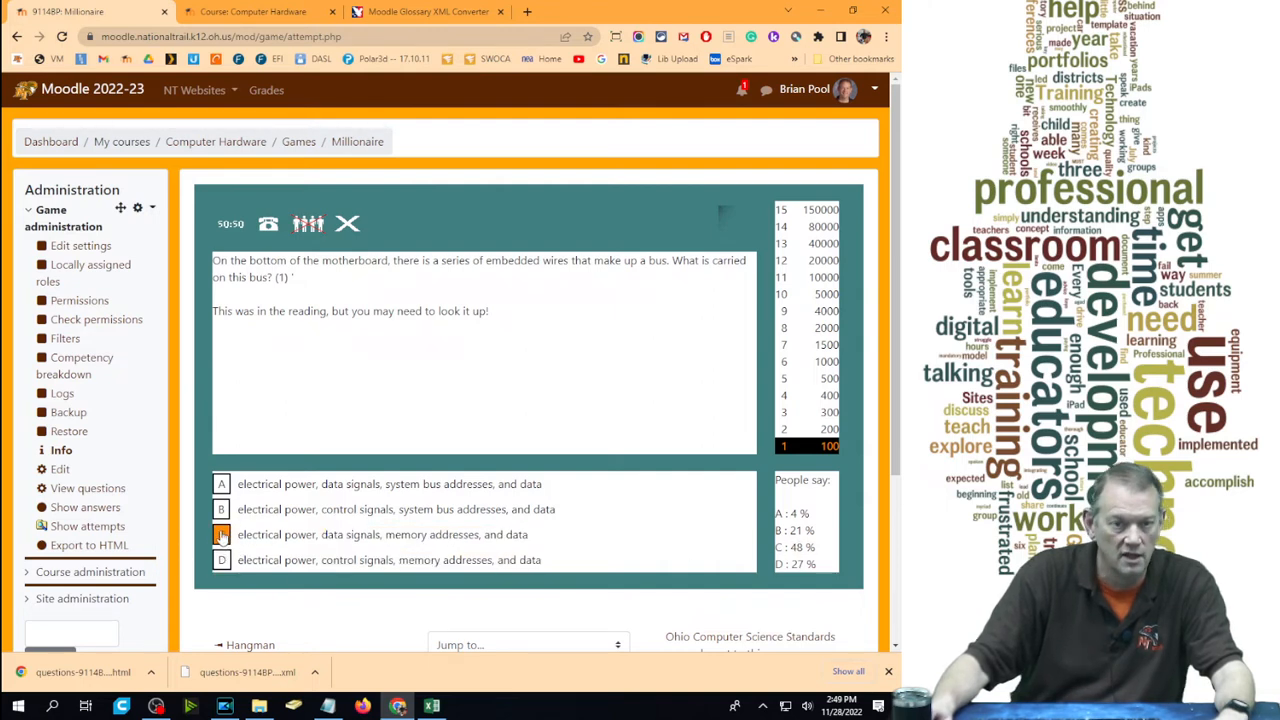
{"action": "left_click", "coordinate": [220, 534]}
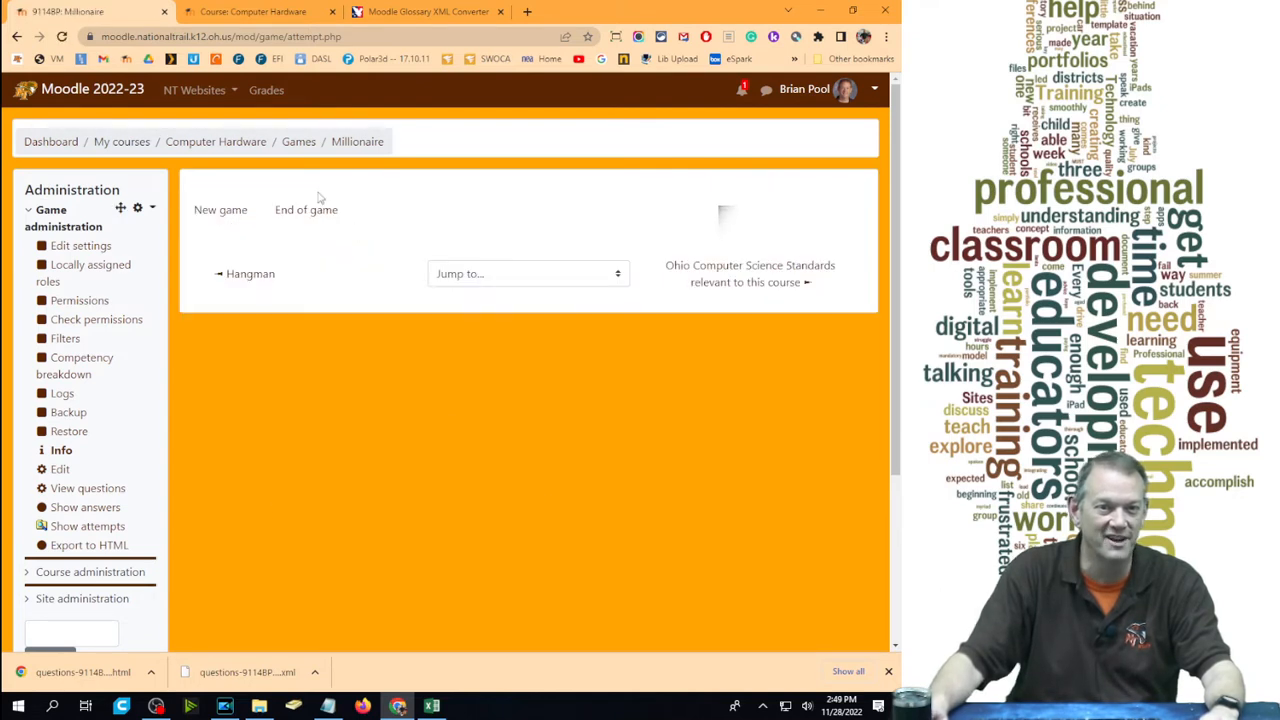
Start a new game and follow the 'this motherboard' link in the fastest-RAM question
{"action": "left_click", "coordinate": [220, 210]}
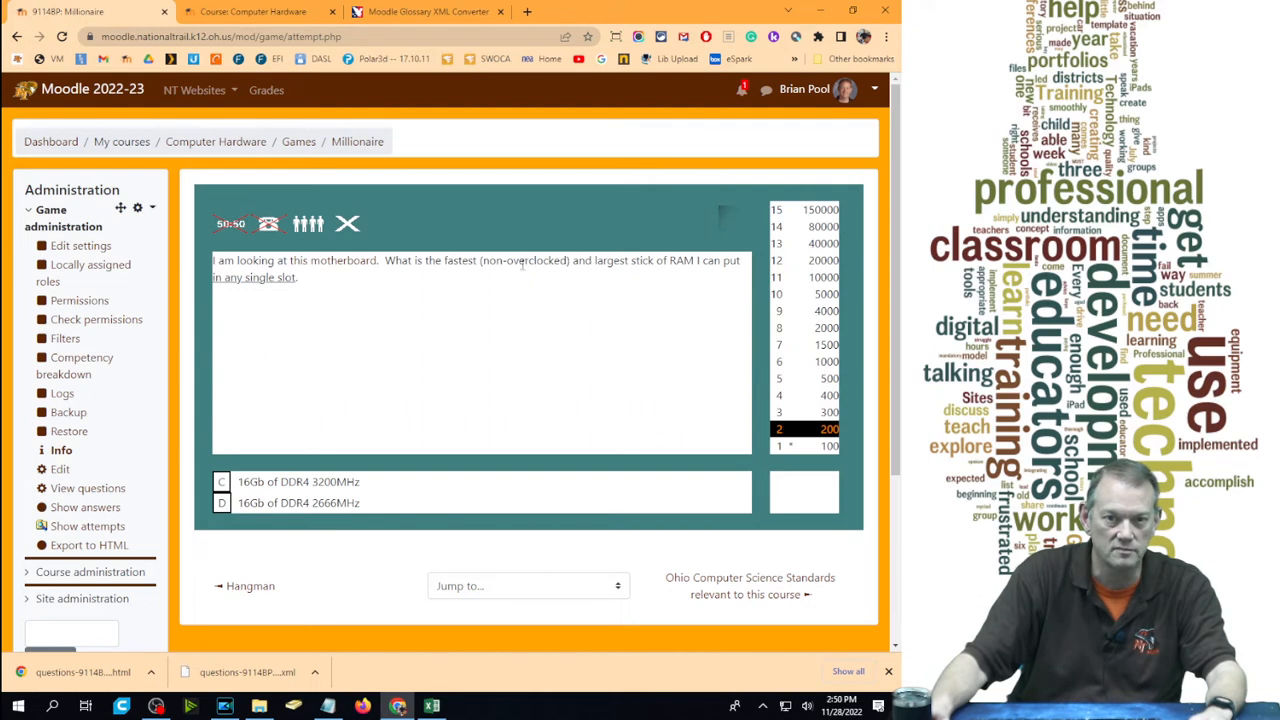
{"action": "left_click", "coordinate": [332, 260]}
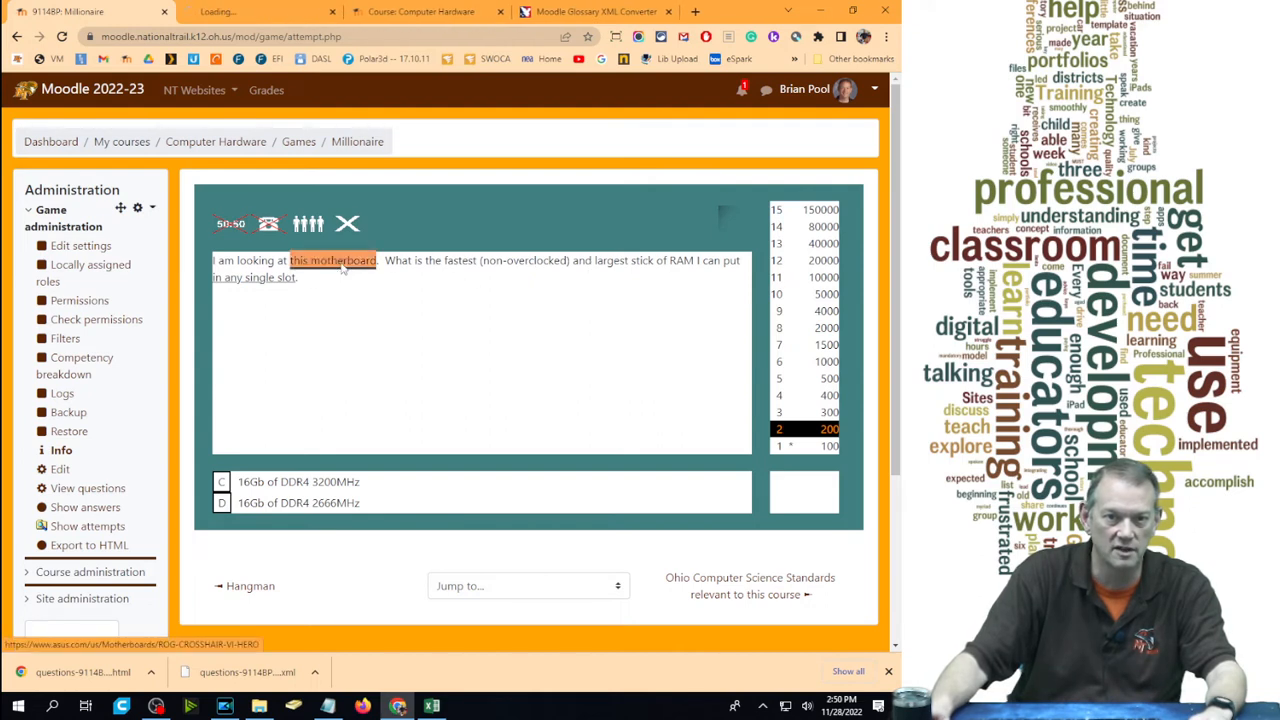
Check the ROG Crosshair VI Hero Tech Specs memory section, then return to the game tab
{"action": "left_click", "coordinate": [332, 260]}
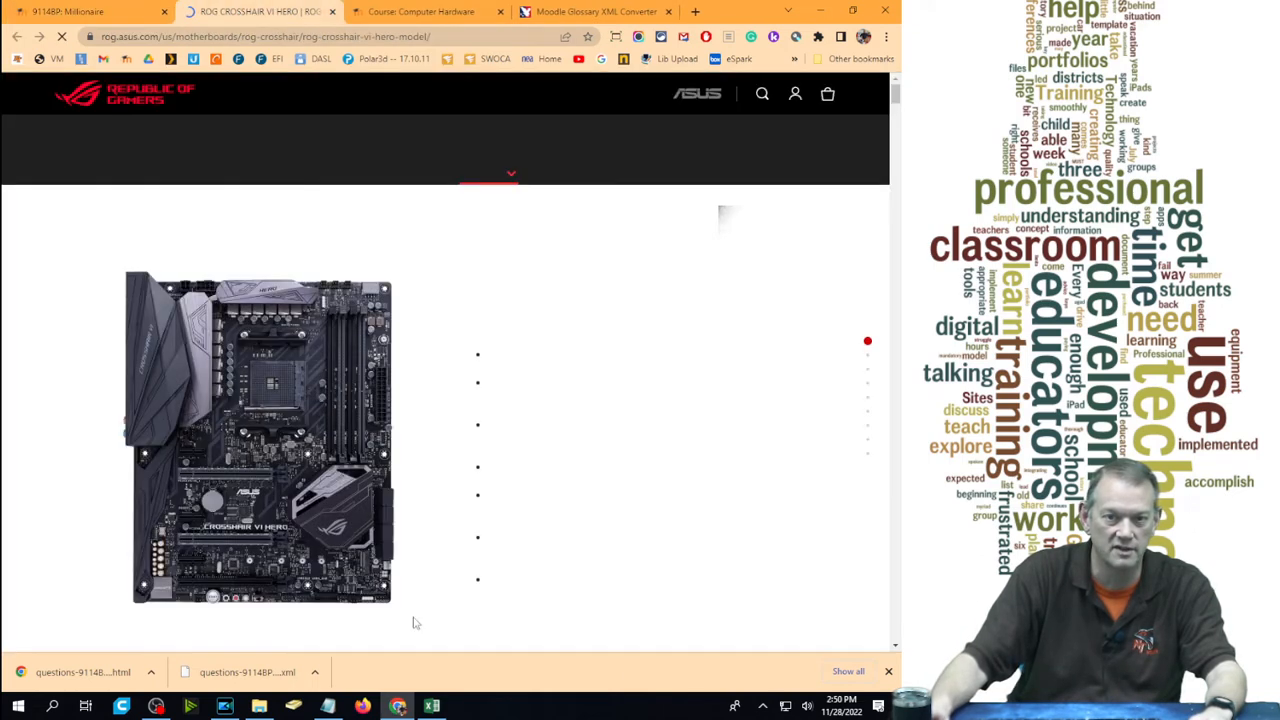
{"action": "scroll", "scroll_direction": "down", "scroll_amount": 3}
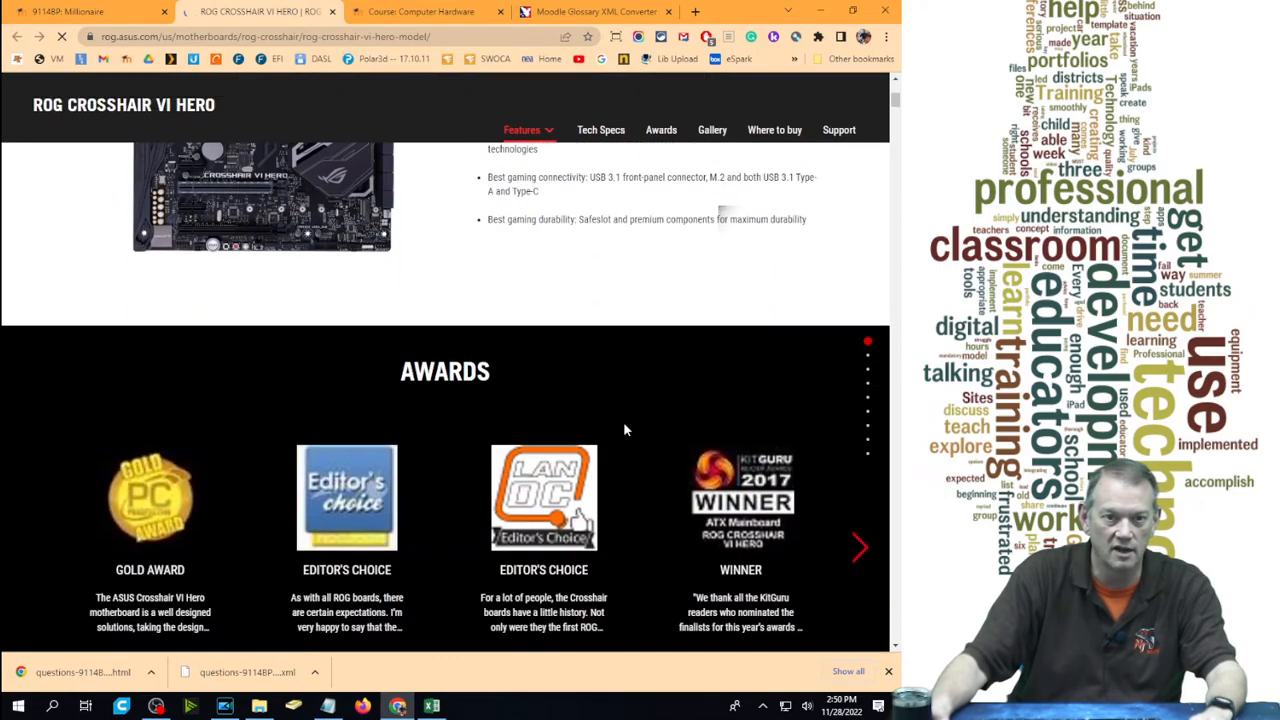
{"action": "scroll", "scroll_direction": "up", "scroll_amount": 3}
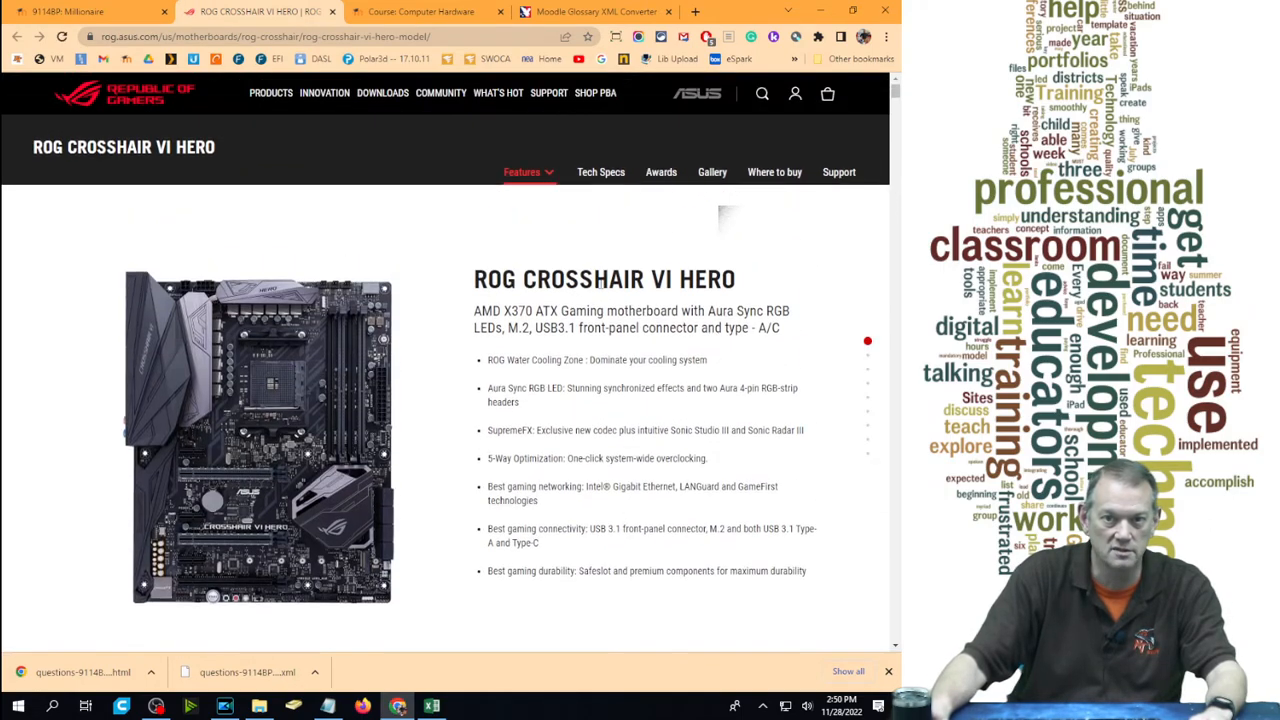
{"action": "left_click", "coordinate": [600, 172]}
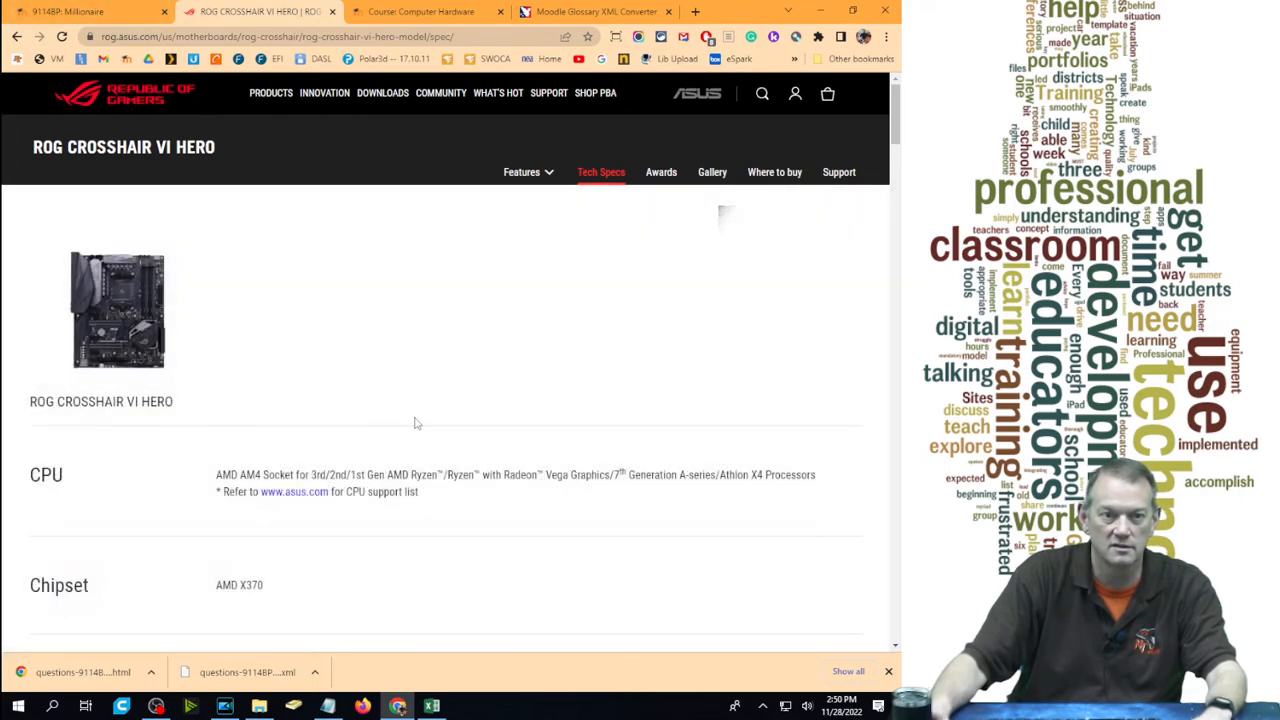
{"action": "scroll", "scroll_direction": "down", "scroll_amount": 3}
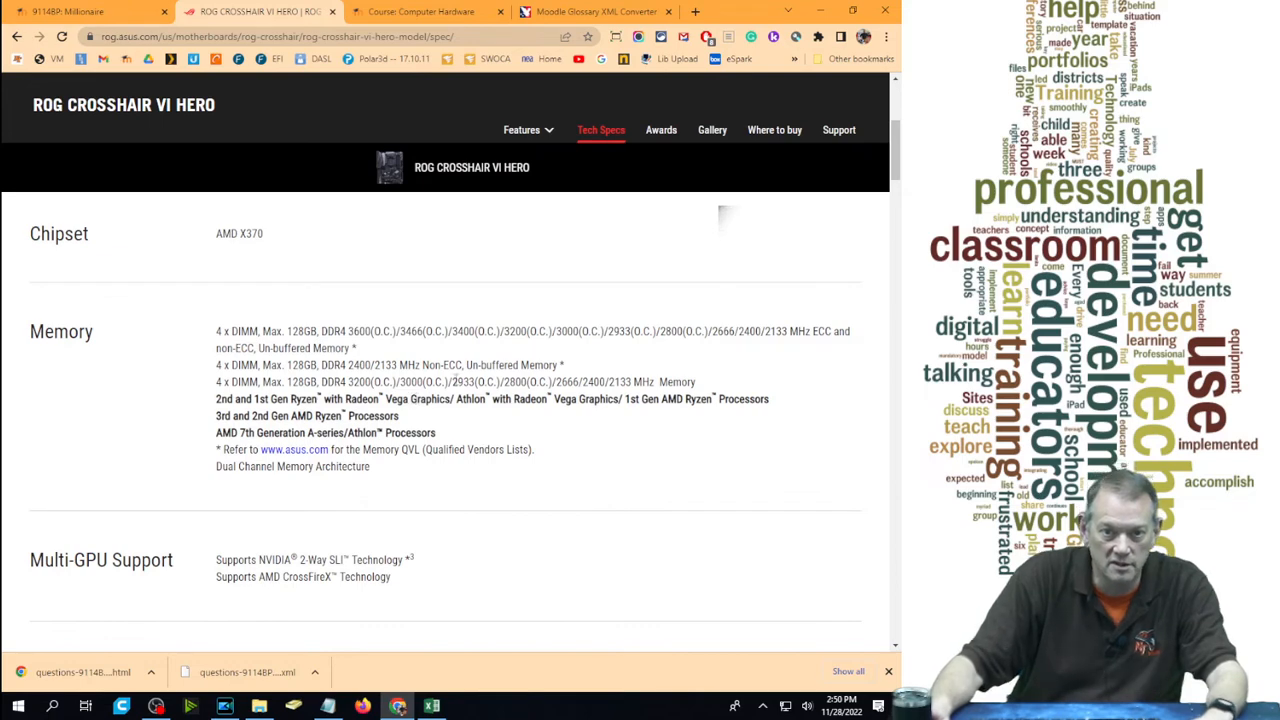
{"action": "left_click", "coordinate": [90, 12]}
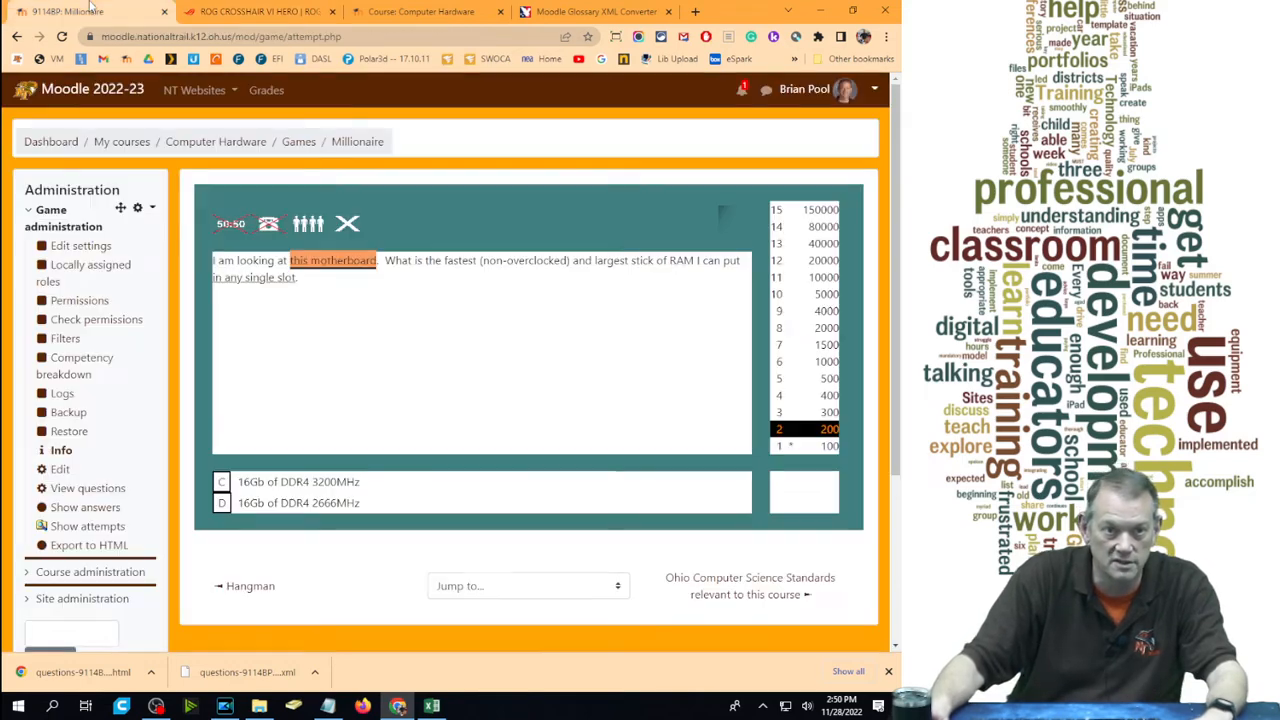
Answer the fastest-RAM question with 16Gb DDR4 2666MHz, then the Gigabyte question with DDR4 3200 after an audience poll
{"action": "left_click", "coordinate": [296, 504]}
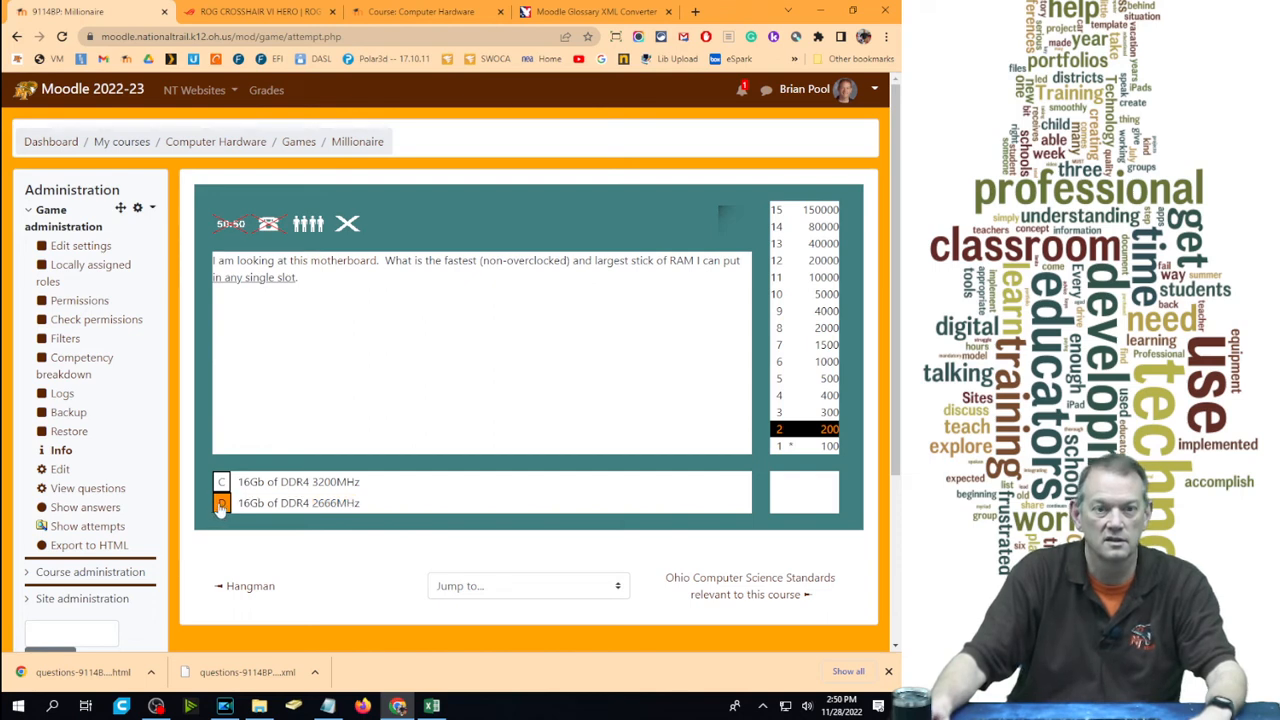
{"action": "left_click", "coordinate": [220, 504]}
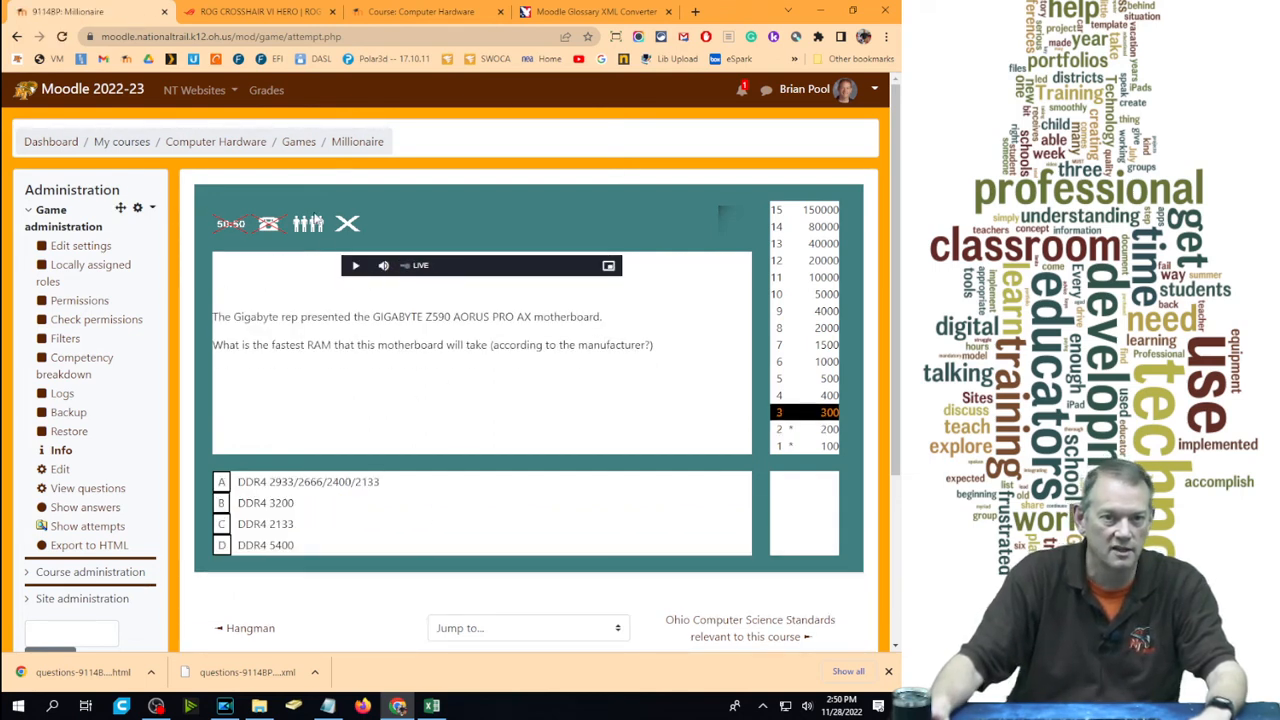
{"action": "left_click", "coordinate": [308, 224]}
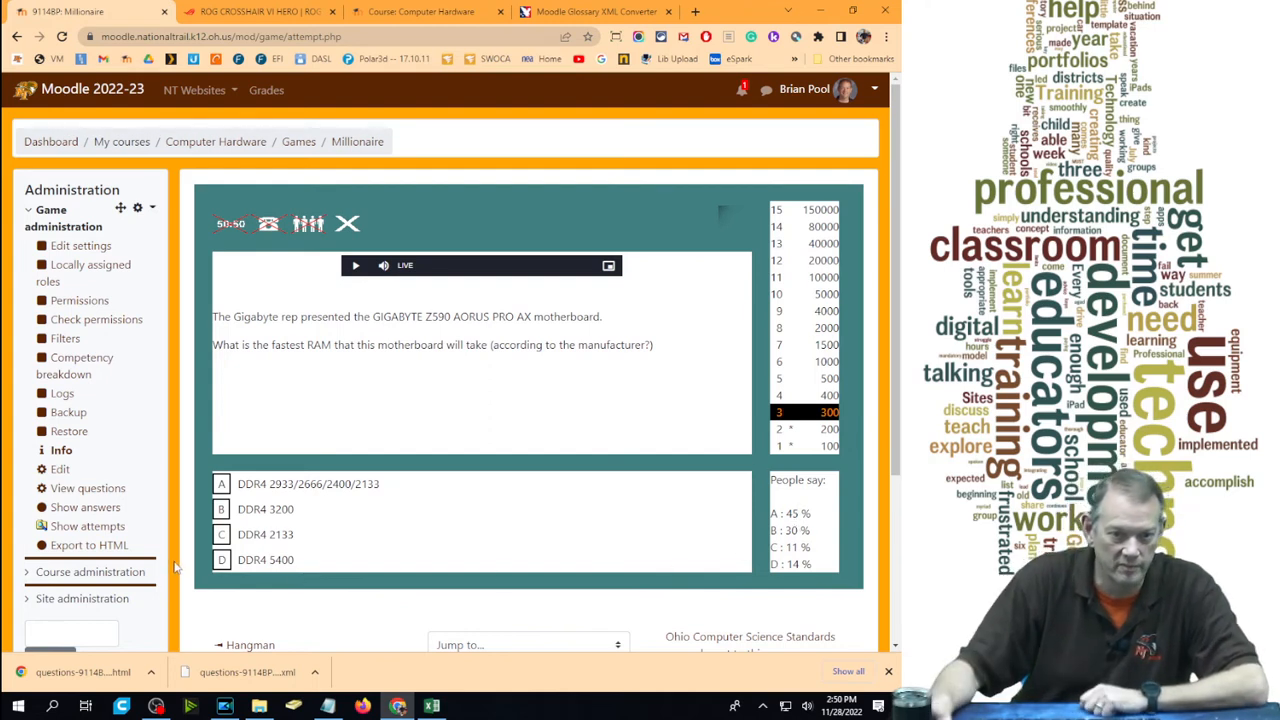
{"action": "left_click", "coordinate": [220, 510]}
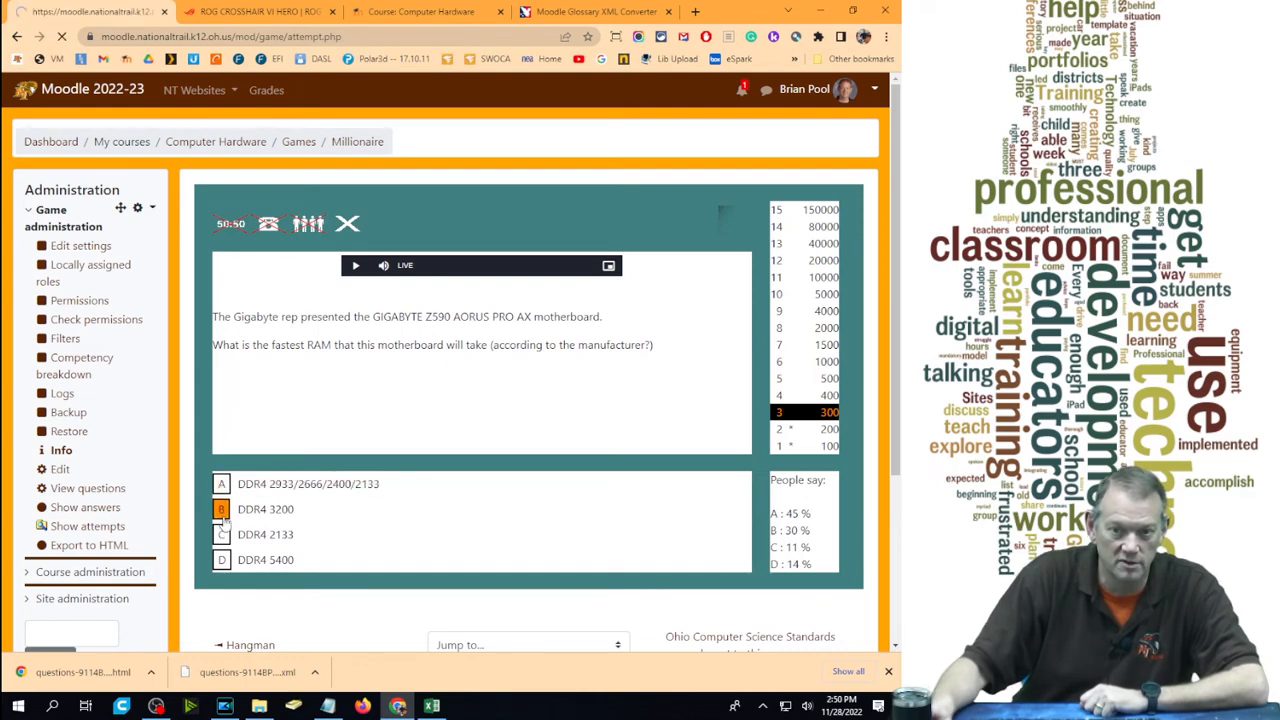
{"action": "left_click", "coordinate": [222, 510]}
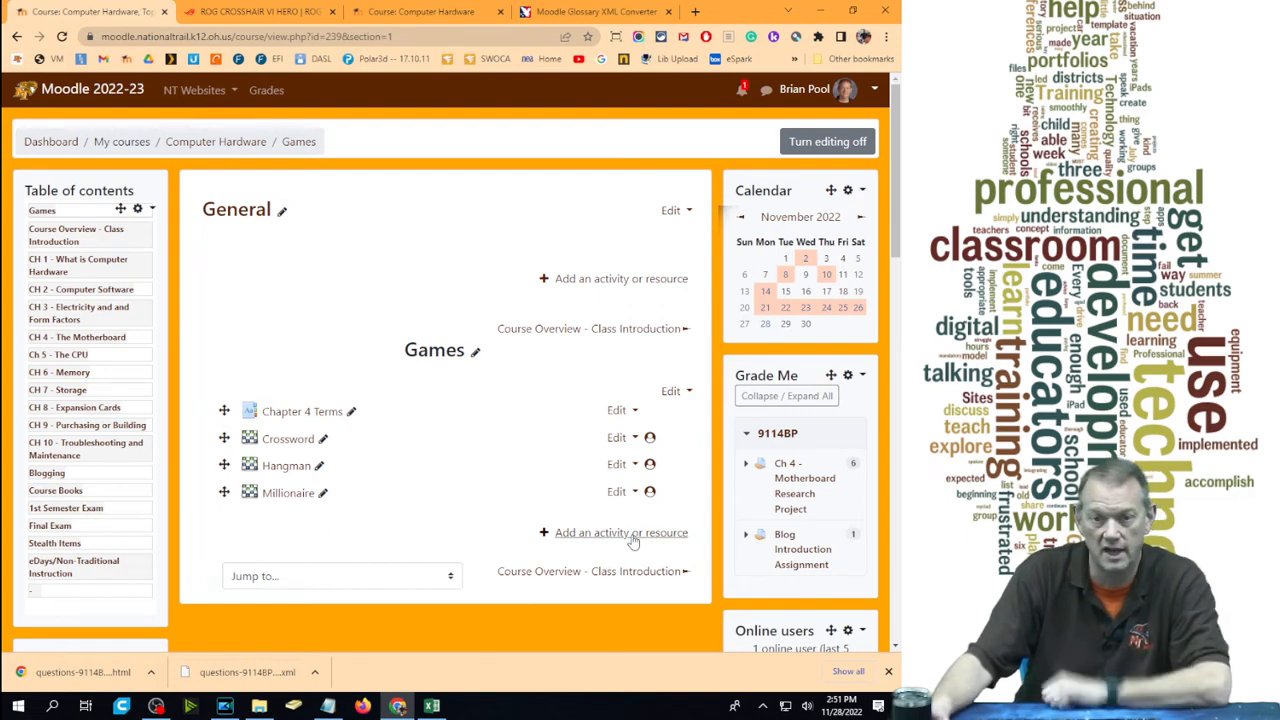
Add a Snakes and Ladders game on the Chapter 4 Terms glossary to the Games section
{"action": "left_click", "coordinate": [622, 532]}
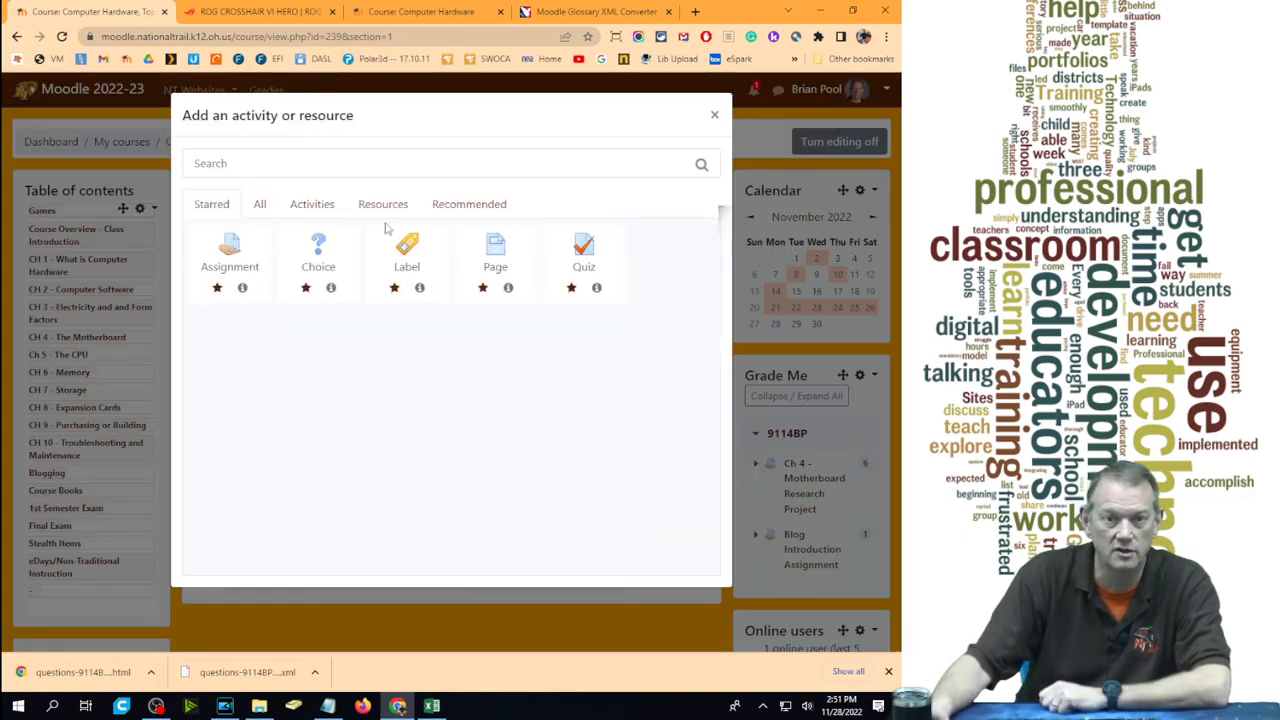
{"action": "left_click", "coordinate": [306, 204]}
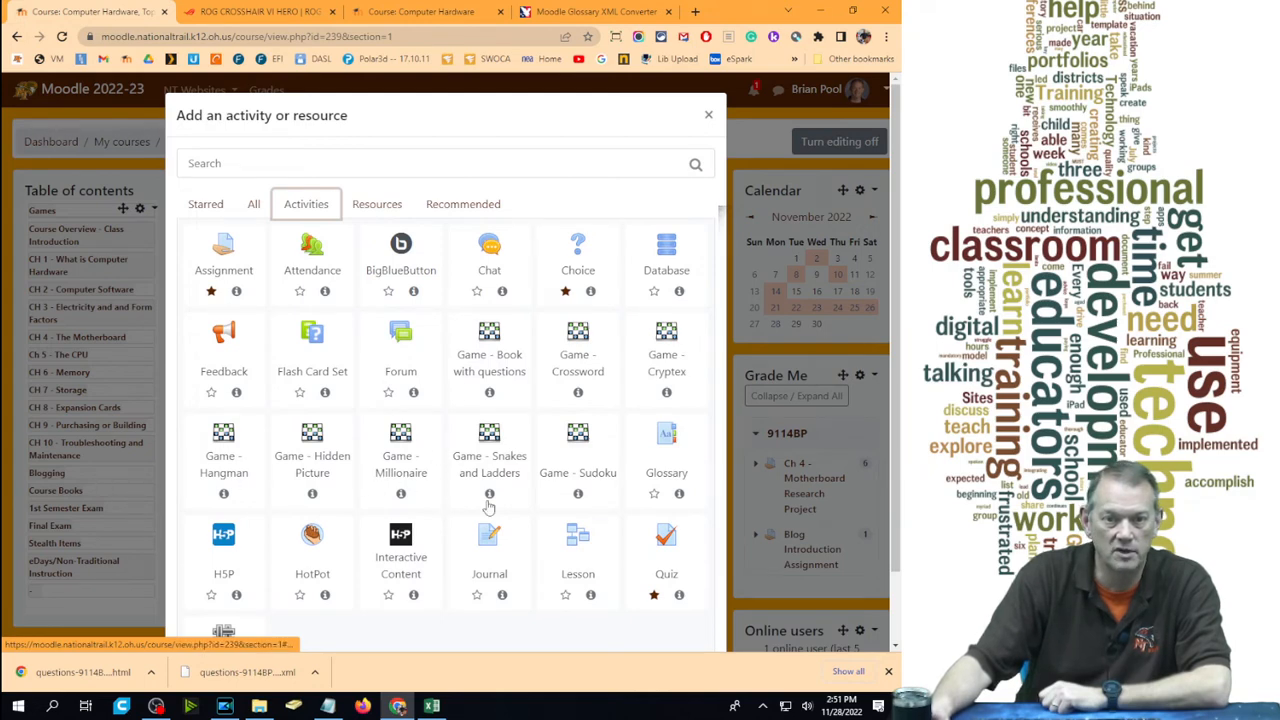
{"action": "left_click", "coordinate": [488, 424]}
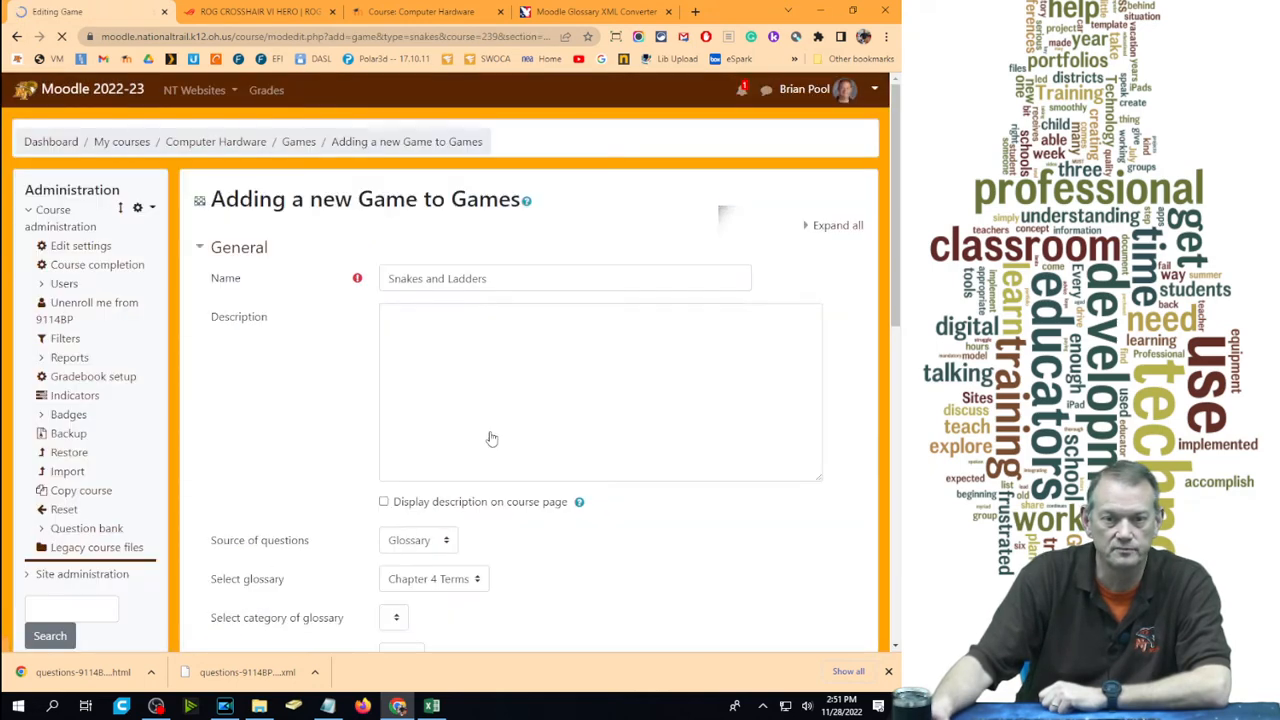
{"action": "scroll", "scroll_direction": "down", "scroll_amount": 3}
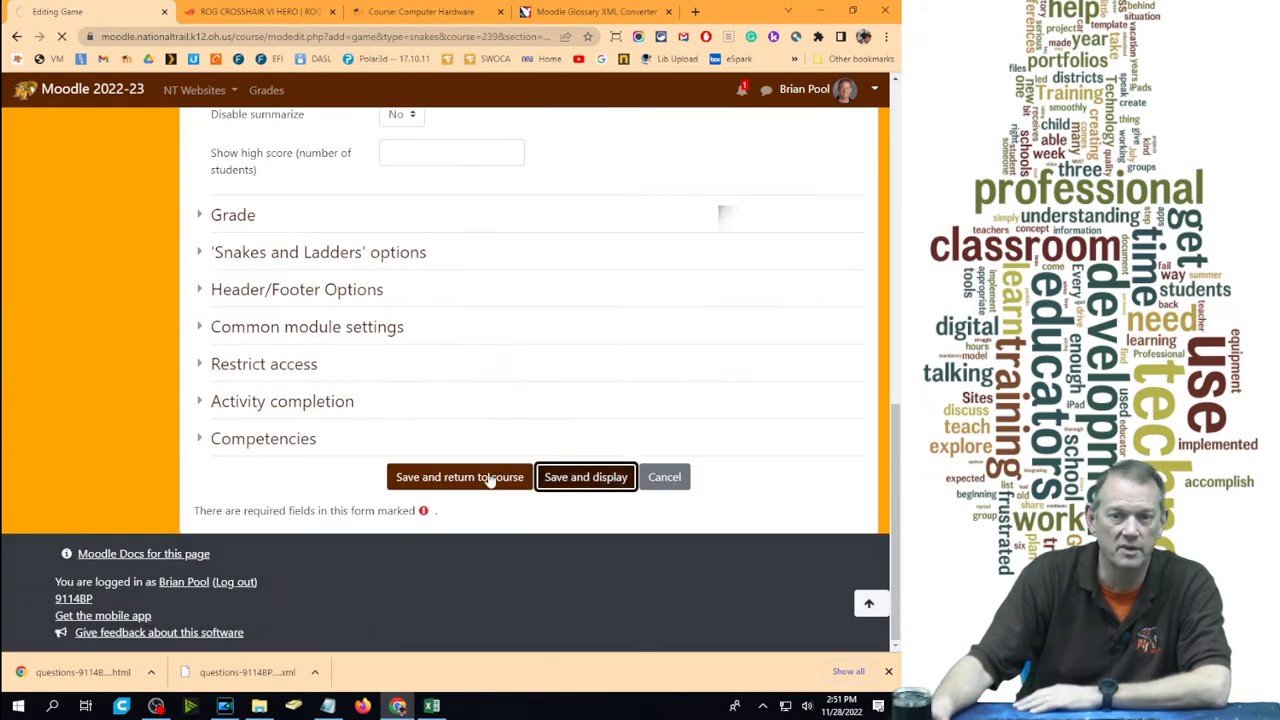
Start a Snakes and Ladders attempt and answer the Intel CPU socket clue with LGA
{"action": "left_click", "coordinate": [586, 476]}
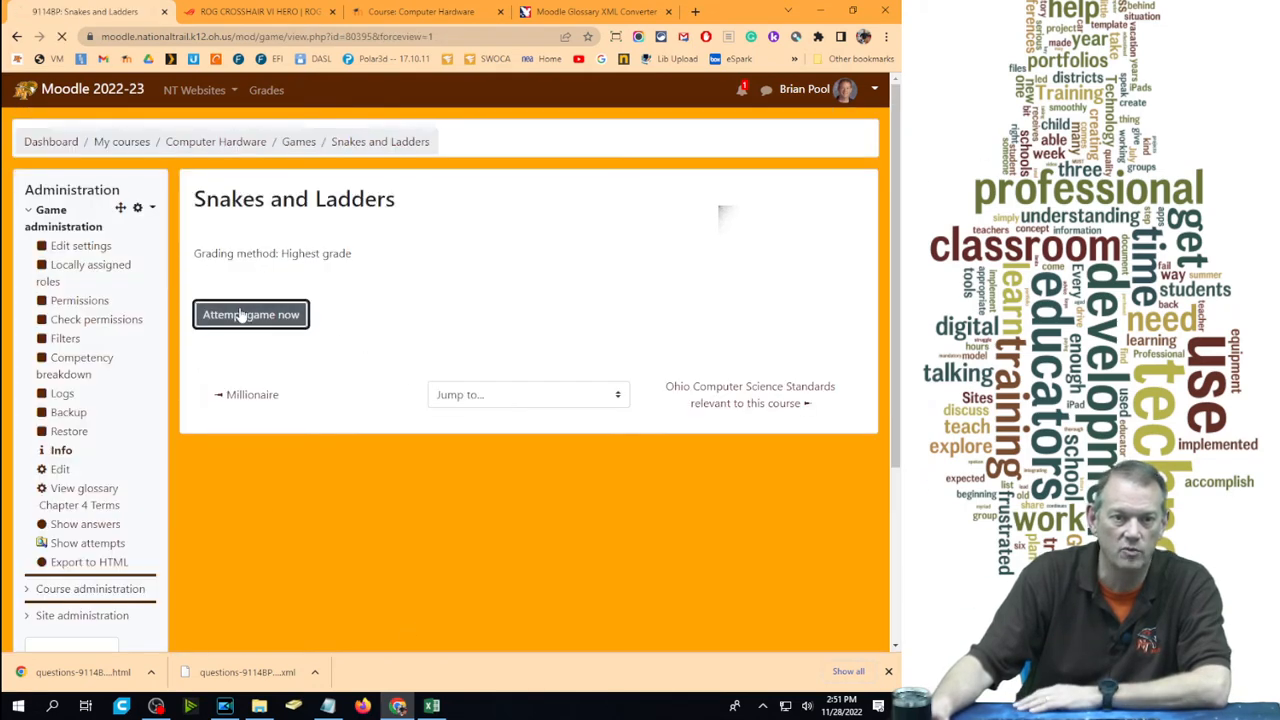
{"action": "left_click", "coordinate": [250, 314]}
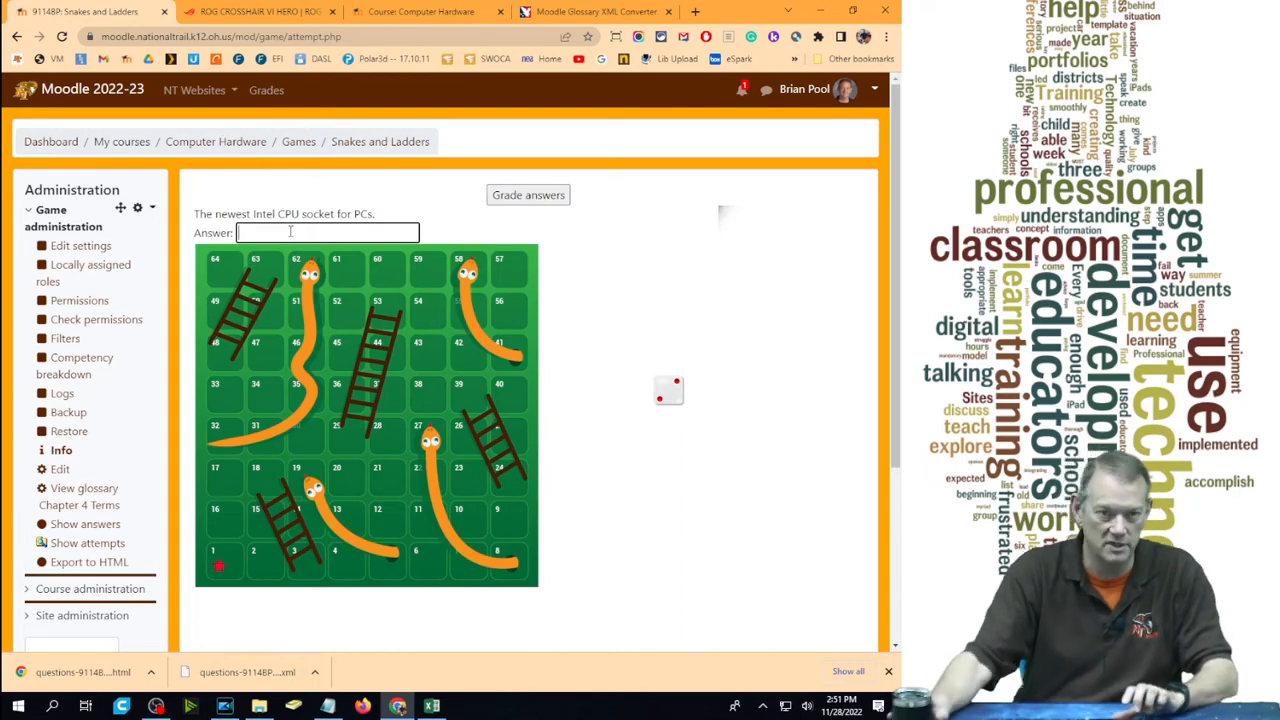
{"action": "type", "text": "LGA"}
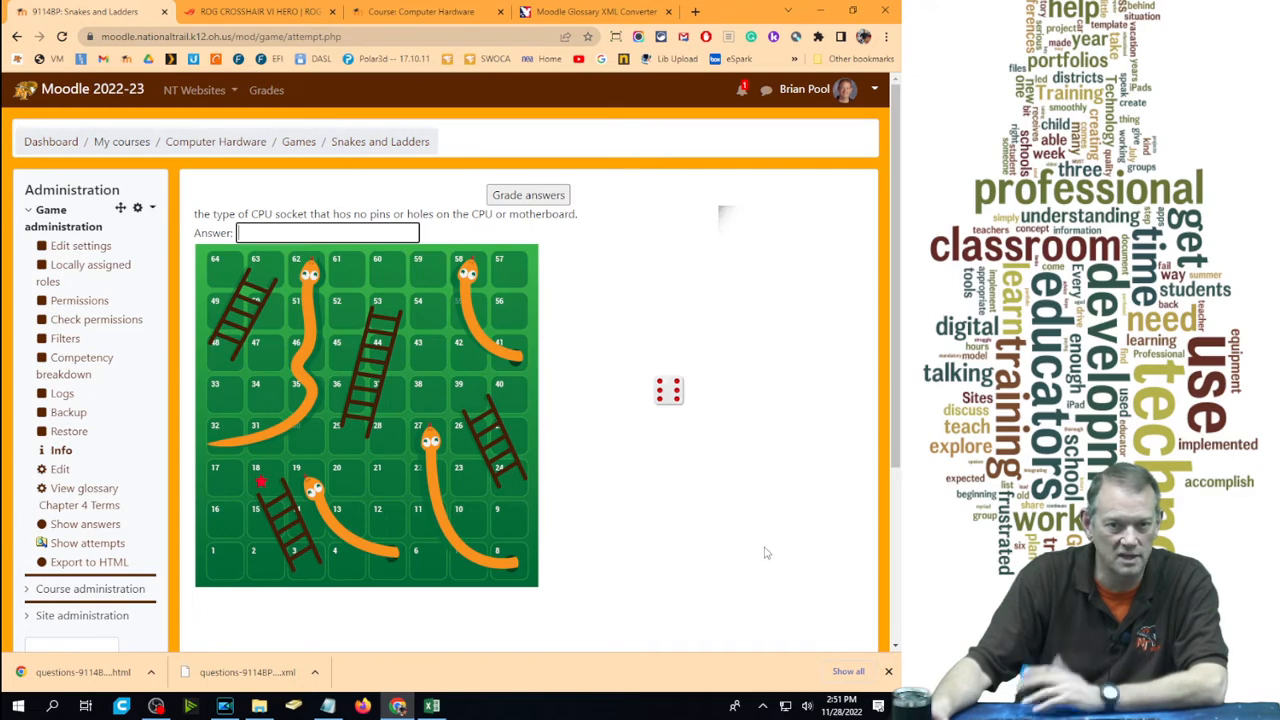
{"action": "mouse_move", "coordinate": [216, 140]}
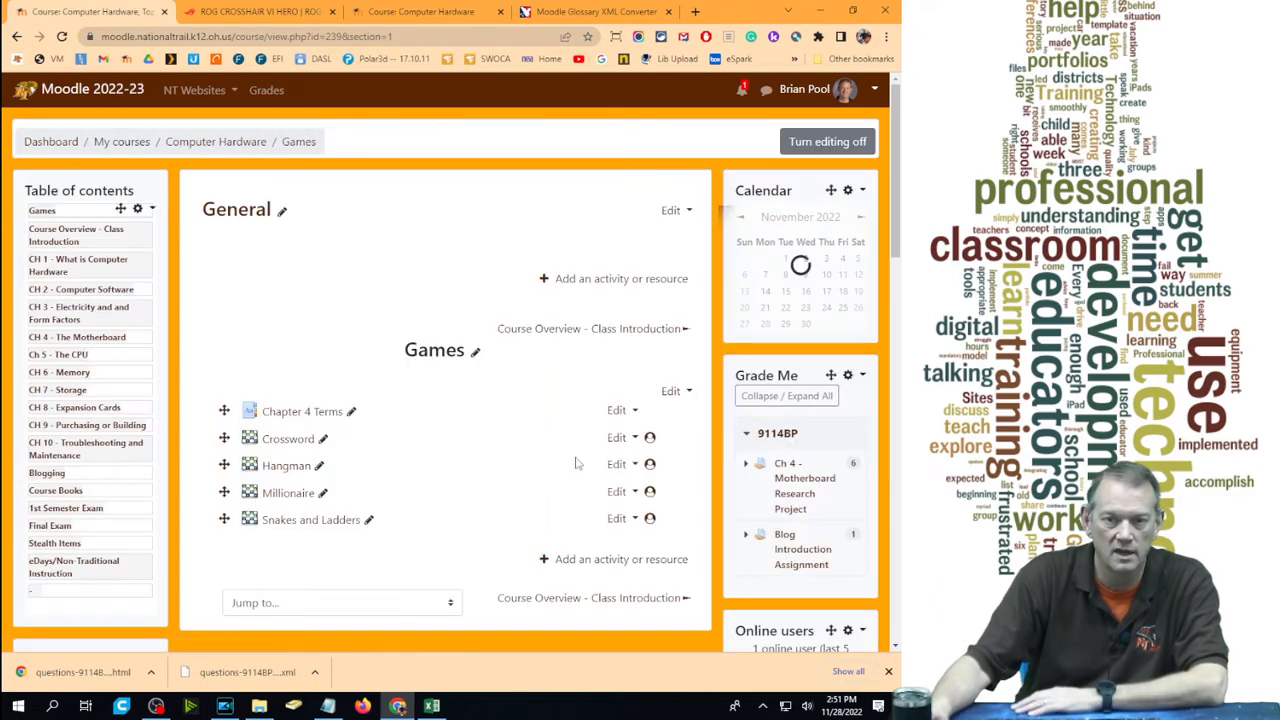
Add a Sudoku game on the Chapter 4 Terms glossary and save and display it
{"action": "left_click", "coordinate": [620, 560]}
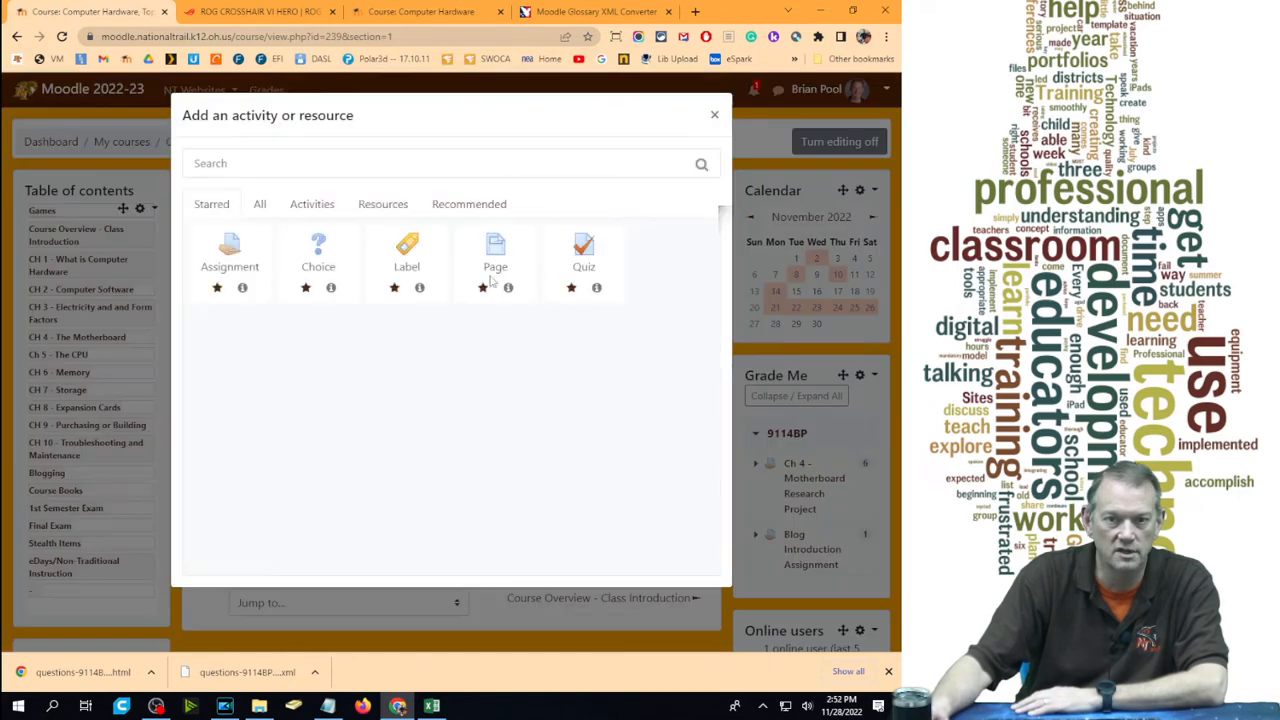
{"action": "left_click", "coordinate": [304, 204]}
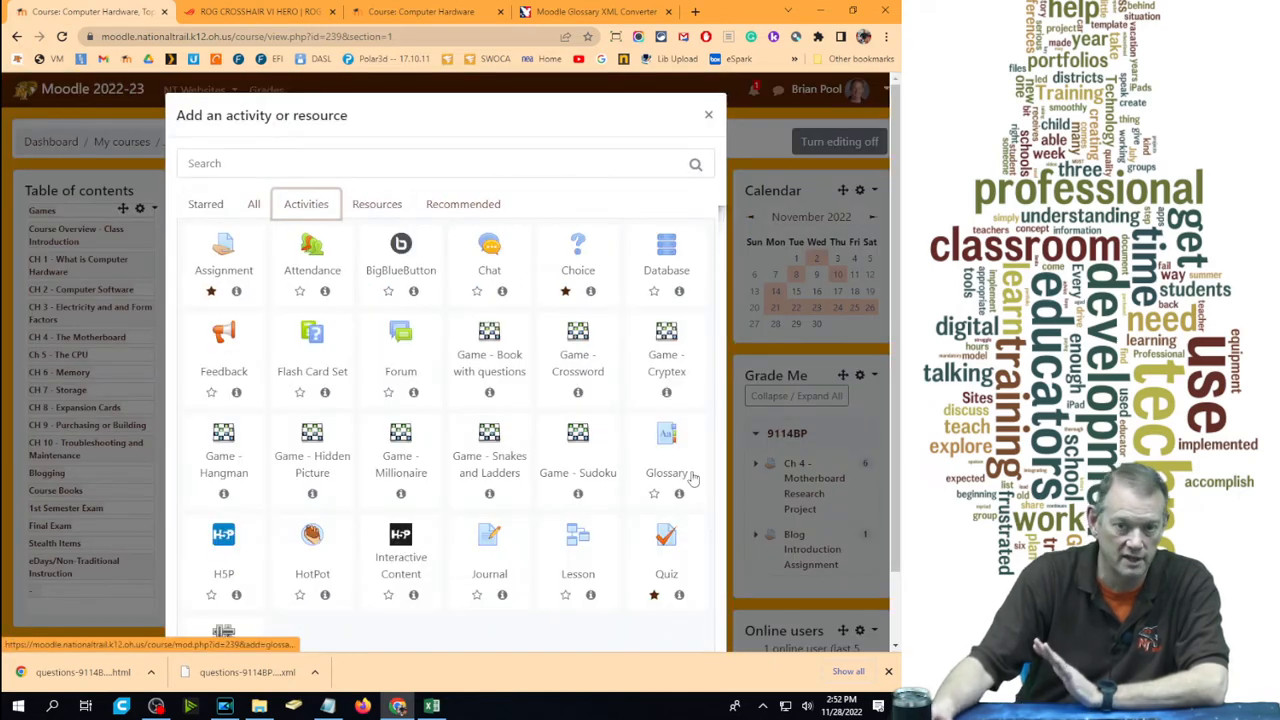
{"action": "left_click", "coordinate": [578, 436]}
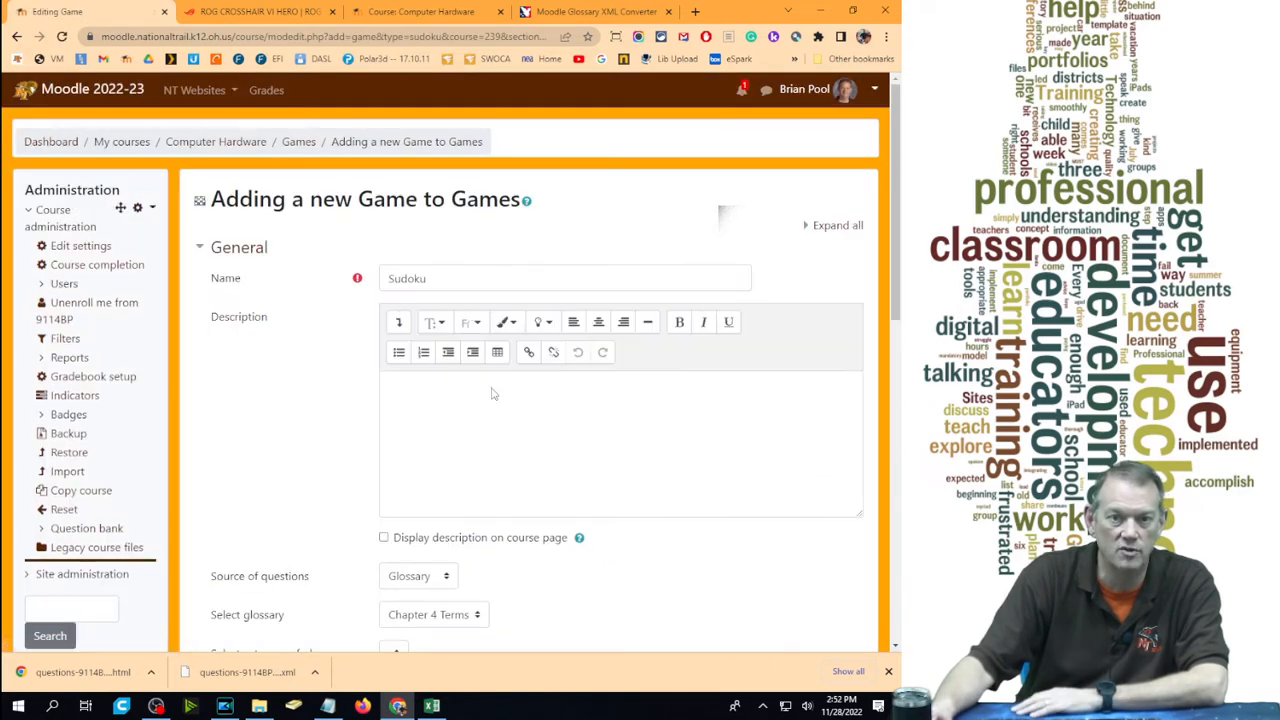
{"action": "scroll", "scroll_direction": "down", "scroll_amount": 3}
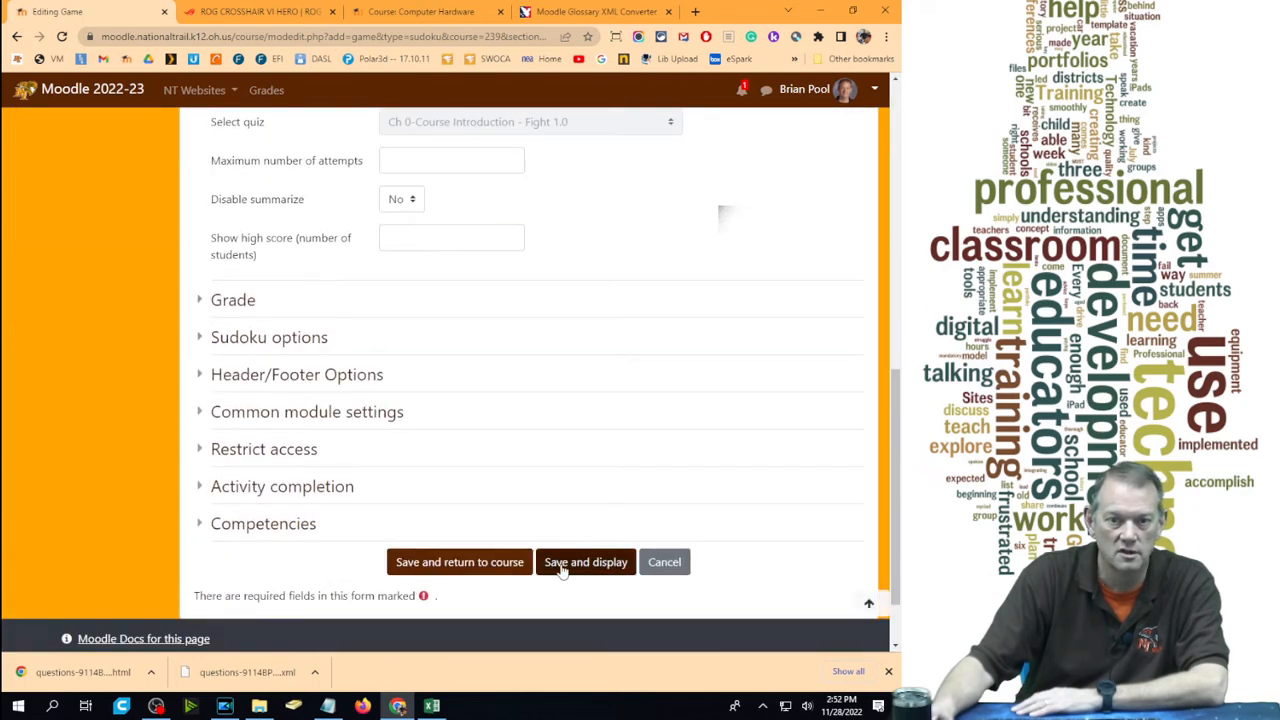
{"action": "left_click", "coordinate": [584, 560]}
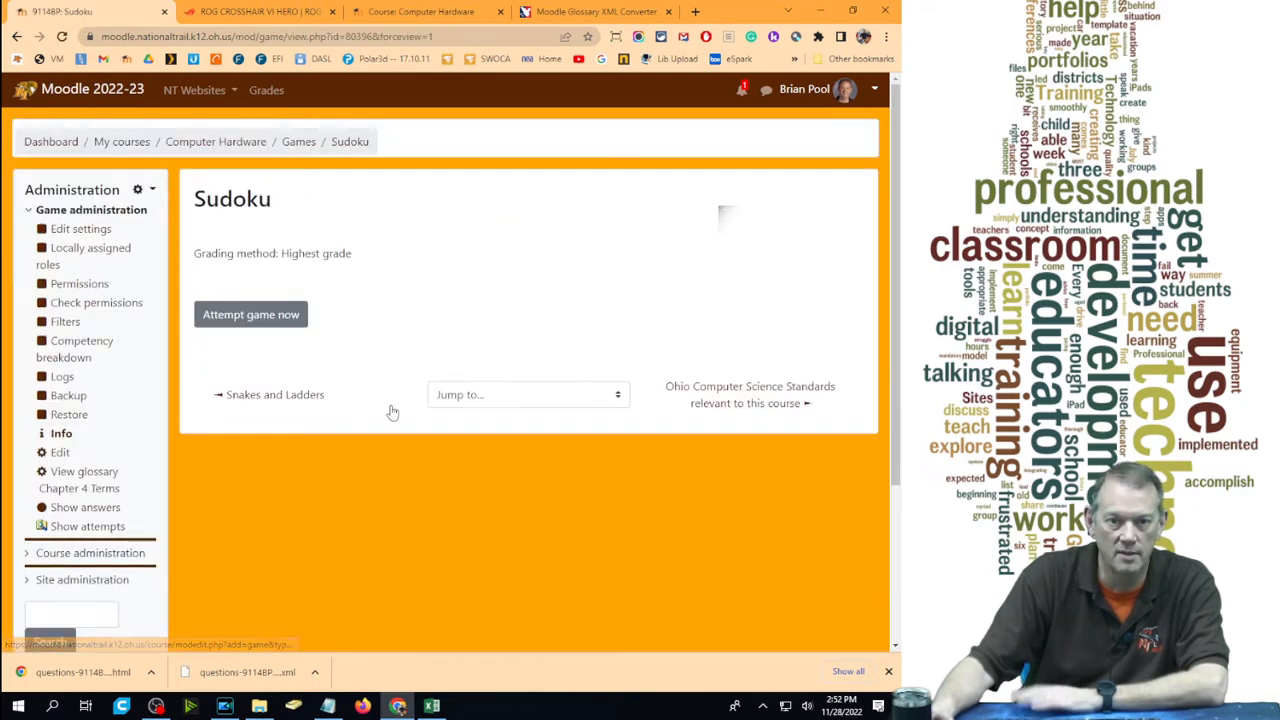
Start the Sudoku attempt and answer the central processing unit clue with CPU
{"action": "left_click", "coordinate": [250, 314]}
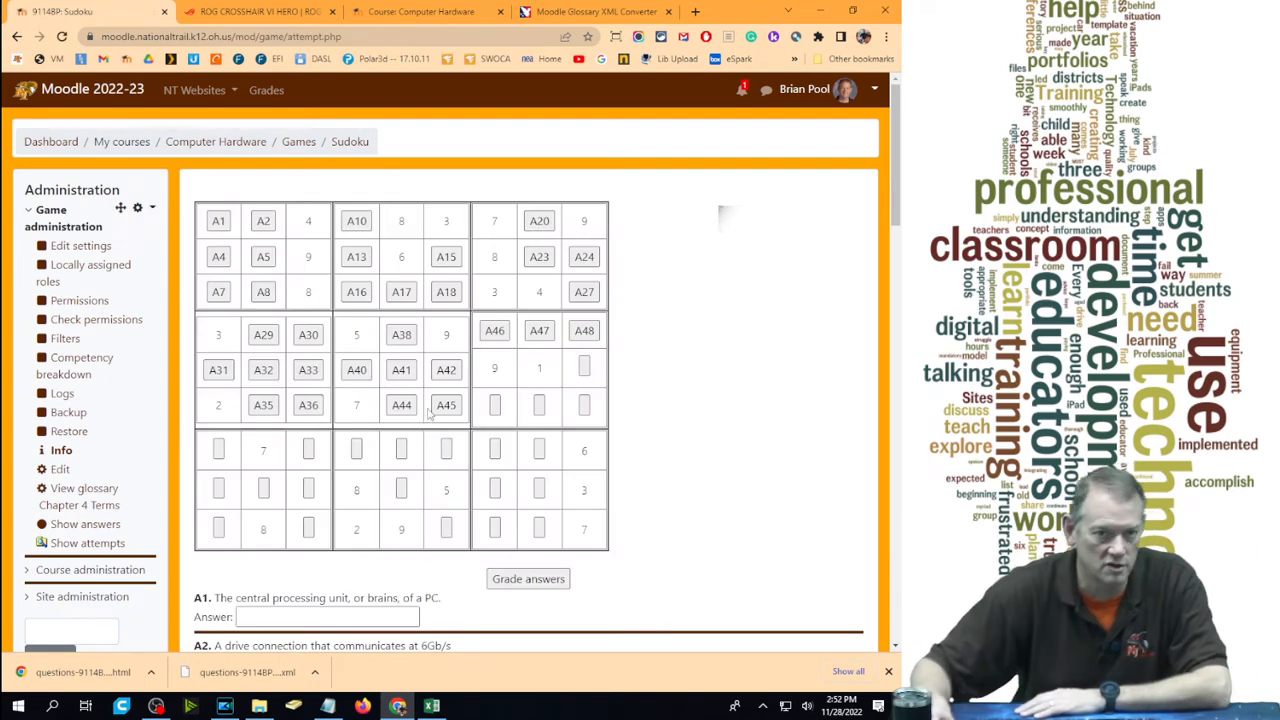
{"action": "scroll", "scroll_direction": "down", "scroll_amount": 3}
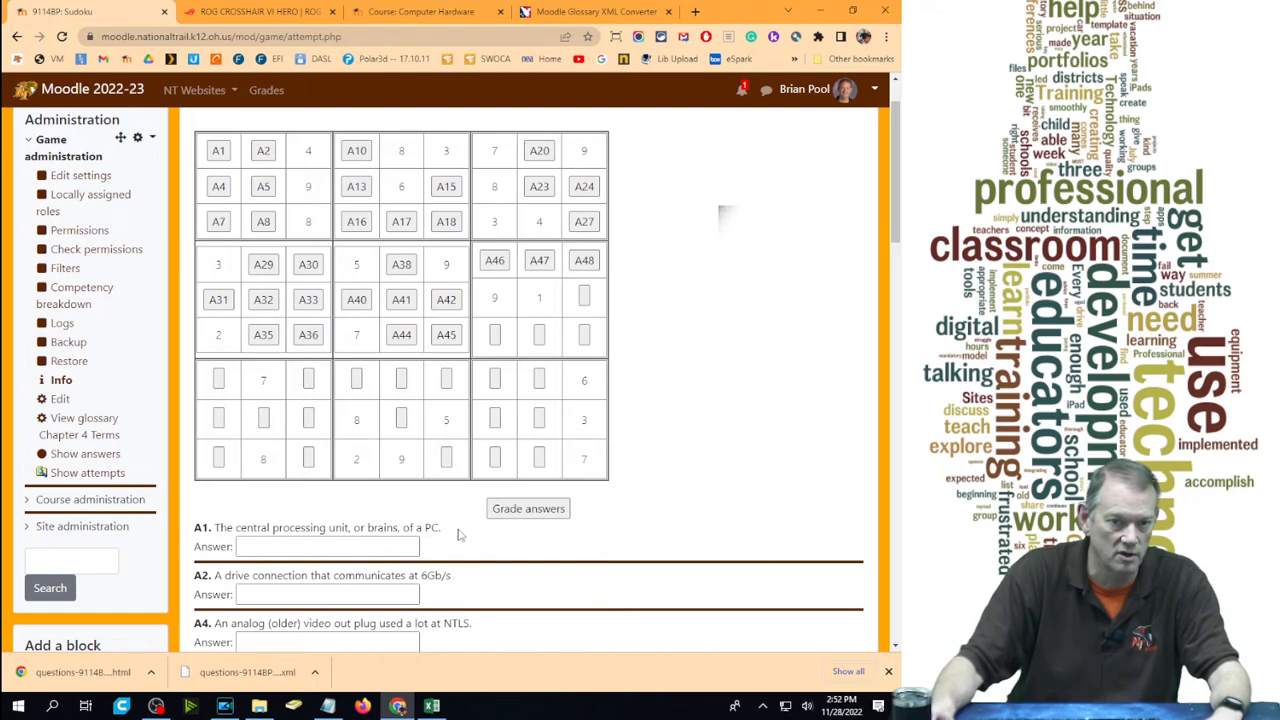
{"action": "type", "text": "C"}
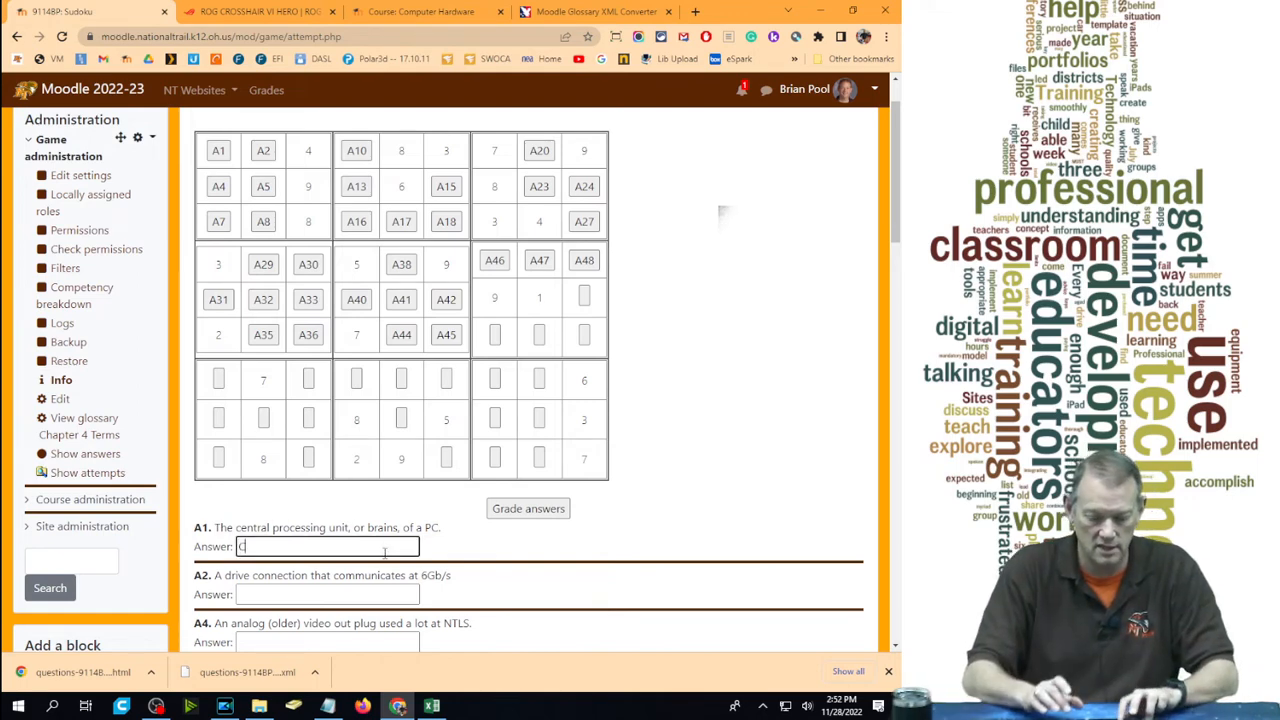
{"action": "type", "text": "PU"}
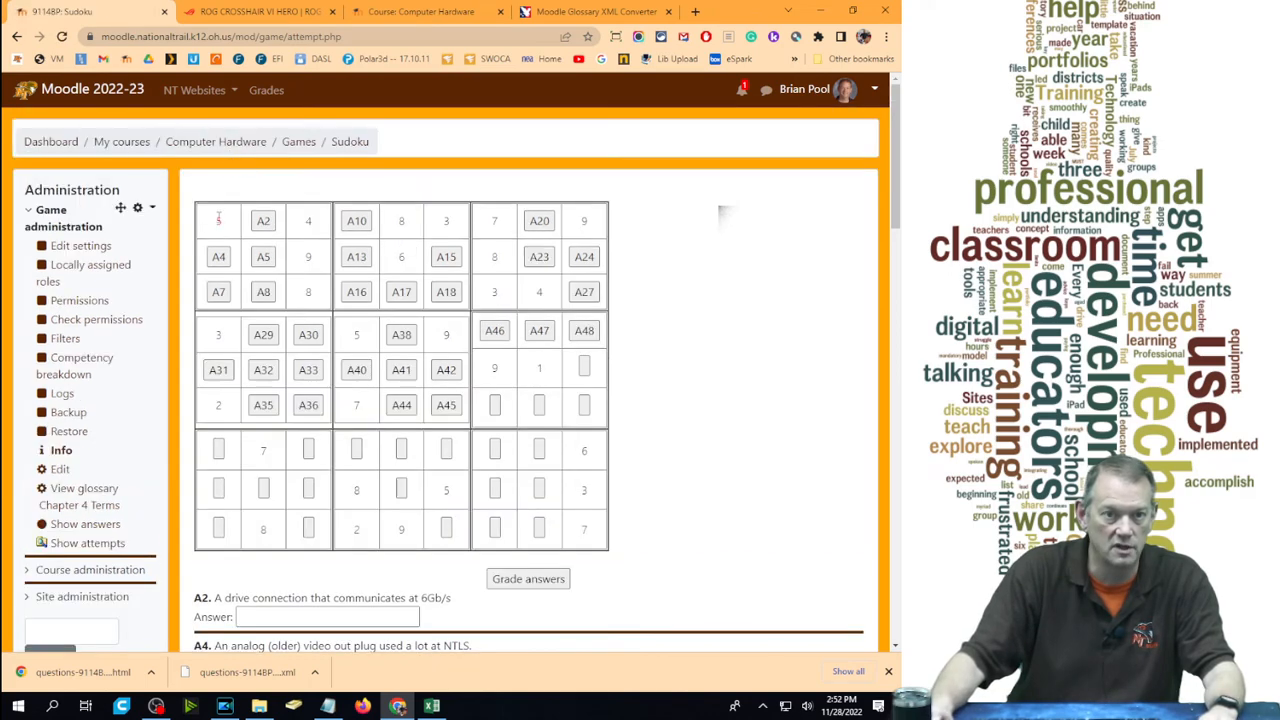
{"action": "scroll", "scroll_direction": "down", "scroll_amount": 3}
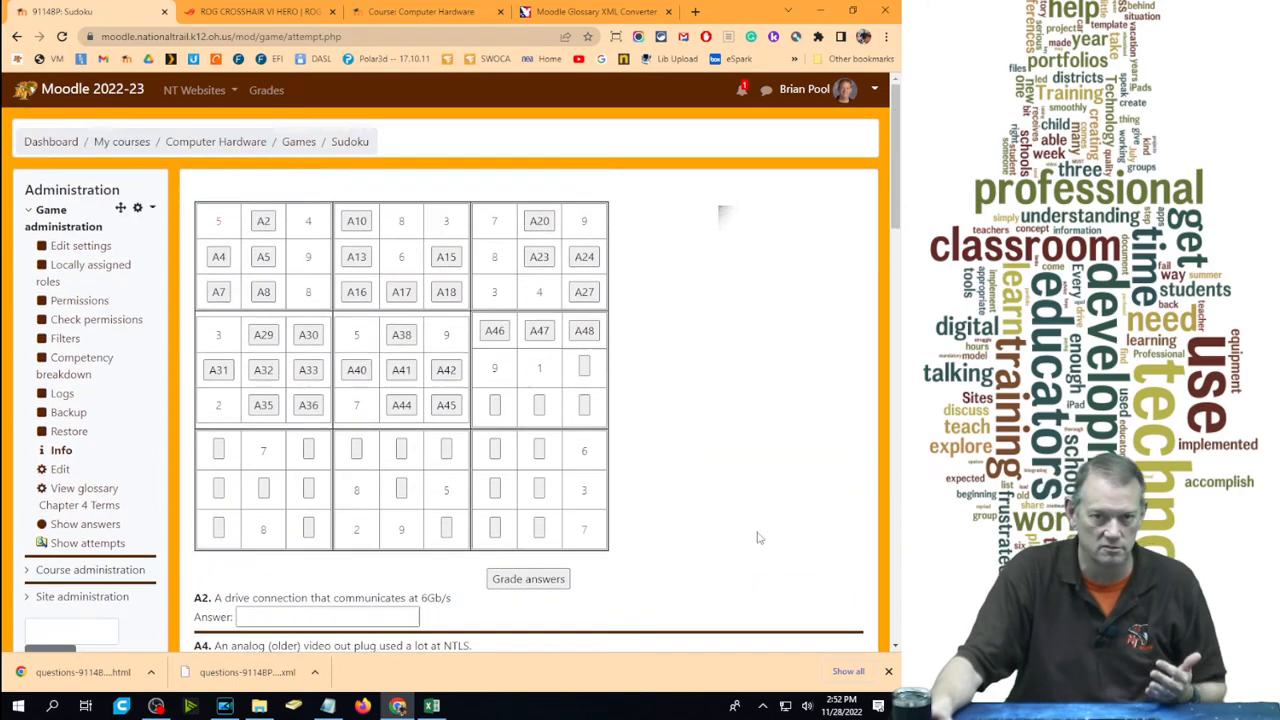
{"action": "mouse_move", "coordinate": [298, 140]}
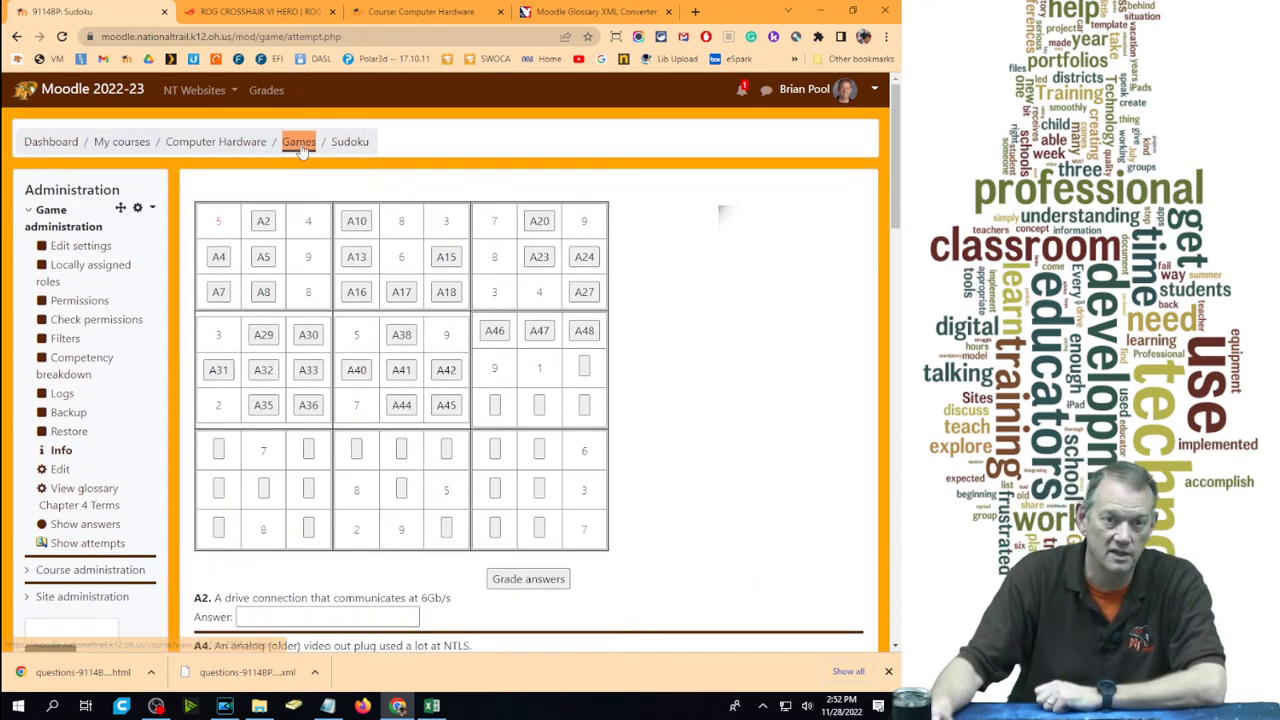
Add a Cryptex game on the Chapter 4 Terms glossary to the Games section
{"action": "left_click", "coordinate": [300, 140]}
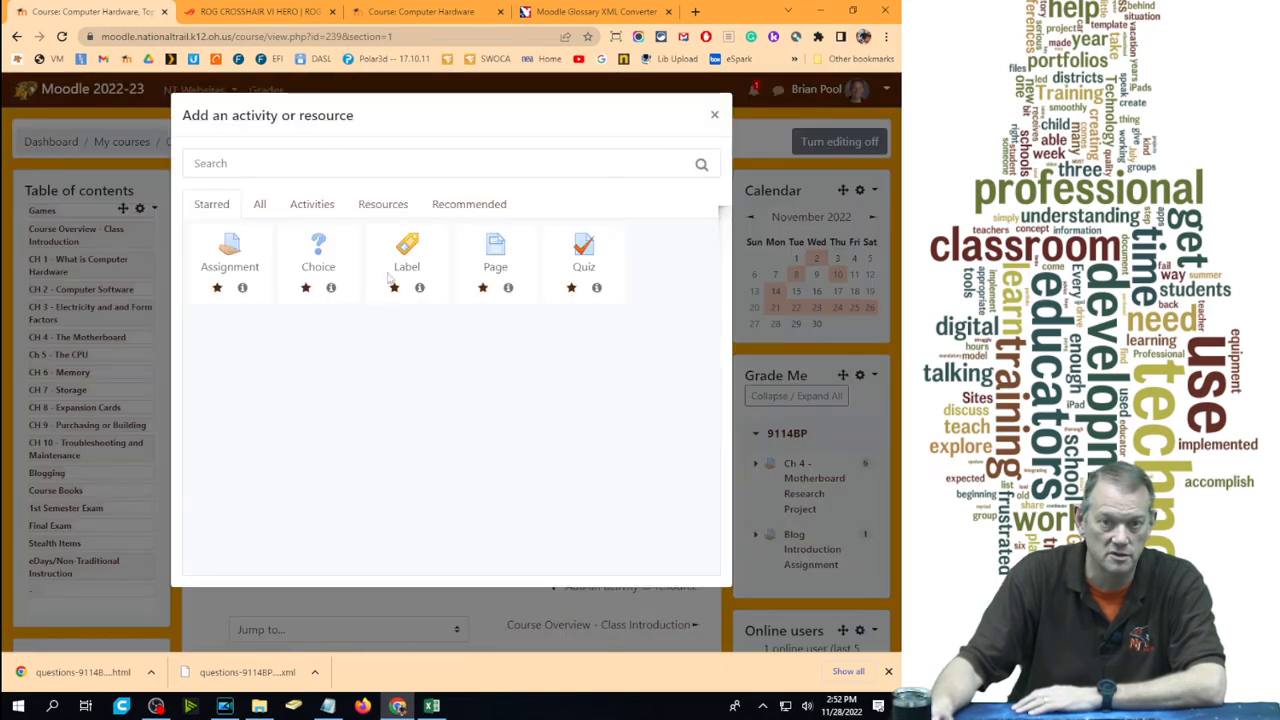
{"action": "left_click", "coordinate": [304, 204]}
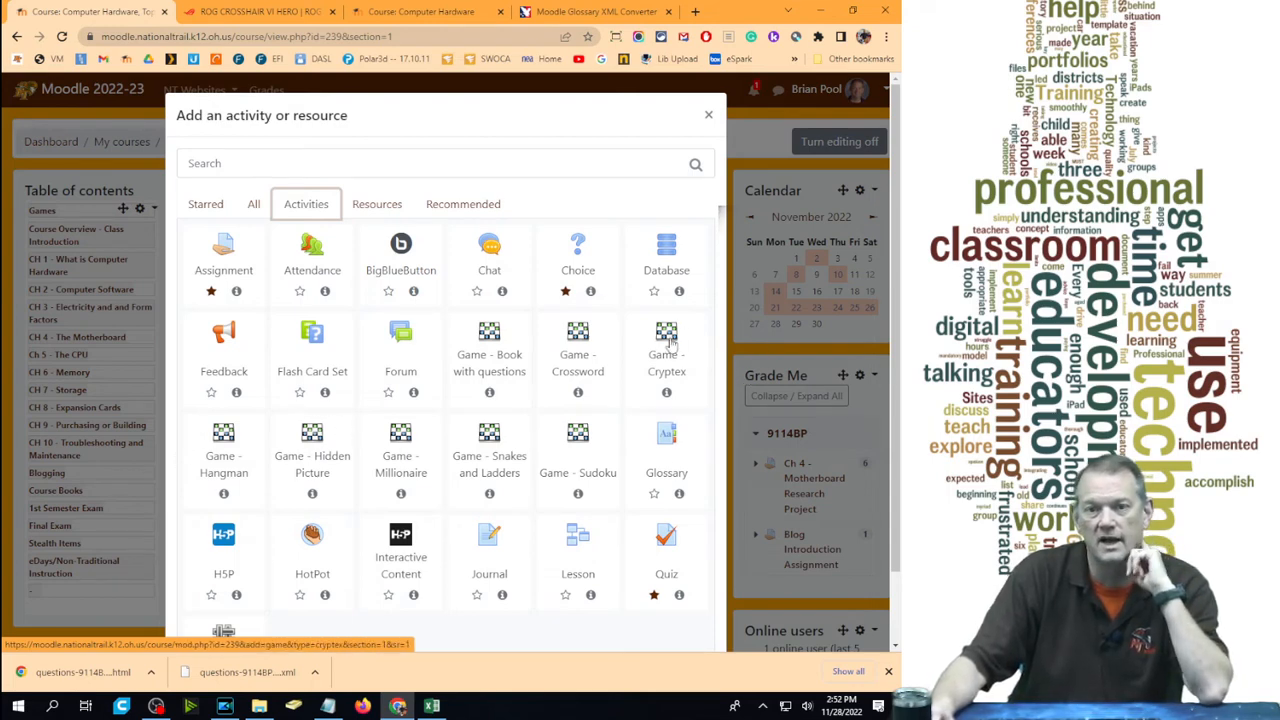
{"action": "left_click", "coordinate": [666, 336]}
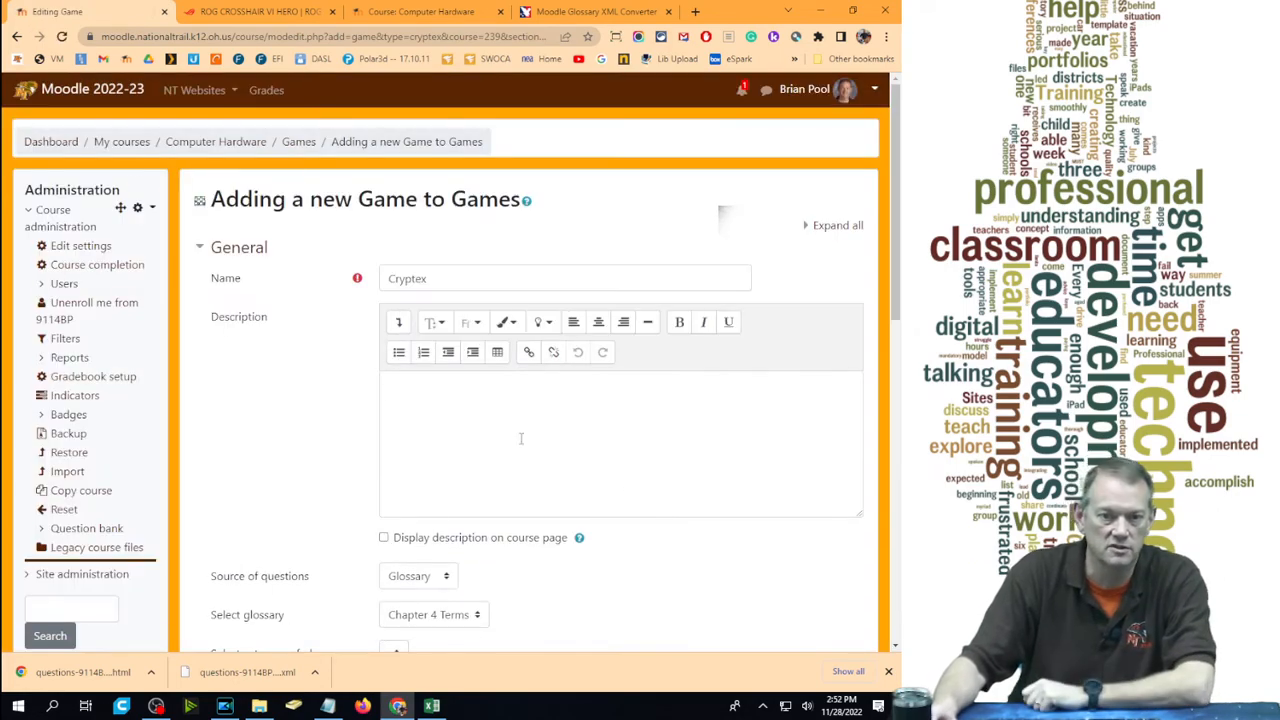
{"action": "scroll", "scroll_direction": "down", "scroll_amount": 3}
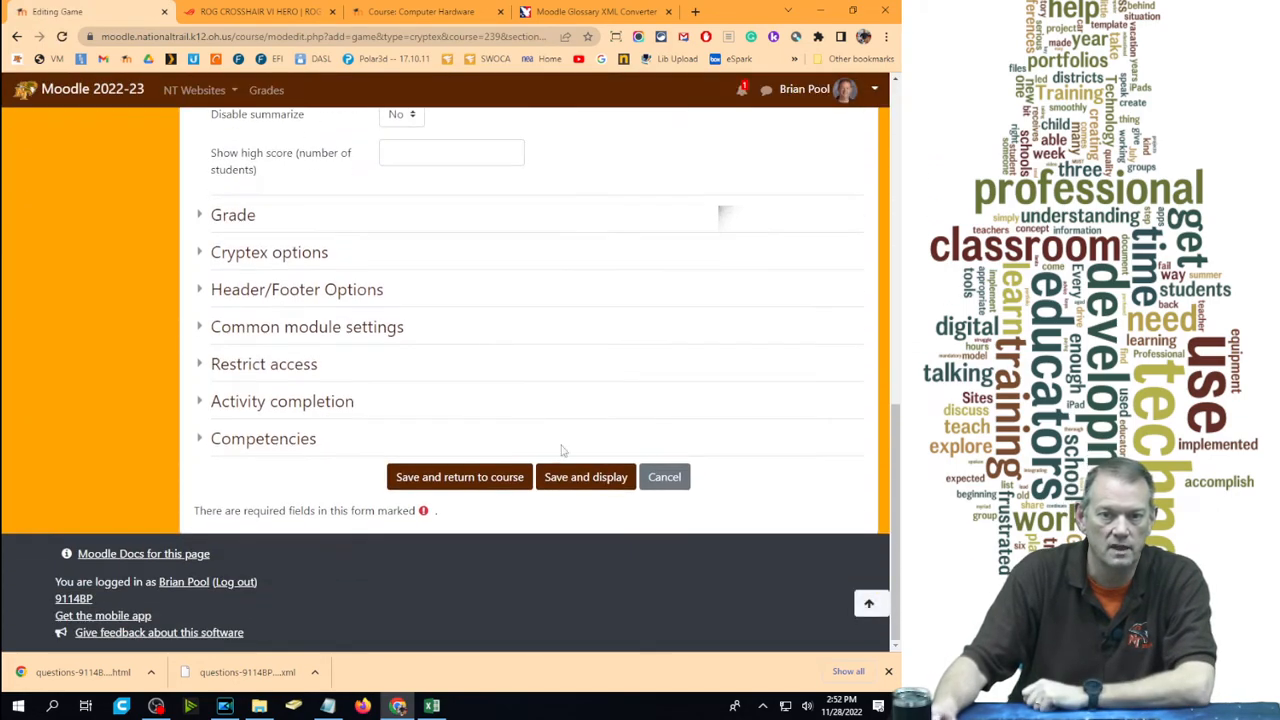
Save and display the Cryptex game and start an attempt showing its letter grid
{"action": "left_click", "coordinate": [584, 476]}
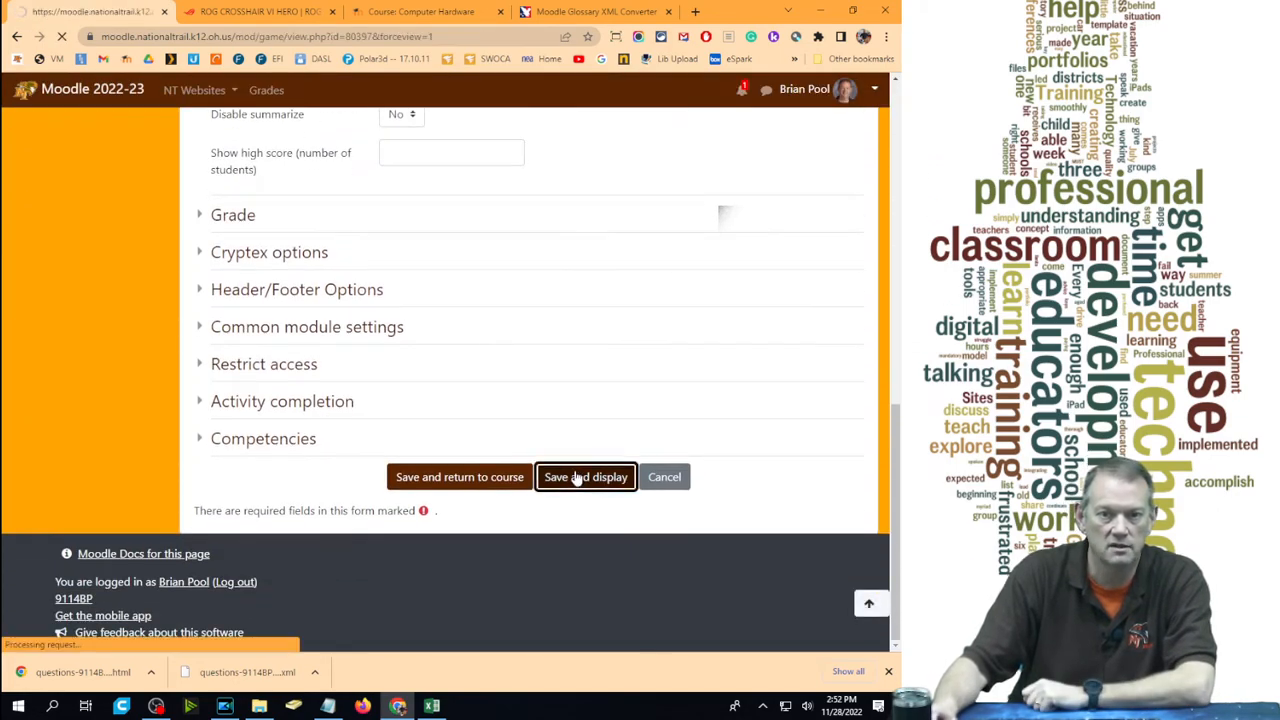
{"action": "left_click", "coordinate": [586, 476]}
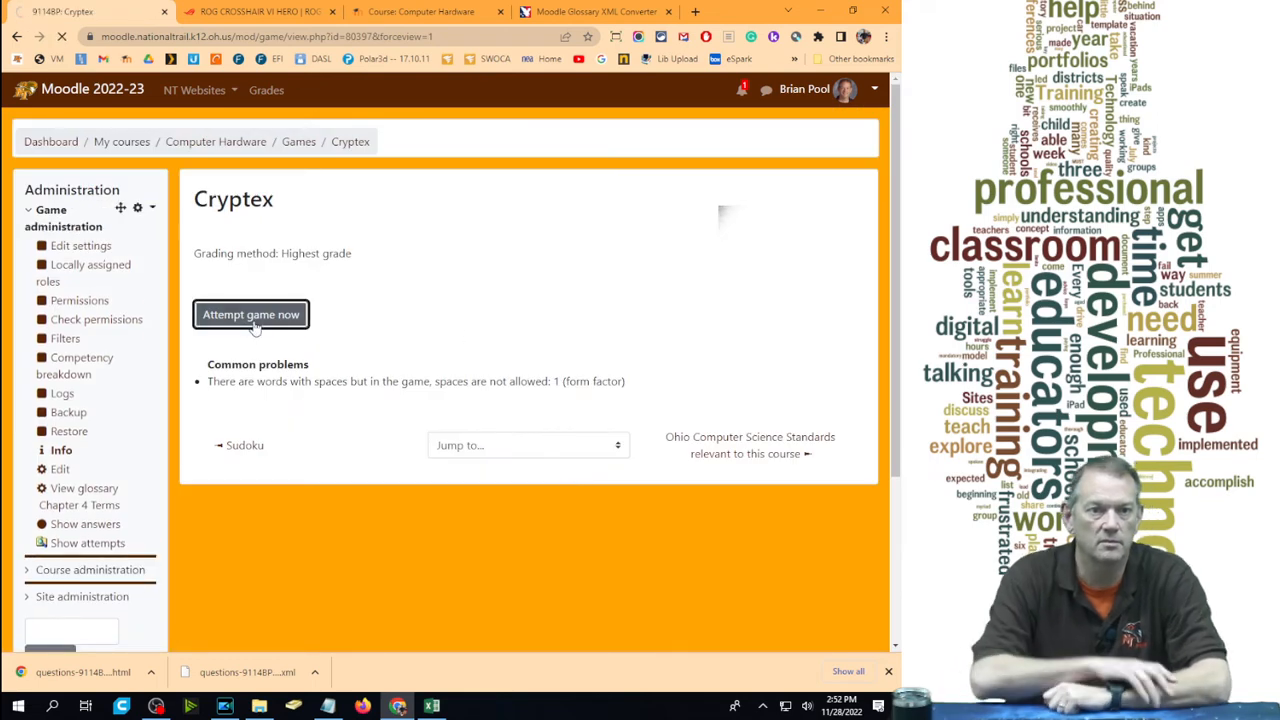
{"action": "left_click", "coordinate": [250, 314]}
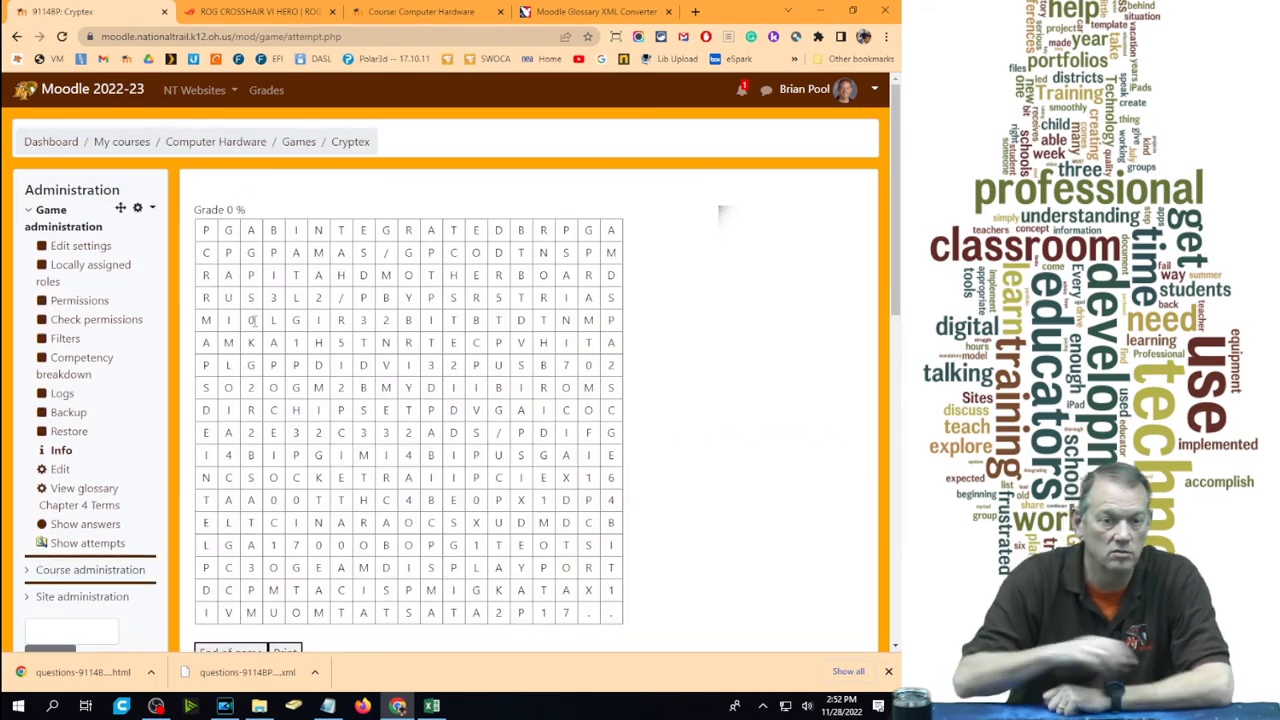
Answer the first Cryptex clue with 32BIT, marking it in the grid and reaching a 4% grade
{"action": "scroll", "scroll_direction": "down", "scroll_amount": 3}
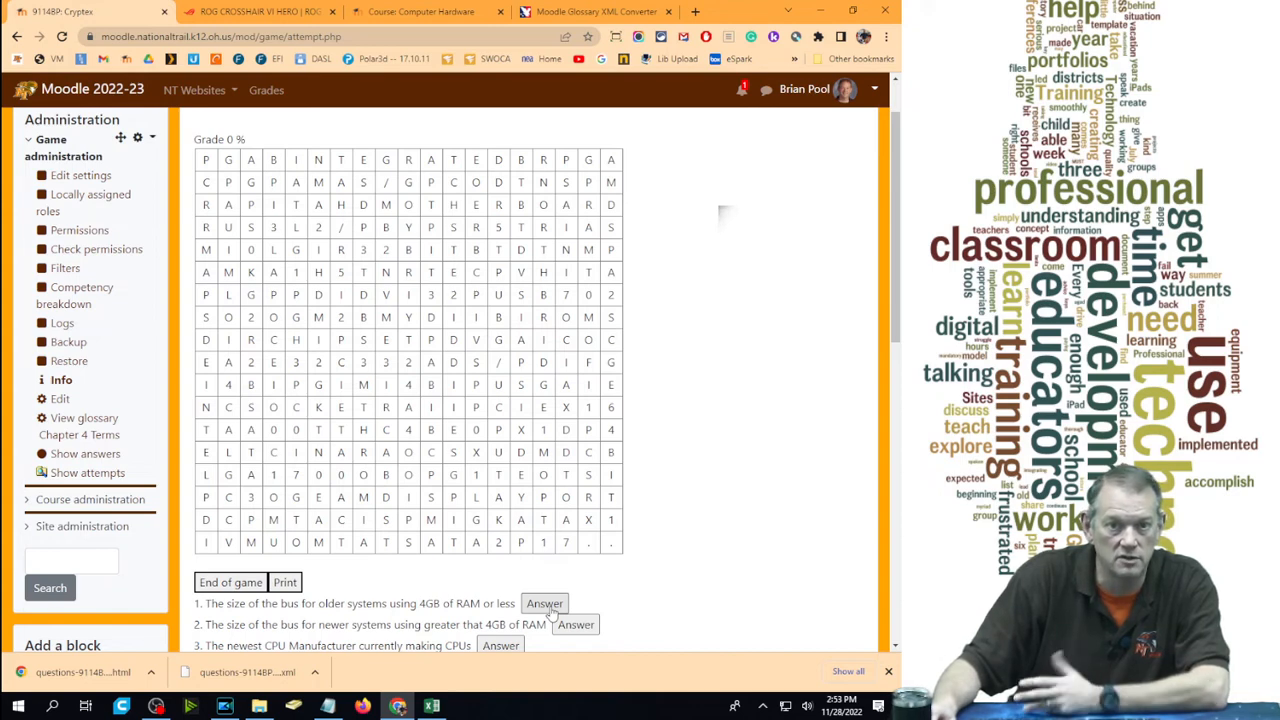
{"action": "left_click", "coordinate": [408, 248]}
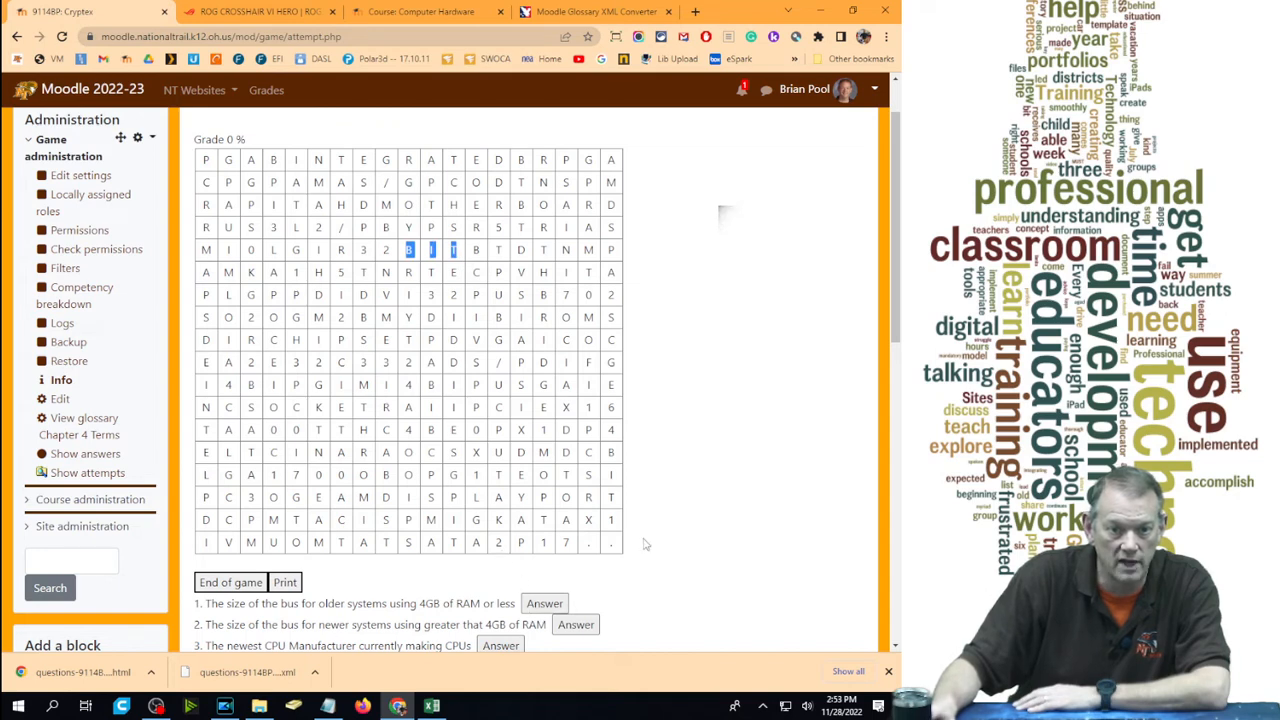
{"action": "scroll", "scroll_direction": "down", "scroll_amount": 3}
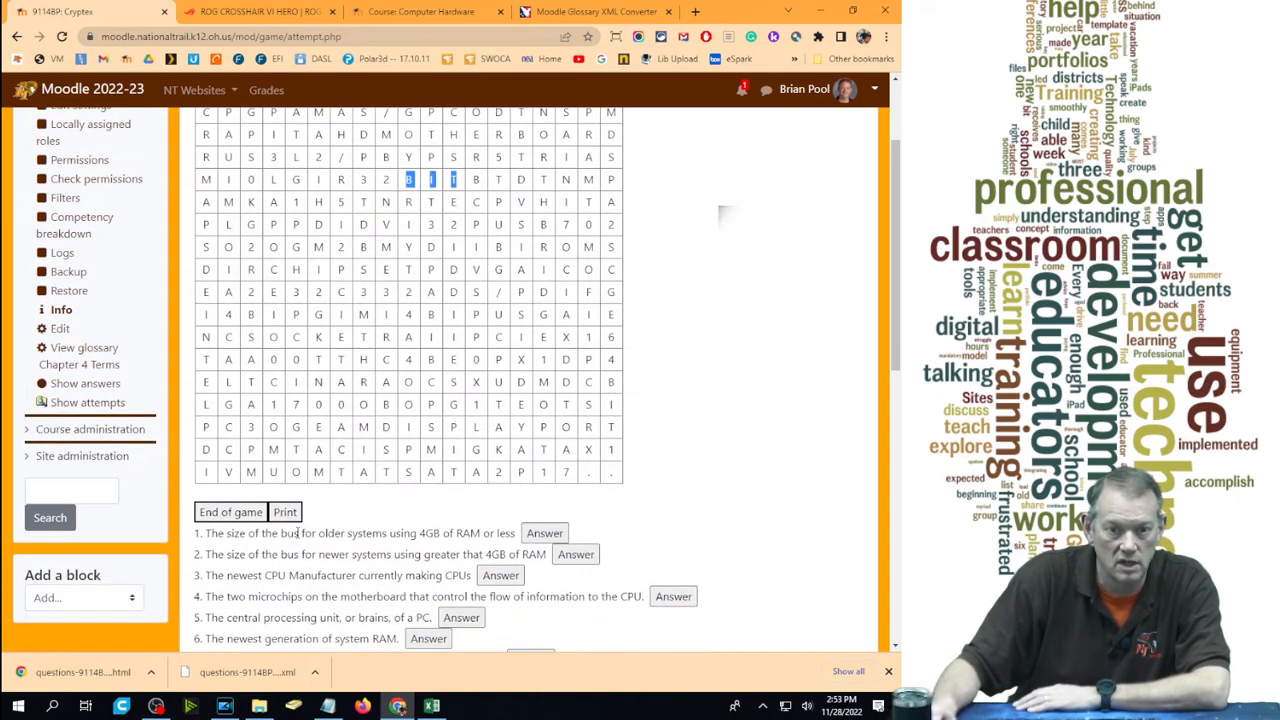
{"action": "left_click", "coordinate": [544, 532]}
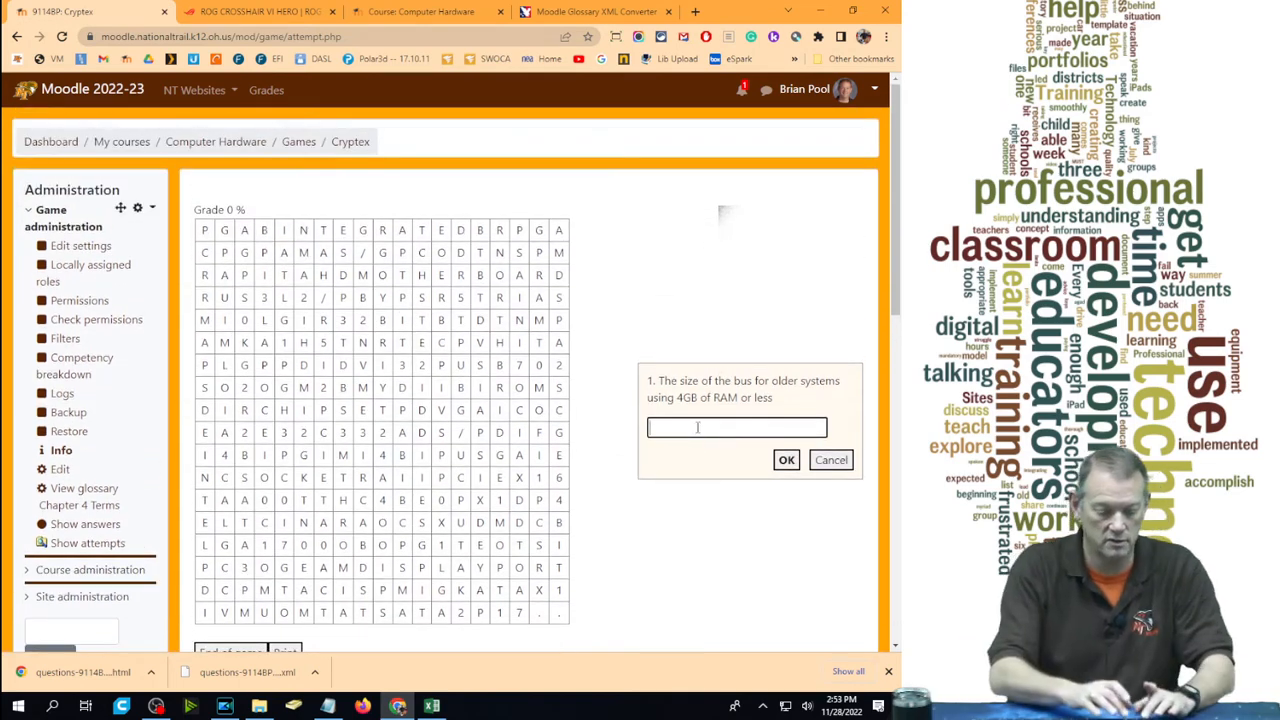
{"action": "type", "text": "32BIT"}
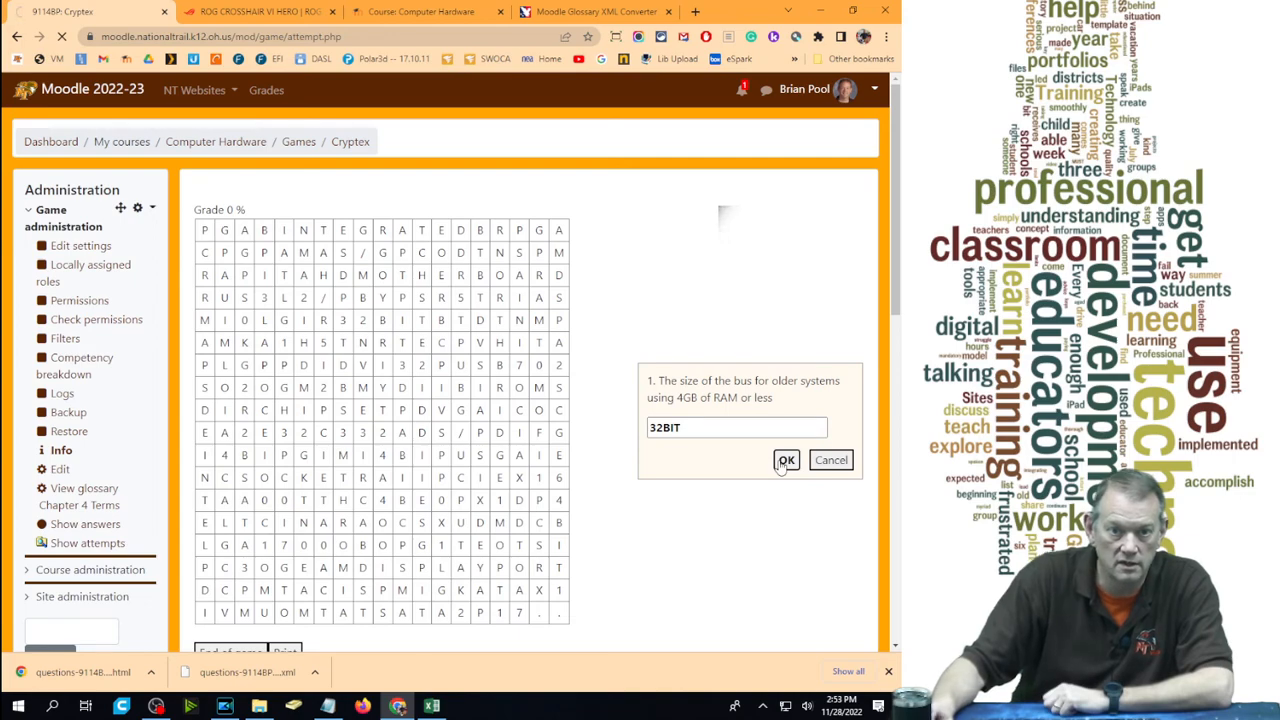
{"action": "left_click", "coordinate": [786, 460]}
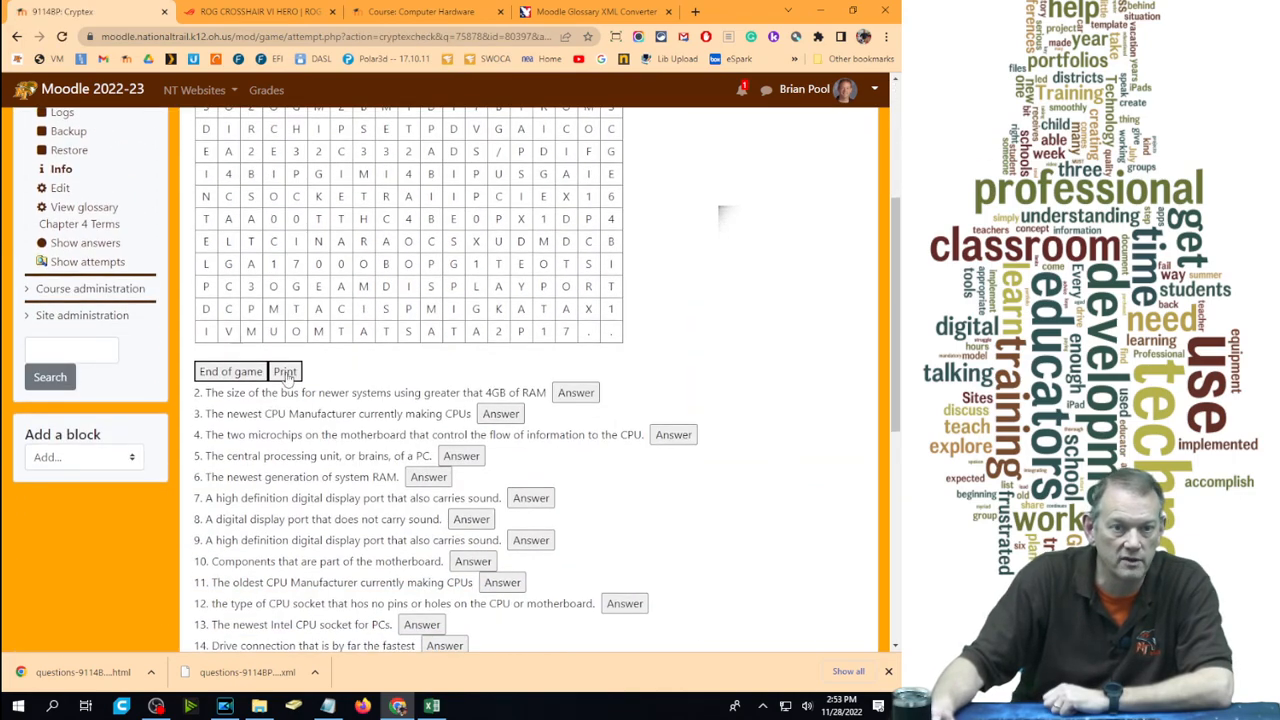
{"action": "scroll", "scroll_direction": "down", "scroll_amount": 3}
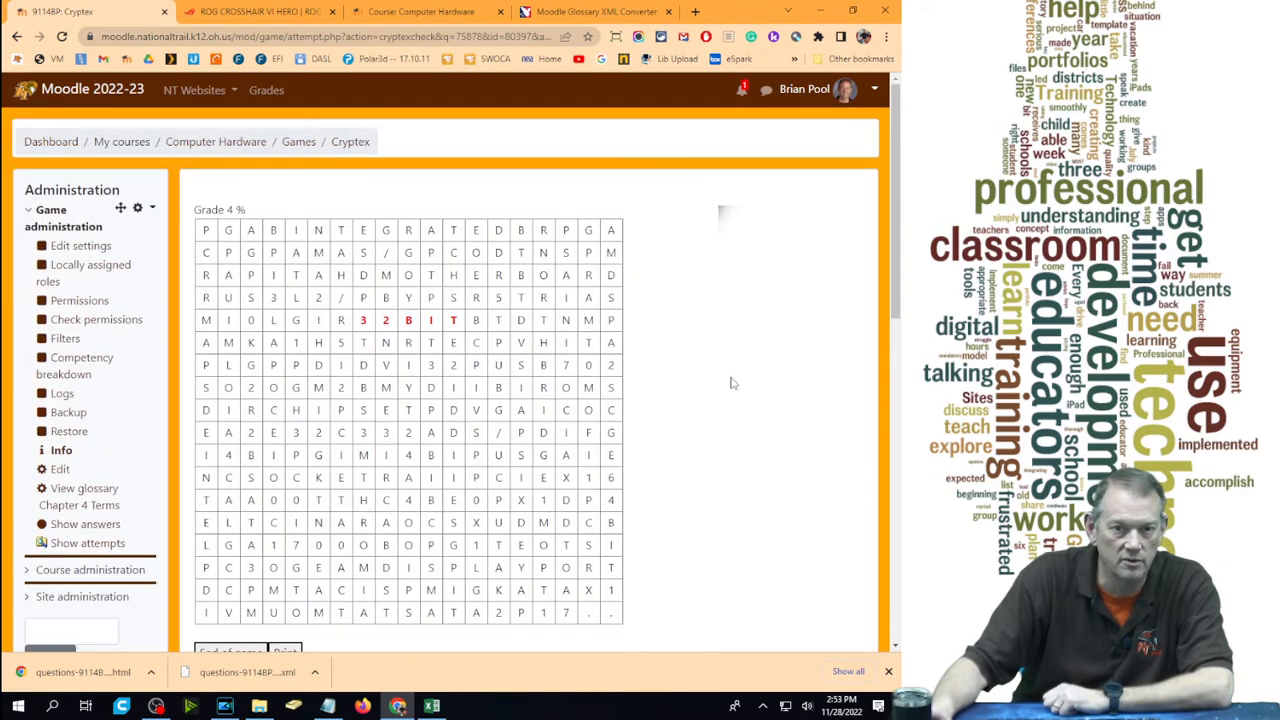
{"action": "scroll", "scroll_direction": "down", "scroll_amount": 3}
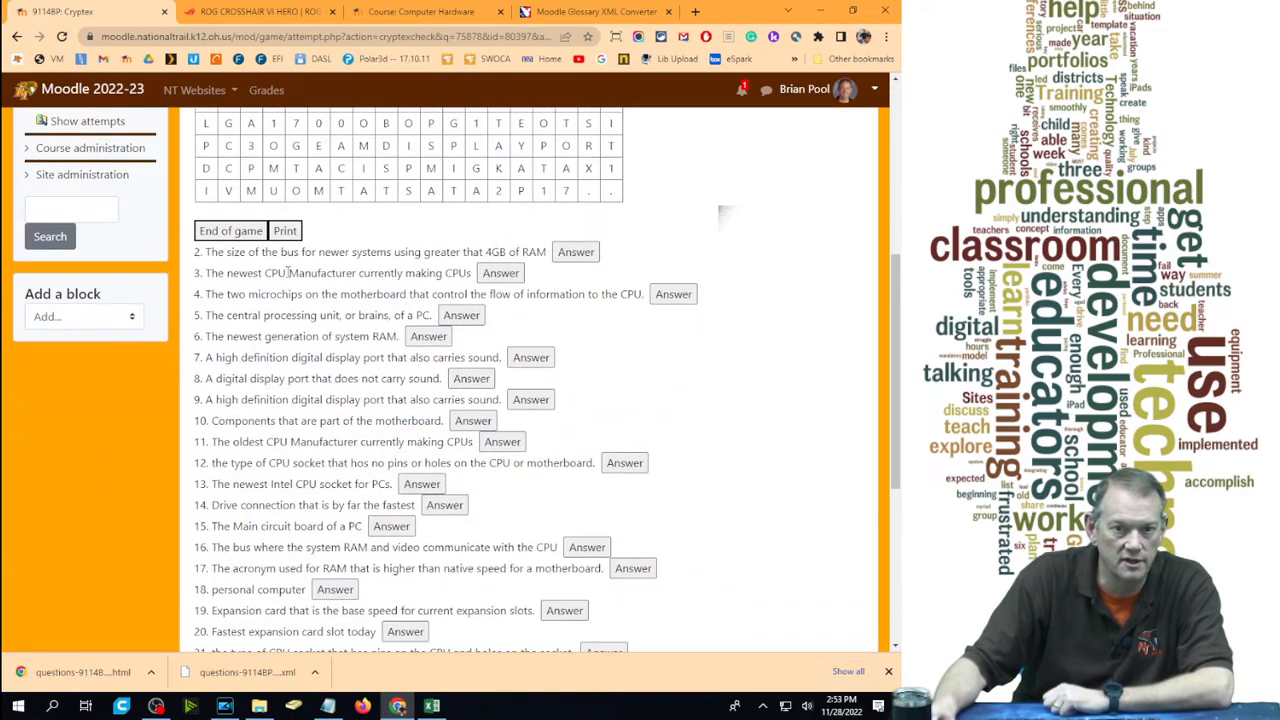